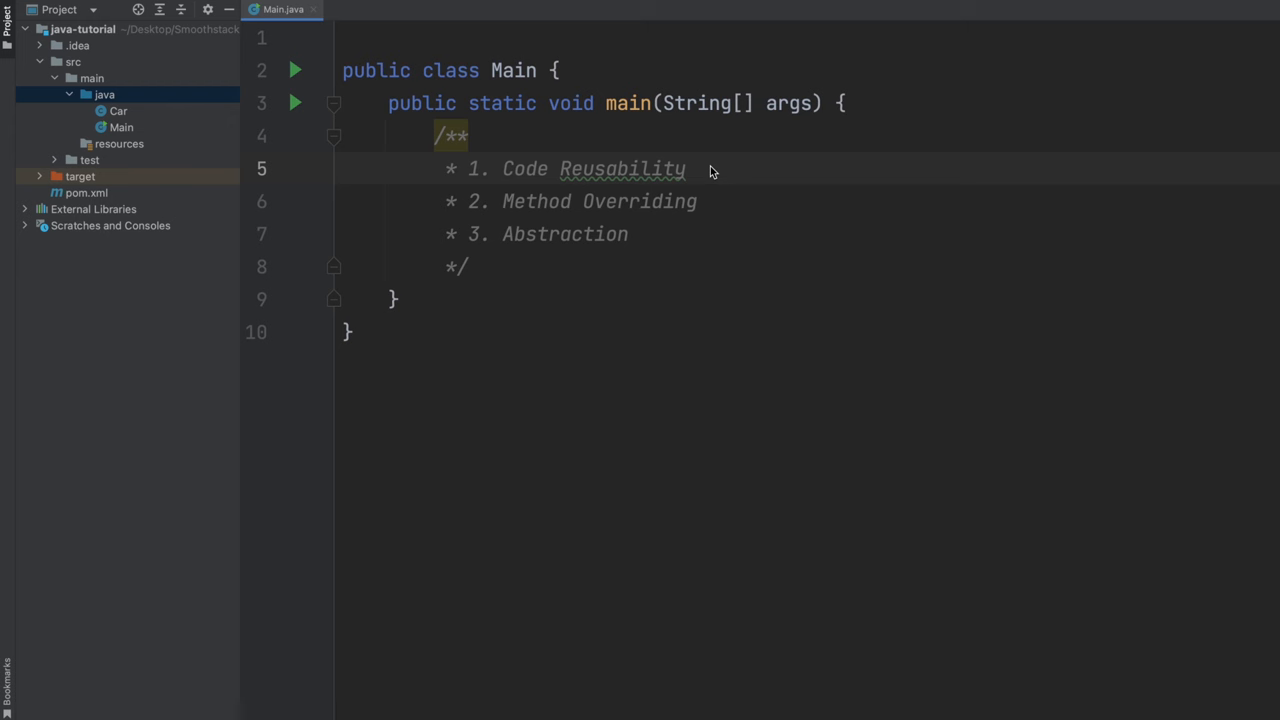
Create a new Java class named Vehicle in the project's java package
click(688, 168)
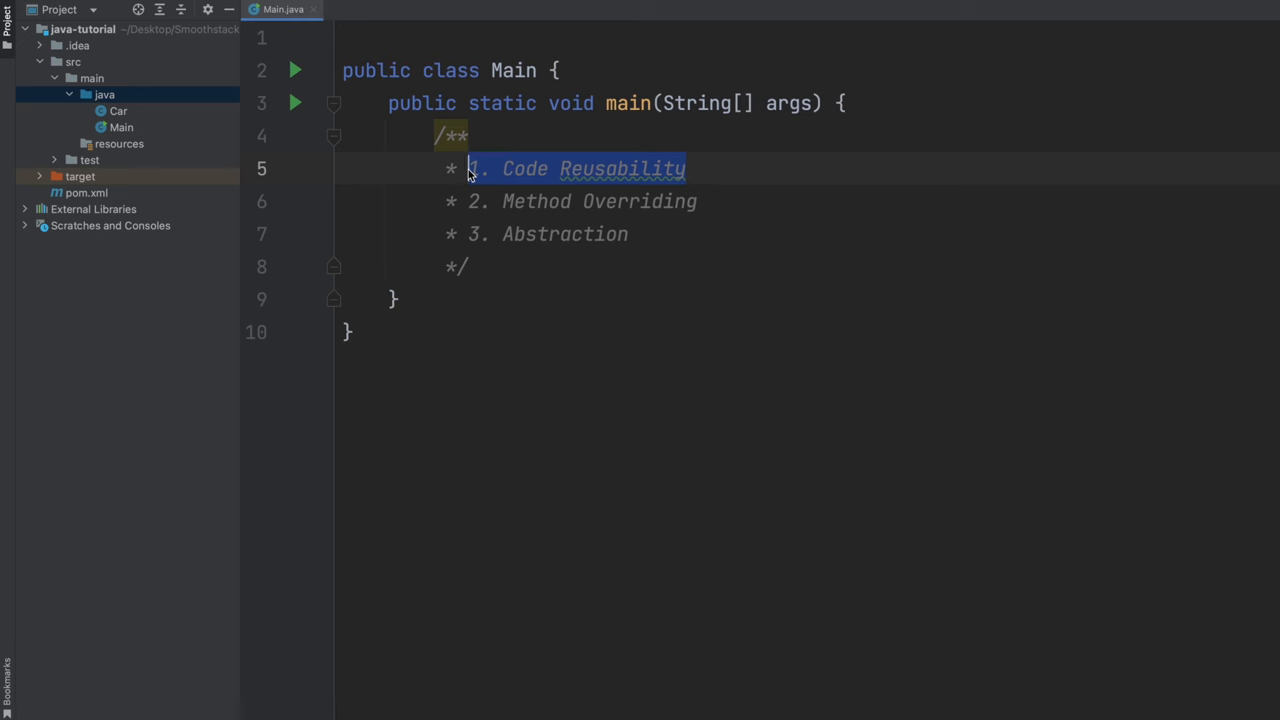
mouse_move(590, 178)
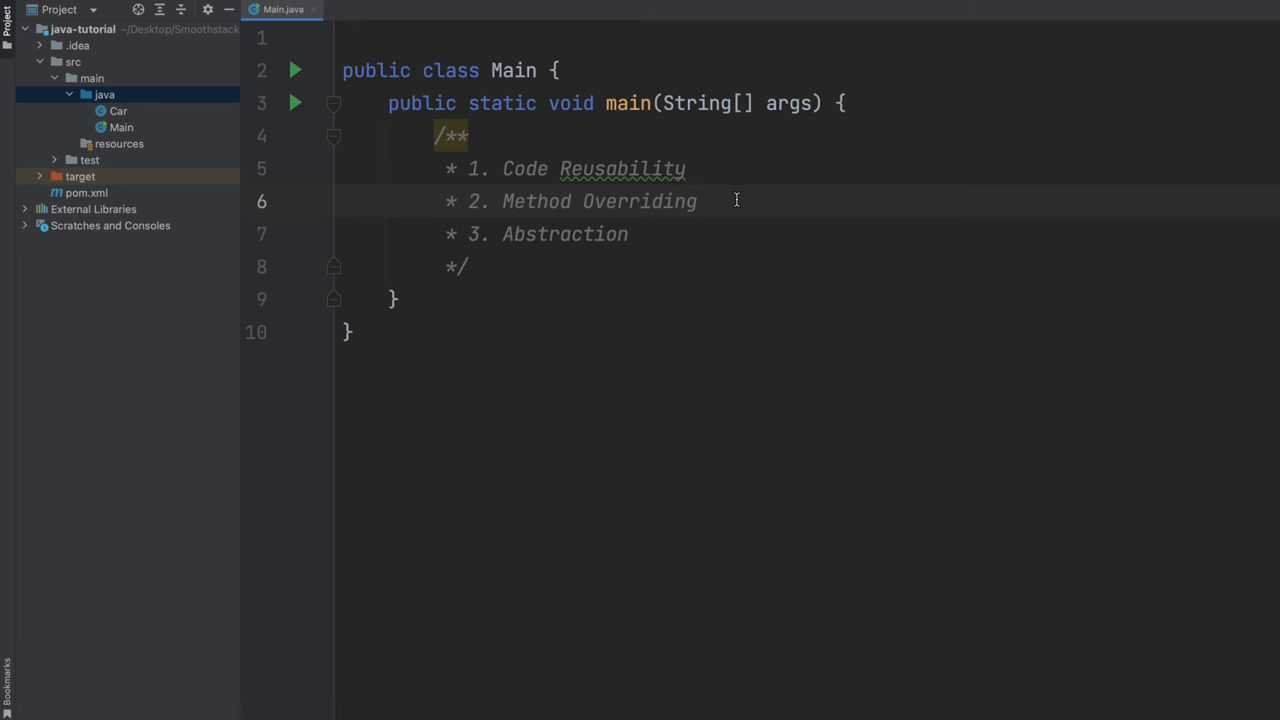
click(656, 234)
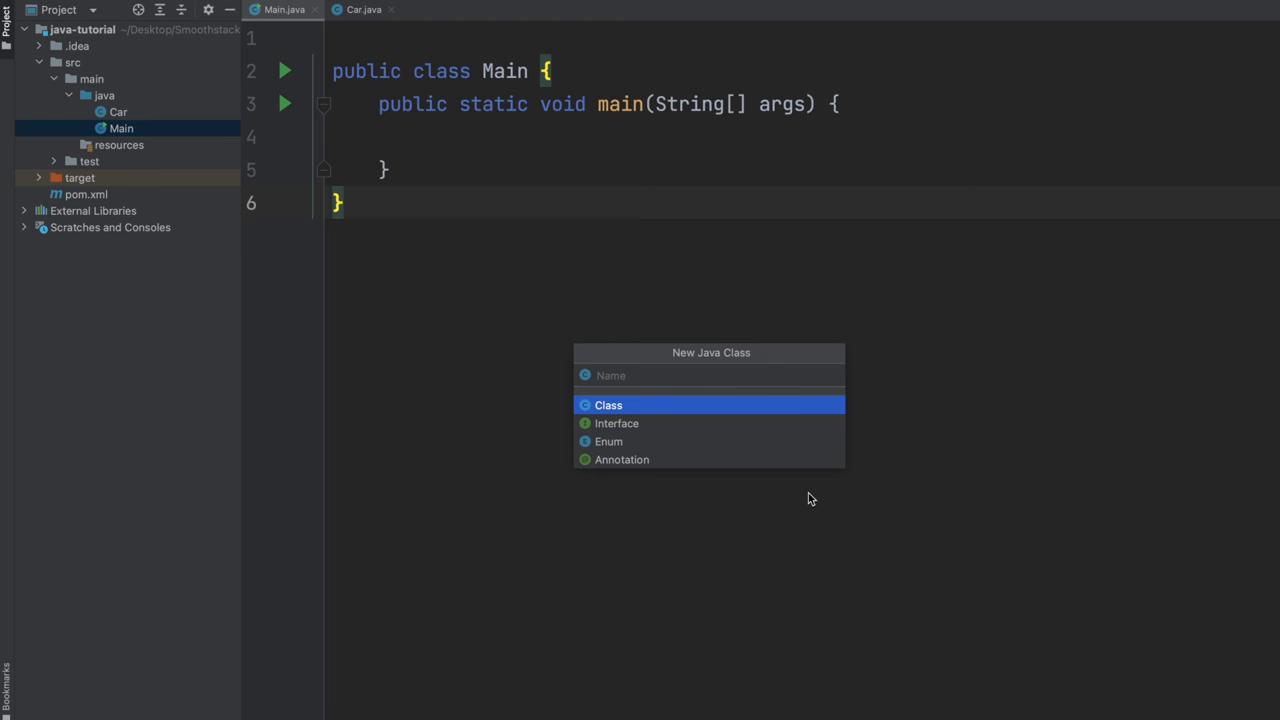
text(Ve)
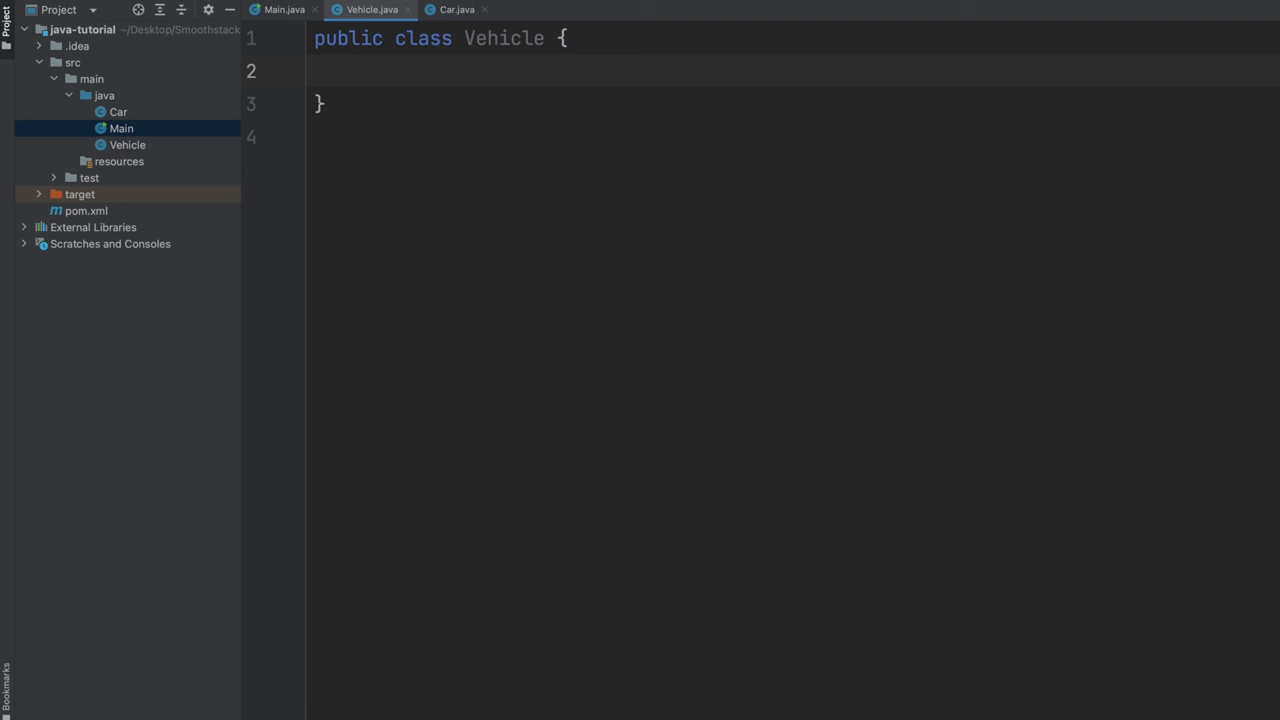
Declare private String brand and private Integer numOfWheels fields in Vehicle
text(private)
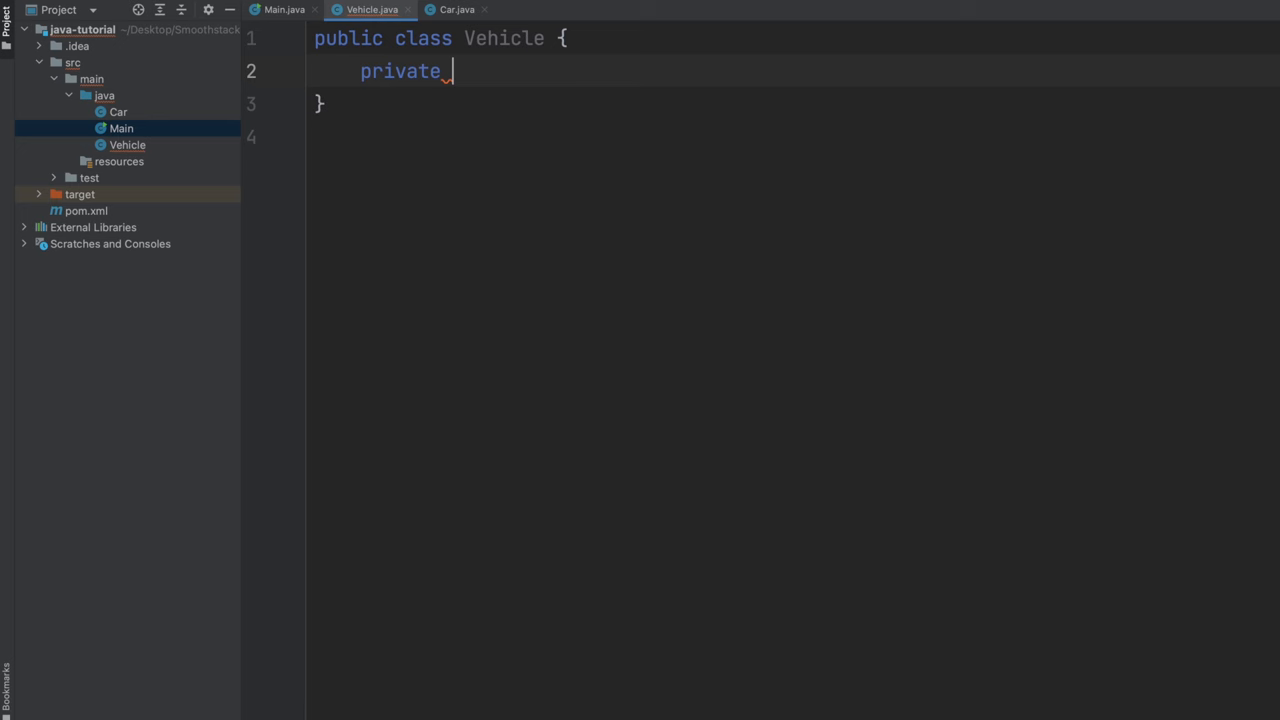
text(String)
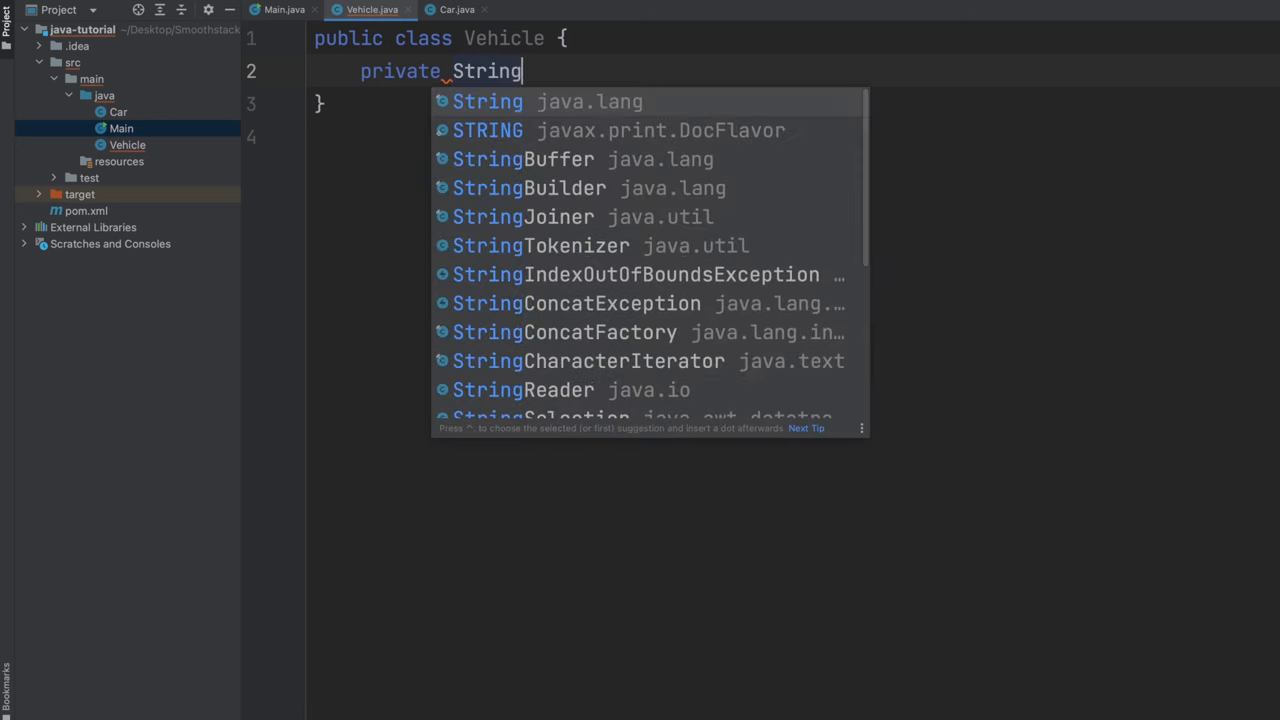
text(brand;)
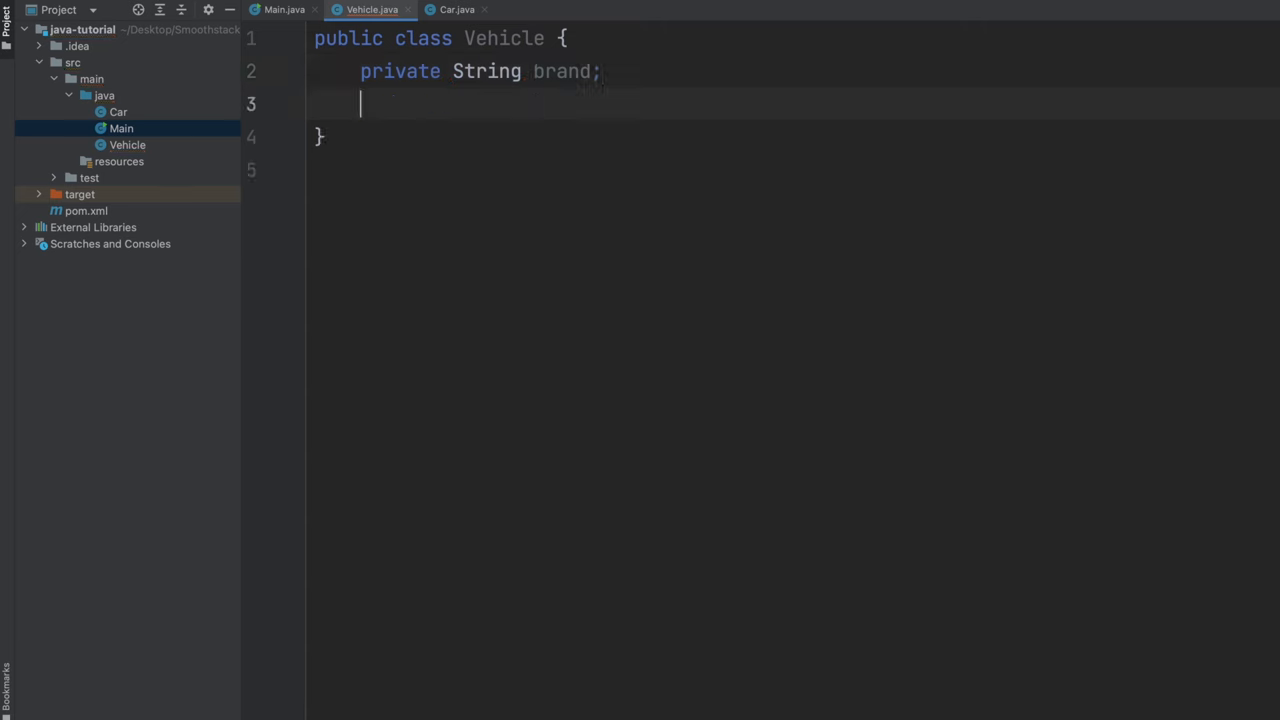
text(private In)
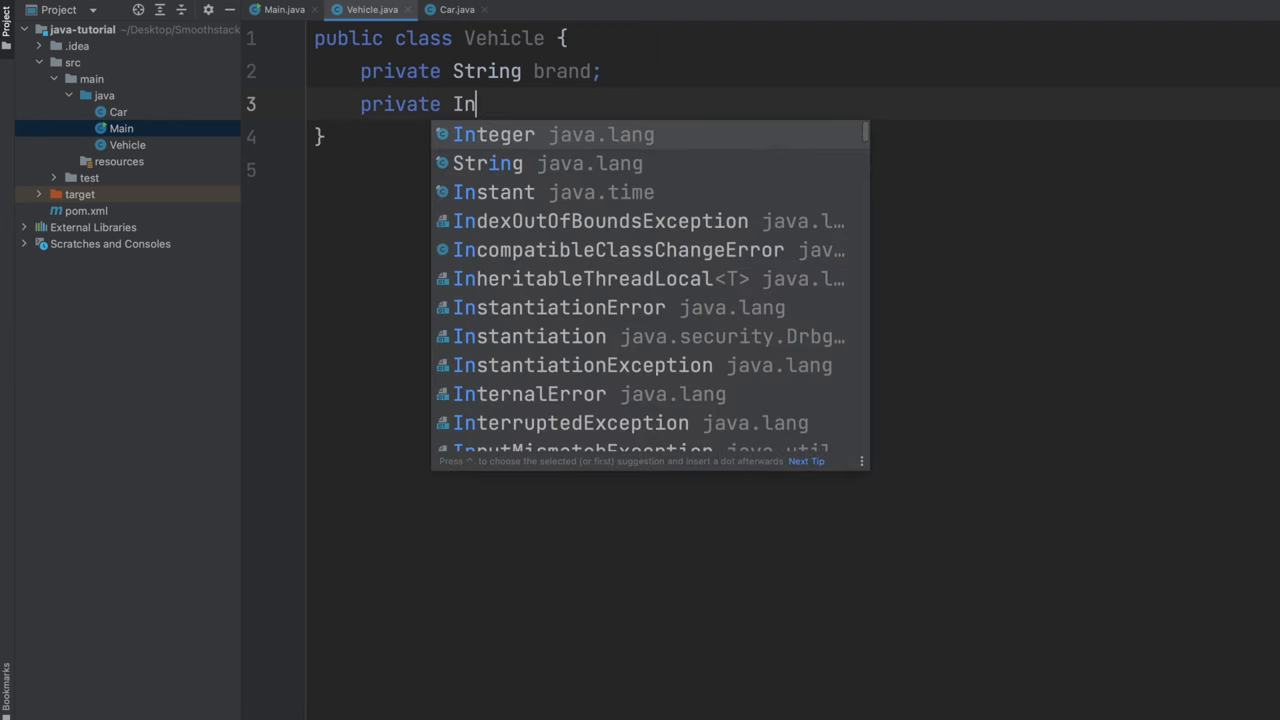
click(492, 134)
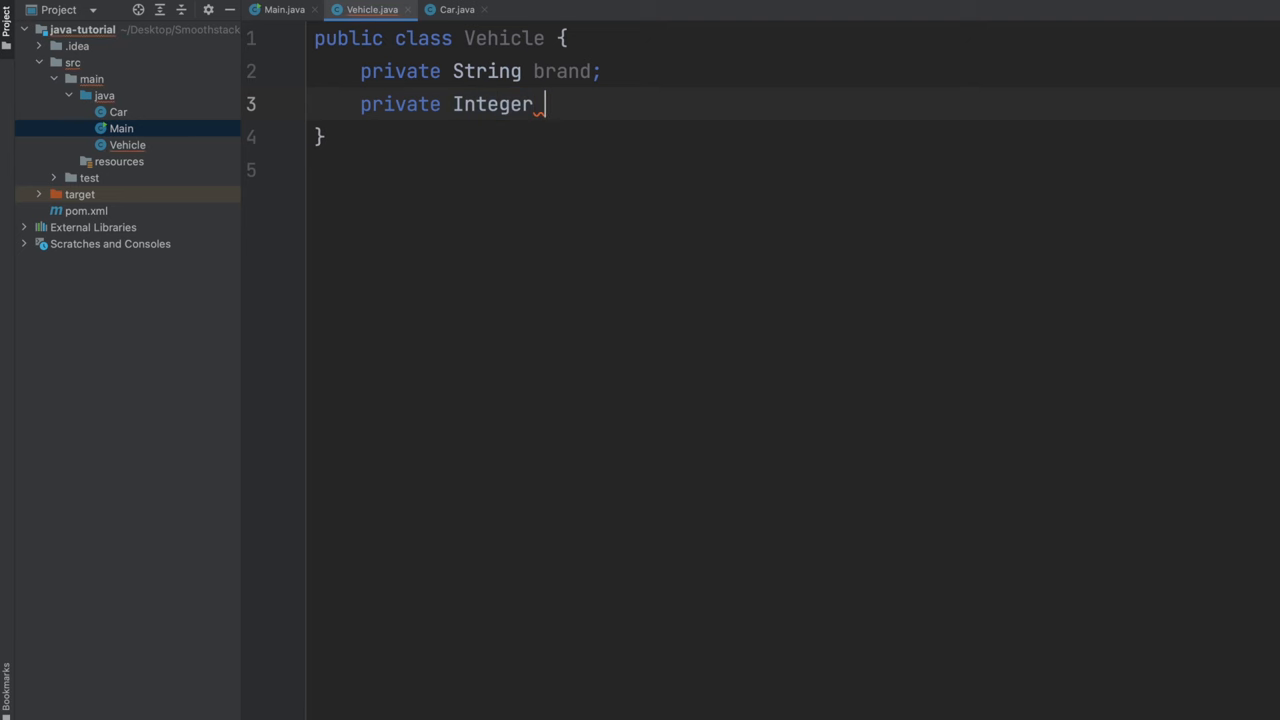
text(numOfWheels;)
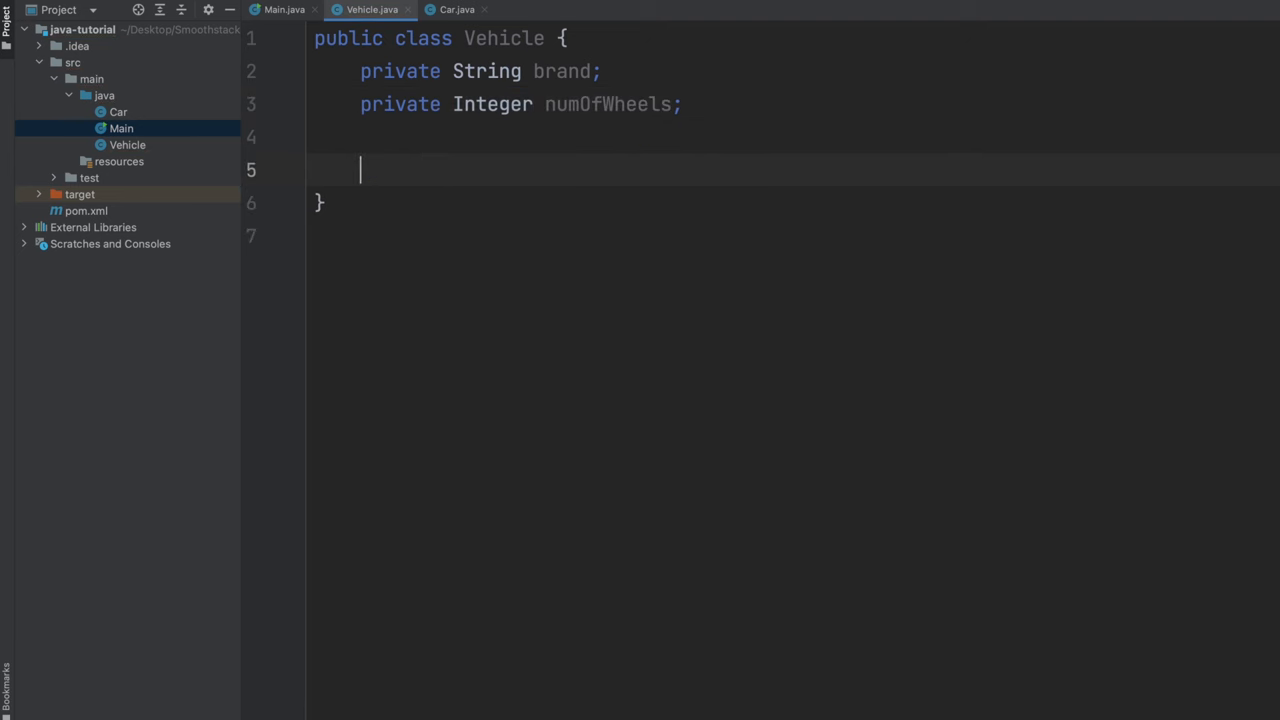
Add a public Vehicle(String brand, Integer numOfWheels) constructor assigning both fields with this
text(public)
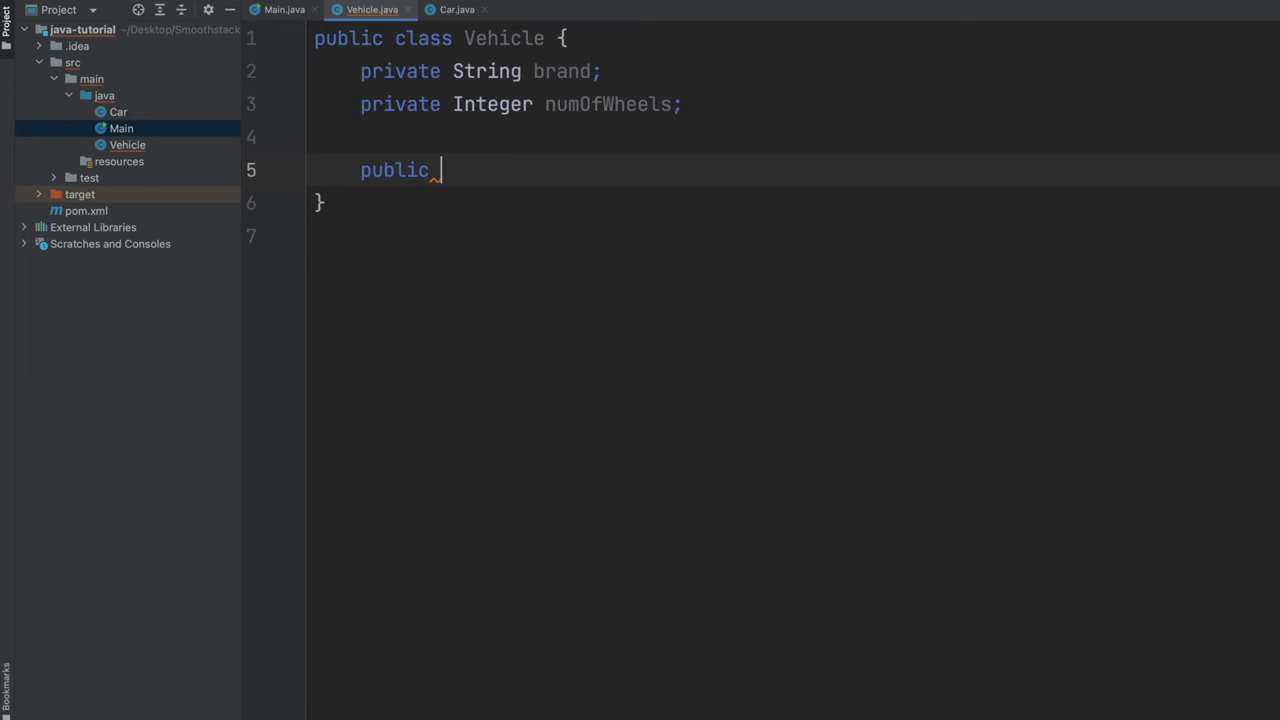
text(Vehicle(String brand,)
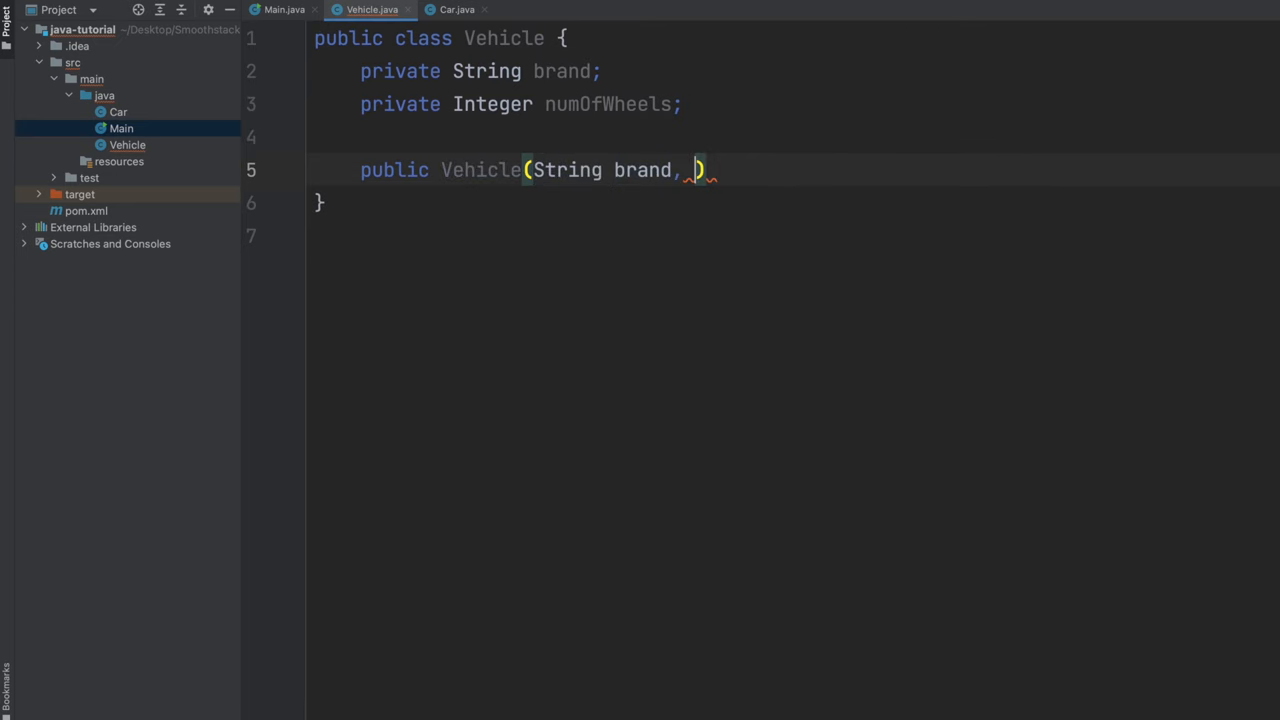
text(Integer)
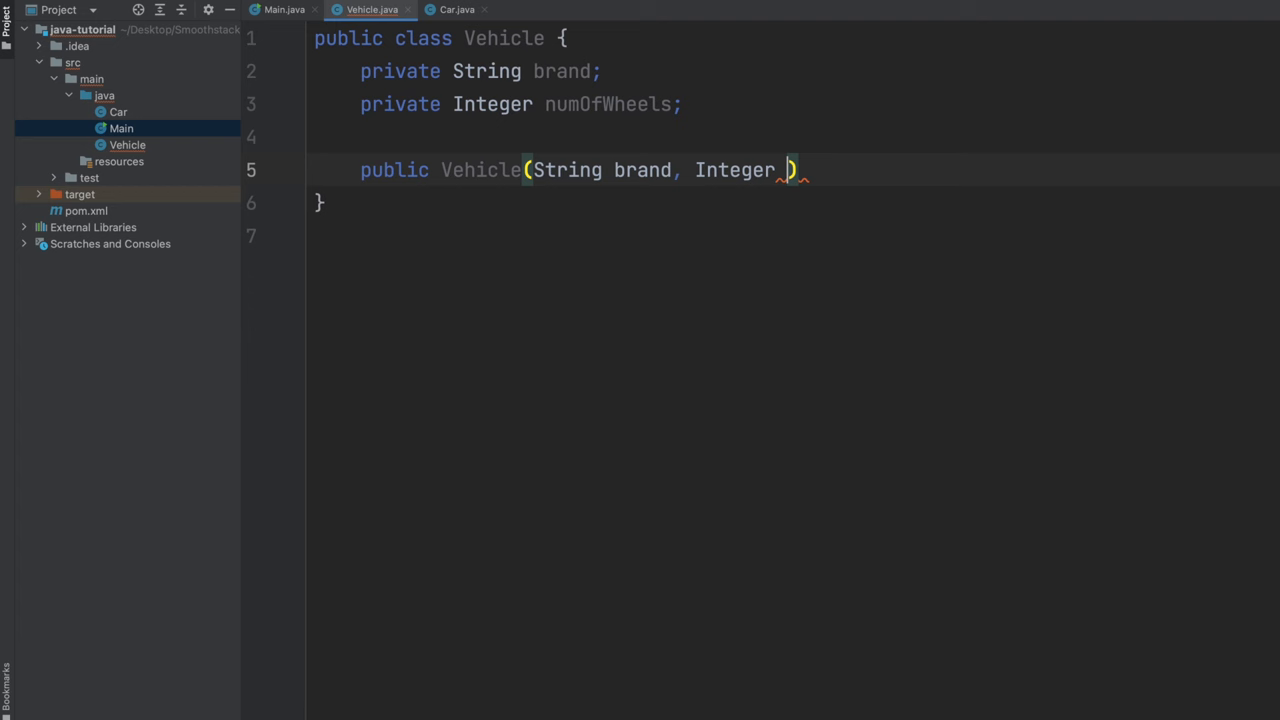
text(umOfWheels)
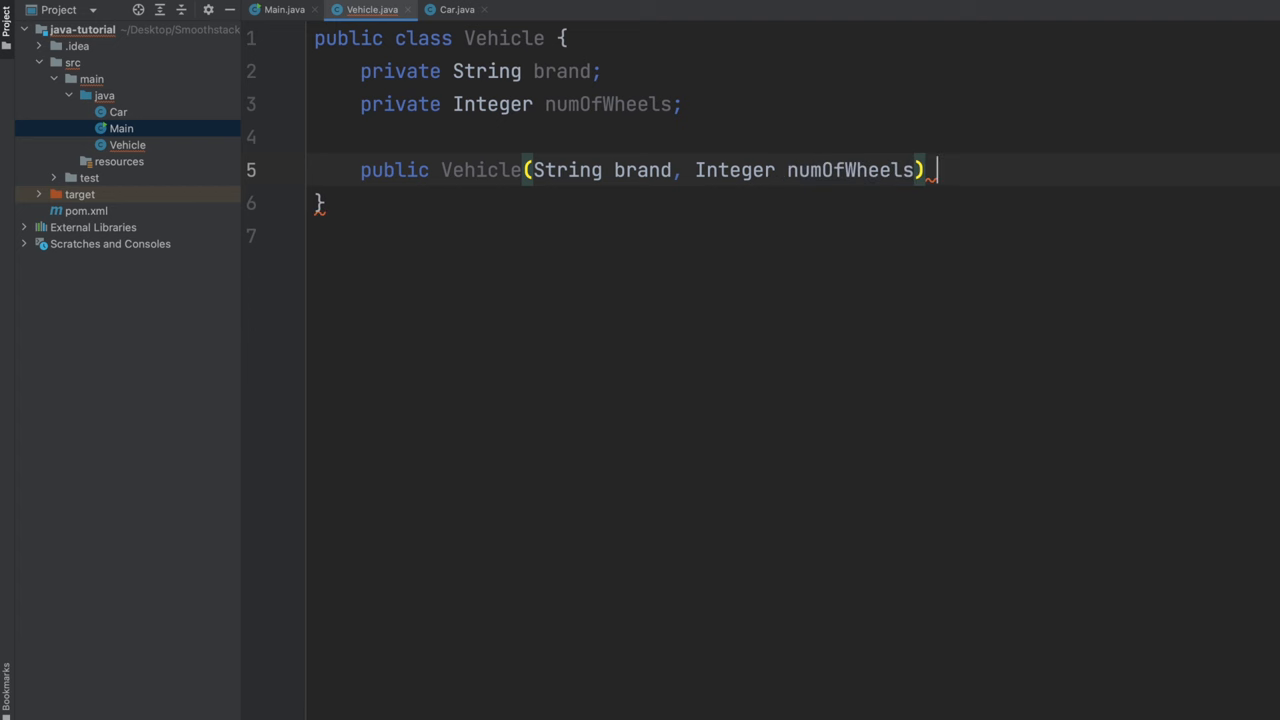
text({)
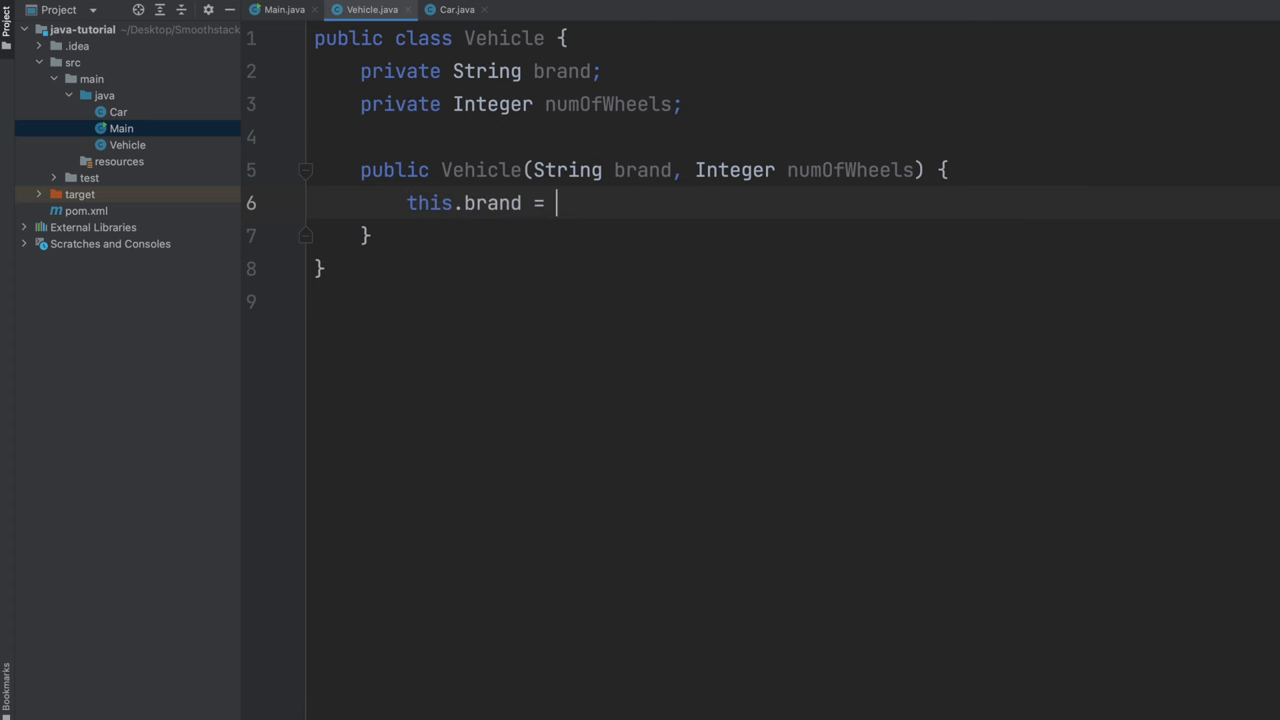
text(brand;)
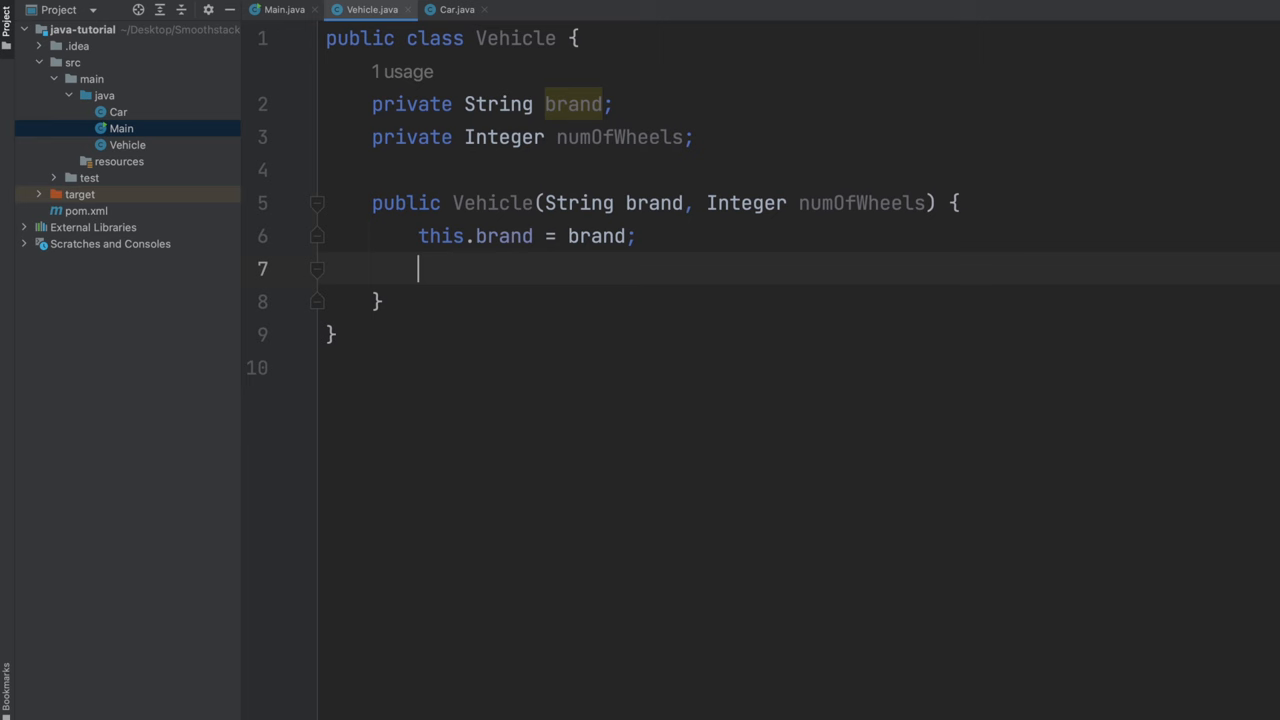
text(this.numOfWheels)
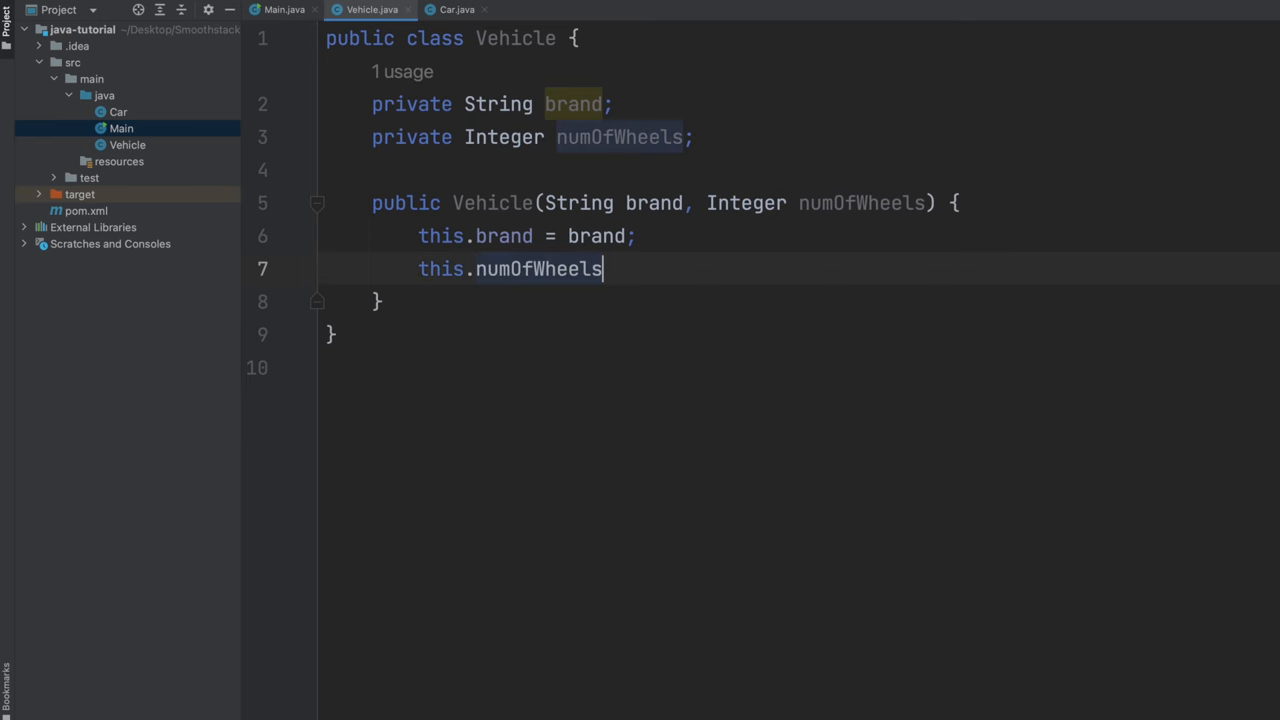
text(= numOfWheels;)
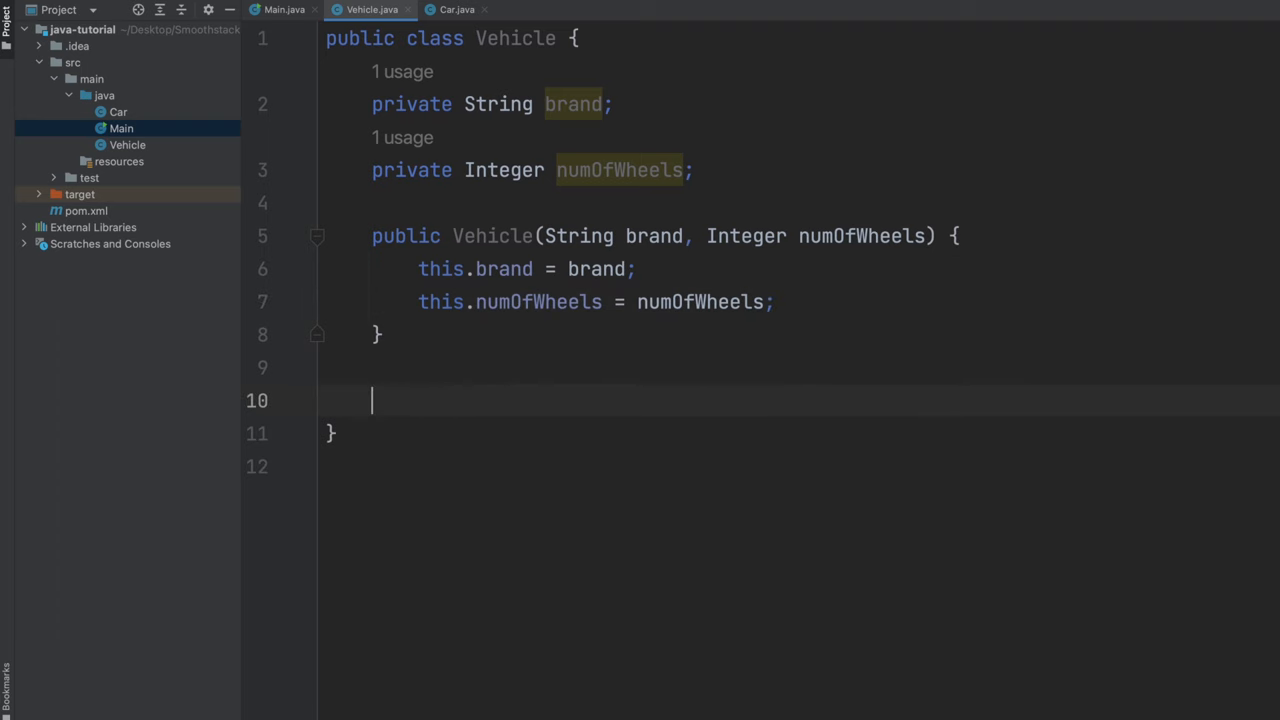
Add a void start() method printing "Starting..."
text(void st)
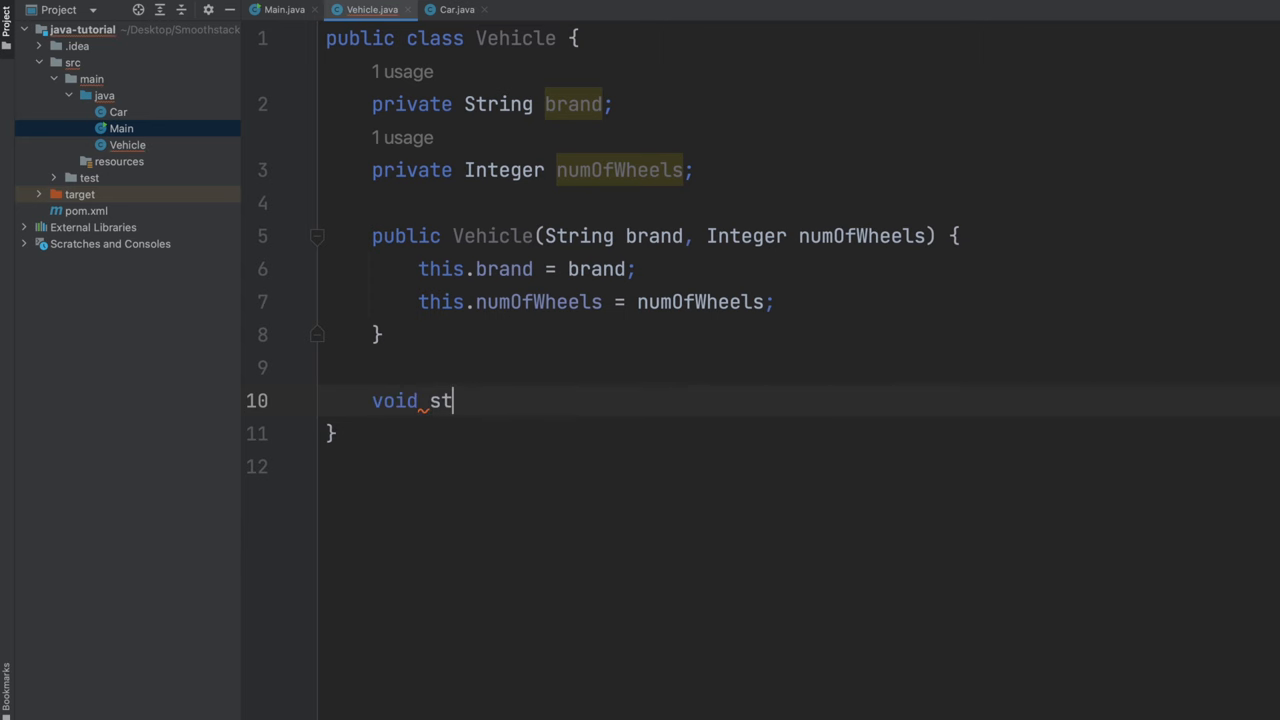
text(art() {)
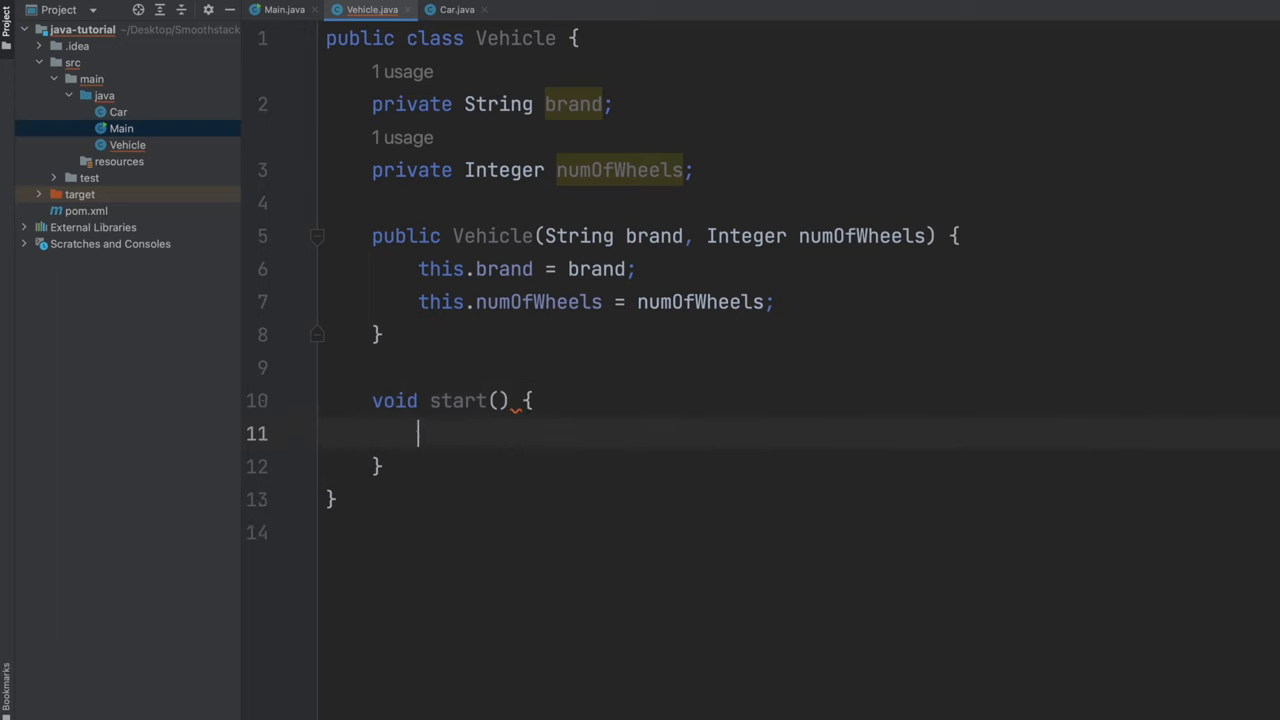
text(System.out.println();)
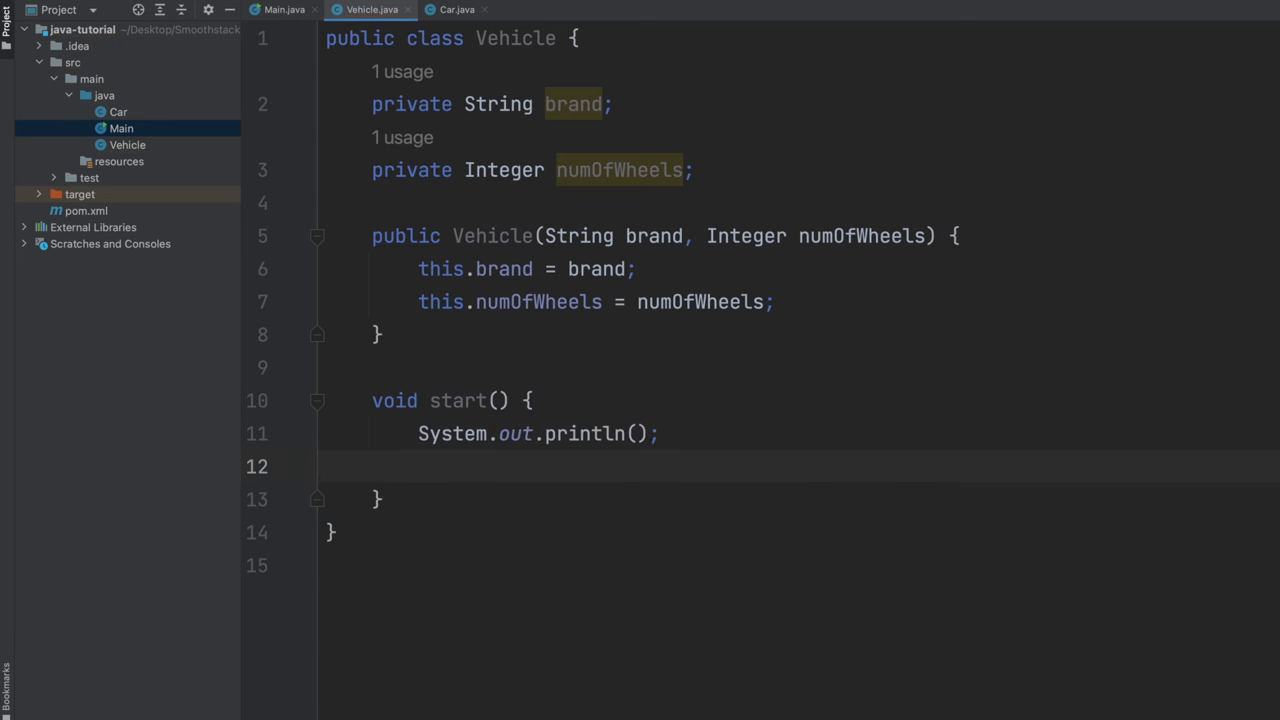
key(Backspace)
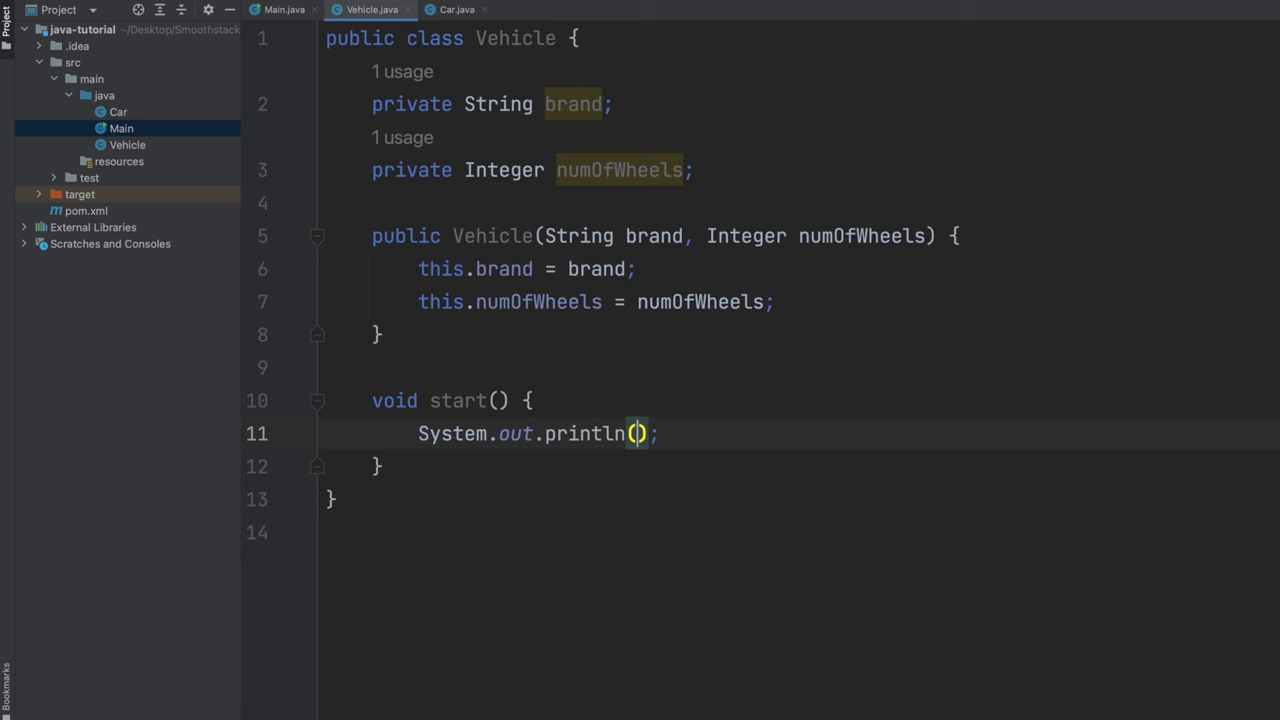
text("Starting...)
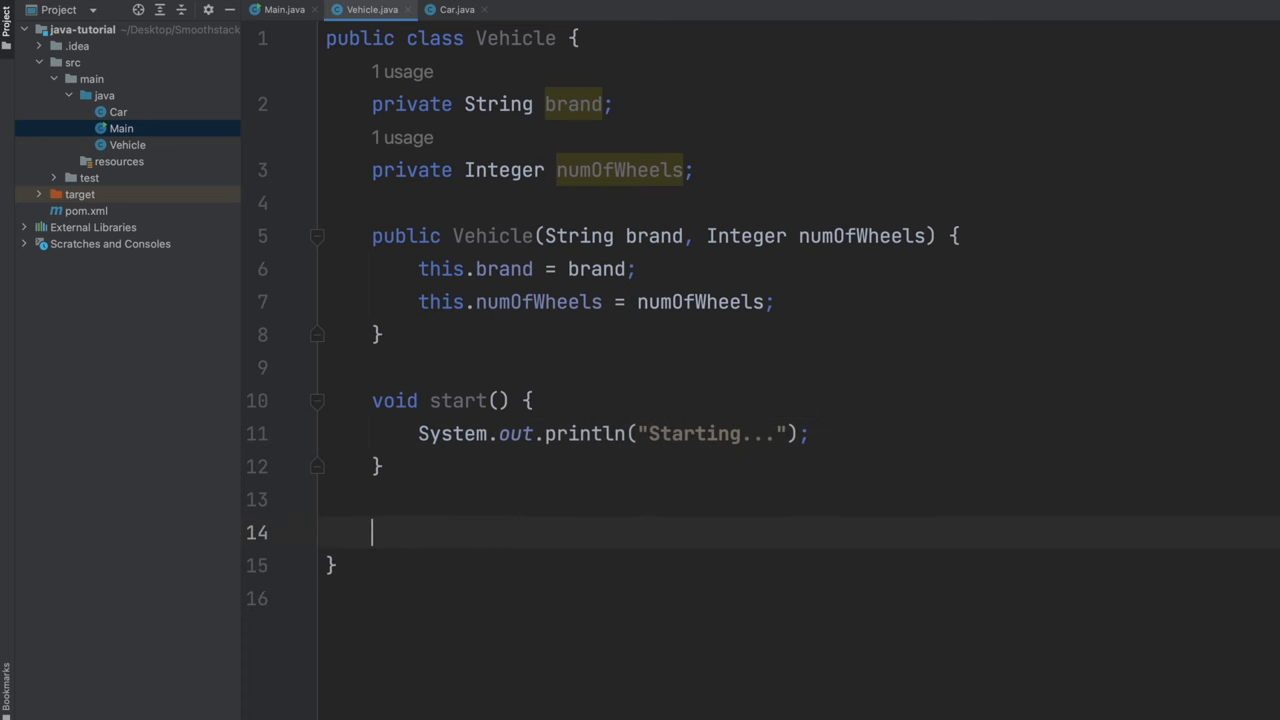
Add a void stop() method printing "Stopping..."
text(void stop)
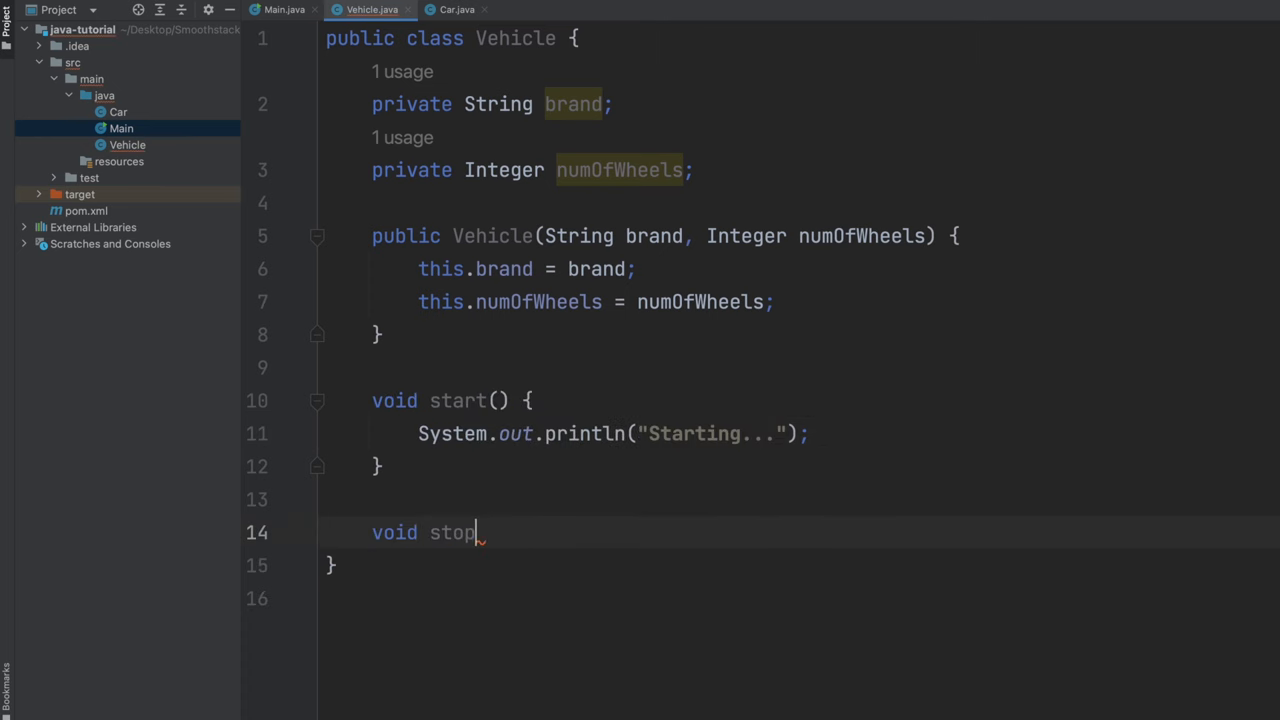
text(() {)
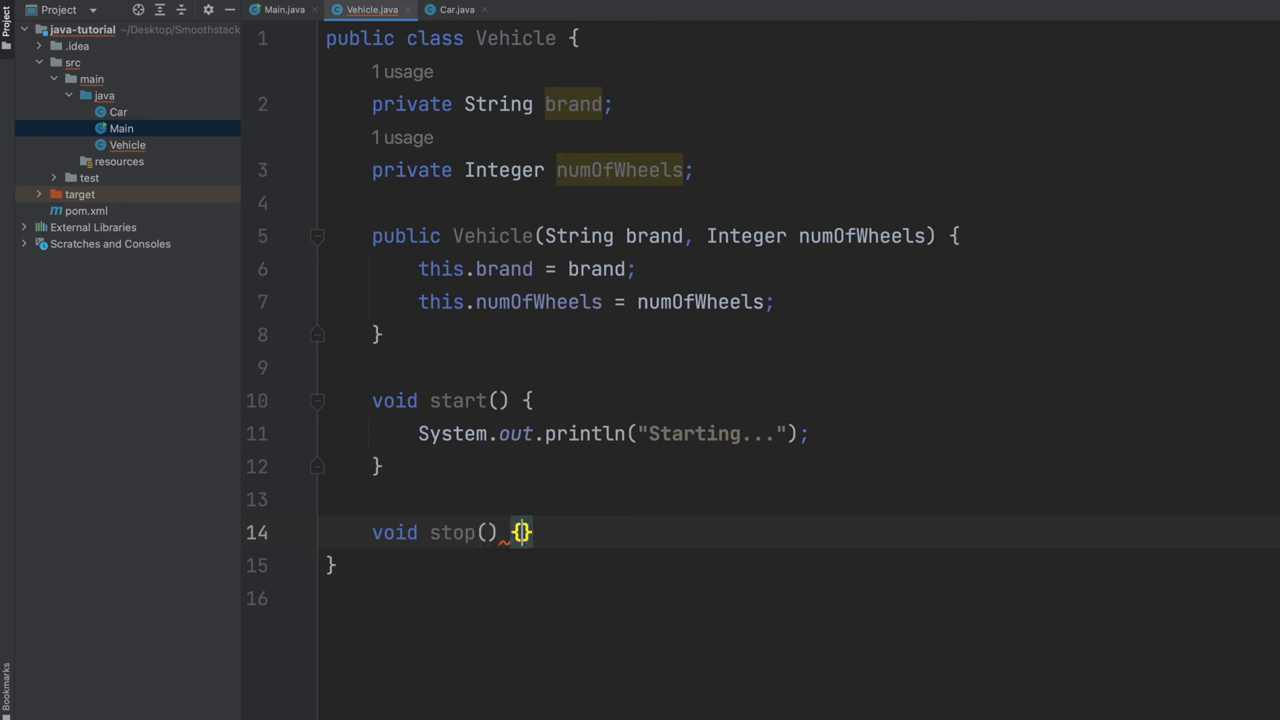
text(sou)
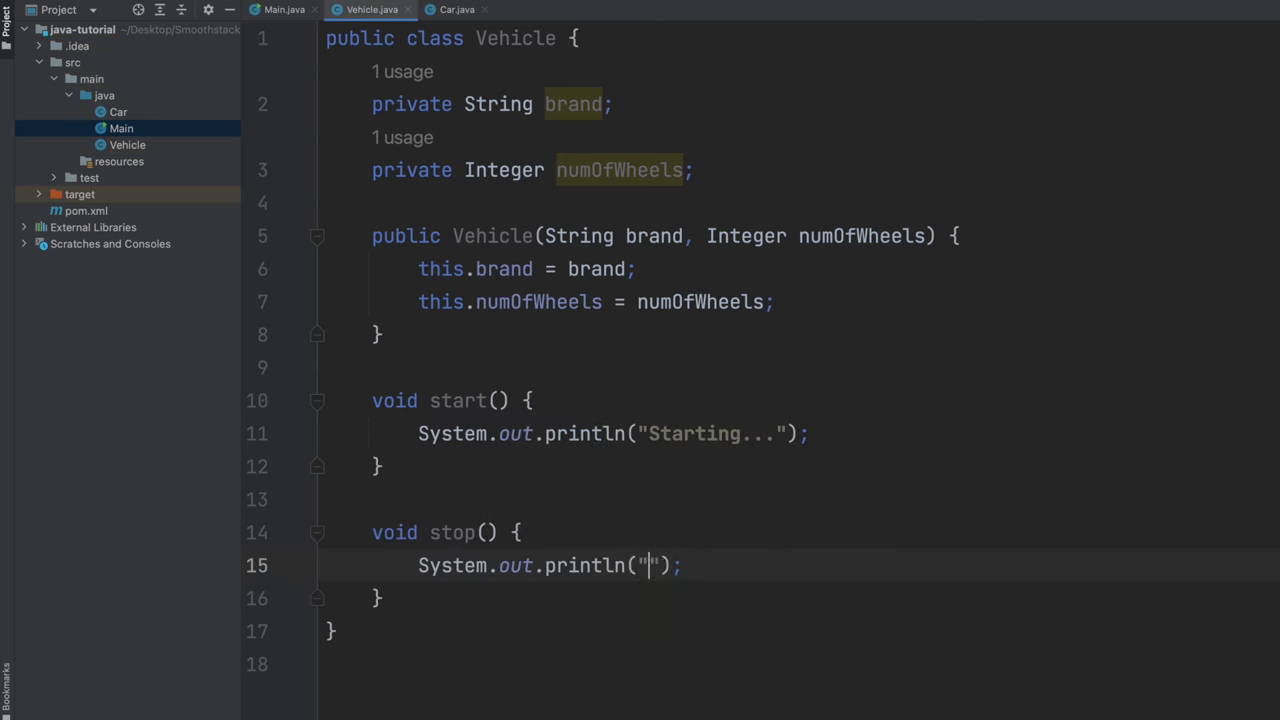
text(S)
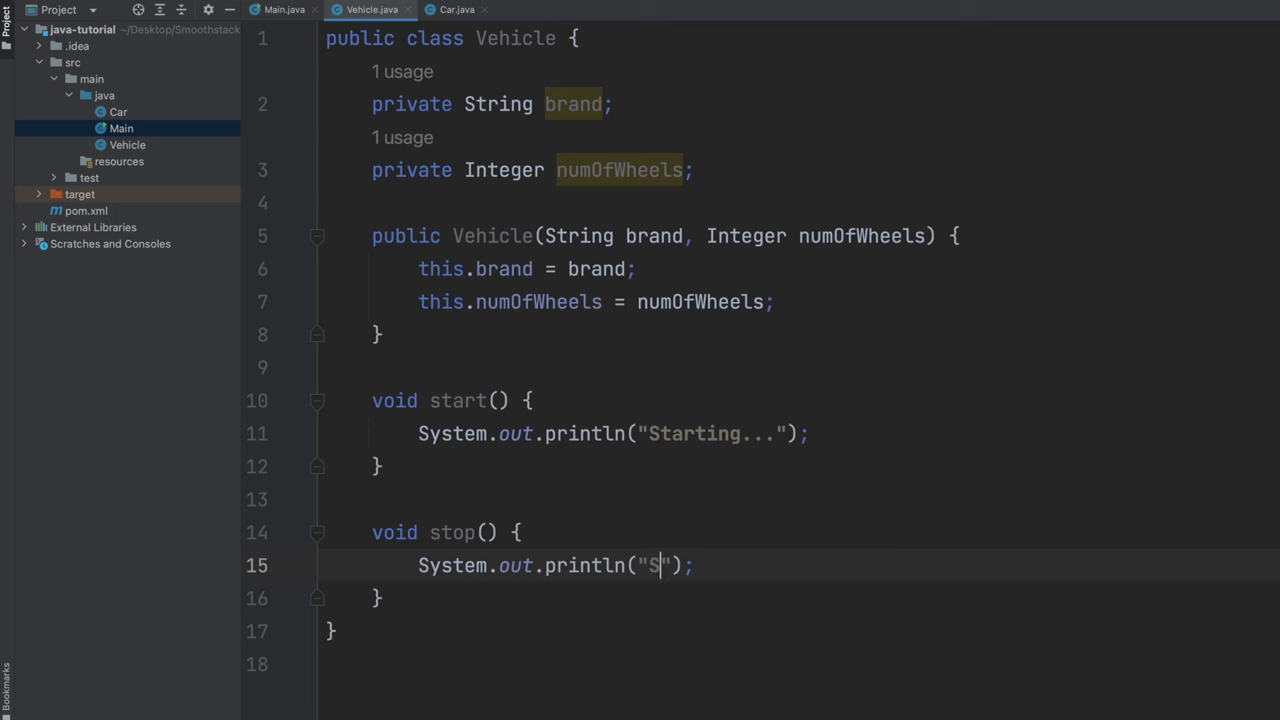
text(topping...)
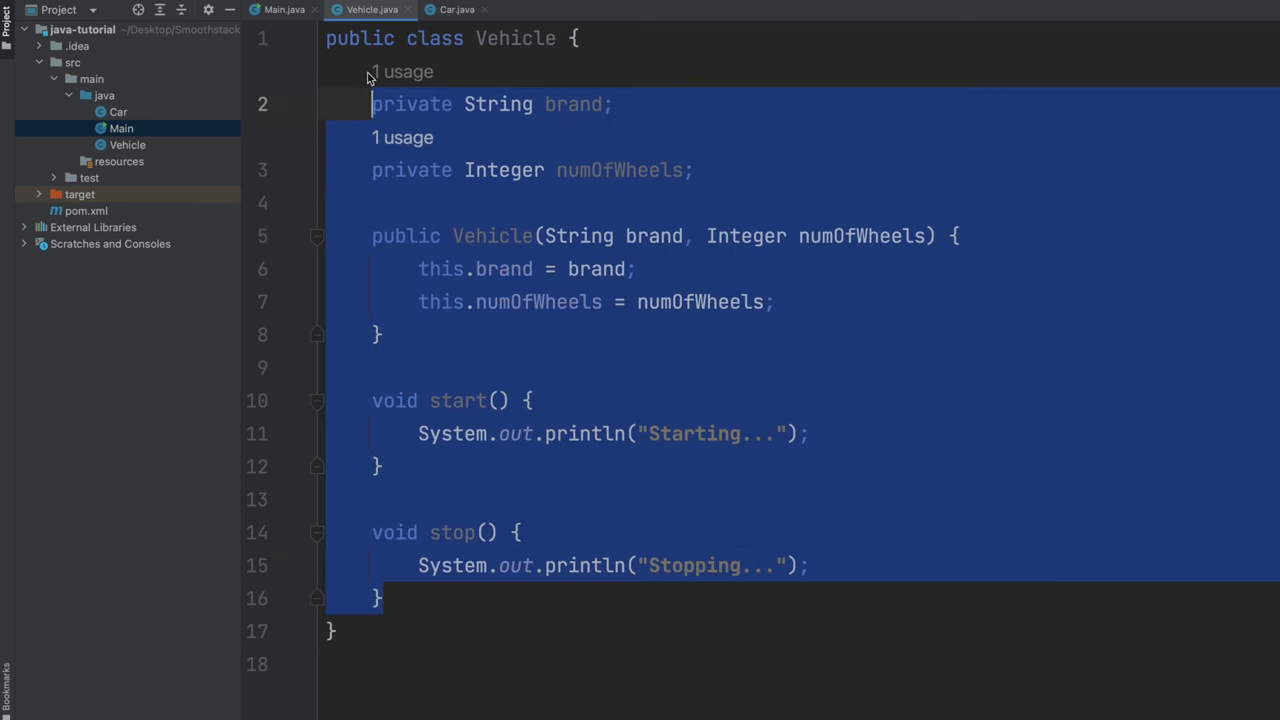
Make Car extend Vehicle, then bring Vehicle.java back into view
click(118, 112)
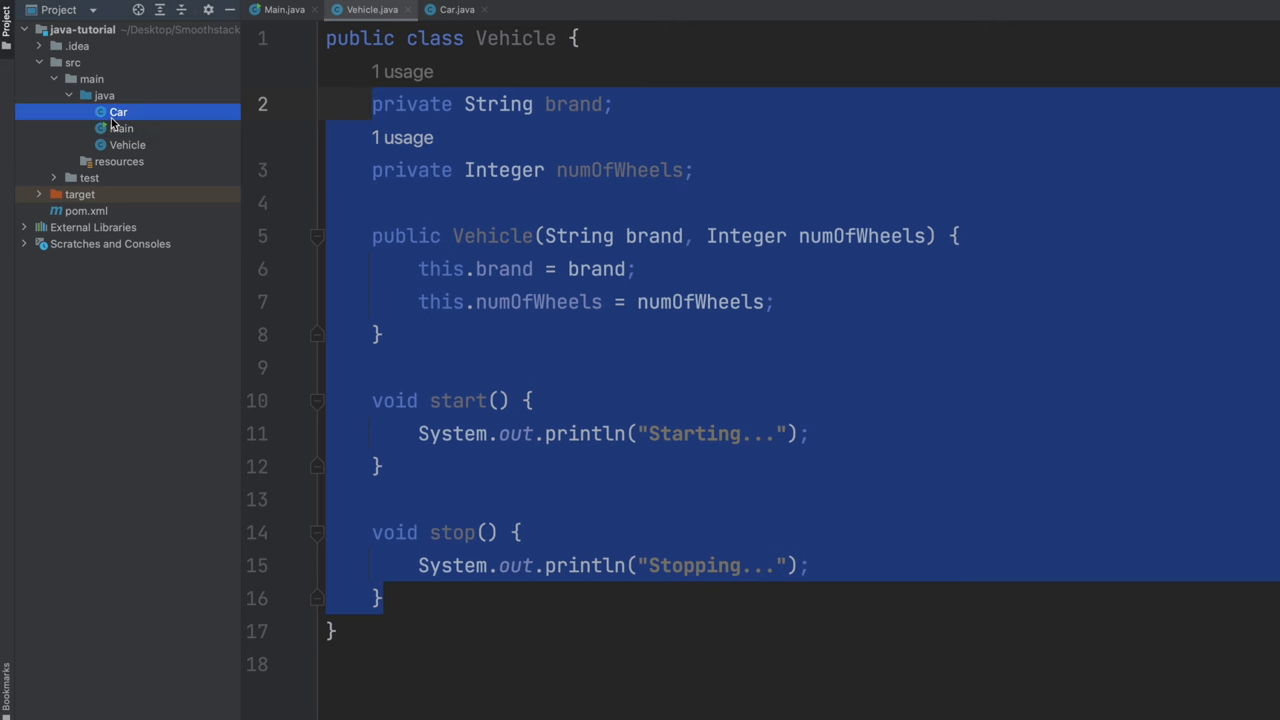
click(456, 8)
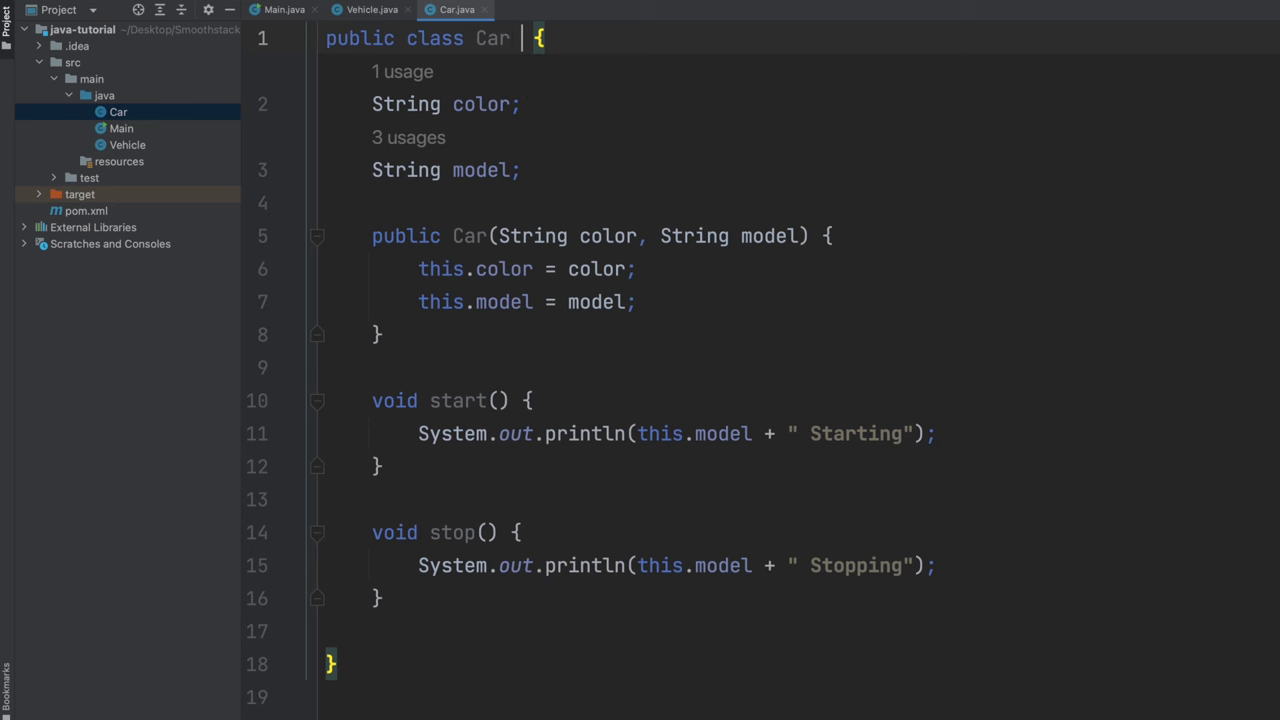
text(extends)
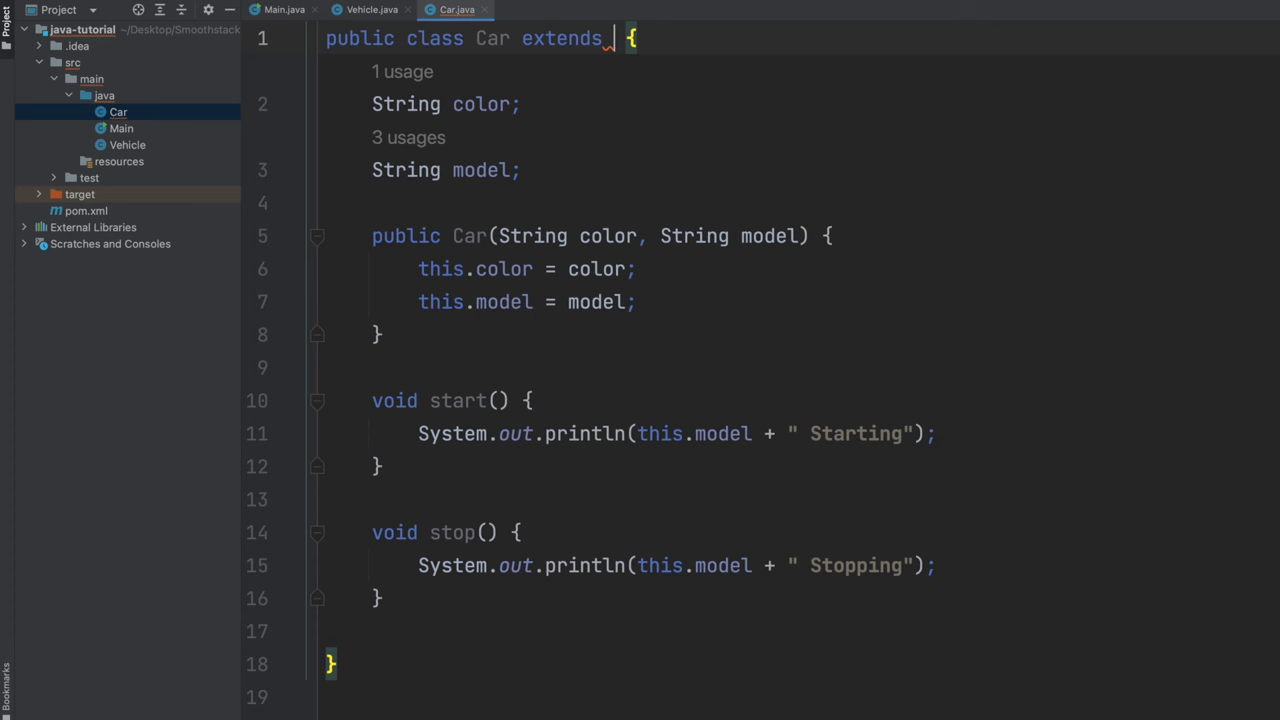
text(Ve)
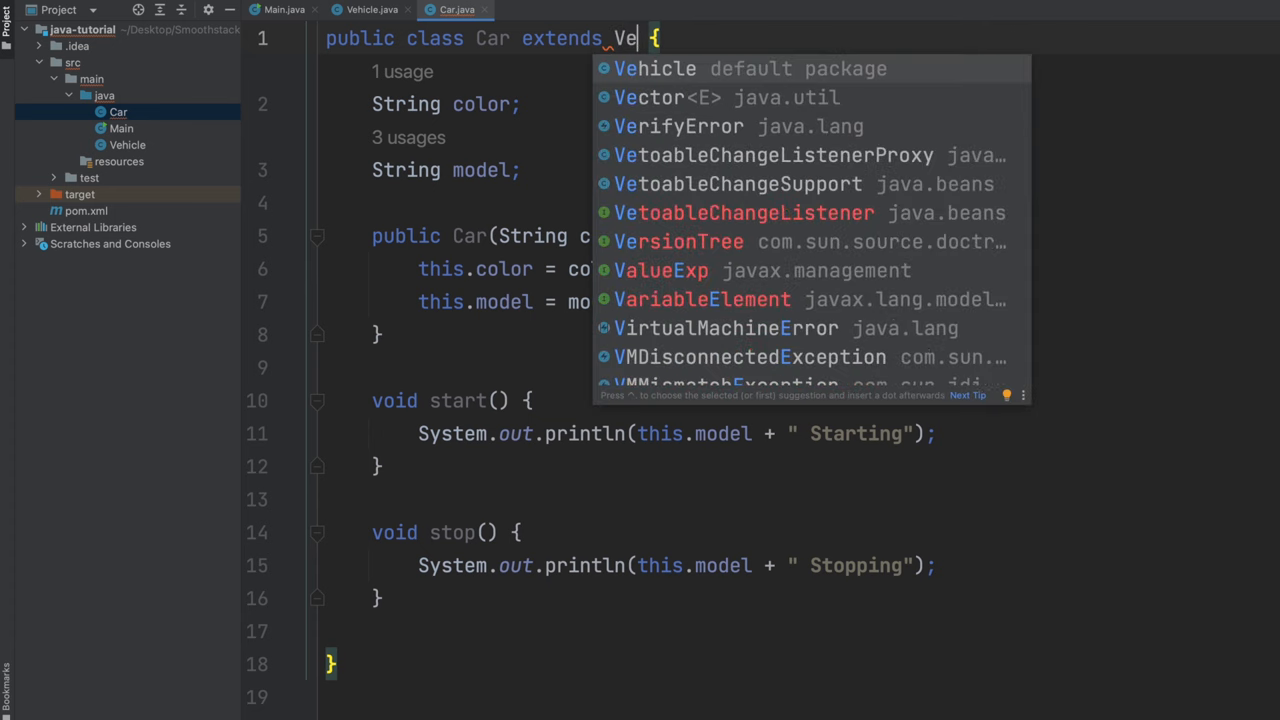
click(654, 68)
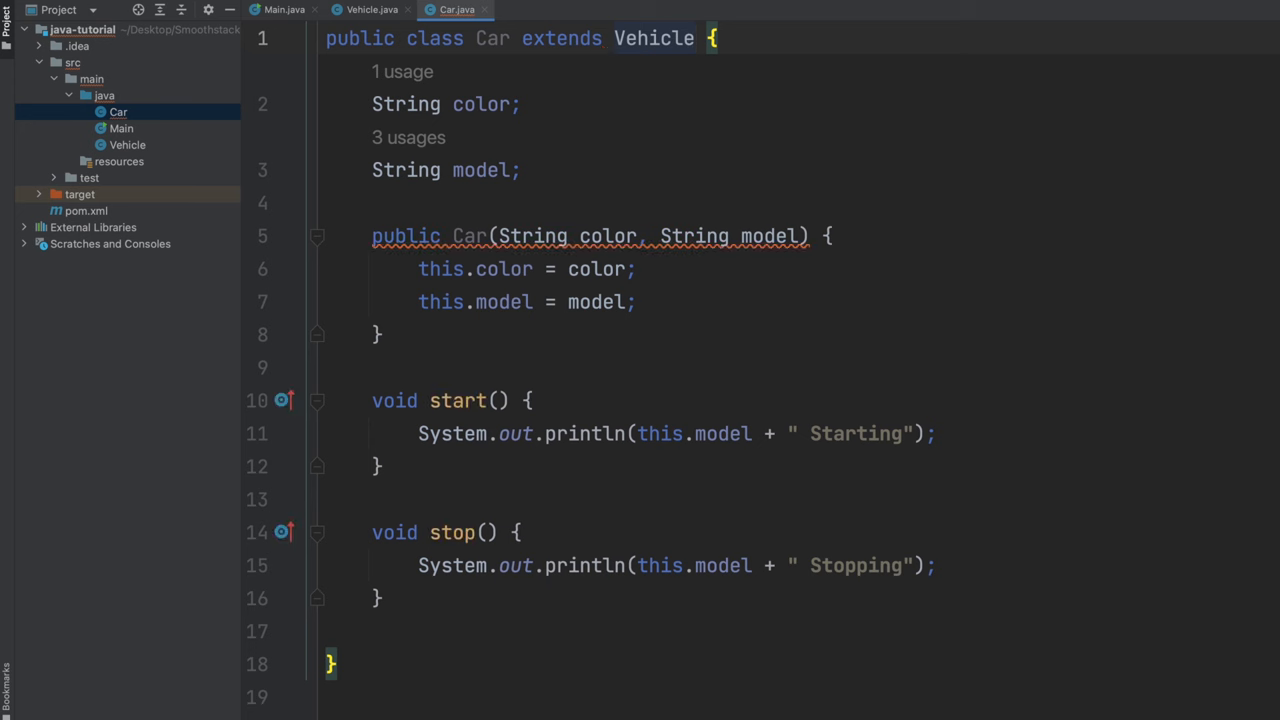
click(128, 144)
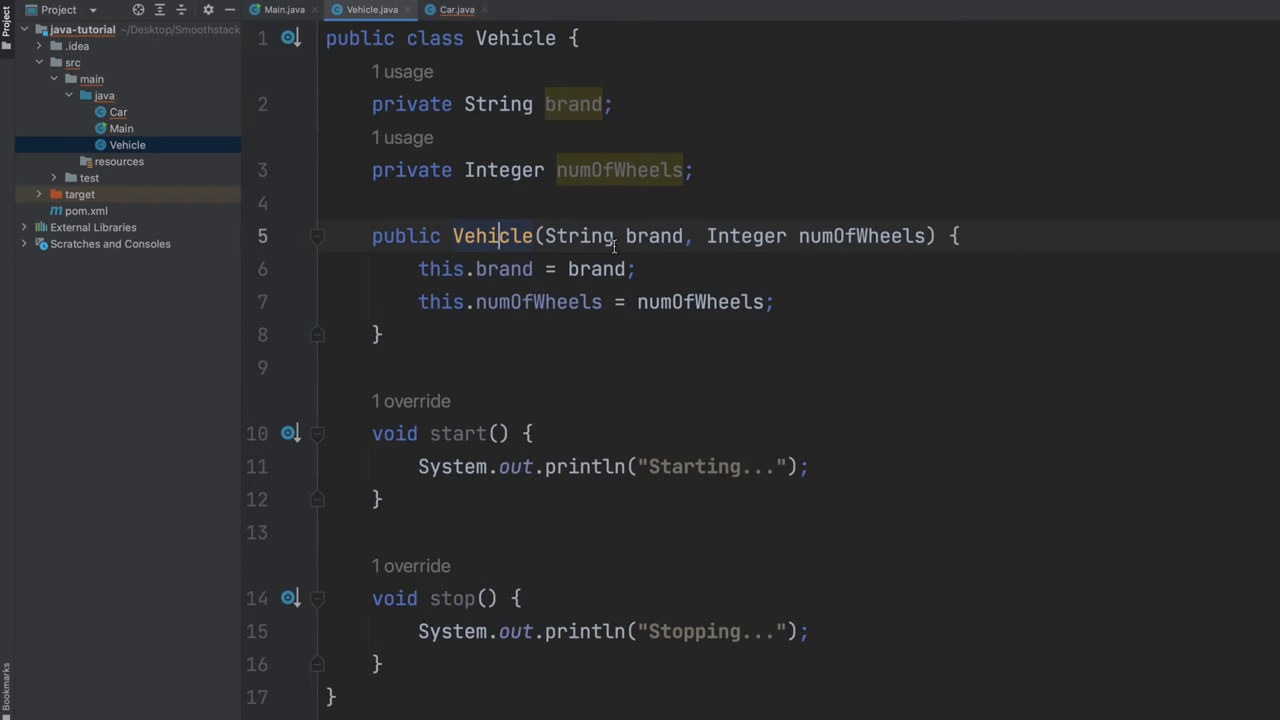
Compare Car's constructor with Vehicle's and position after the Car constructor's opening brace
click(456, 8)
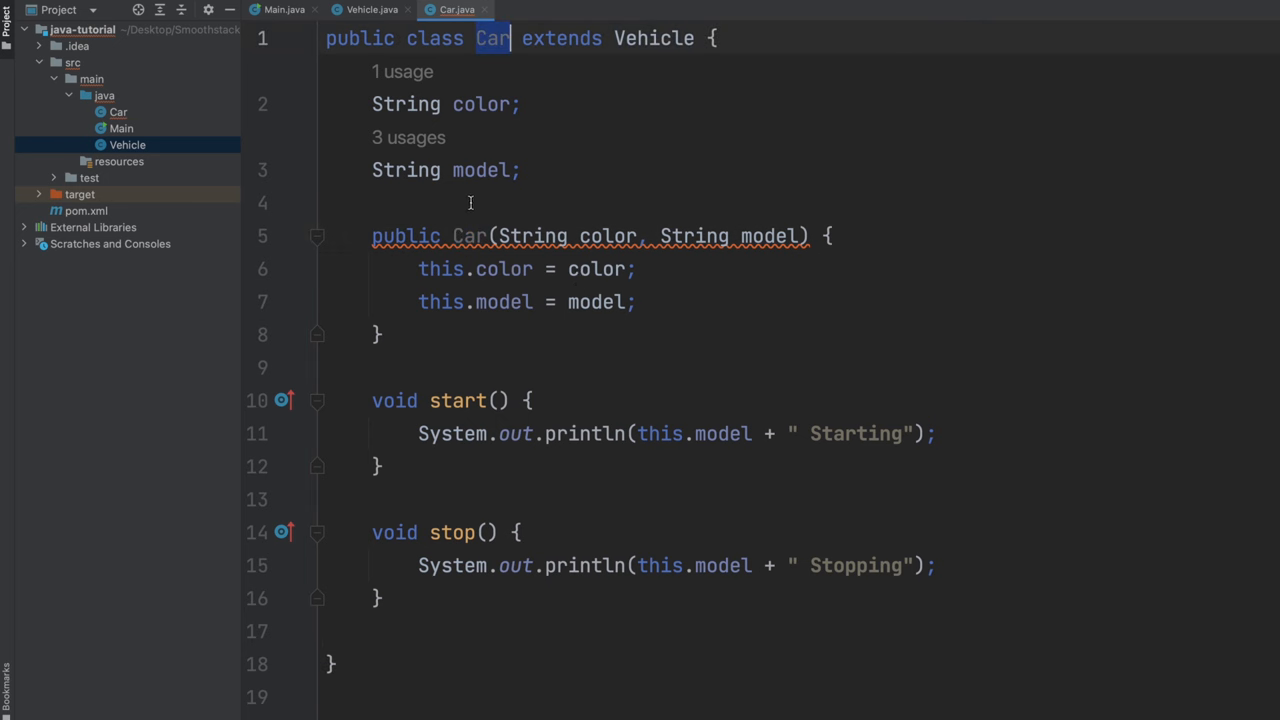
click(850, 236)
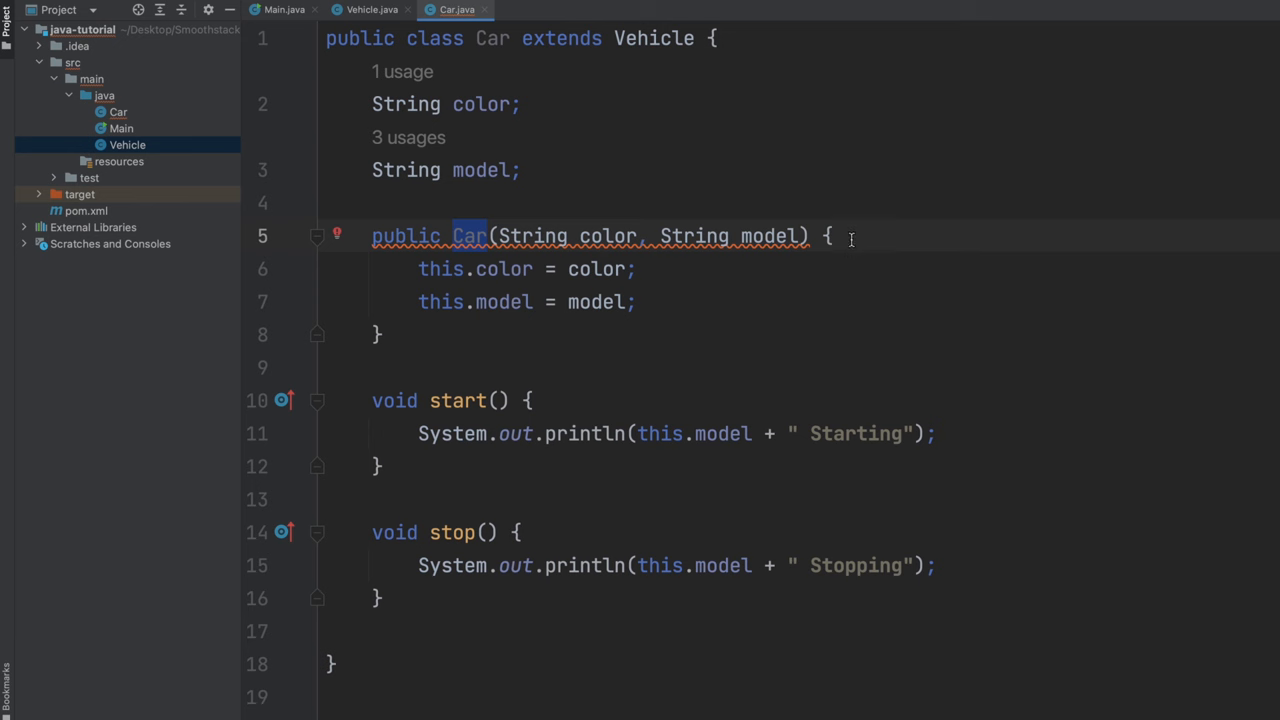
mouse_move(430, 340)
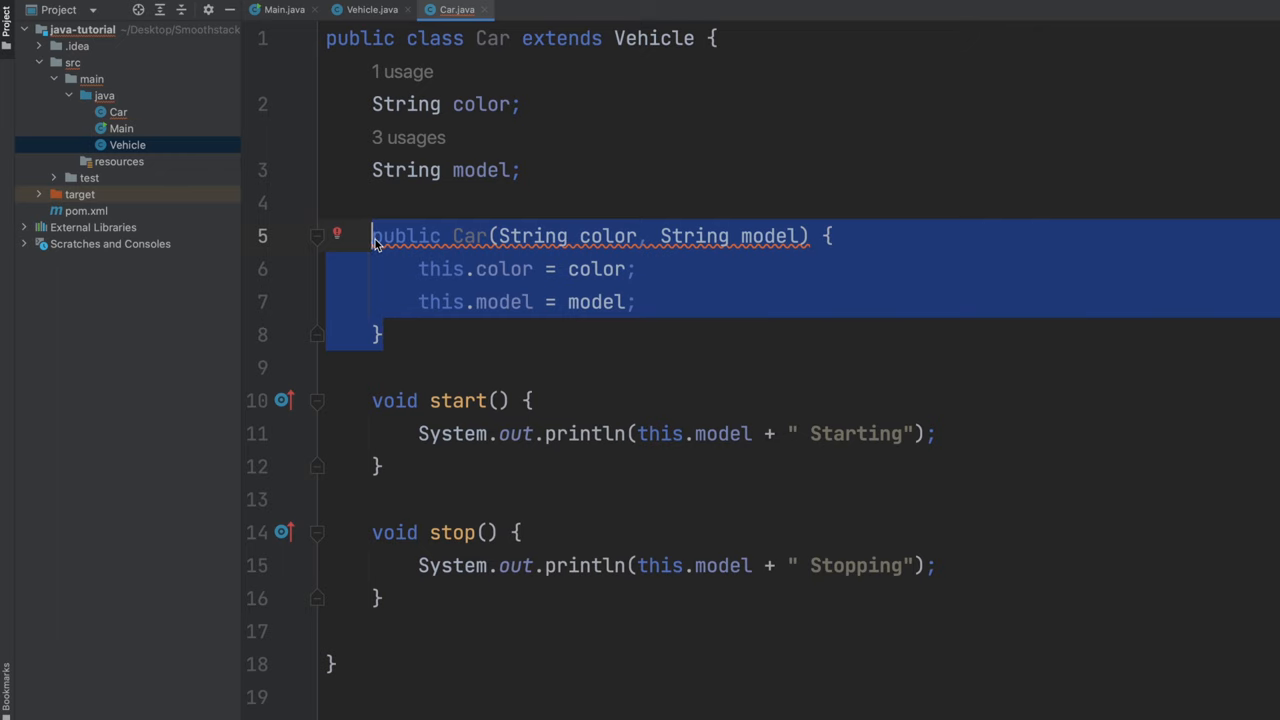
mouse_move(372, 8)
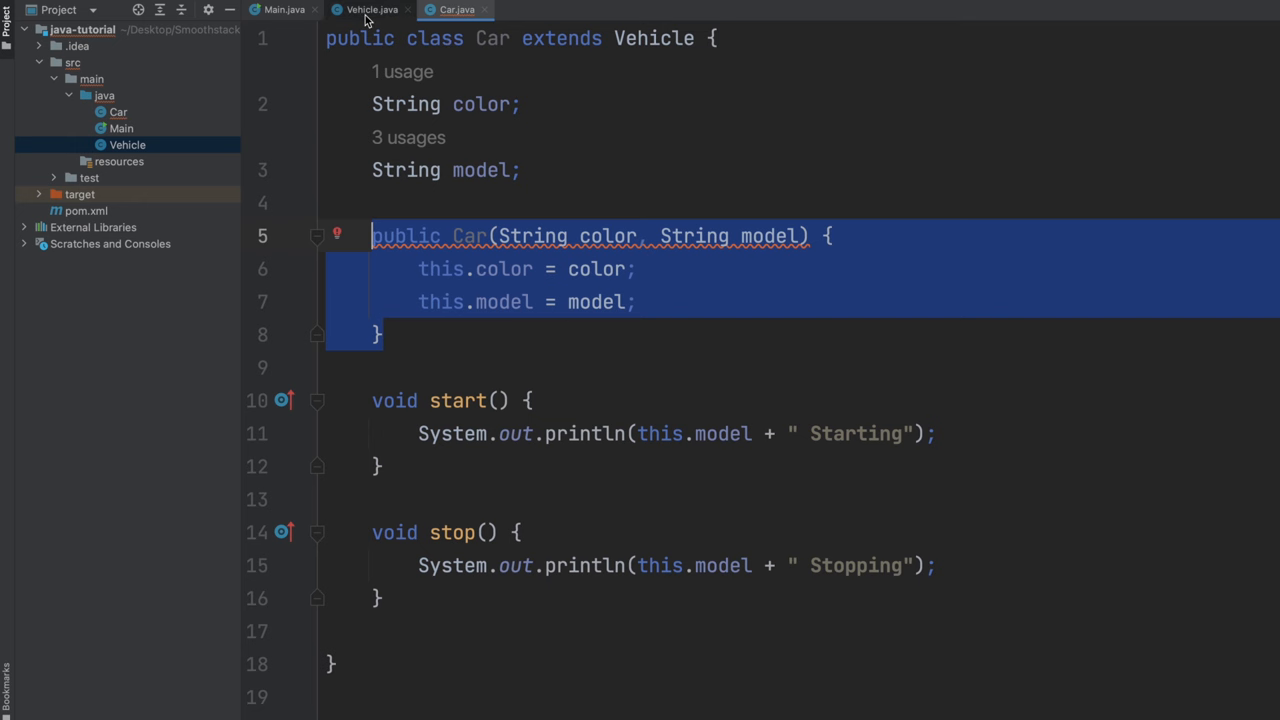
click(372, 8)
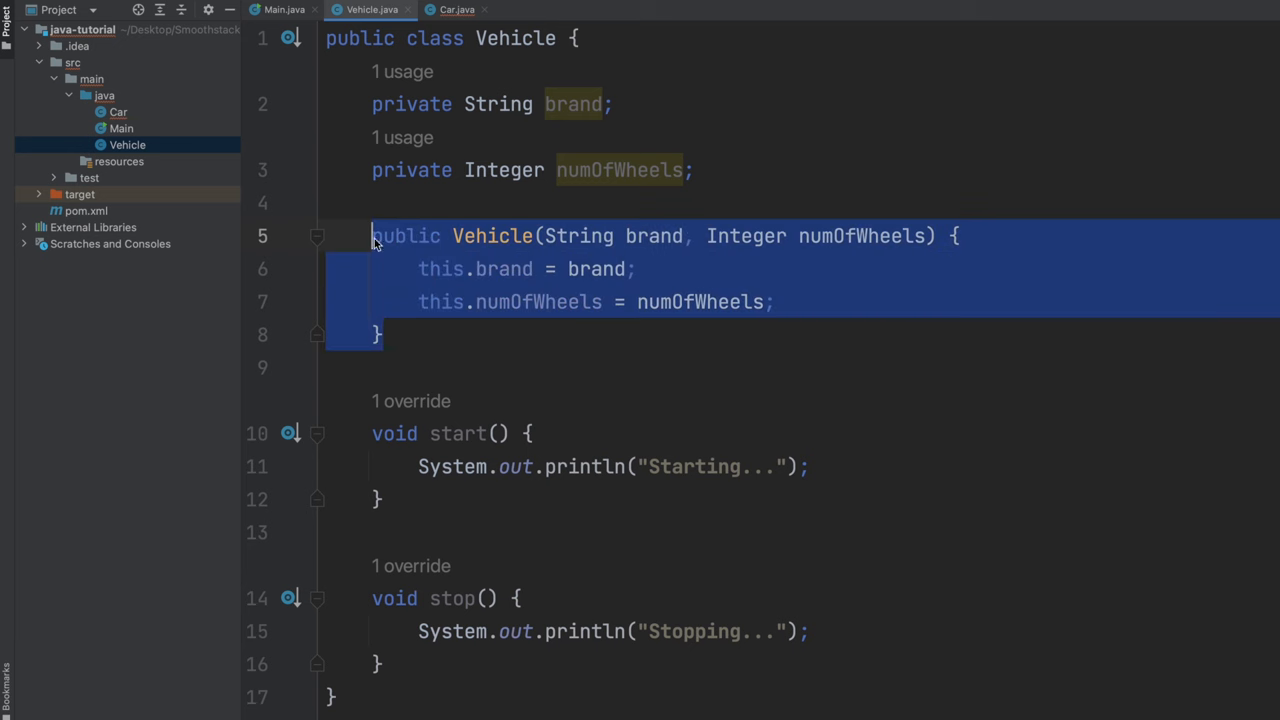
click(456, 8)
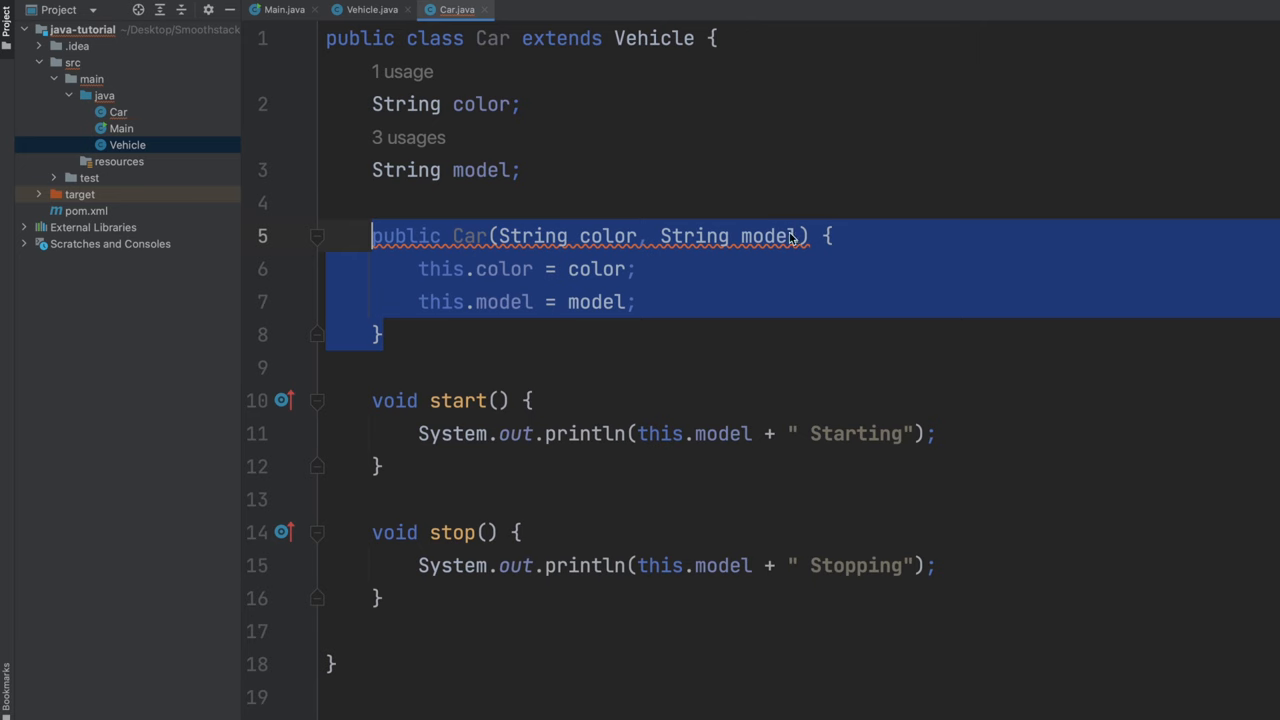
click(844, 236)
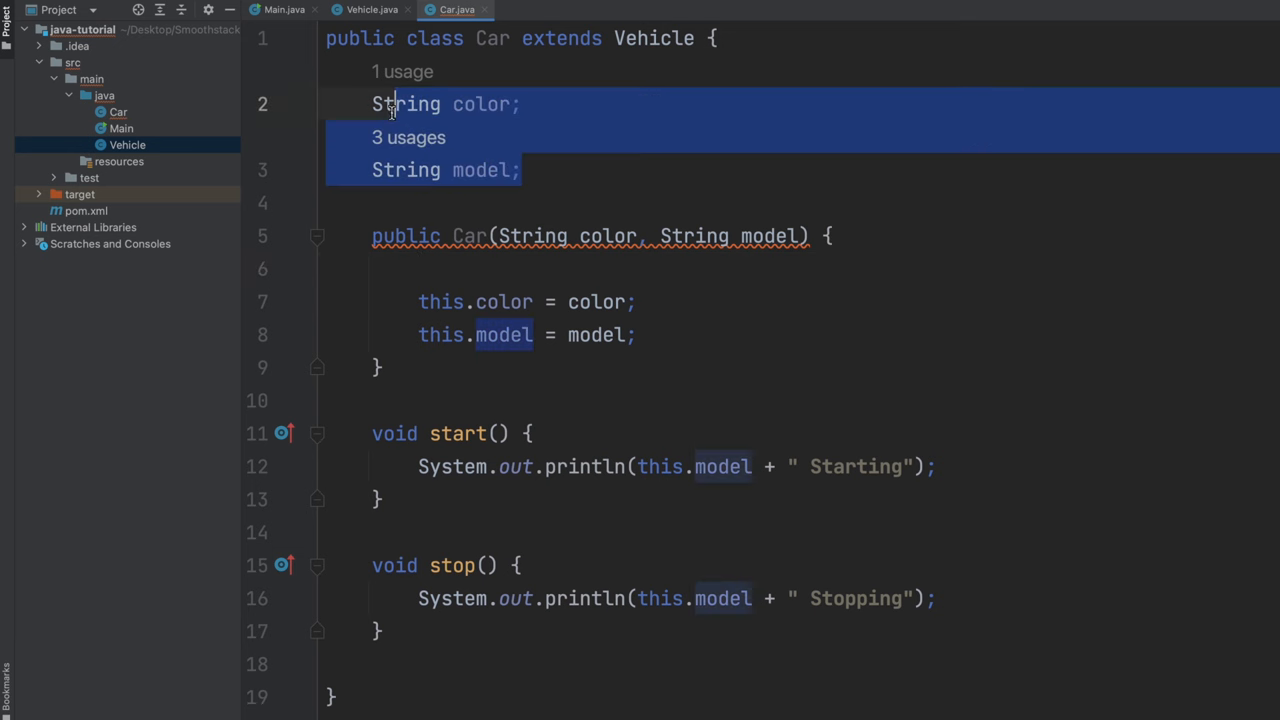
Begin the Car constructor with super(brand, numOfWheels), checking Vehicle's constructor parameters
click(436, 268)
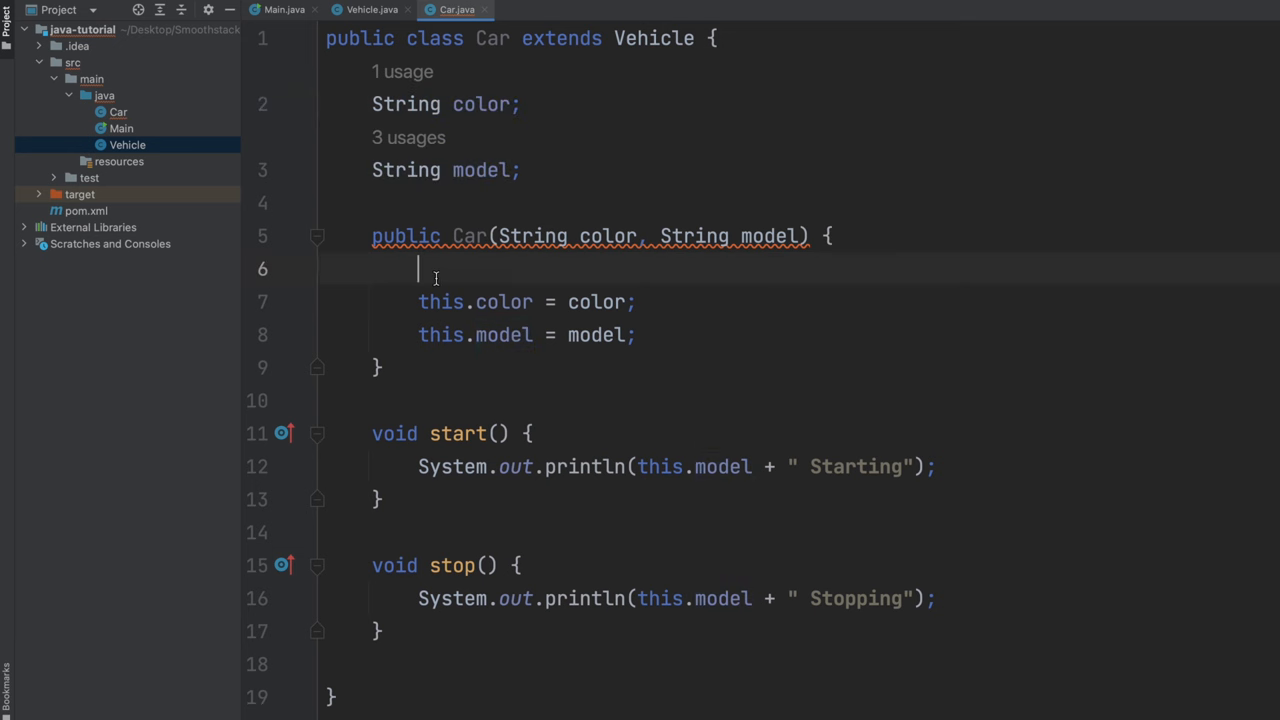
text(super();)
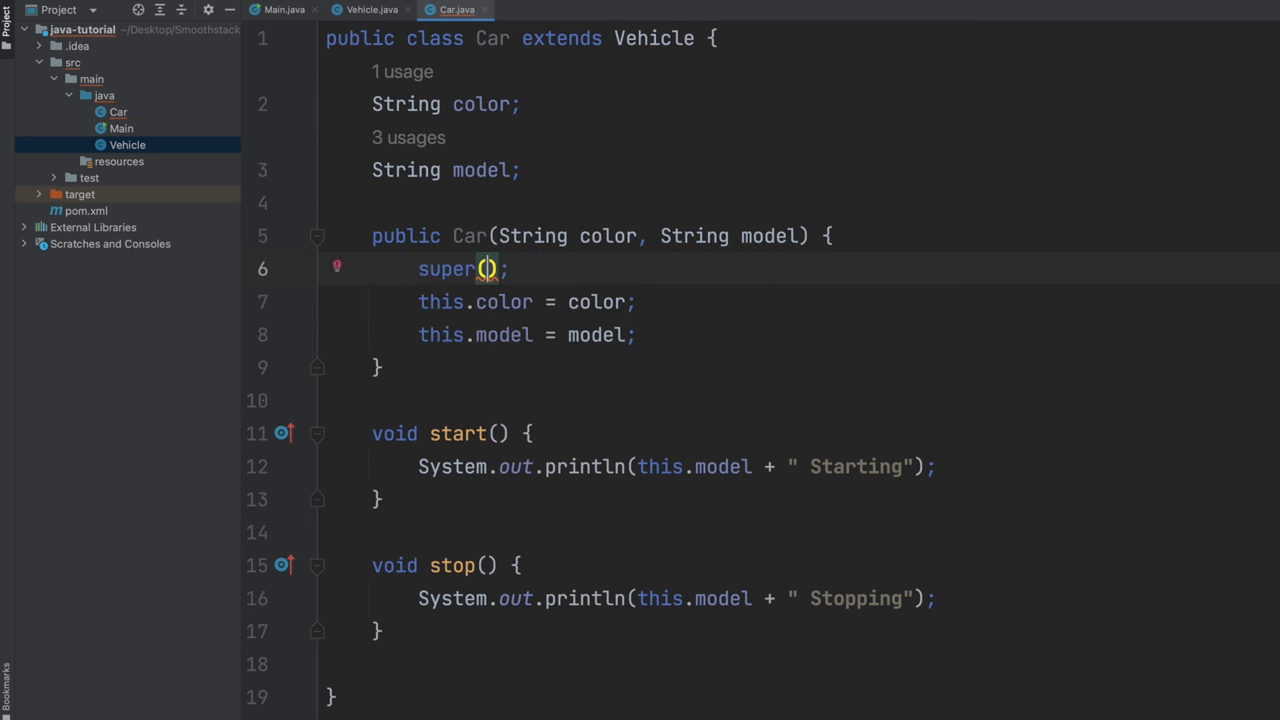
mouse_move(418, 148)
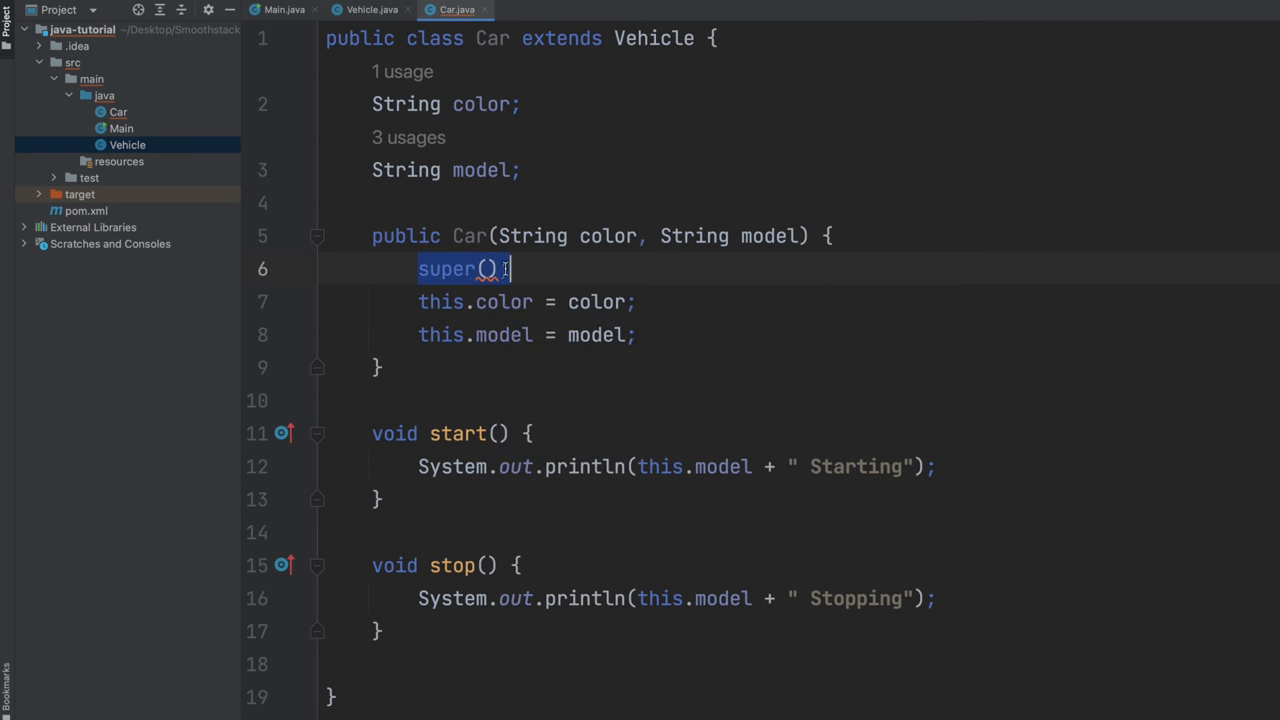
click(372, 8)
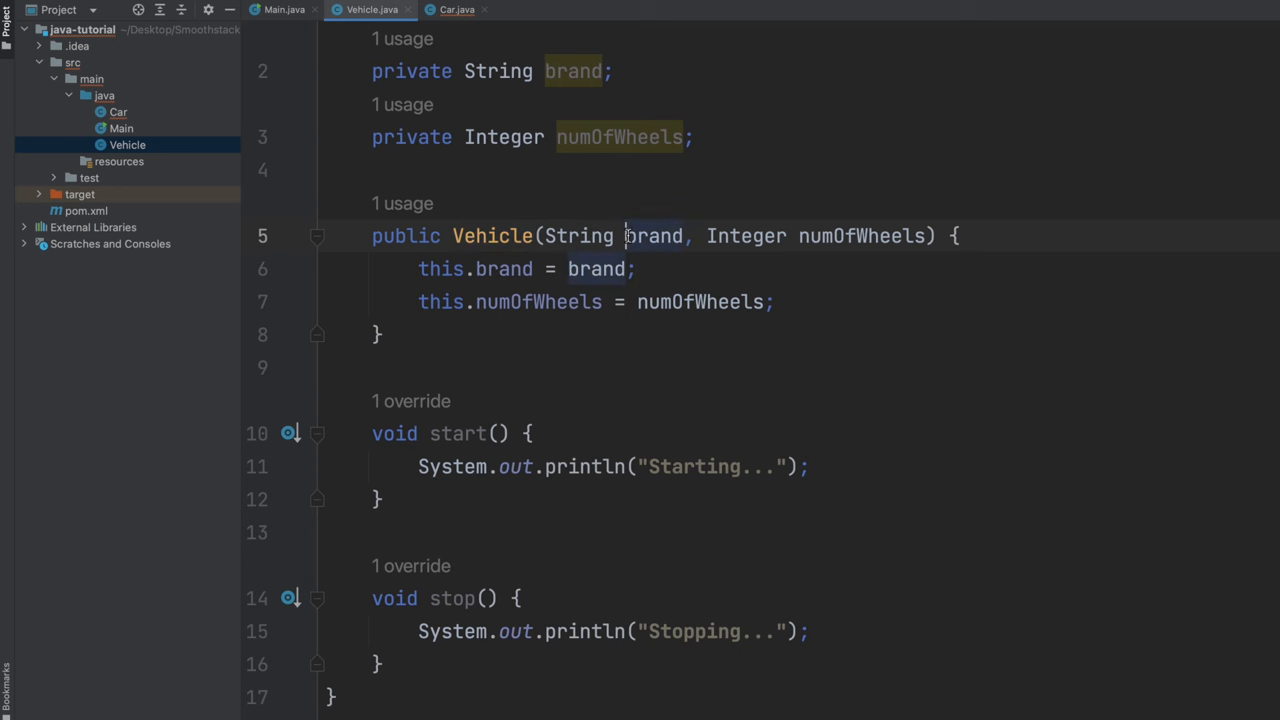
mouse_move(444, 24)
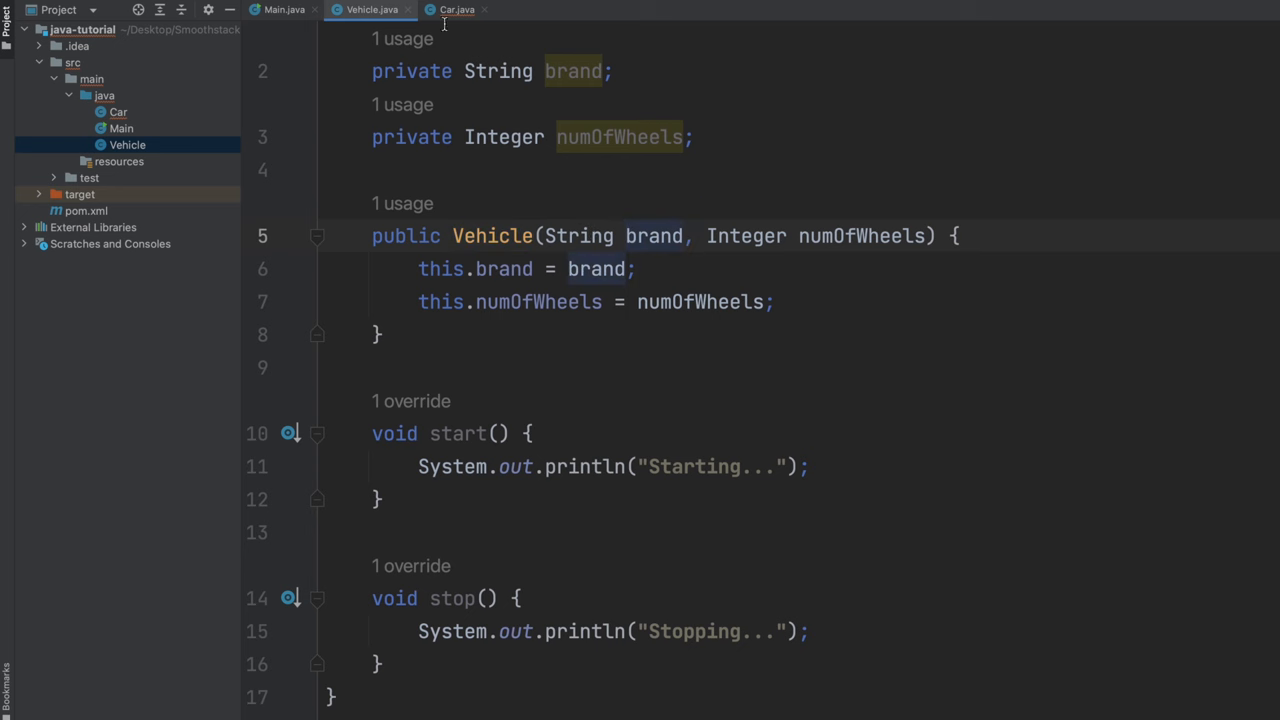
click(456, 8)
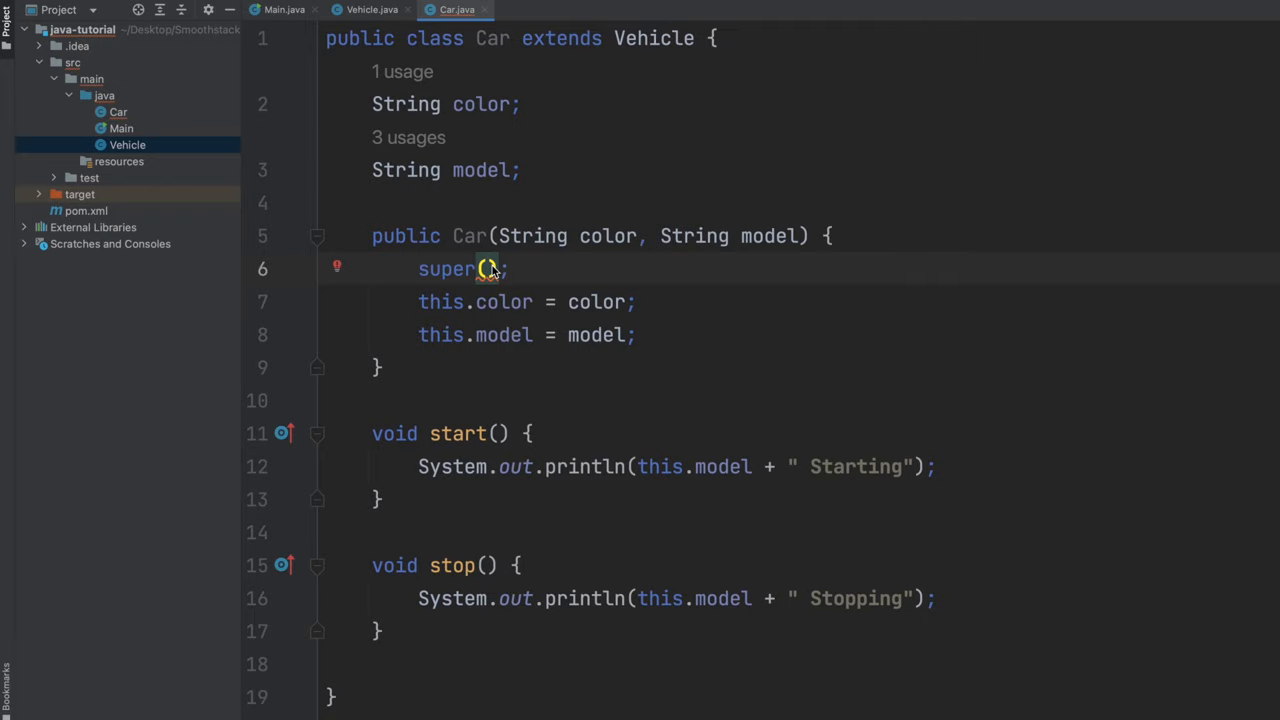
text(brand)
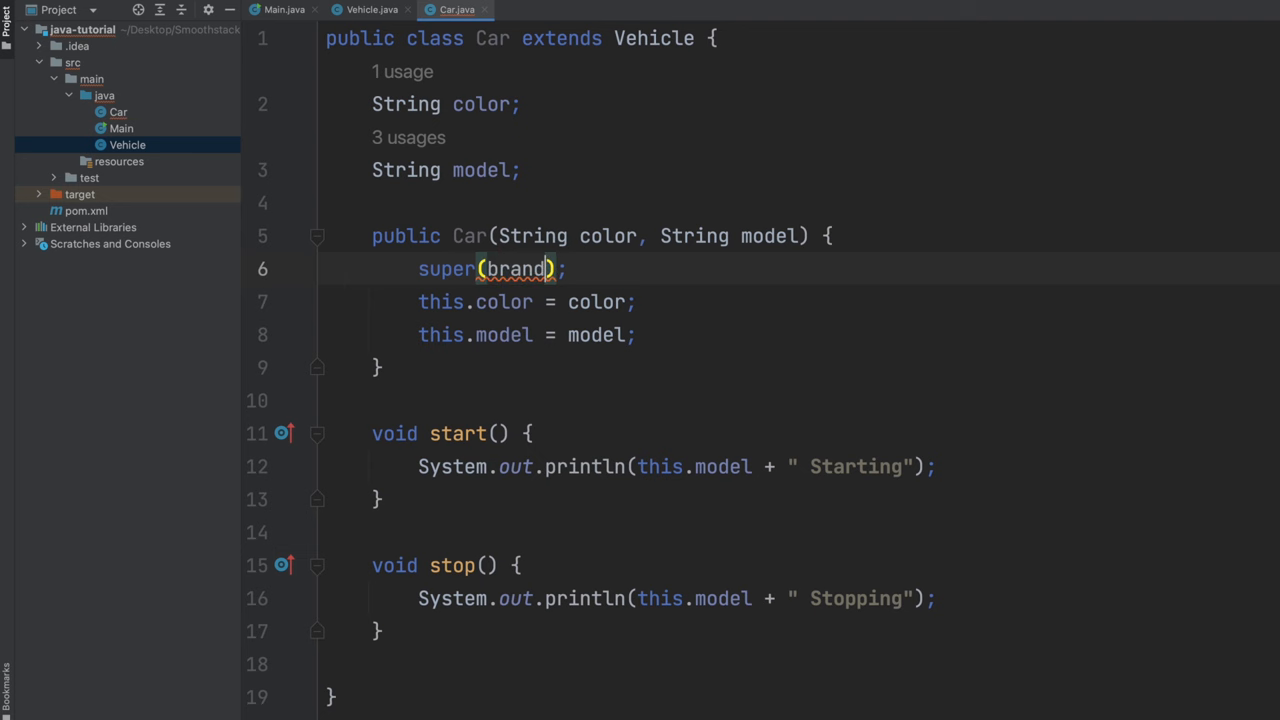
text(, num0)
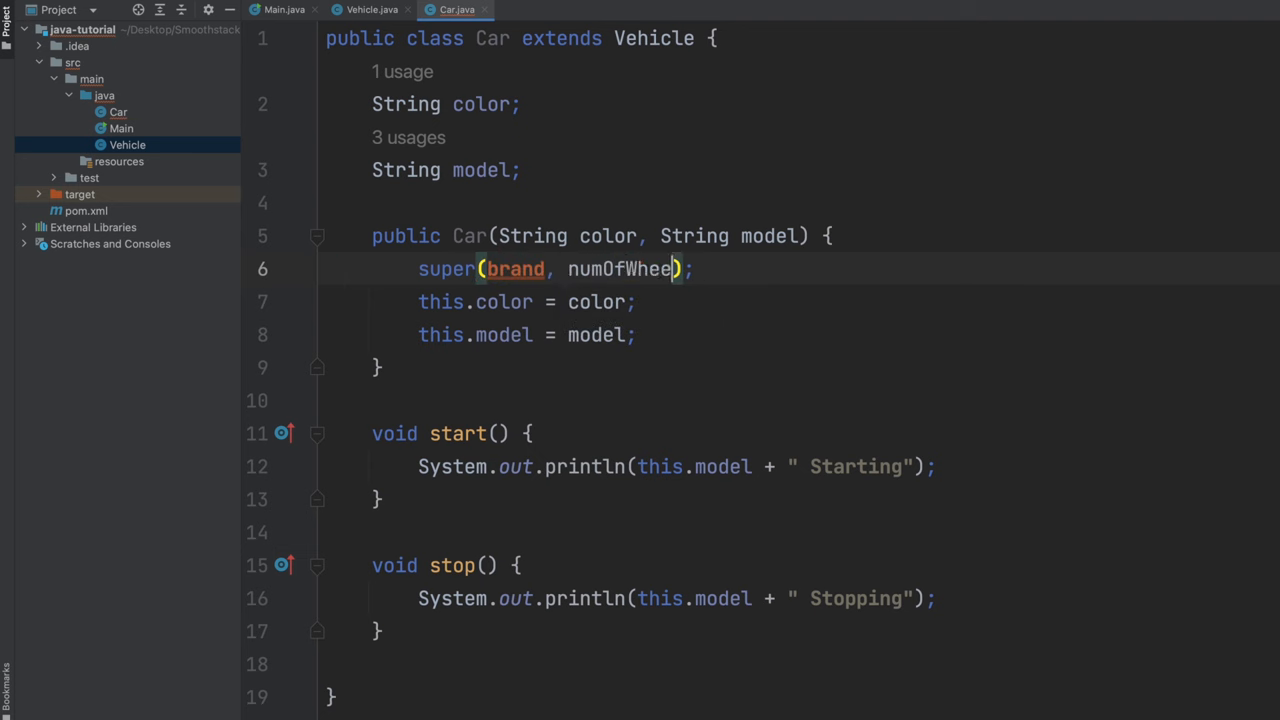
text(ls)
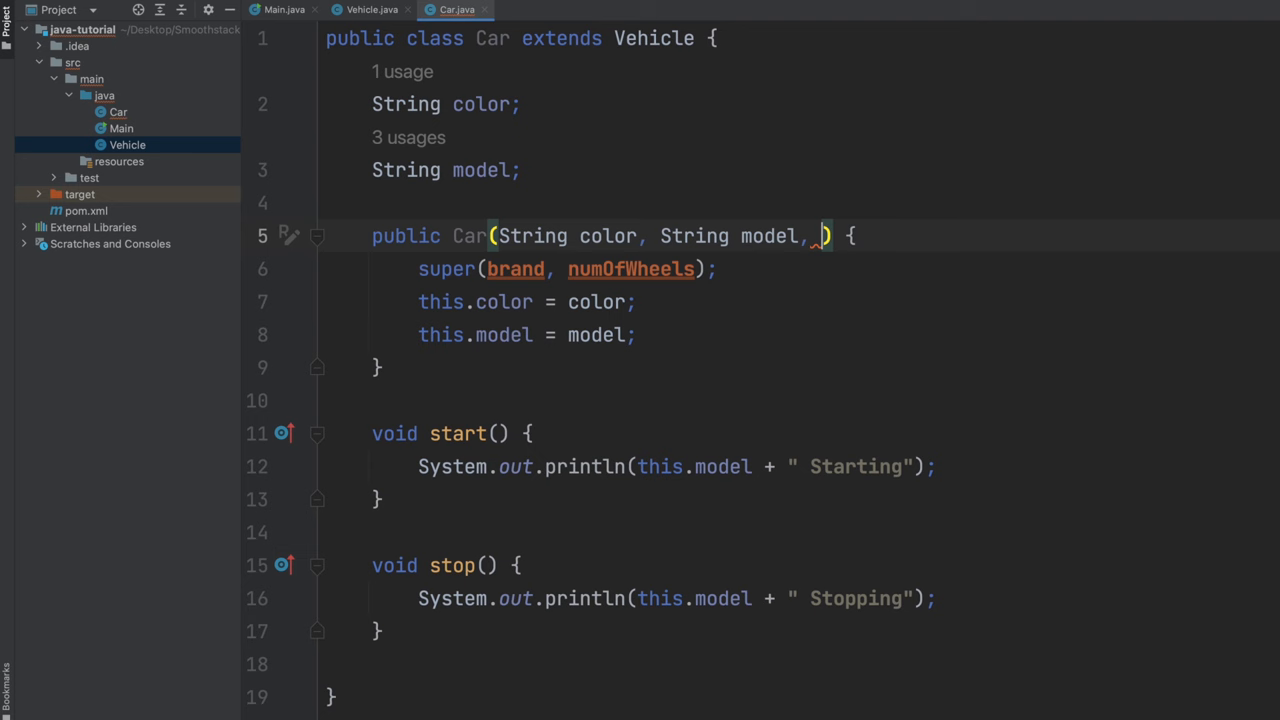
Add String brand and Integer numOfWheels parameters to the Car constructor signature
text(String)
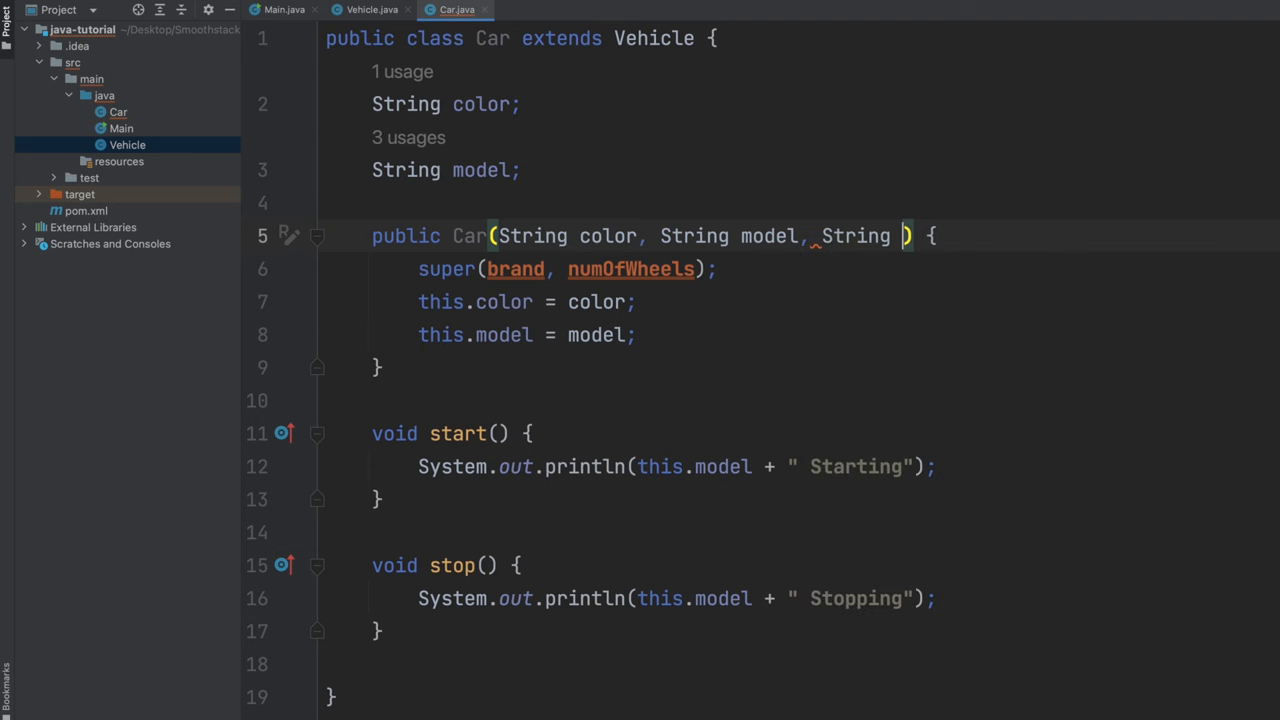
text(brand,)
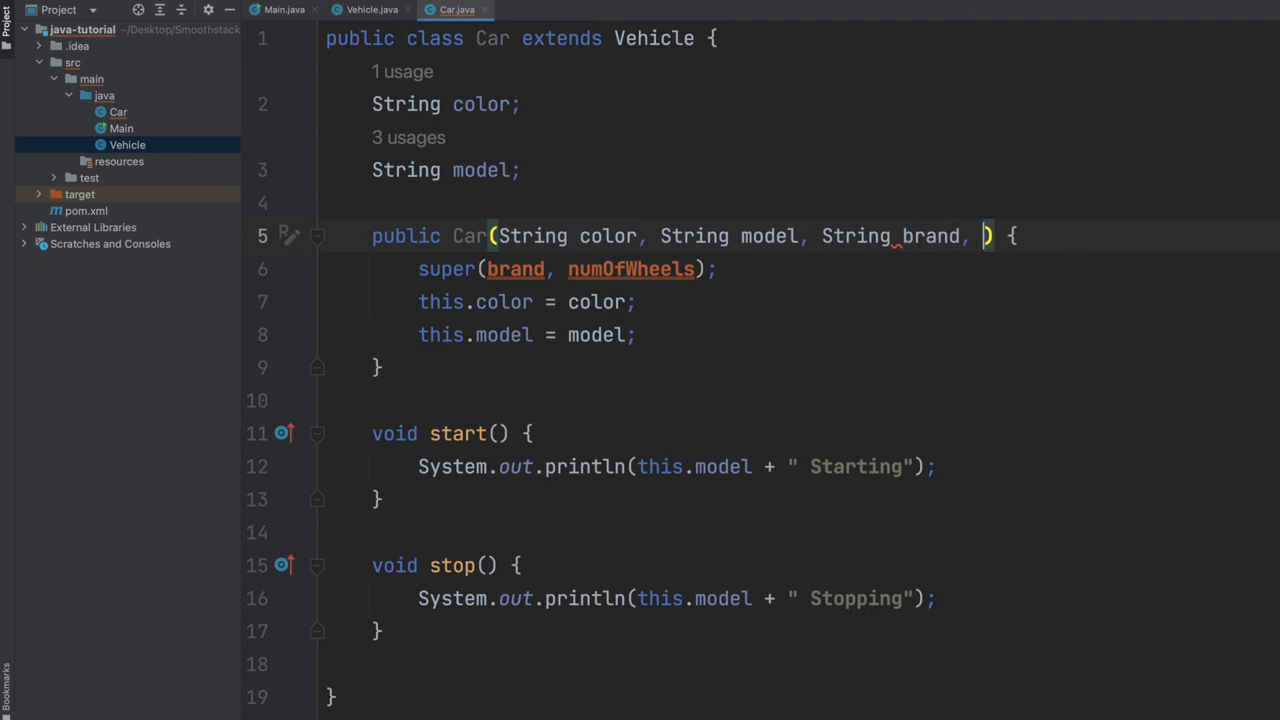
text(Integer)
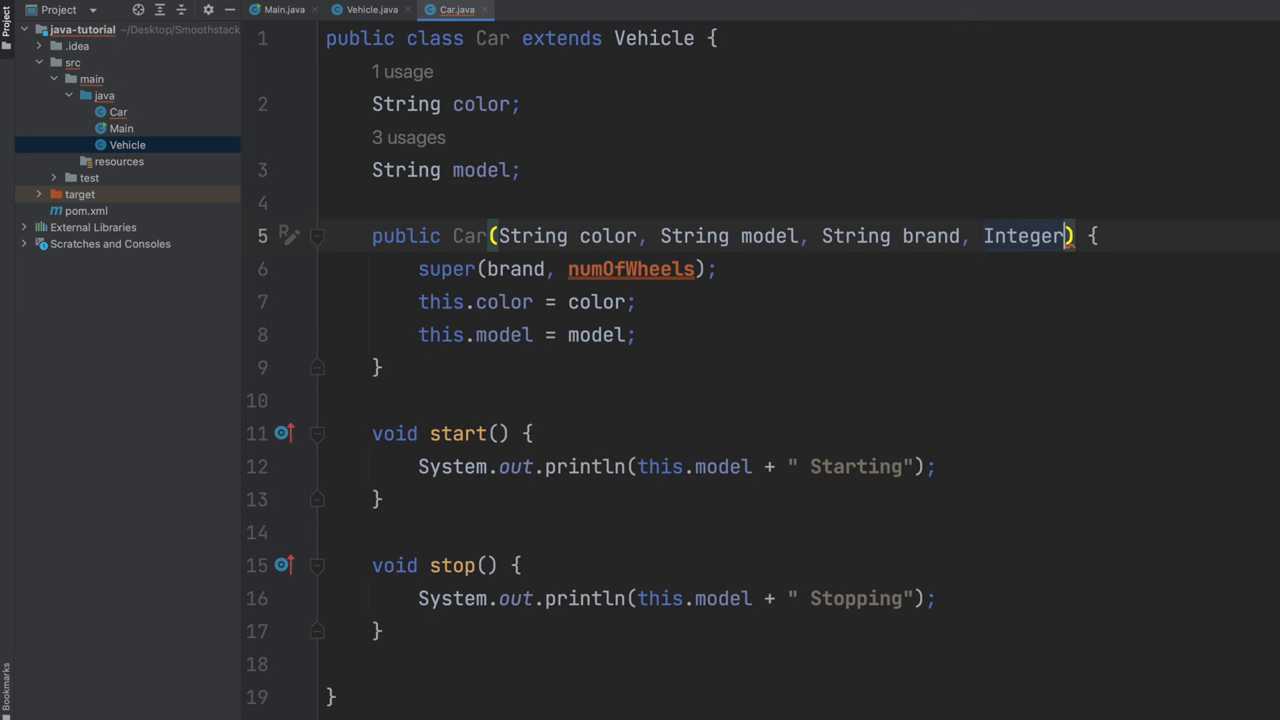
text(nu)
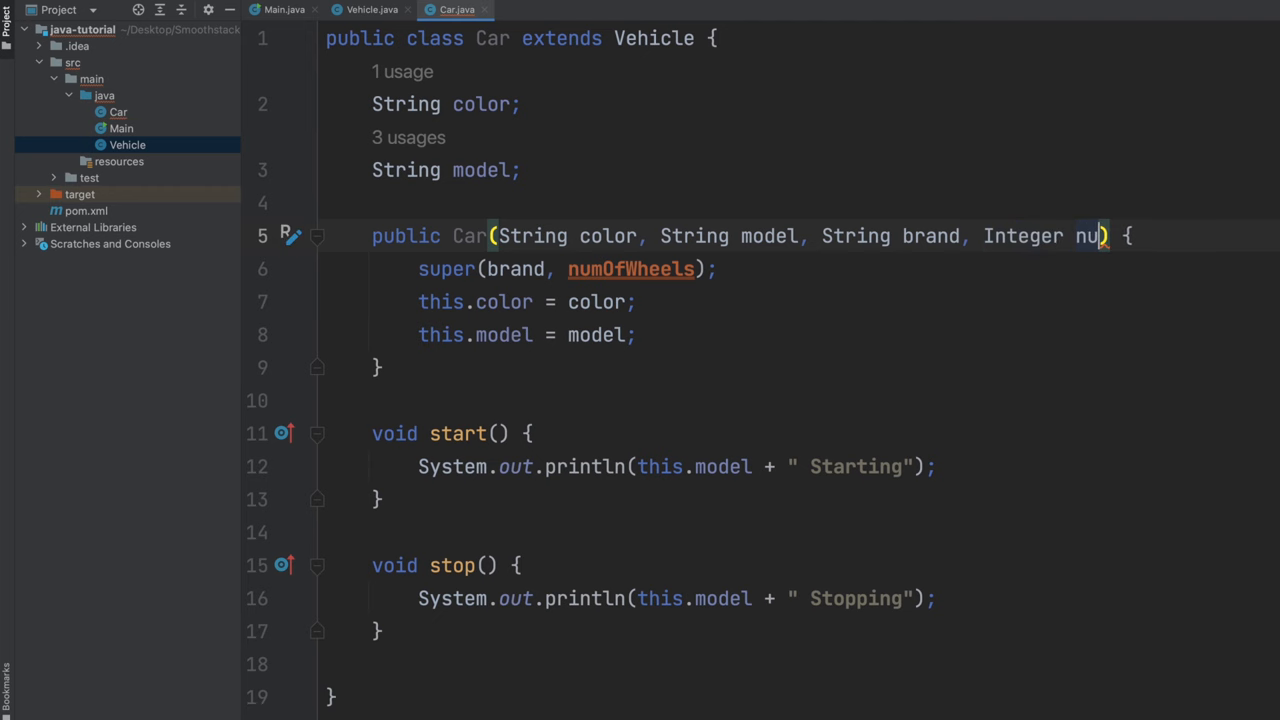
key(Backspace)
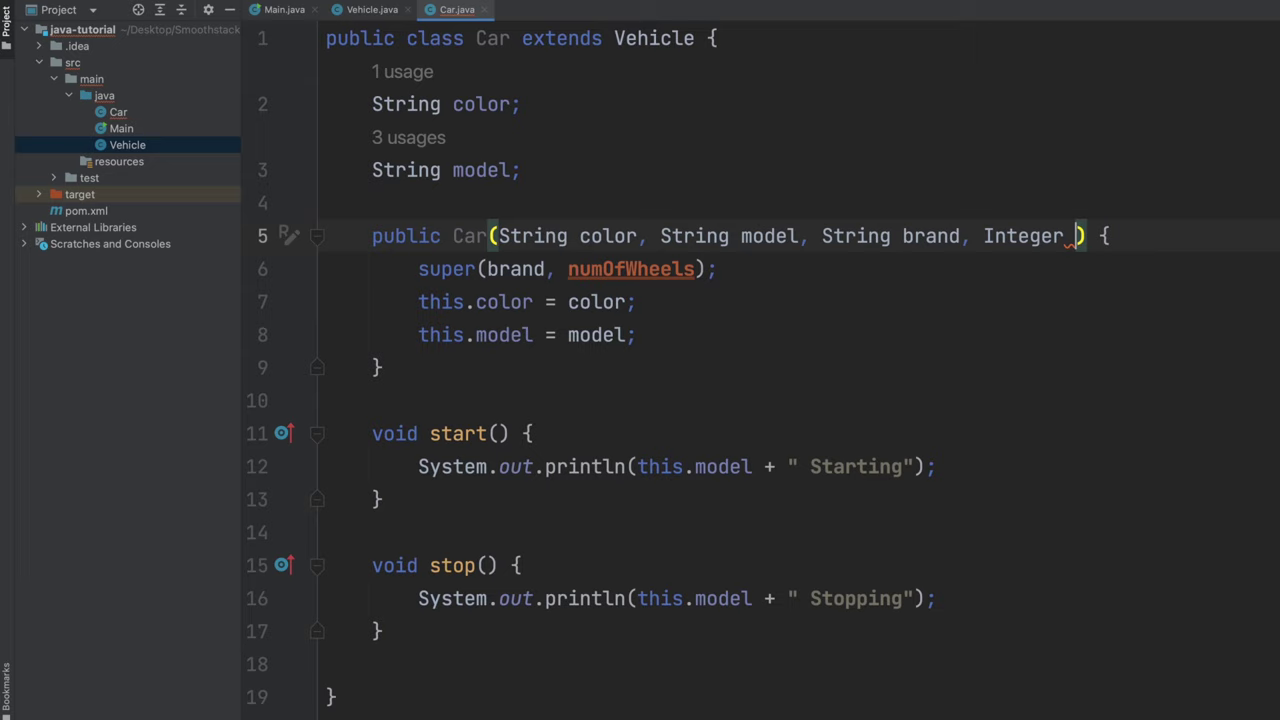
text(num)
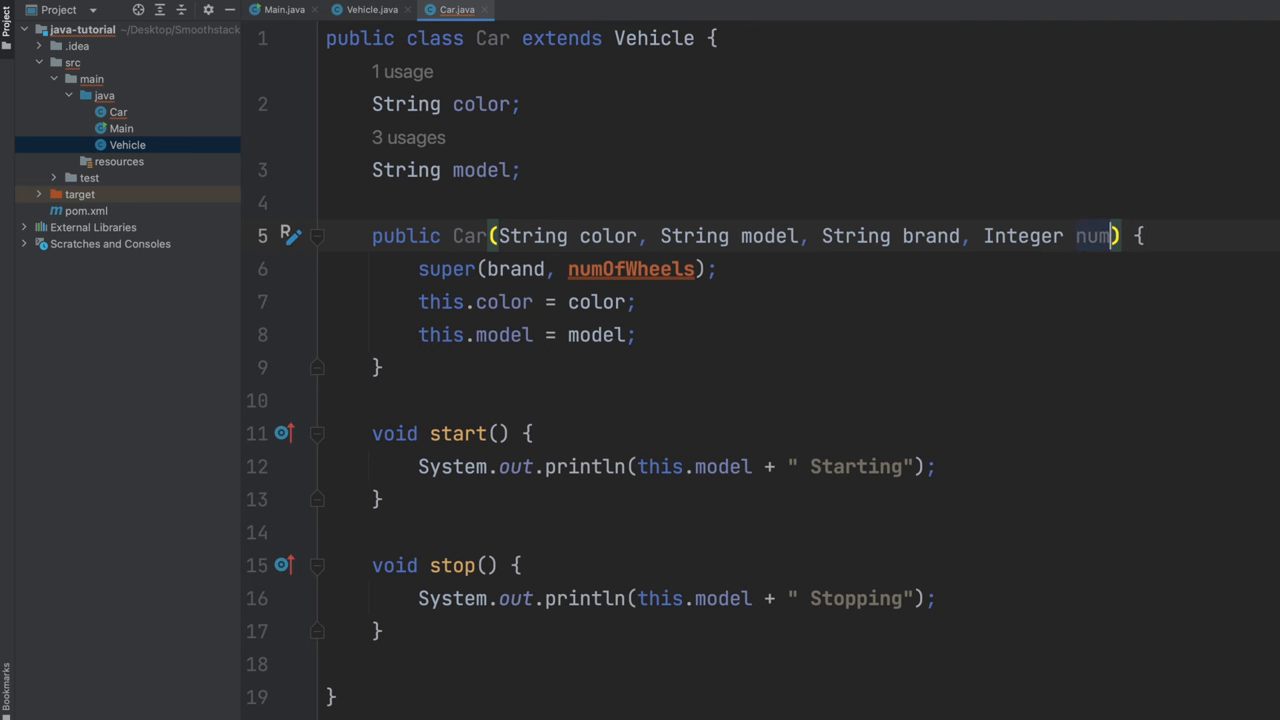
text(OfWh)
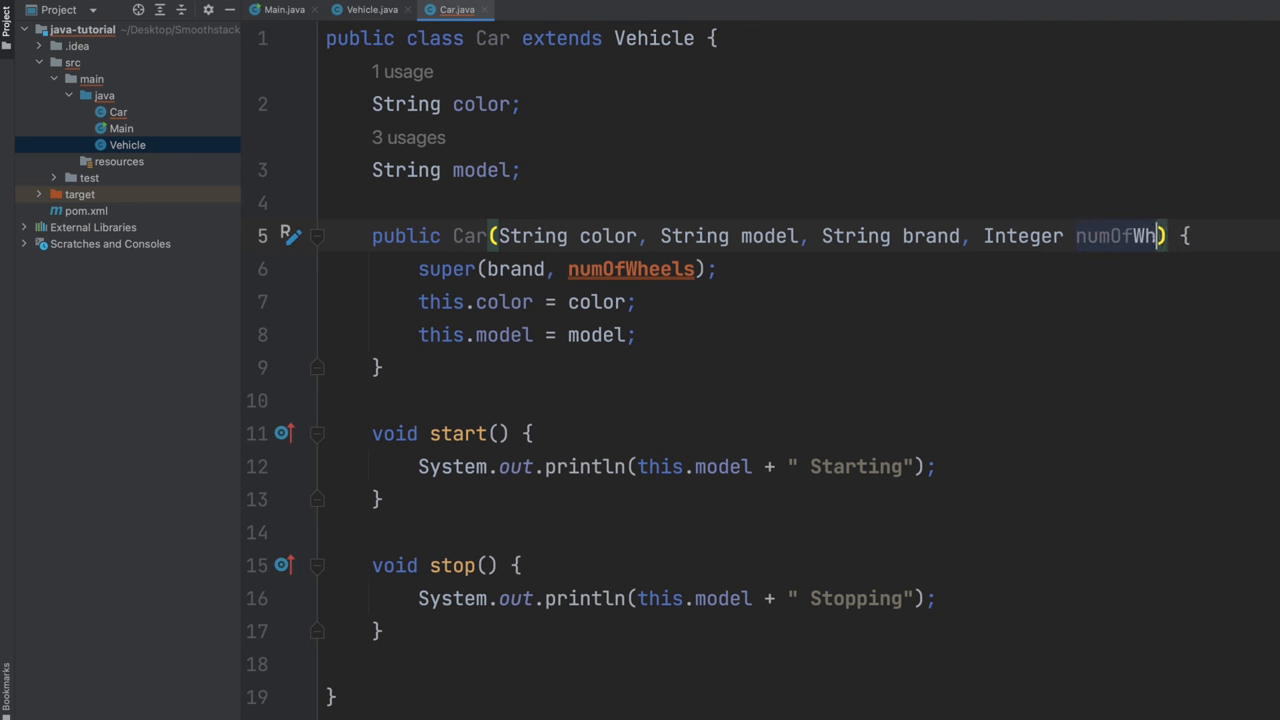
text(eels)
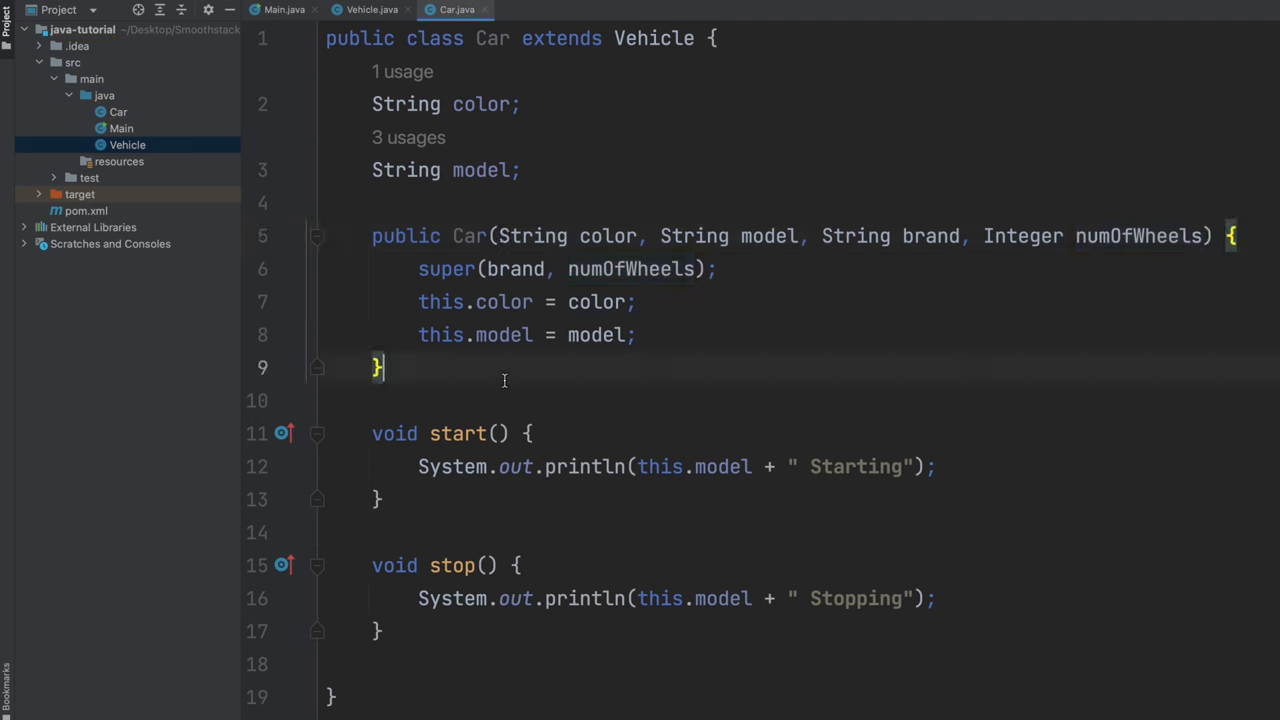
Bring up the Main class from the Project tool window
click(120, 128)
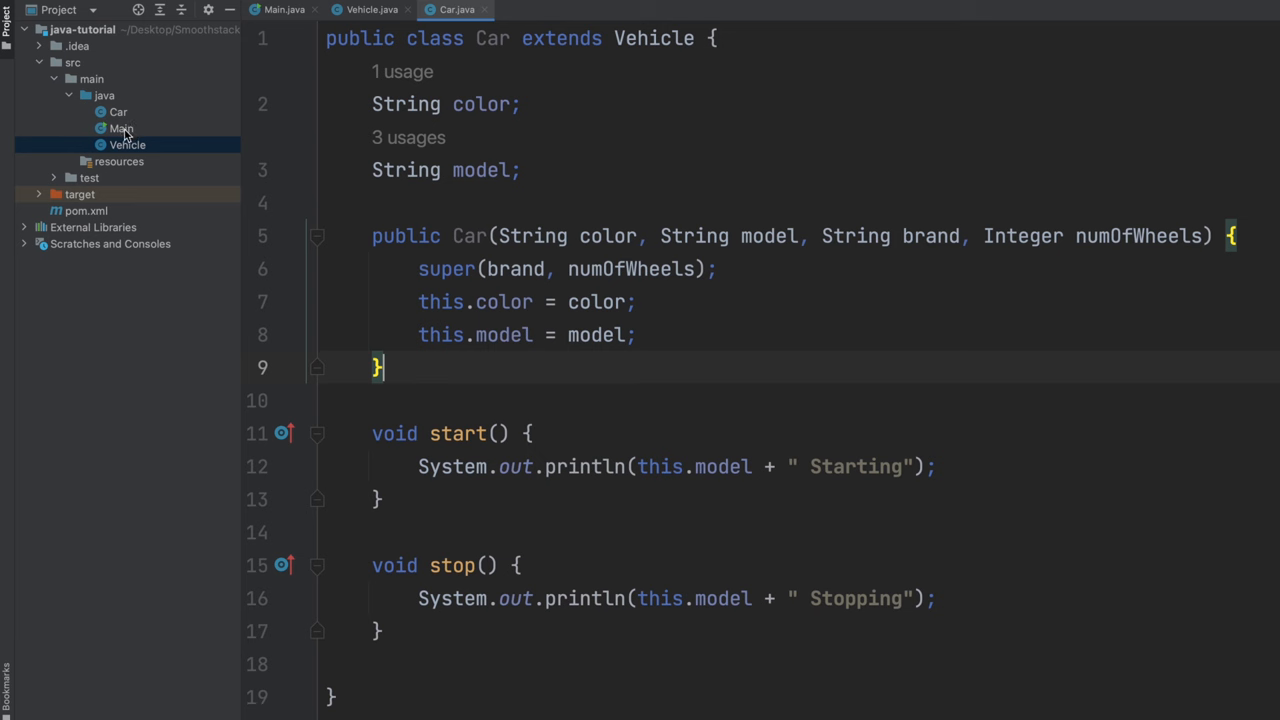
click(120, 128)
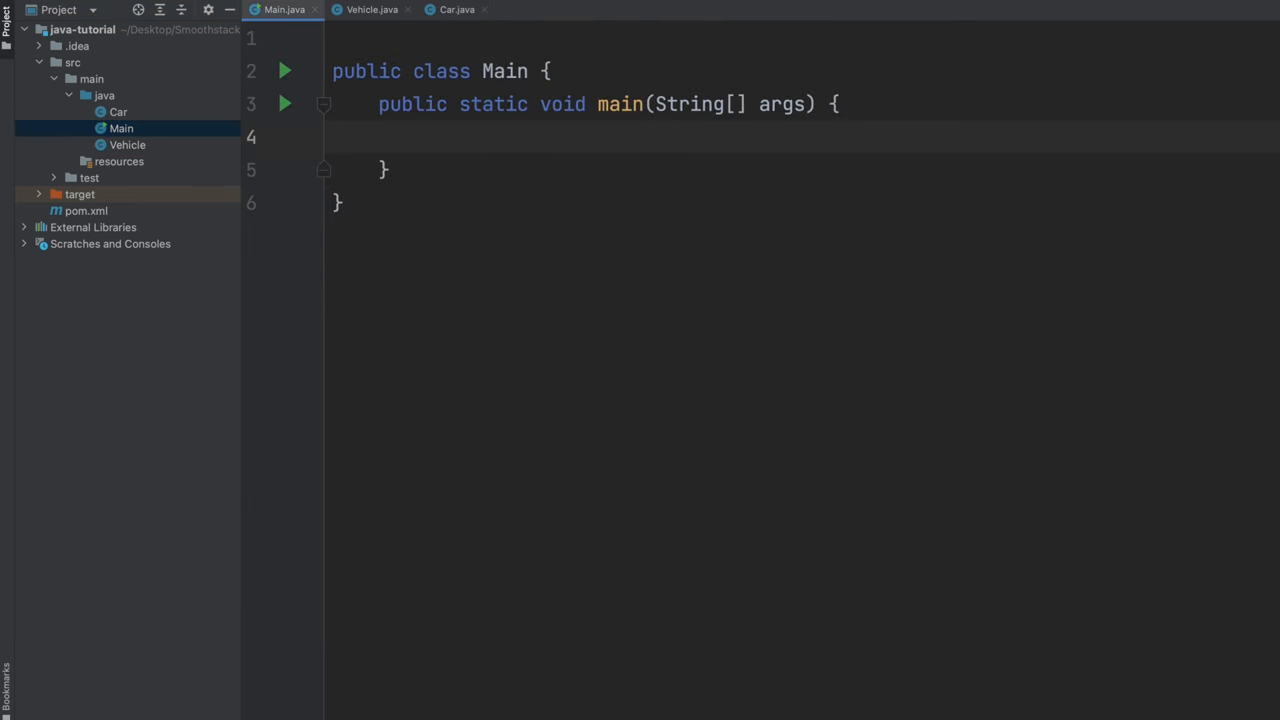
In main, write Car toyota = new Car("Gray", "Highlander" with arguments split onto separate lines
text(Car ty)
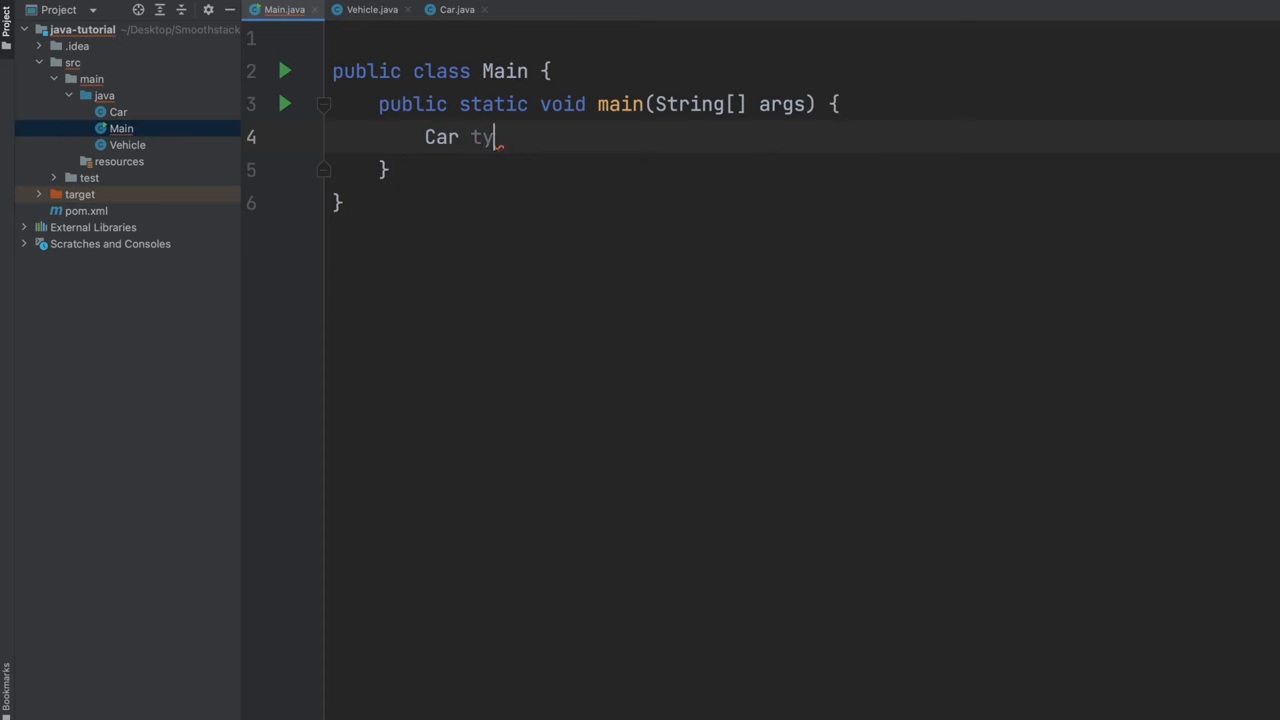
text(oyota)
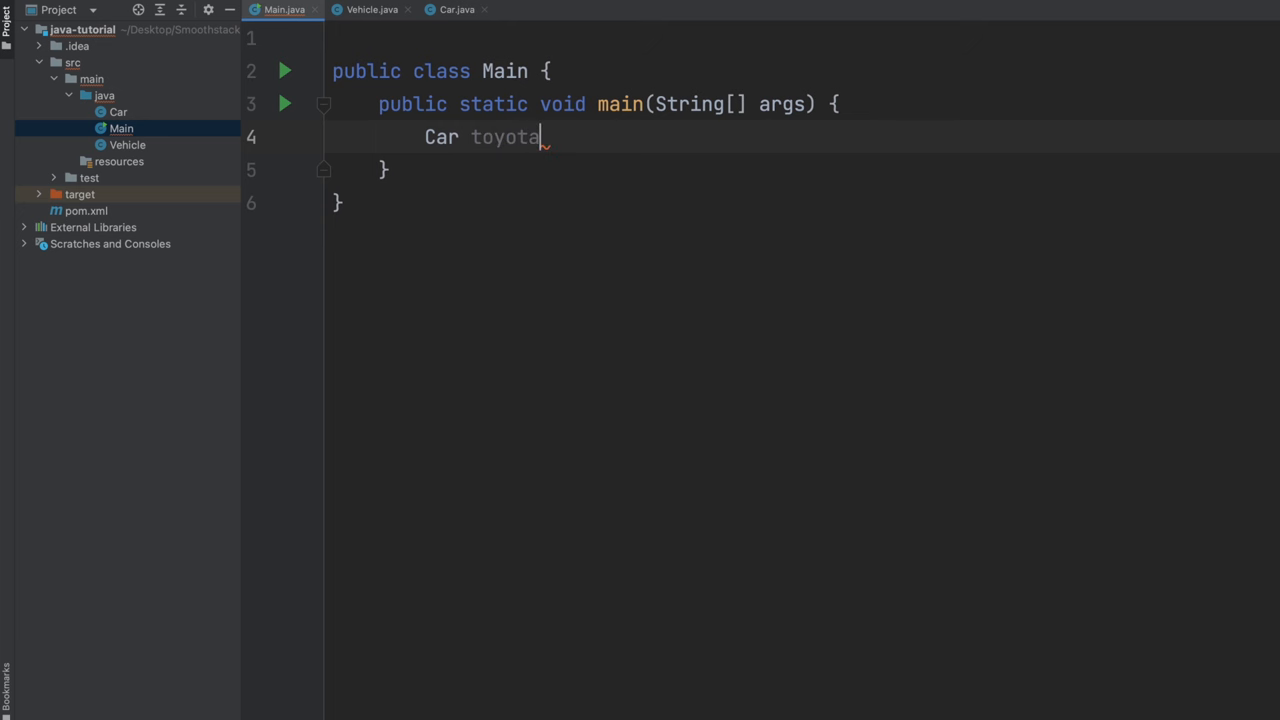
text(= new Car(")
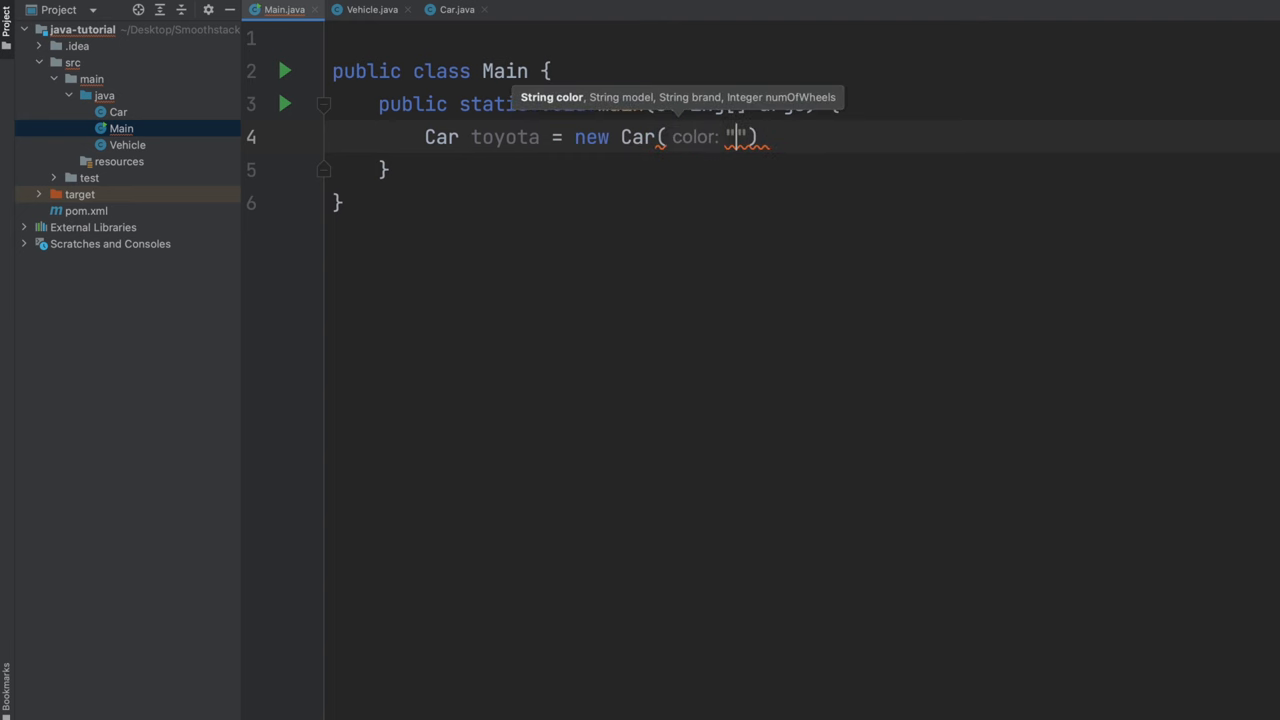
text(Gray)
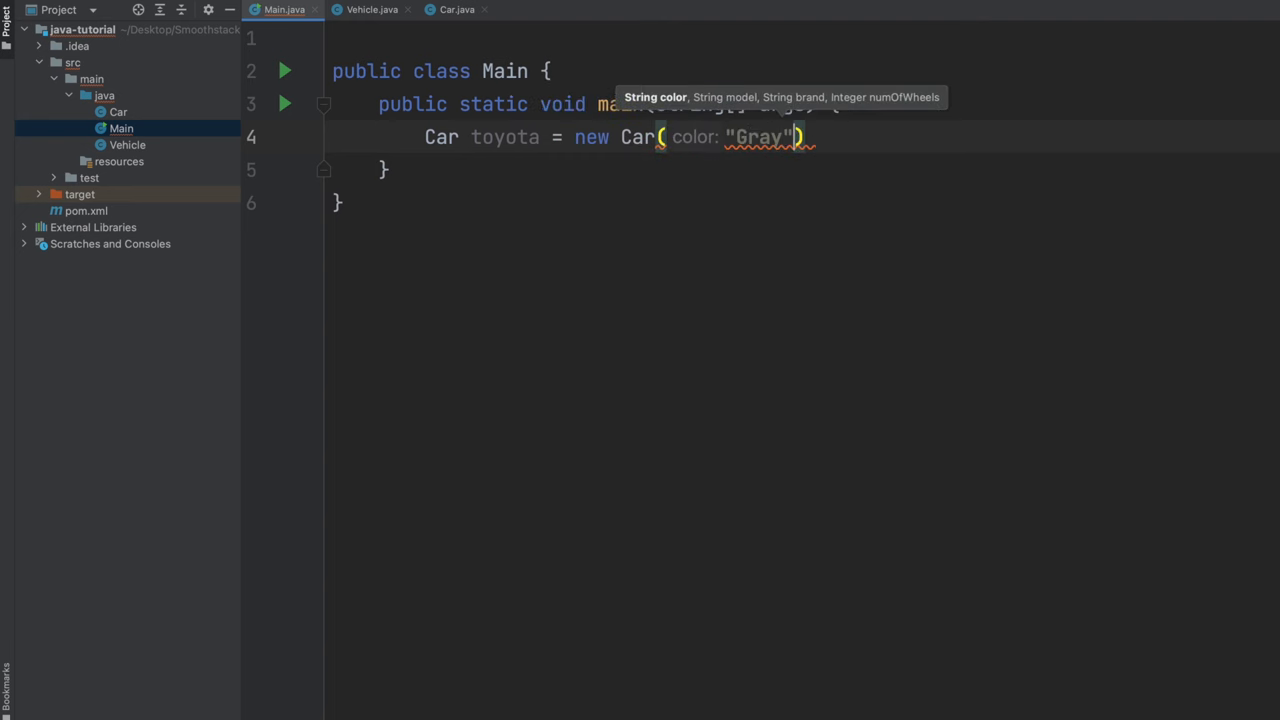
text(,)
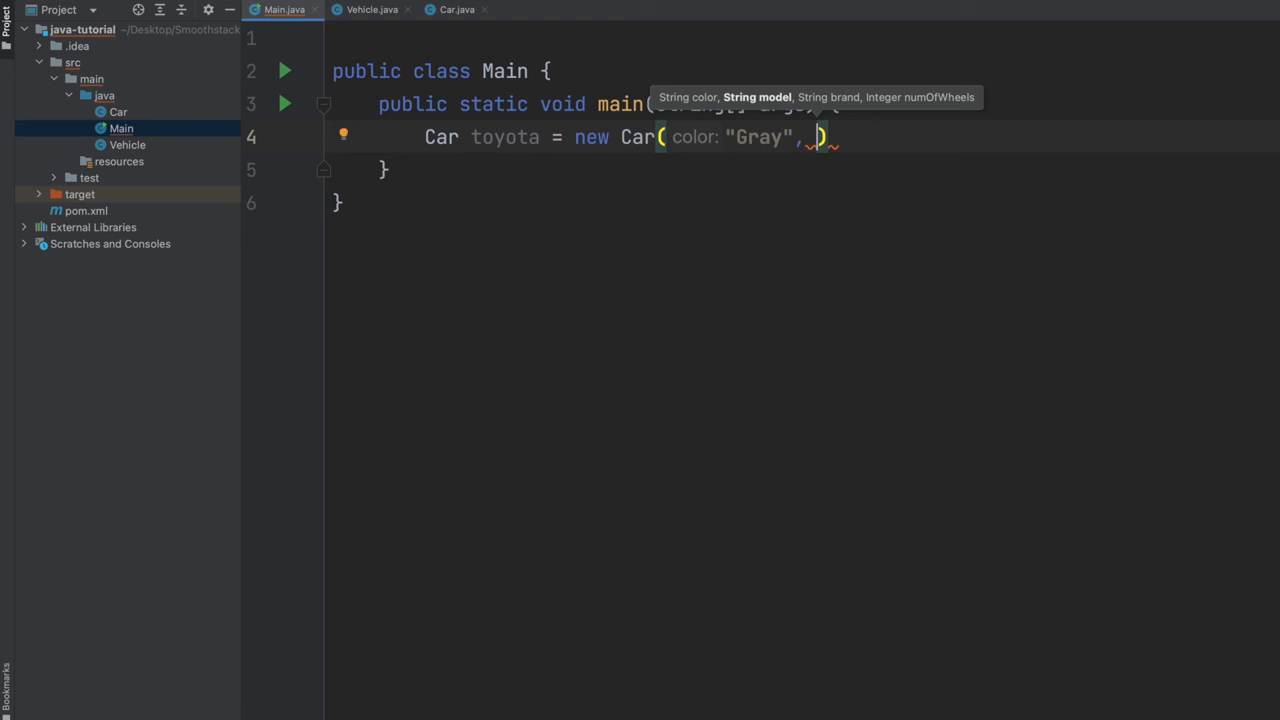
mouse_move(778, 110)
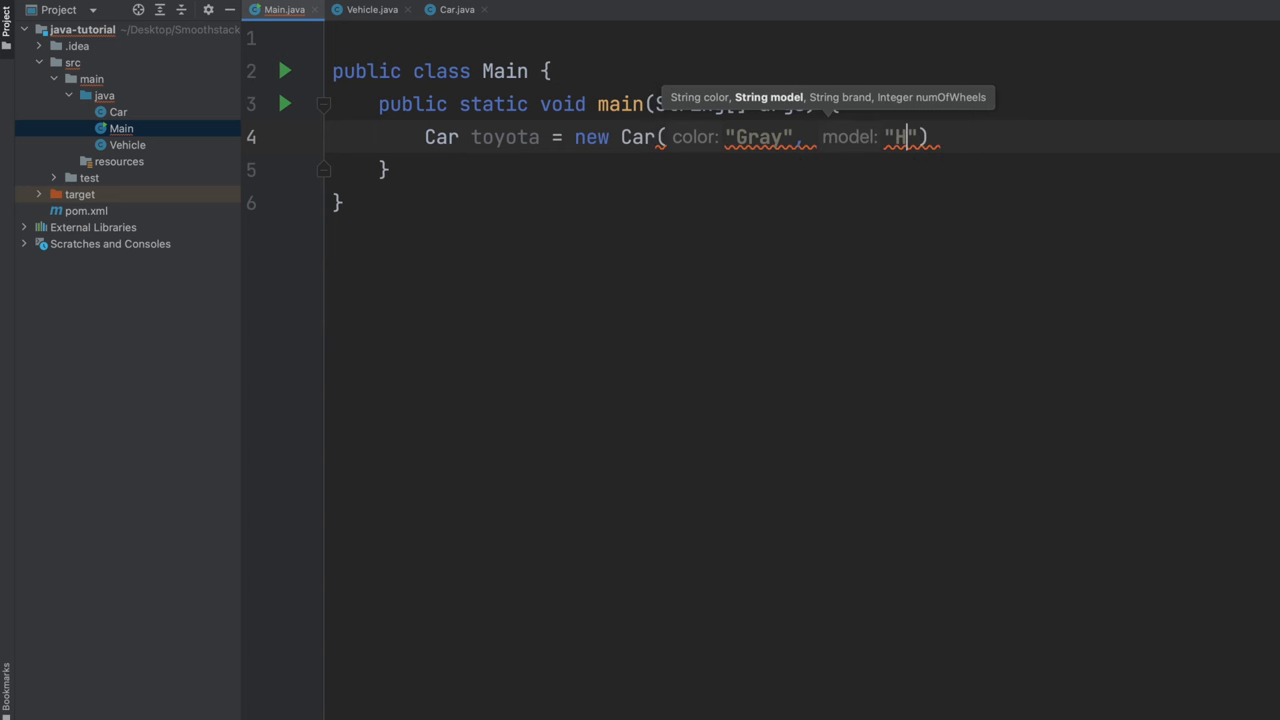
text(ighland)
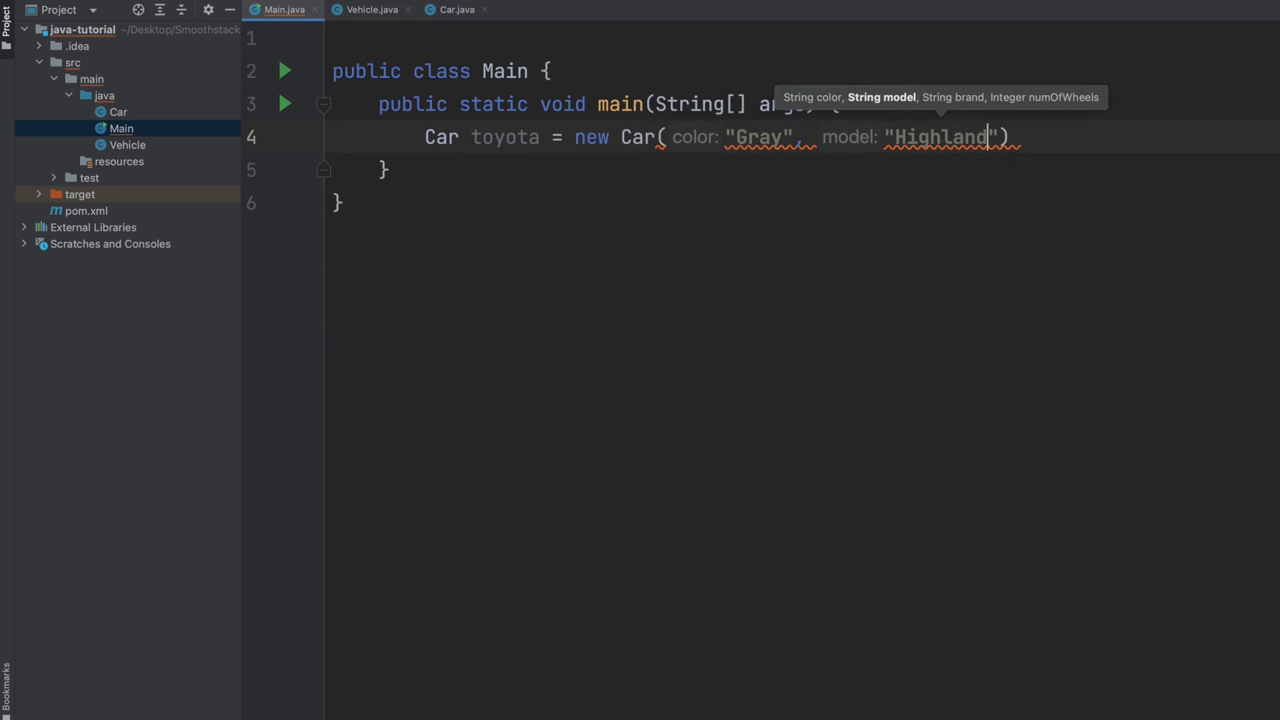
text(er)
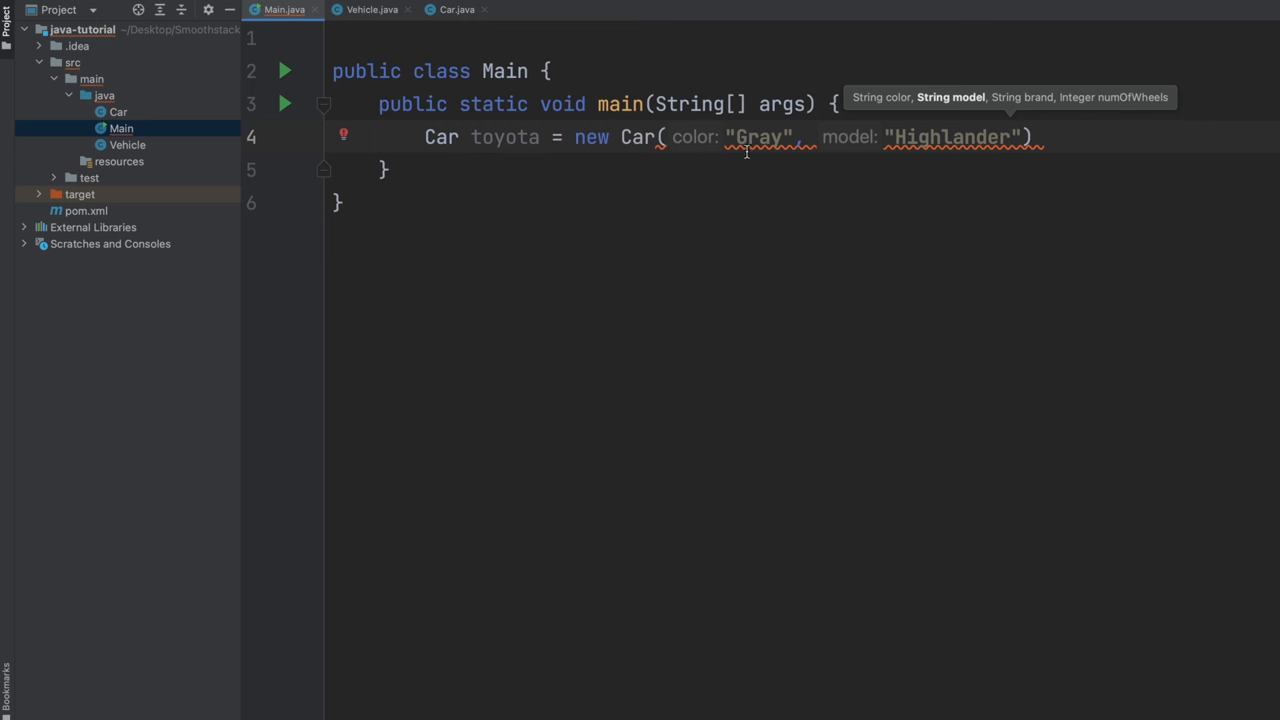
key(Enter)
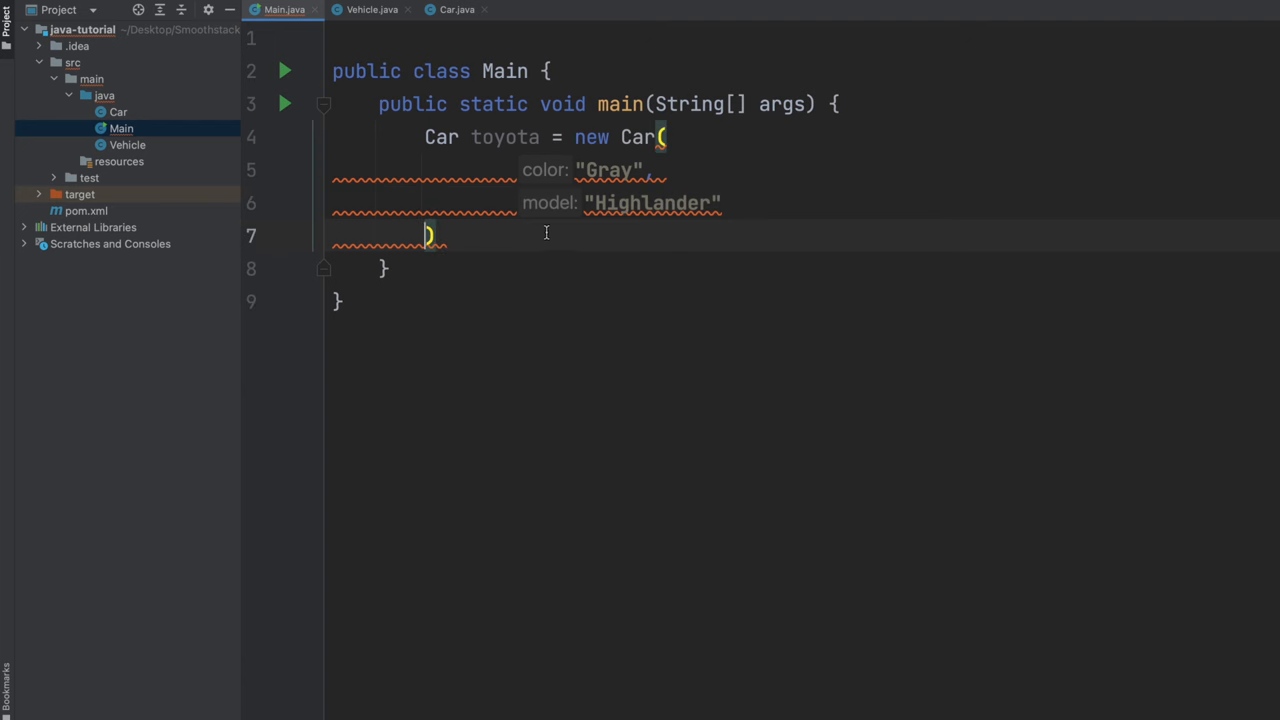
Complete the toyota Car with brand "Toyota" and 4 wheels, ending with a semicolon and a new blank line
text(;)
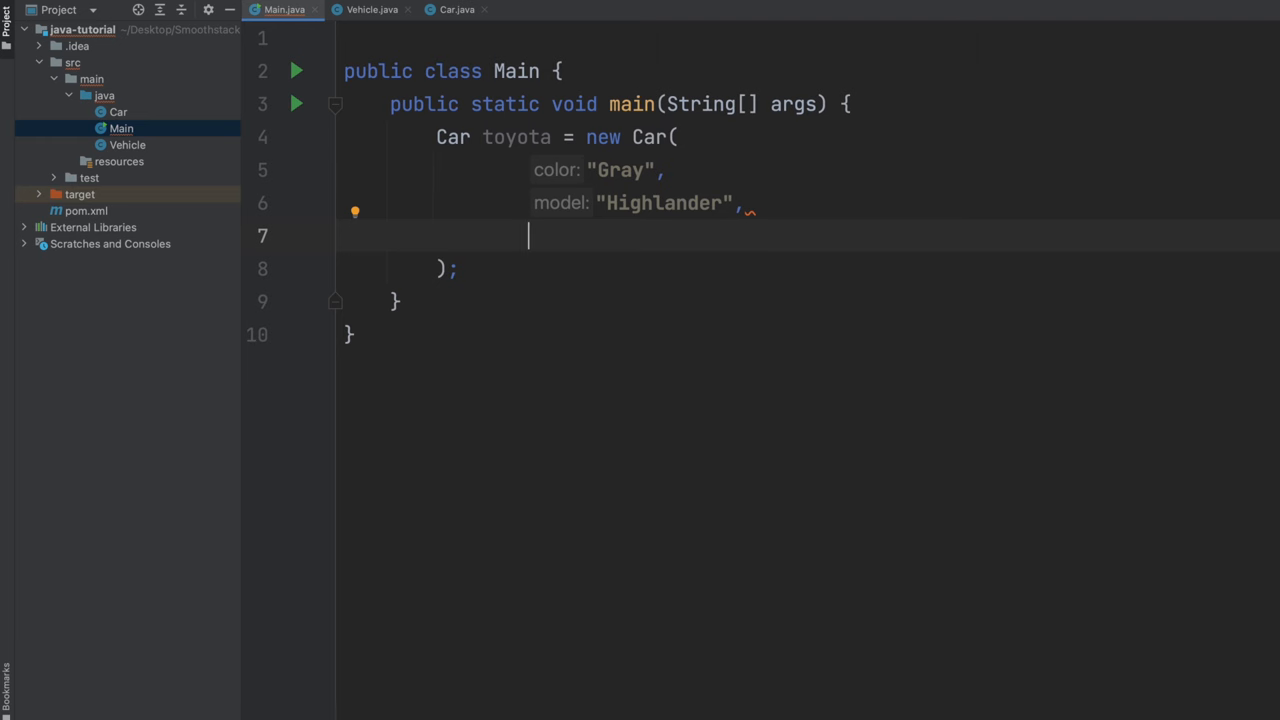
text(brand: "To)
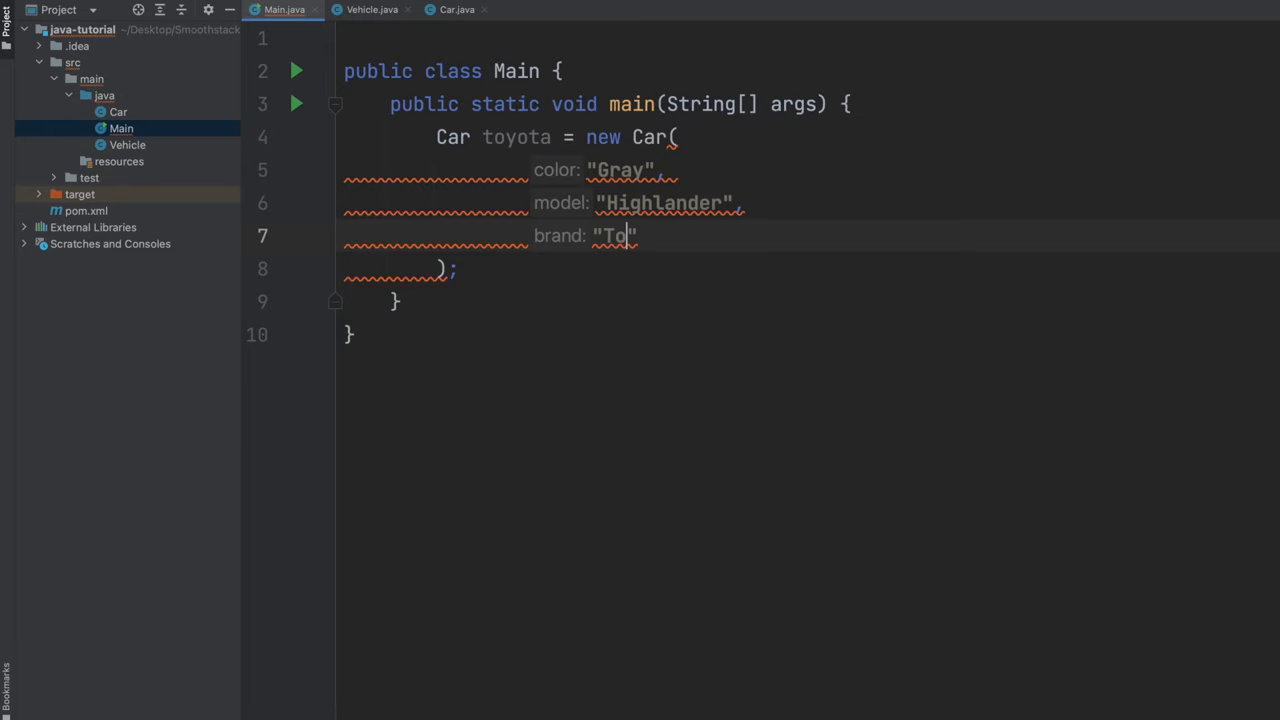
text(yota)
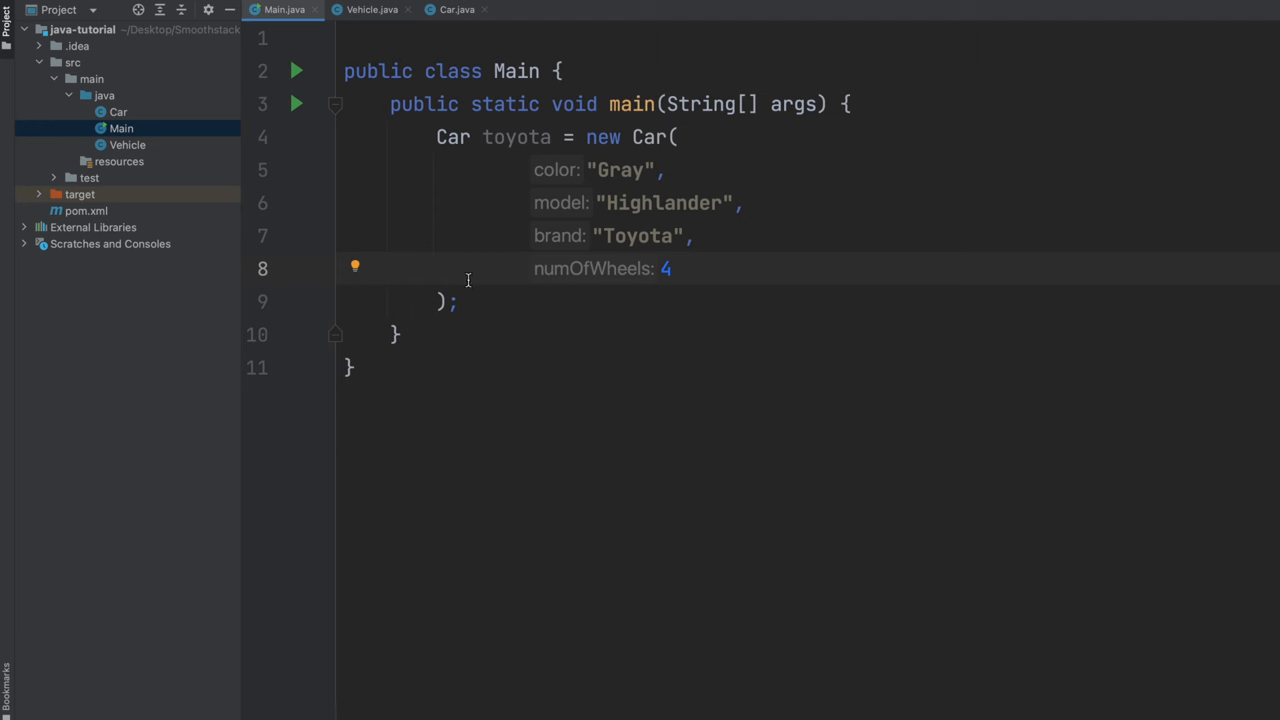
click(460, 302)
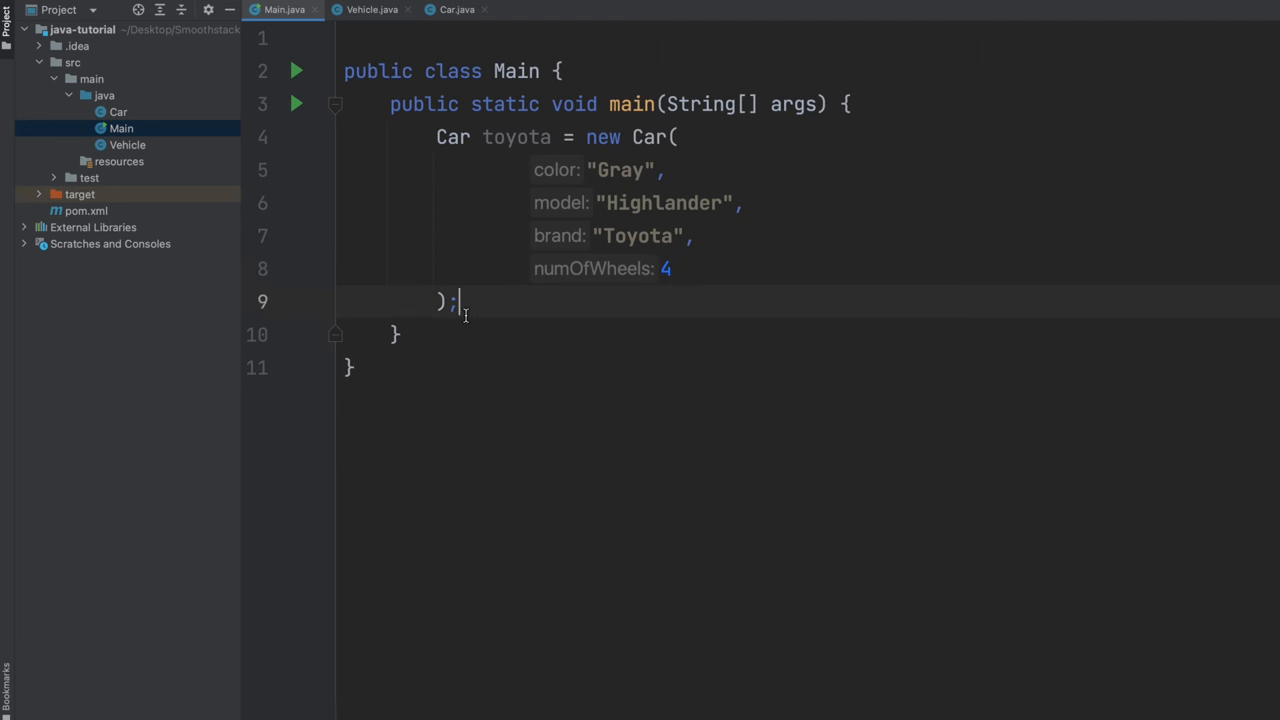
key(enter)
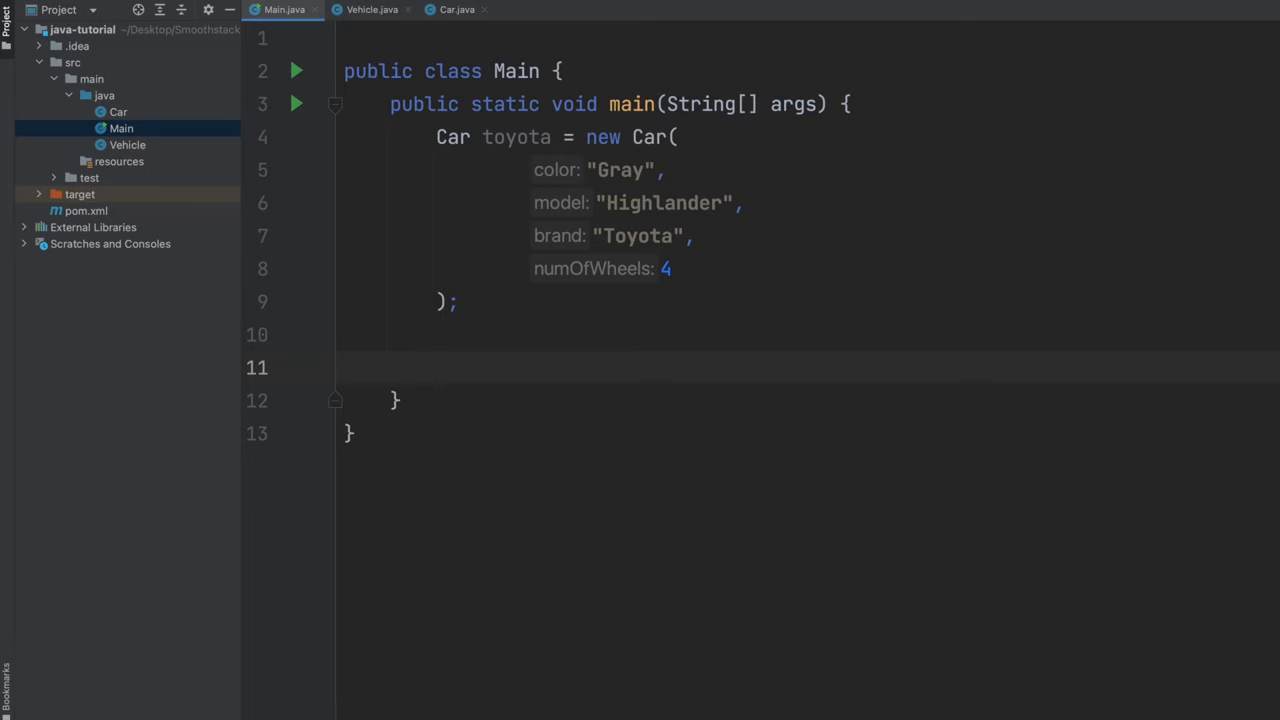
Delete Car's own start() and stop() methods, leaving fields and constructor, then return to Main
click(118, 112)
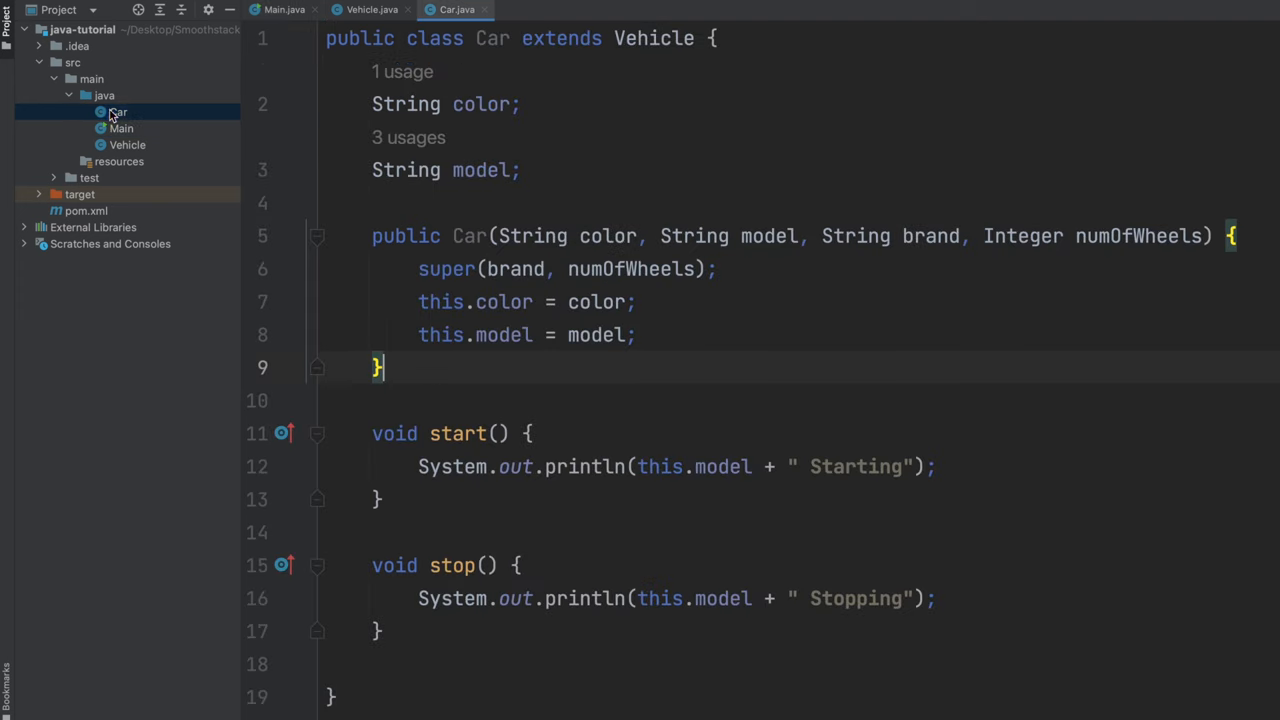
drag(372, 432, 380, 632)
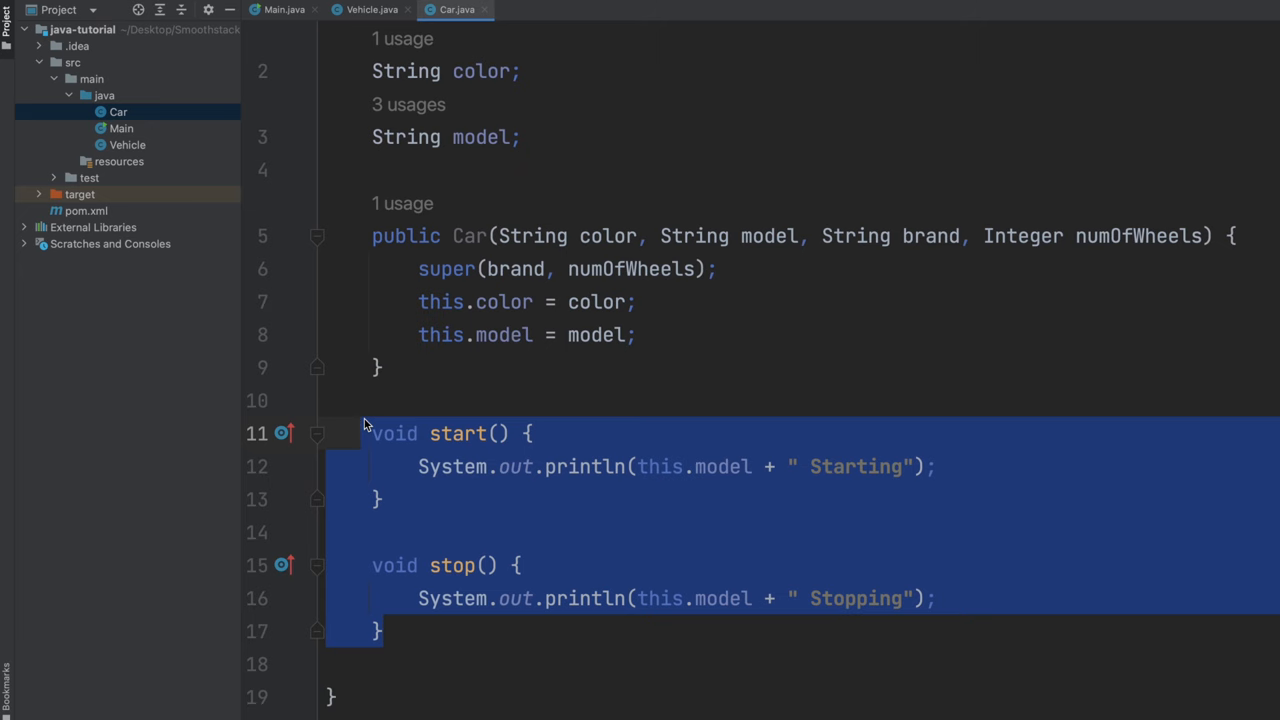
key(Delete)
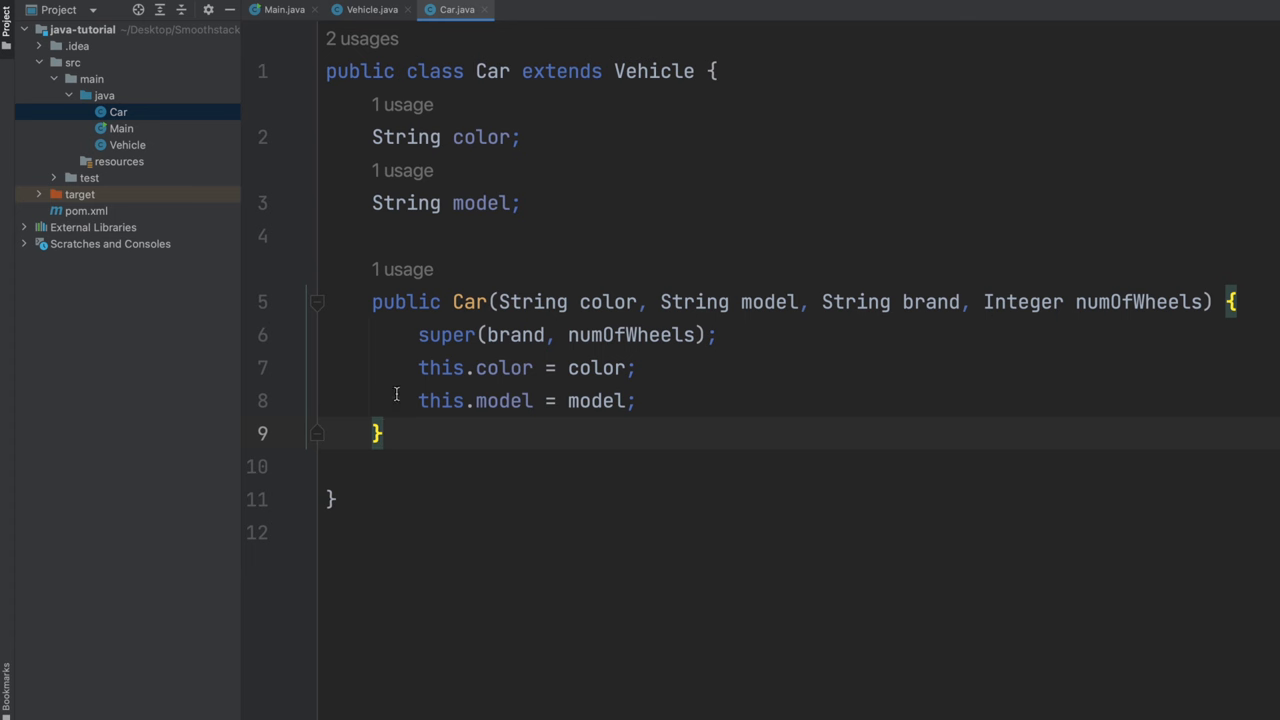
click(394, 466)
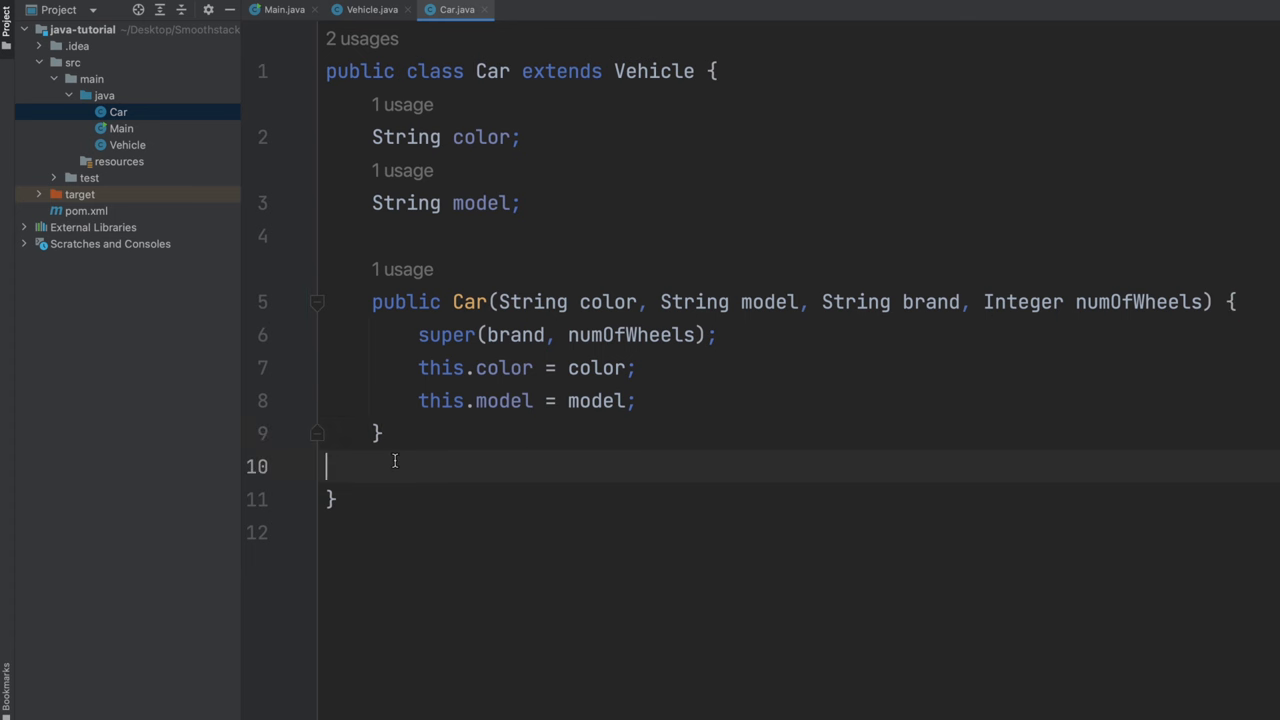
click(284, 8)
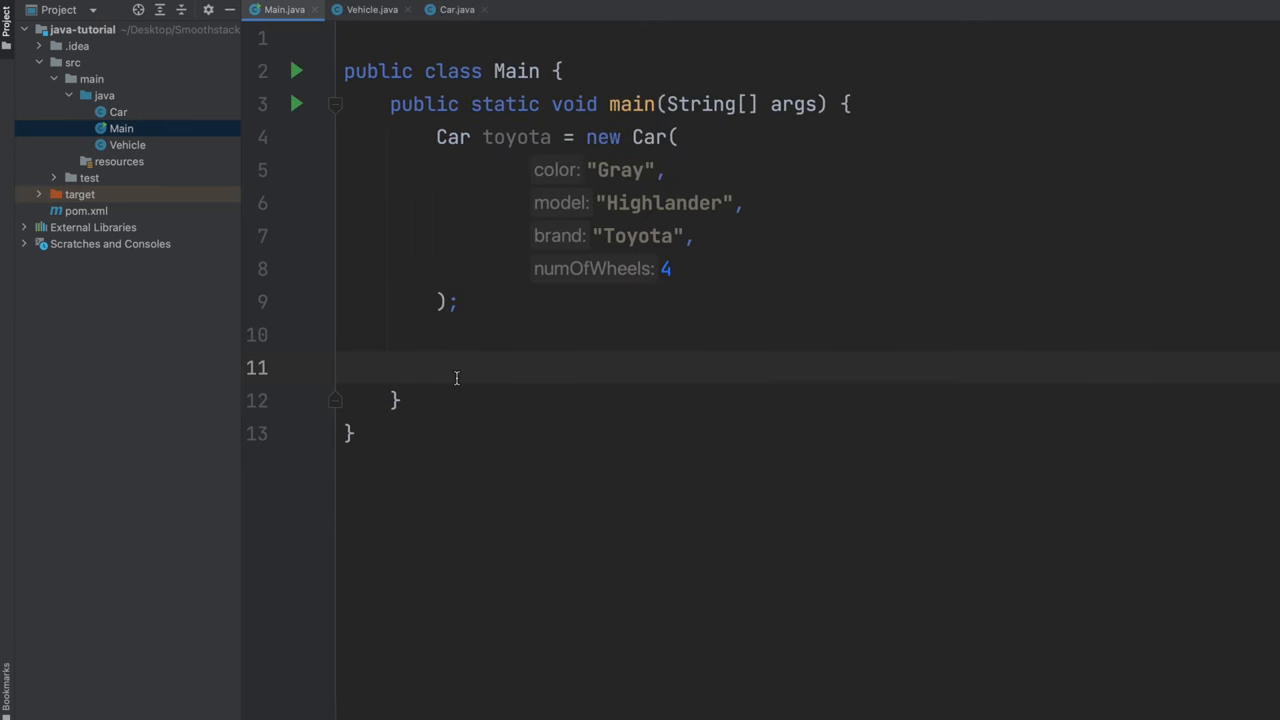
Write toyota.start(); in main, briefly checking Vehicle's fields along the way
text(toyota)
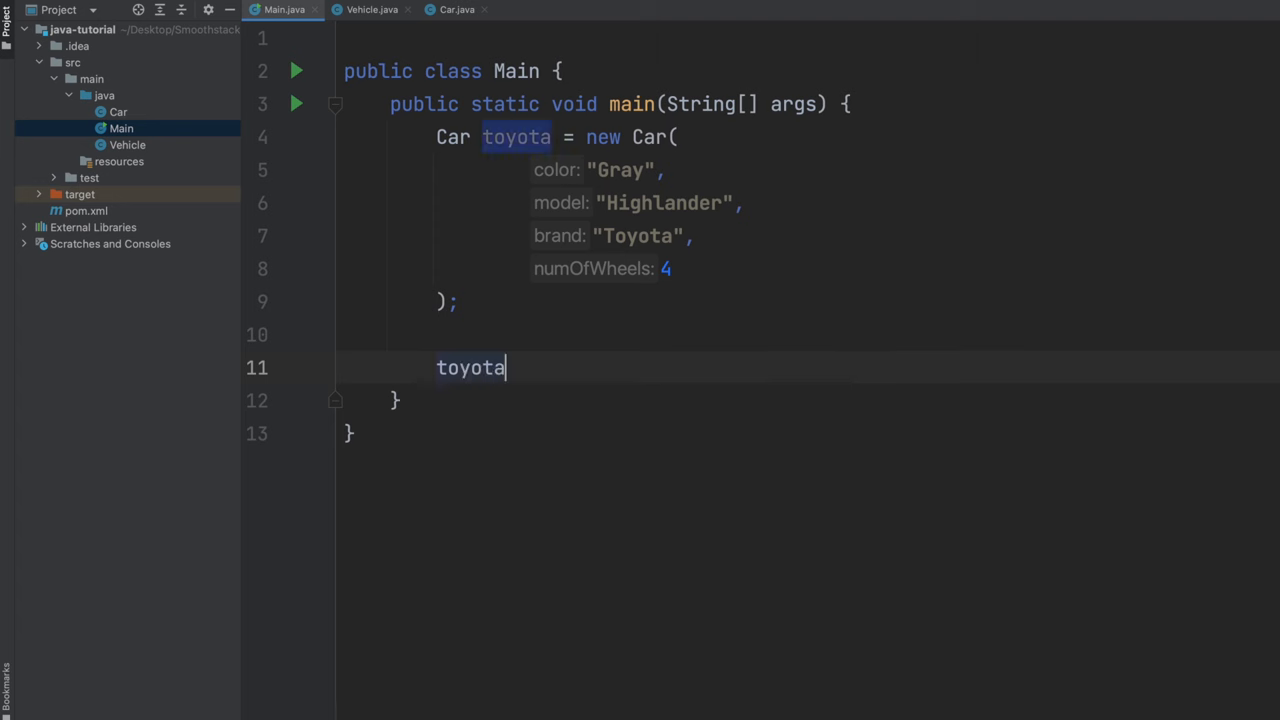
text(.)
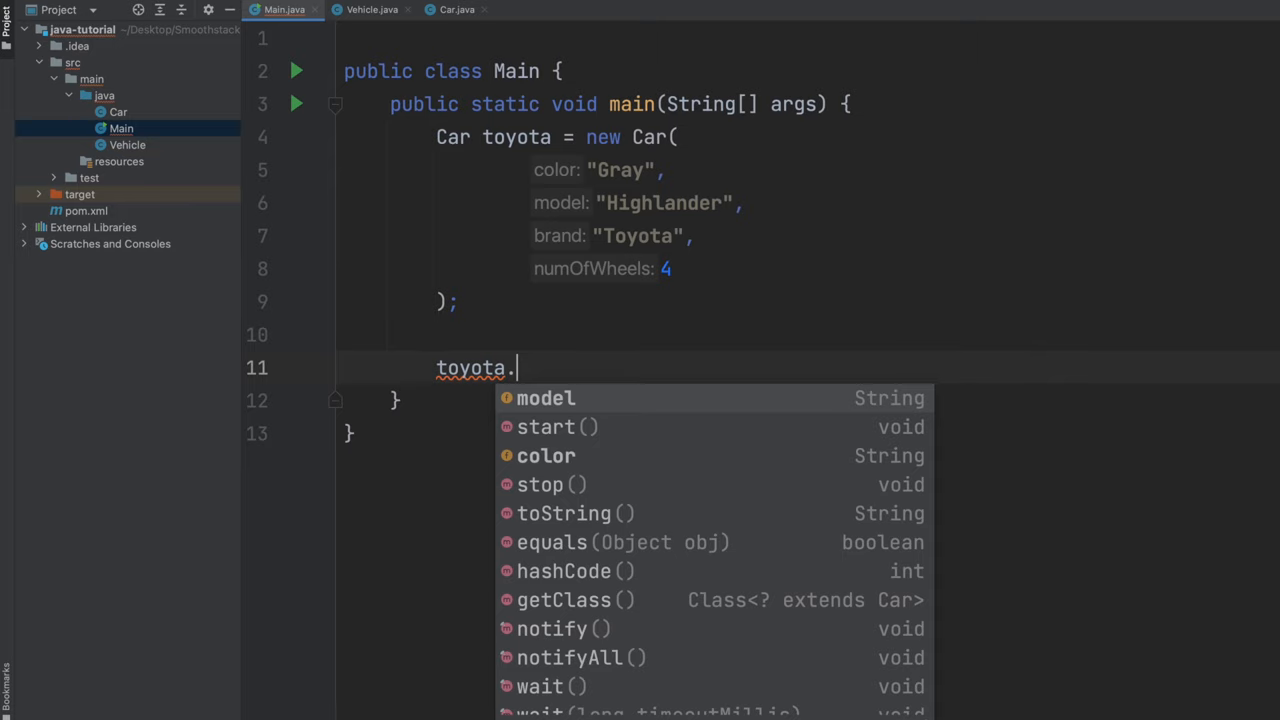
mouse_move(536, 440)
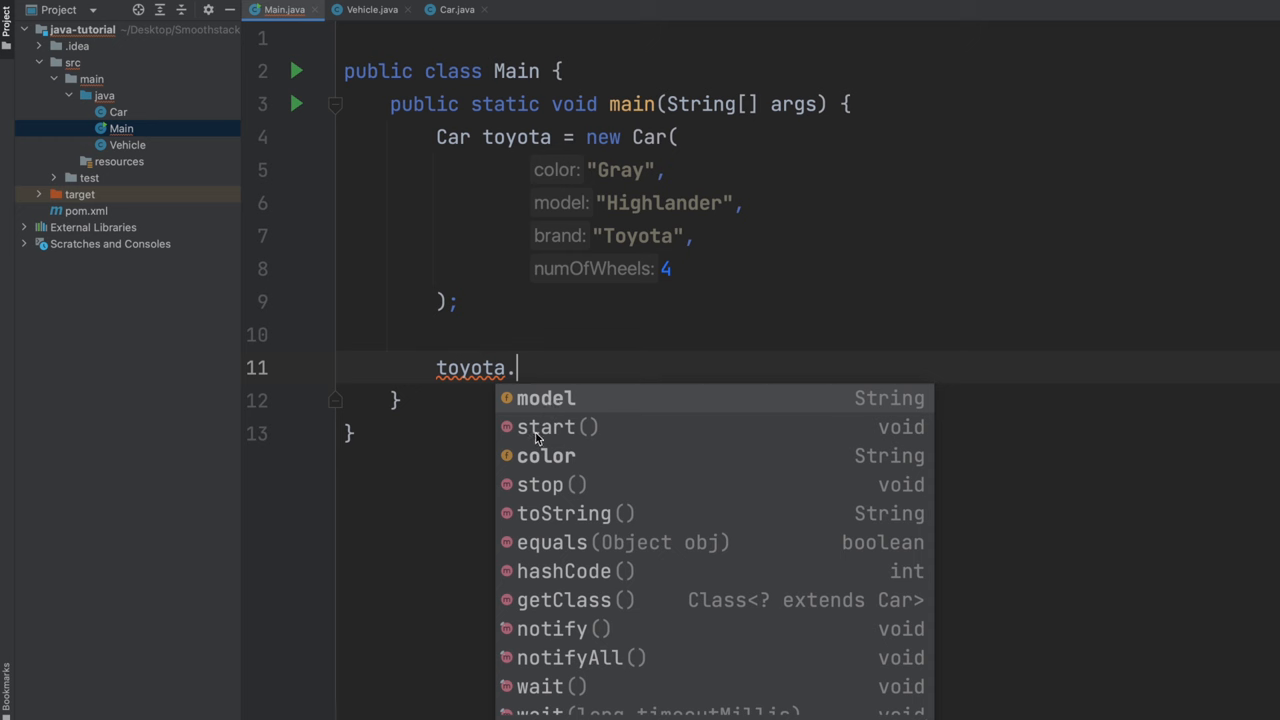
mouse_move(544, 500)
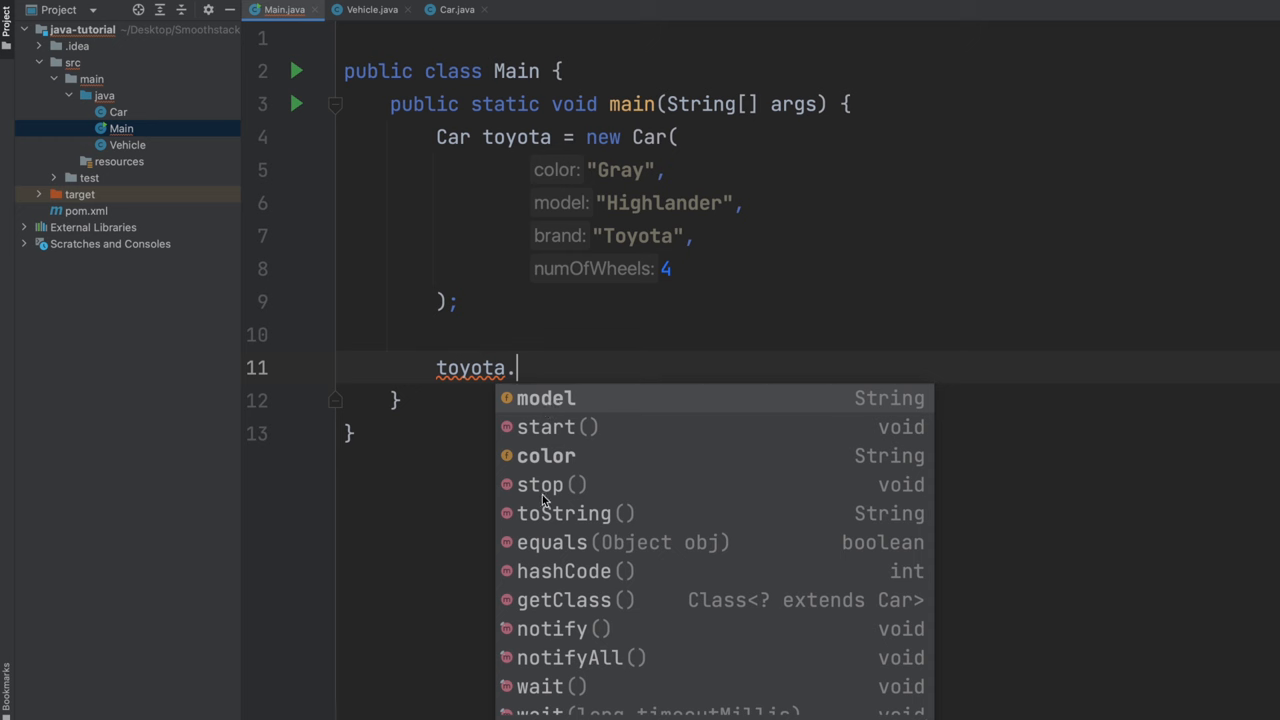
mouse_move(588, 284)
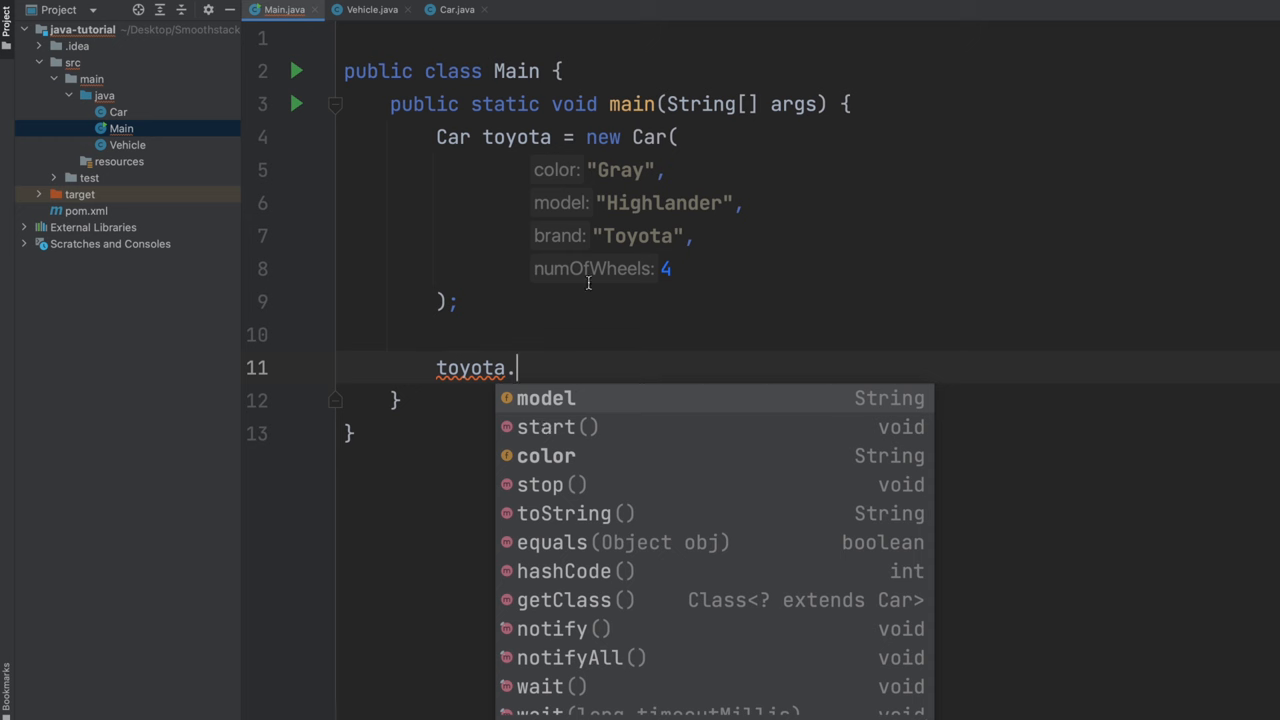
mouse_move(544, 292)
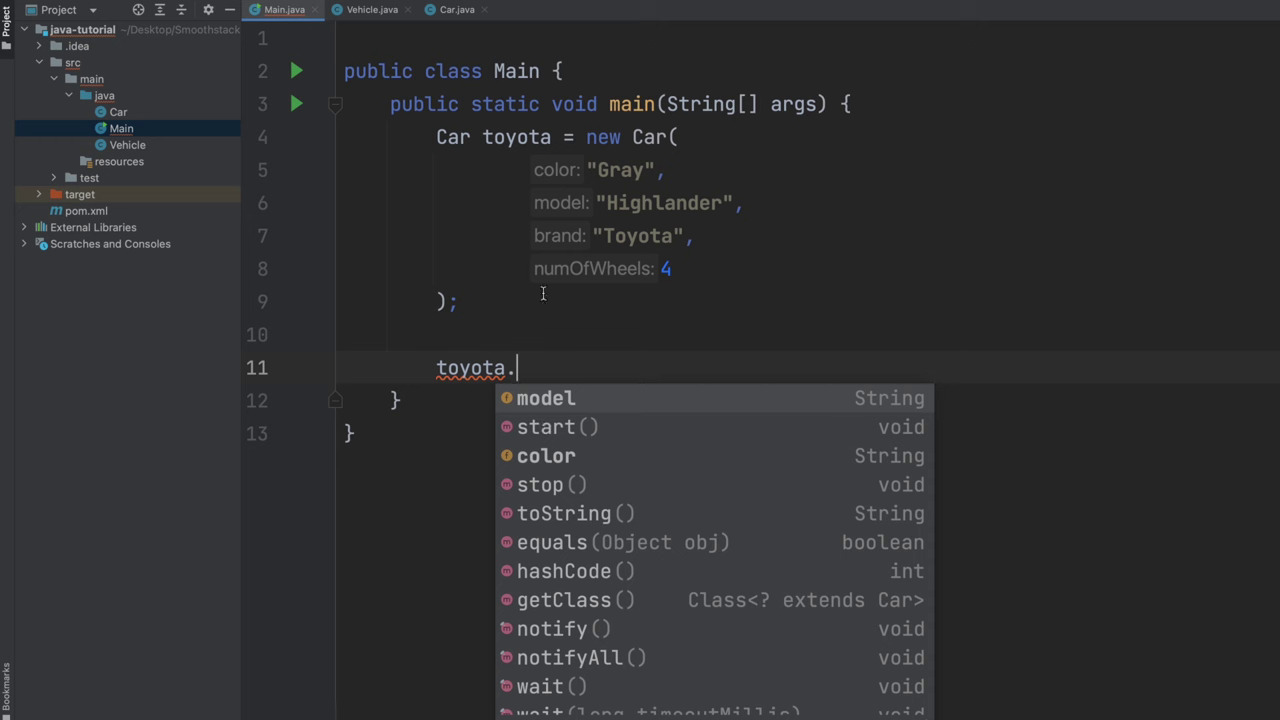
mouse_move(512, 418)
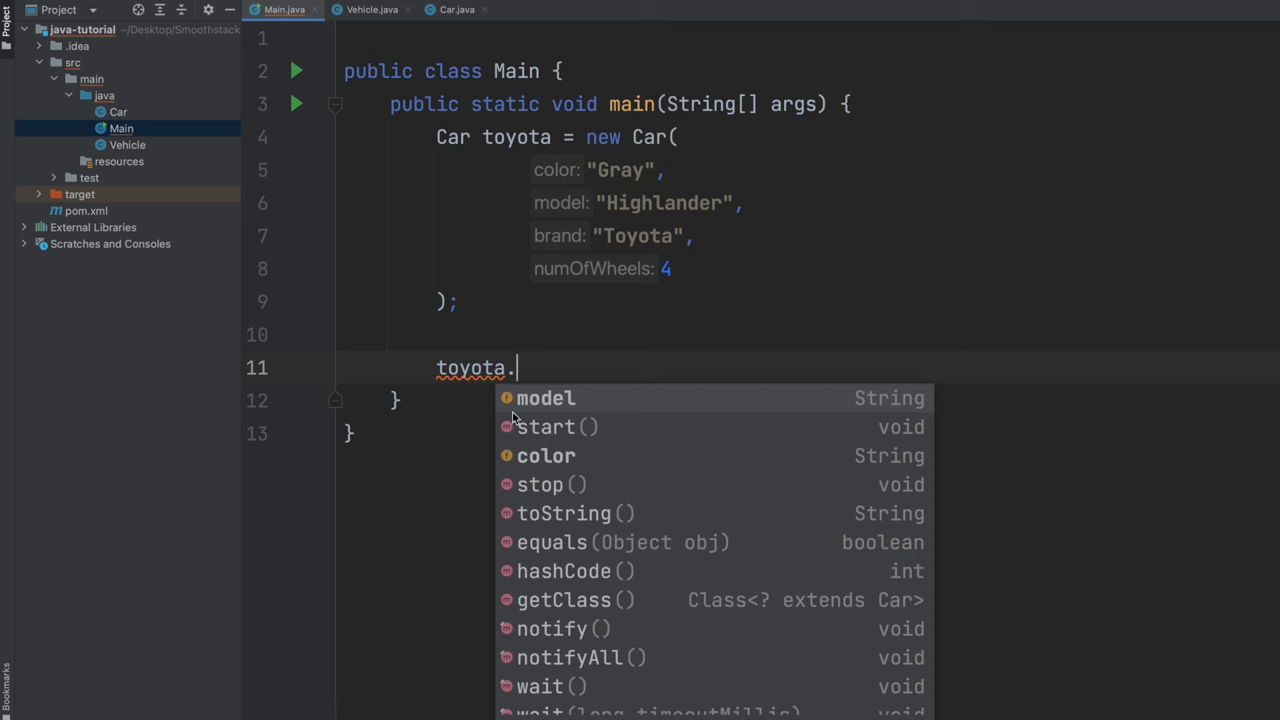
click(372, 8)
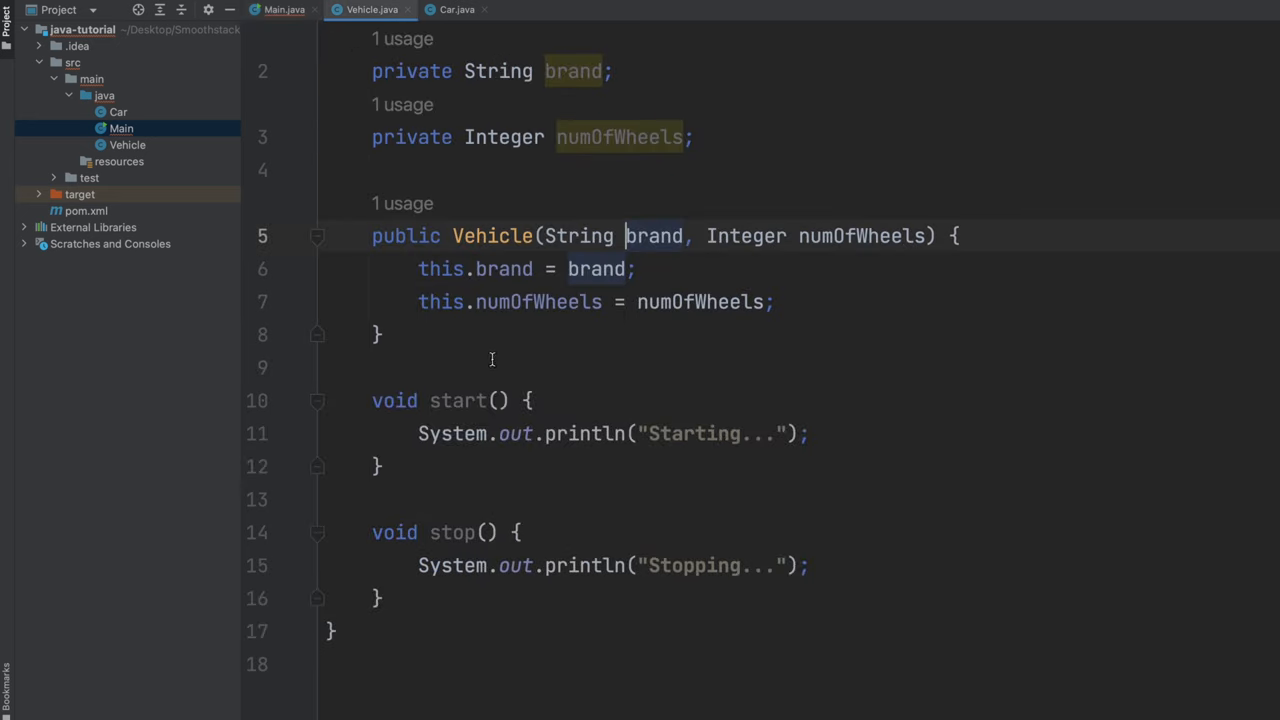
double_click(412, 136)
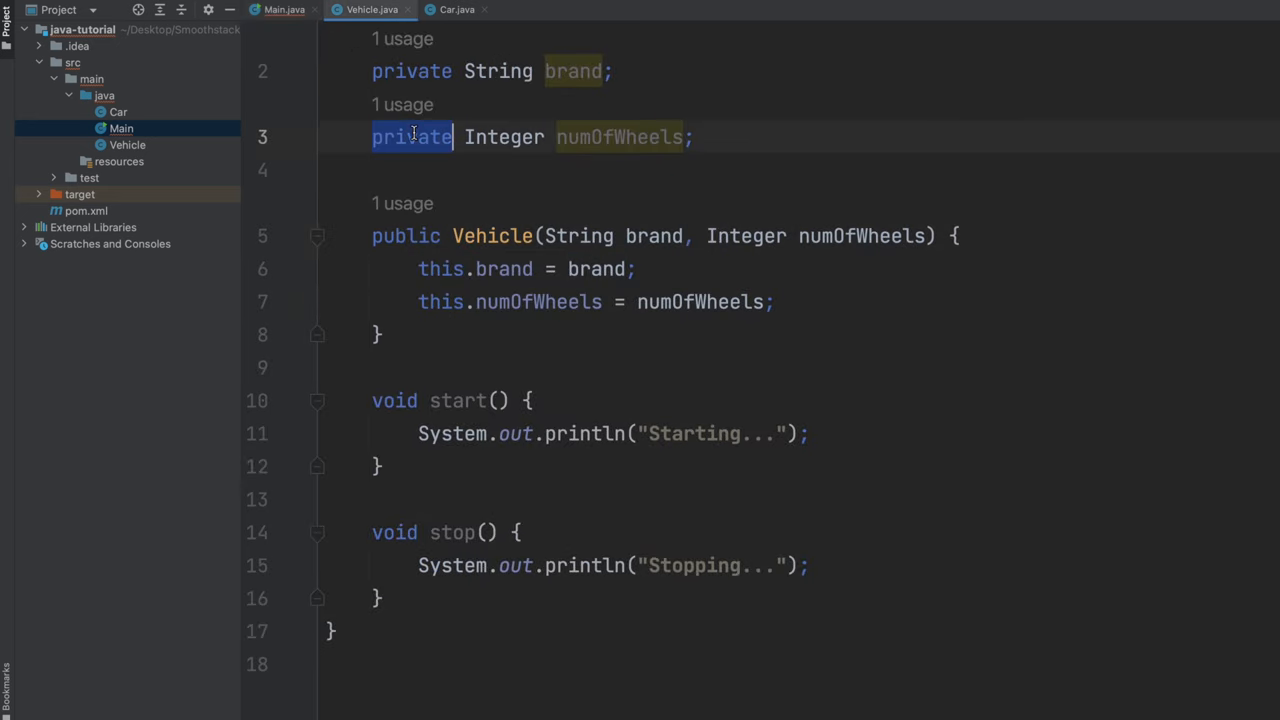
click(284, 8)
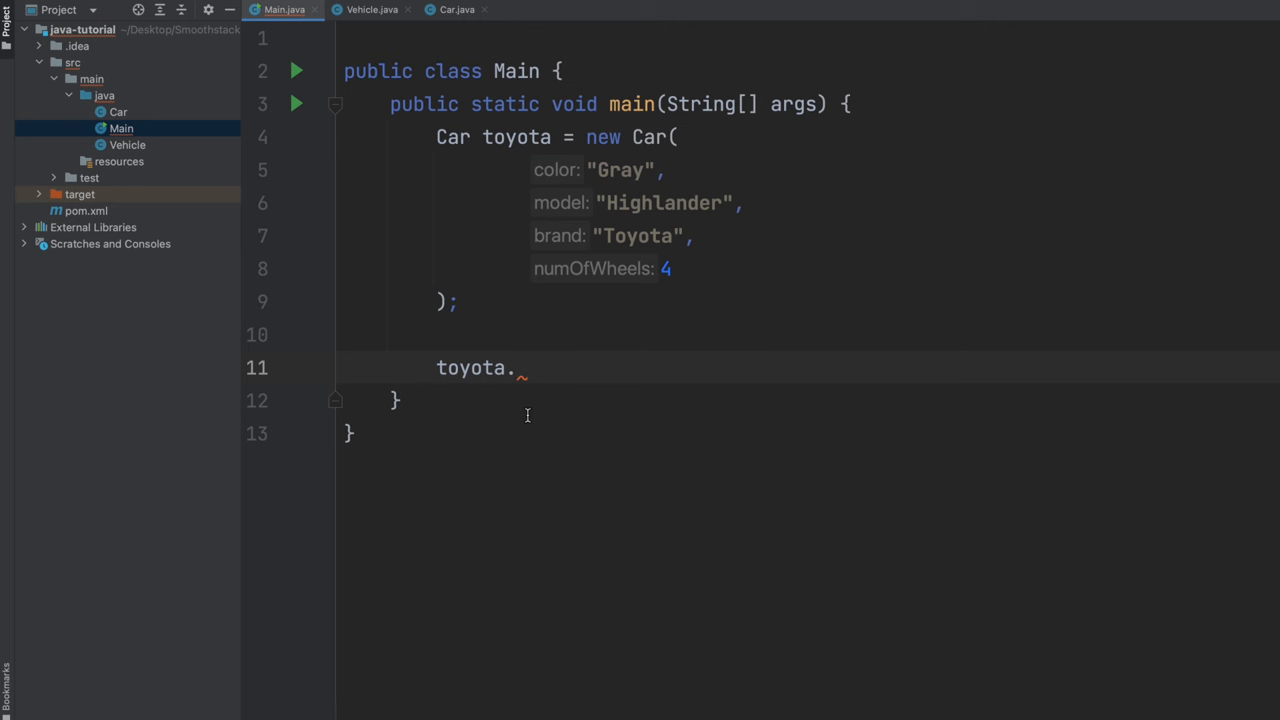
text(start();)
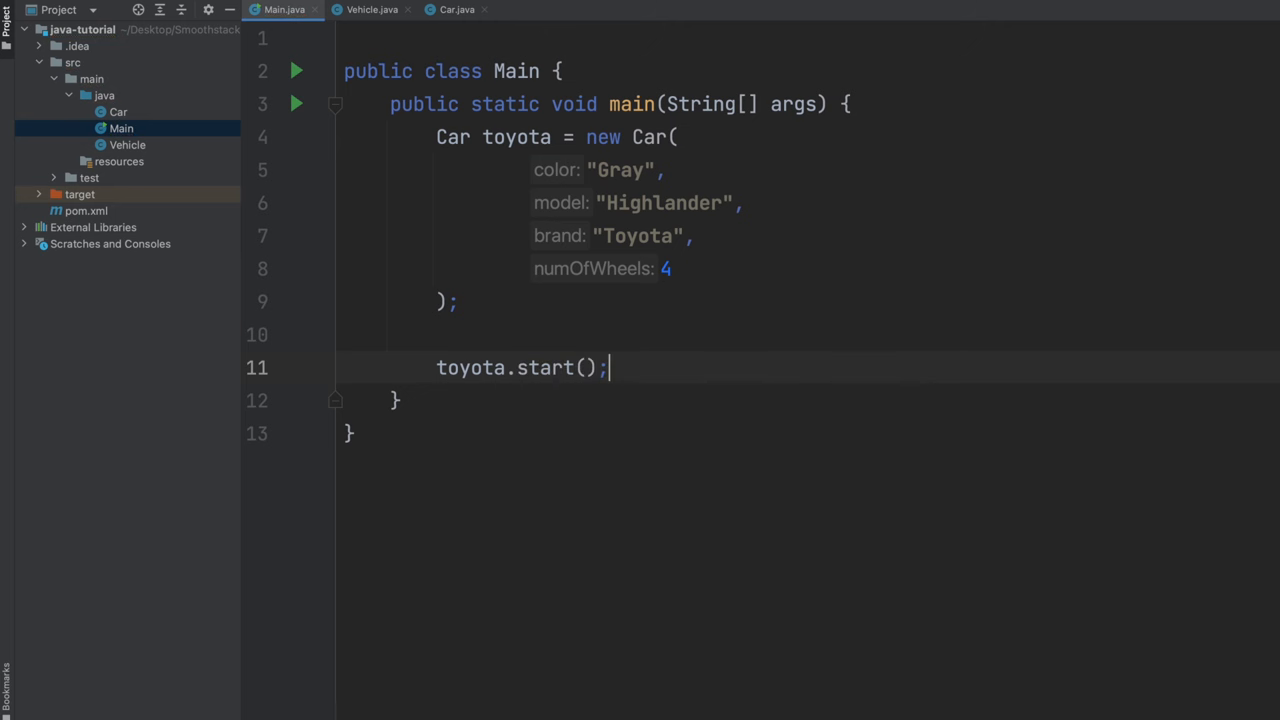
click(296, 104)
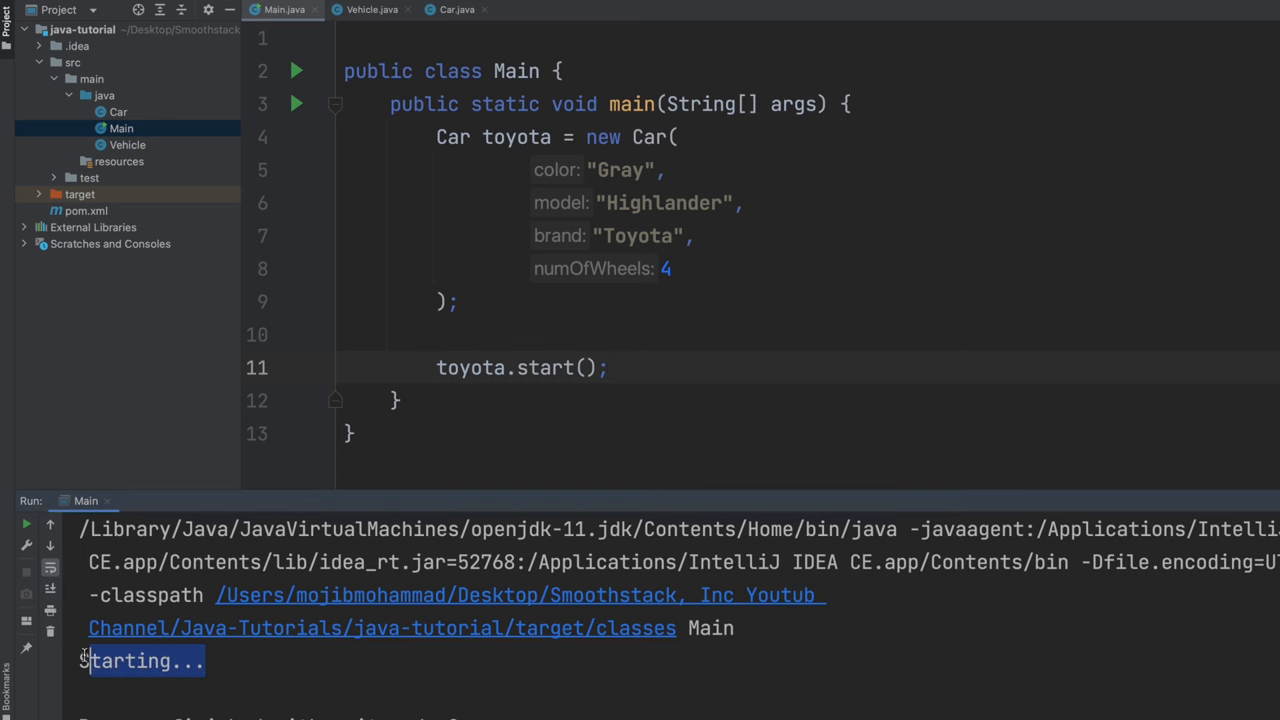
click(118, 112)
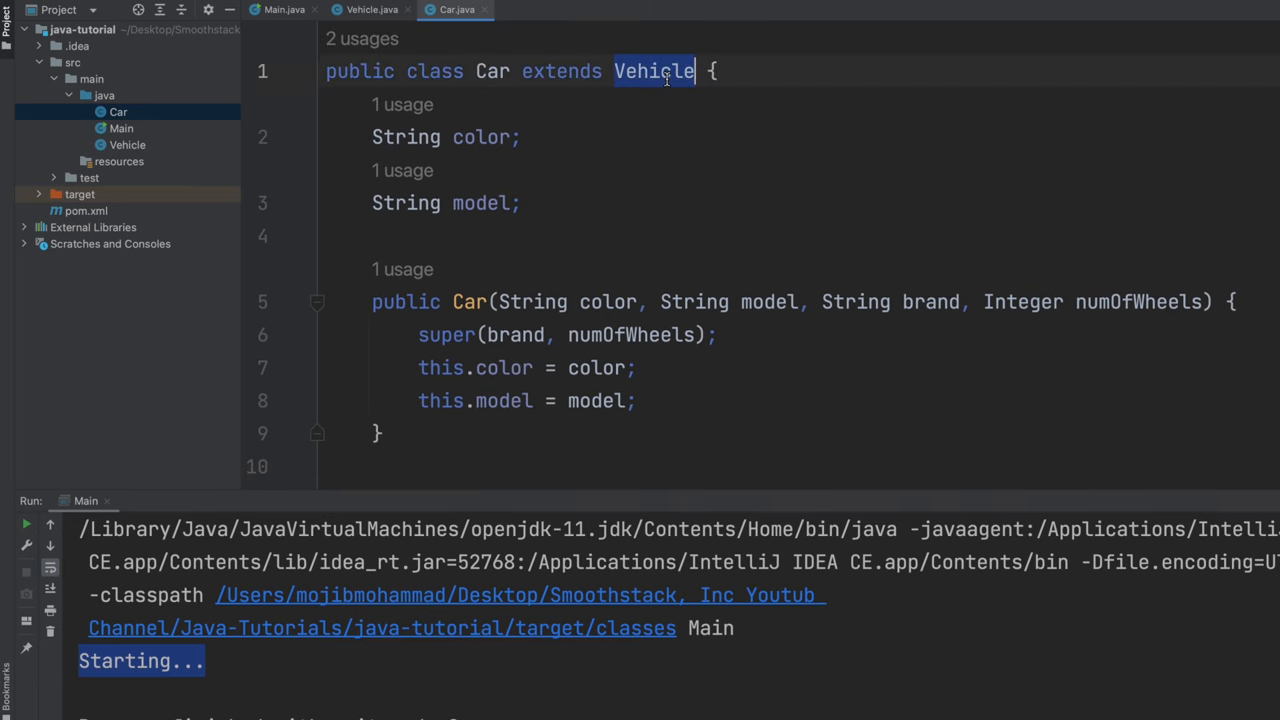
click(404, 72)
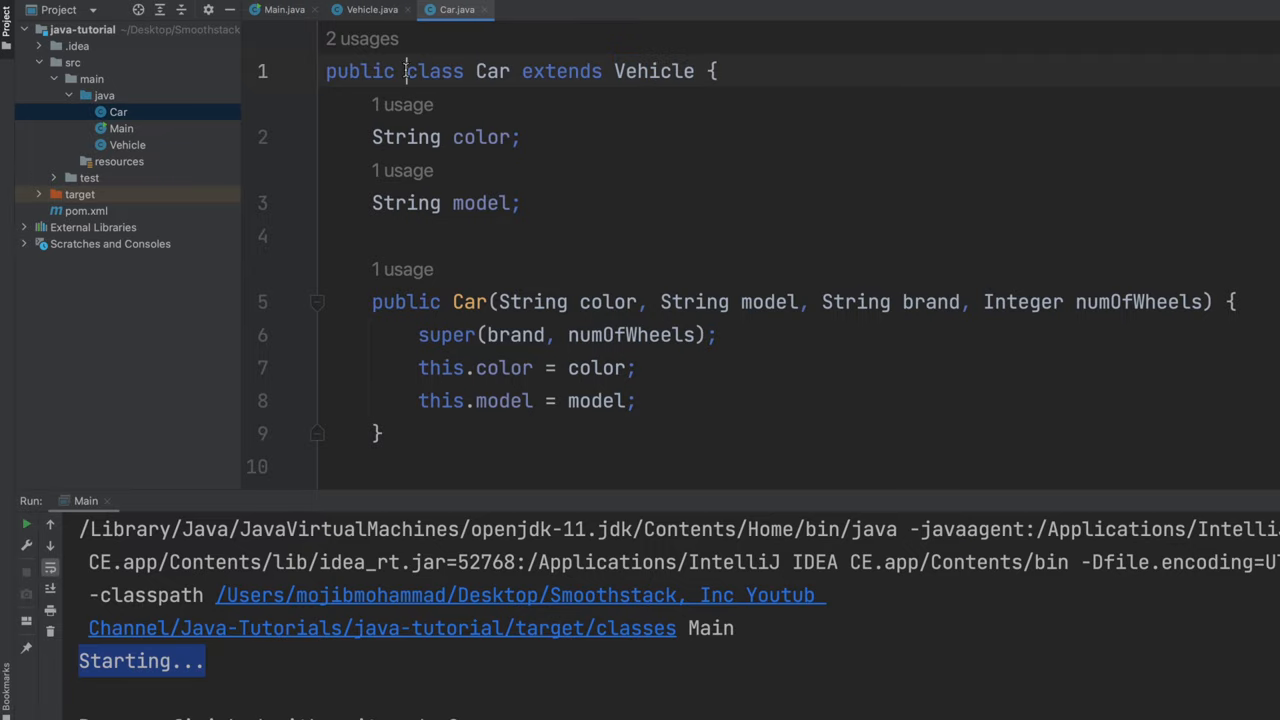
double_click(492, 72)
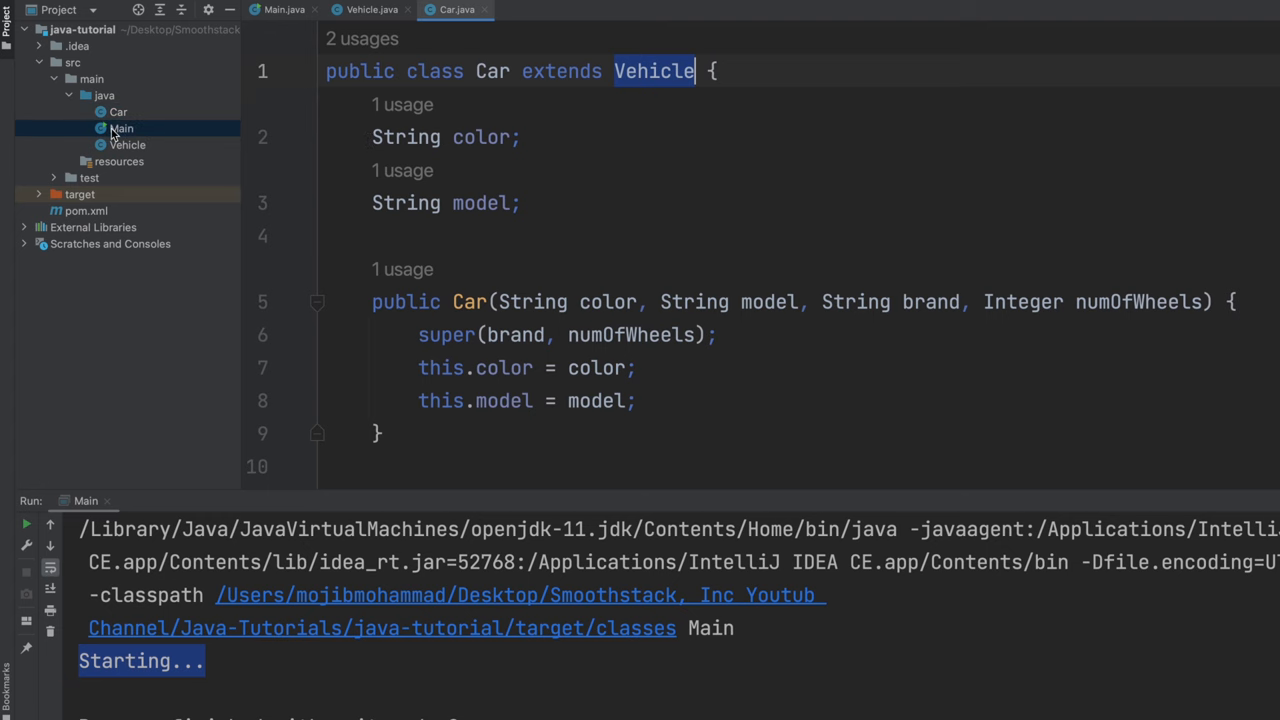
Begin Car nissan = new Car("Red", "Nissan", ...) in Main
click(284, 8)
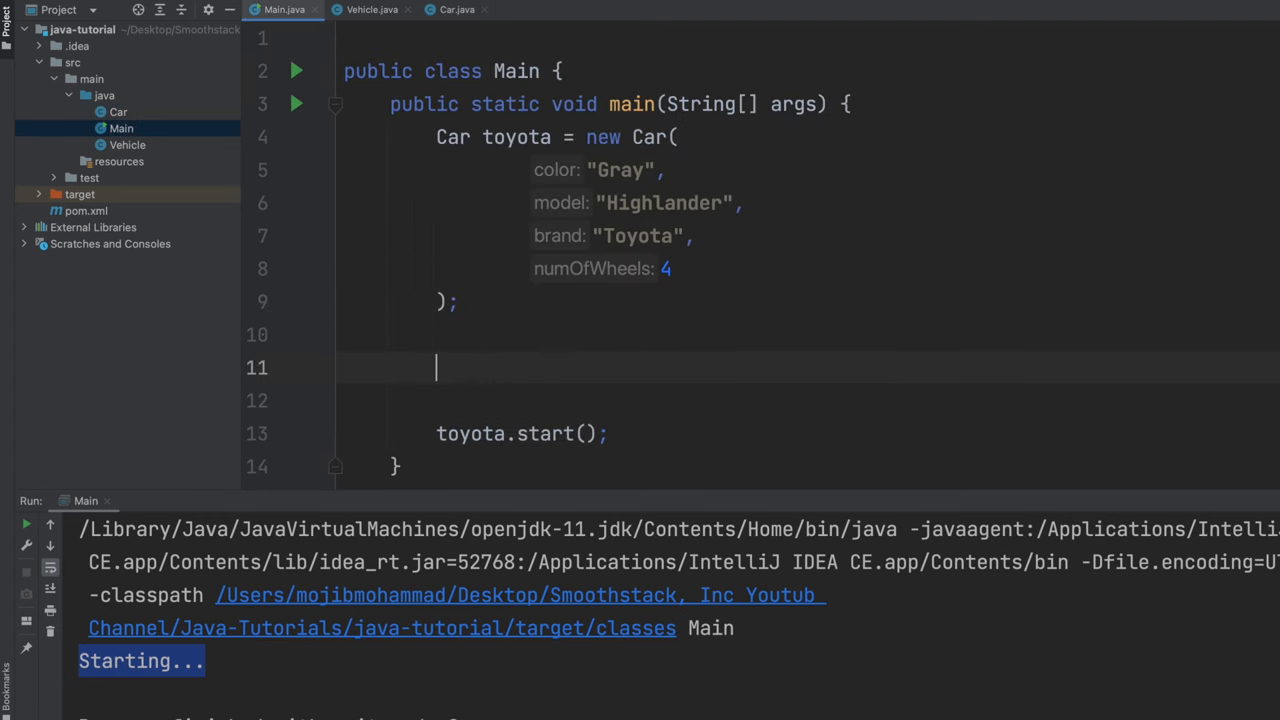
text(Car)
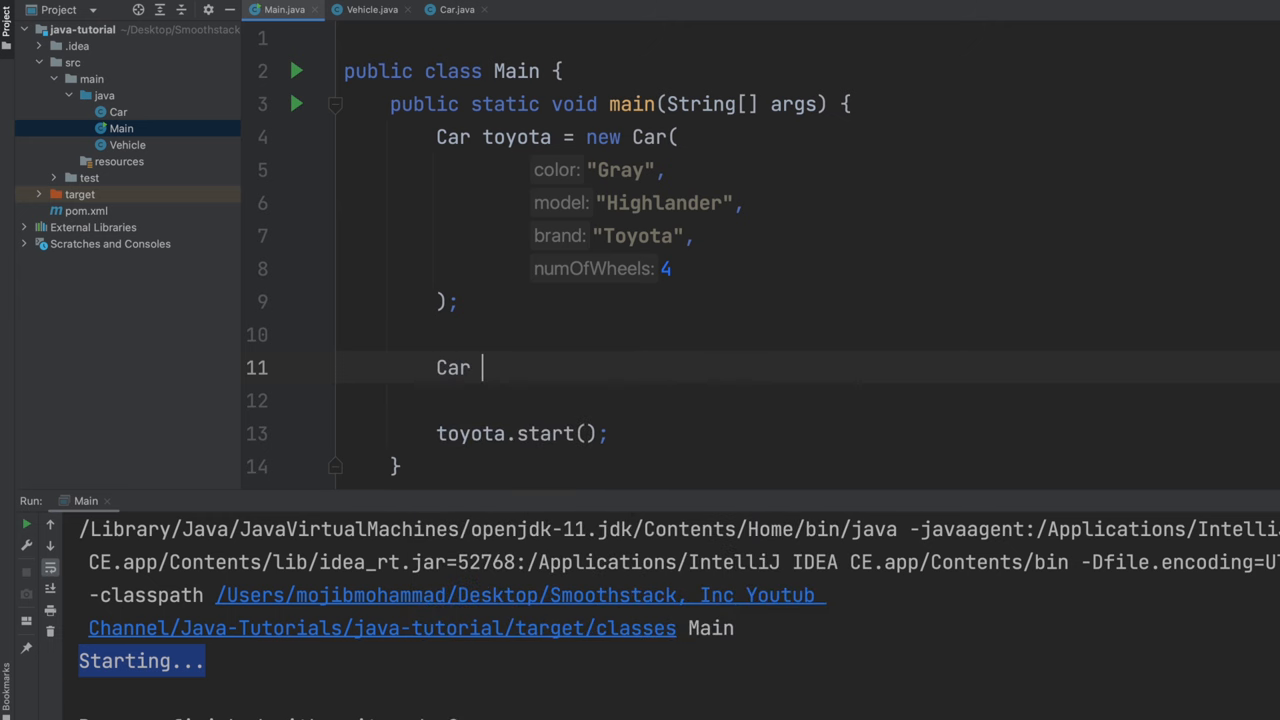
text(Ni)
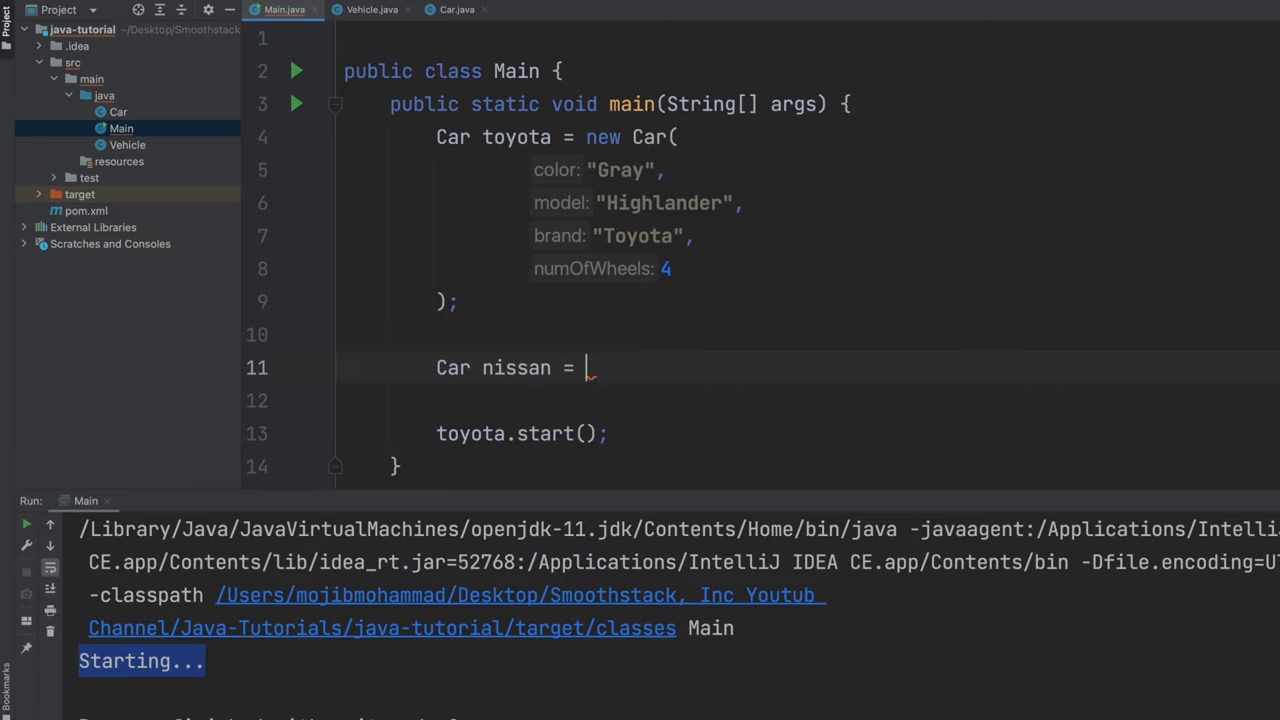
text(new Car())
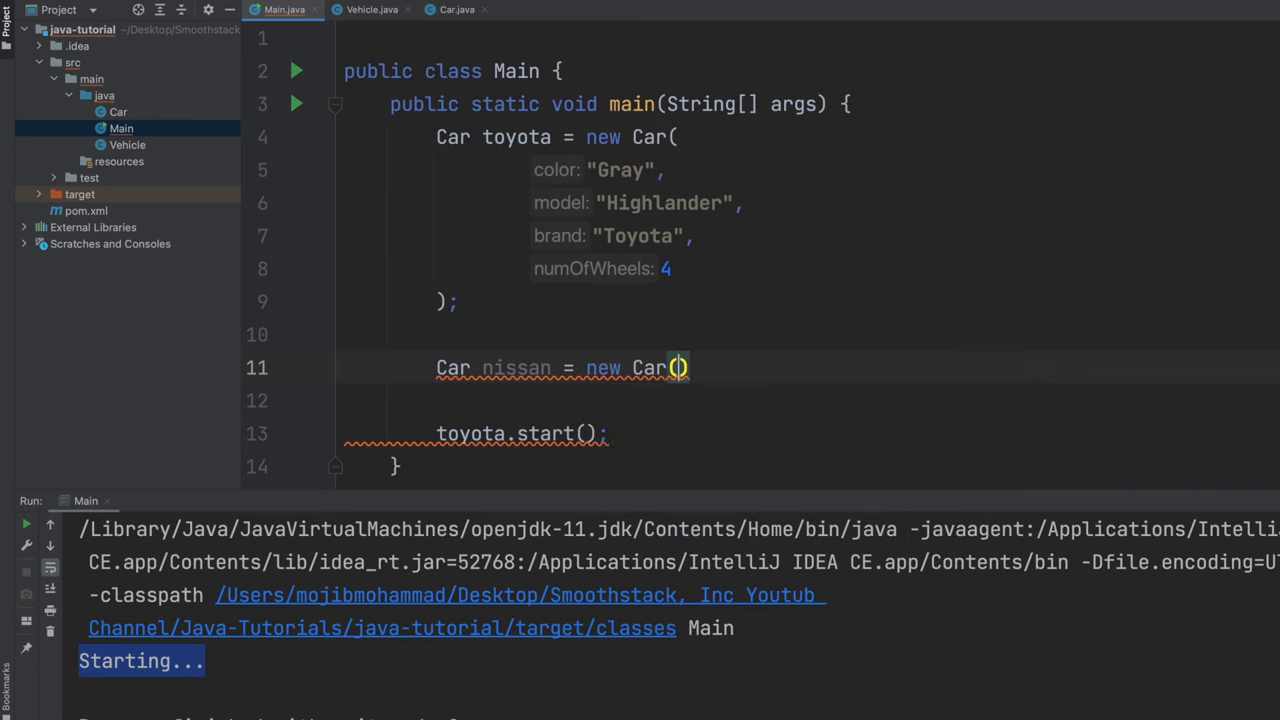
text(color: "")
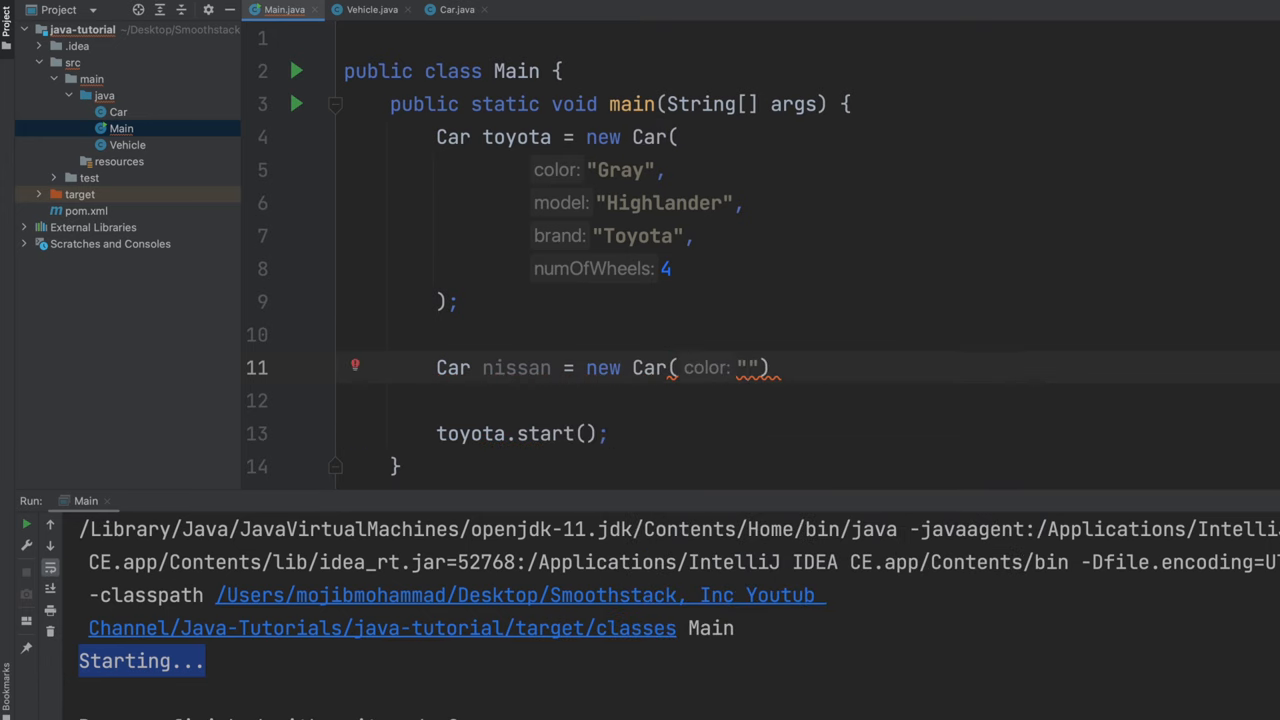
text(Red)
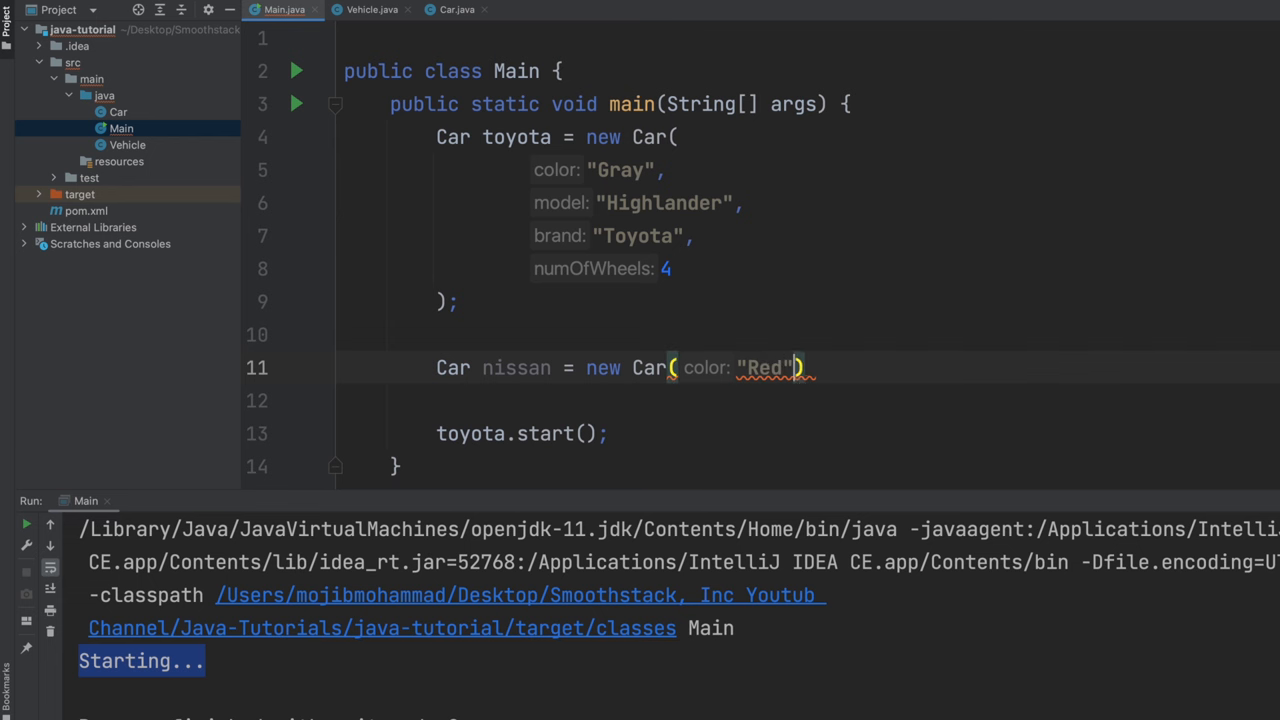
text(, "")
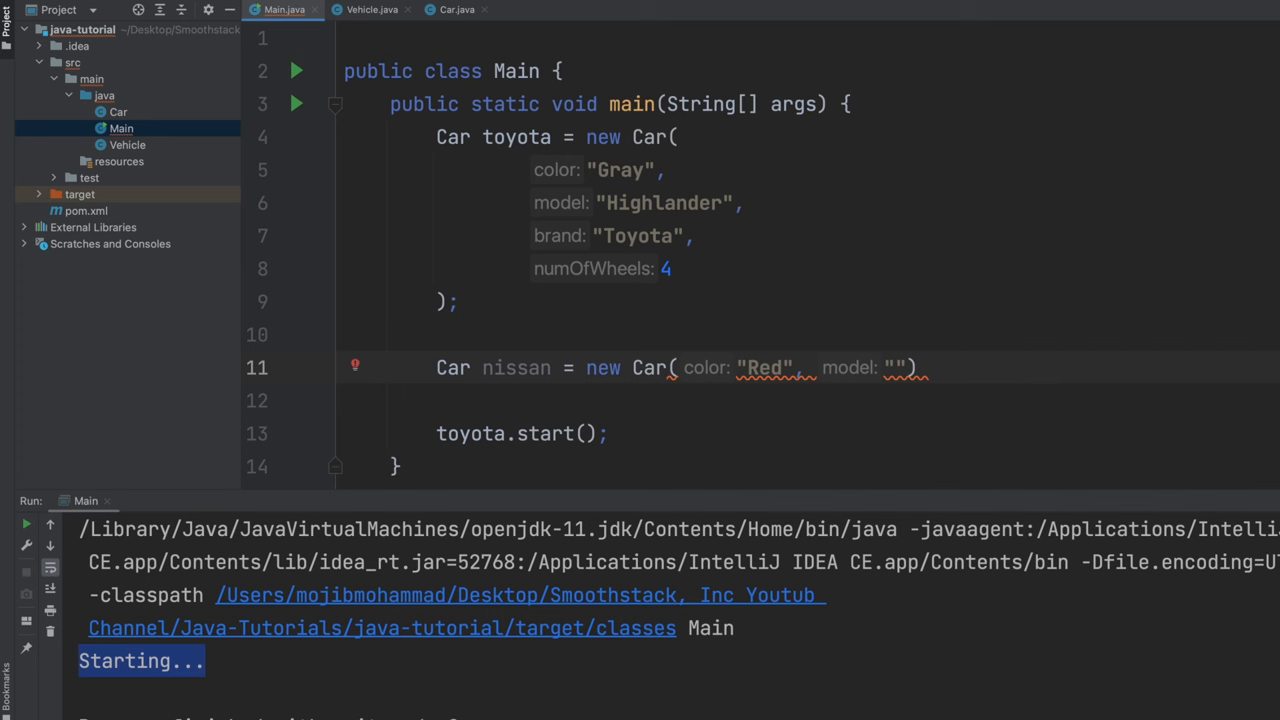
text(Nissan)
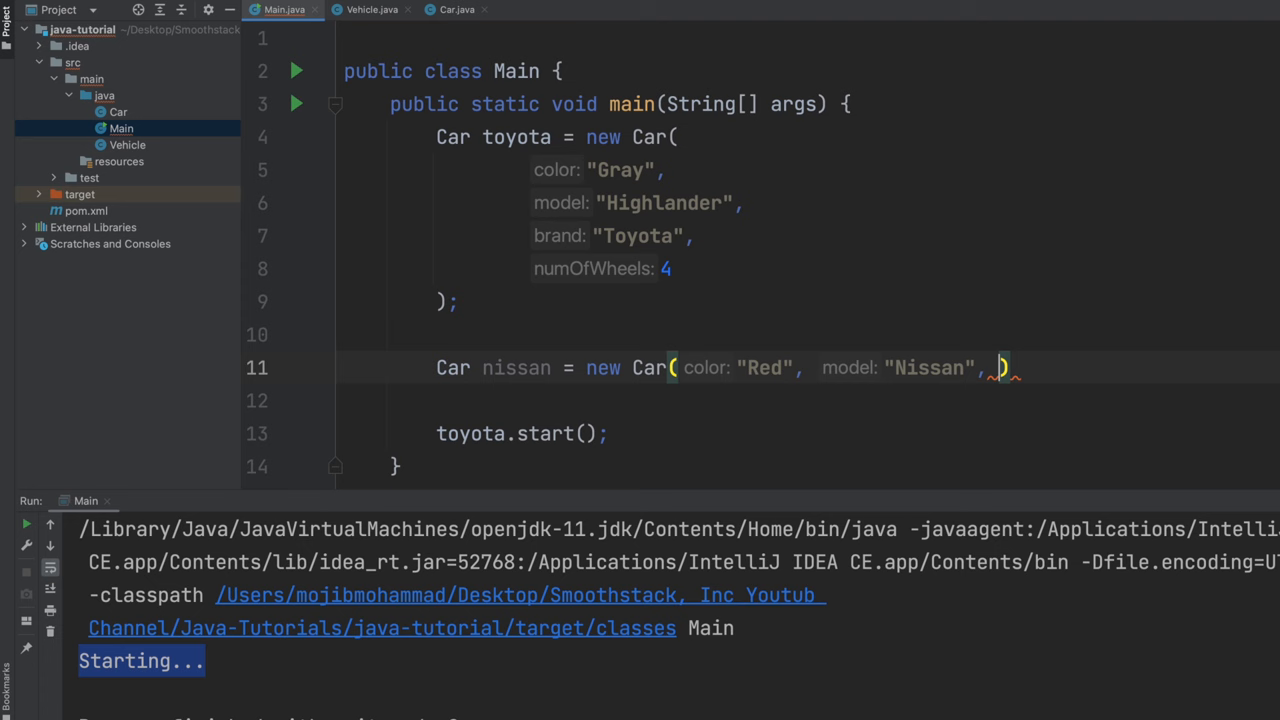
Finish the constructor with brand "Nissan" and the wheel count, wheels on their own line
text(brand: "")
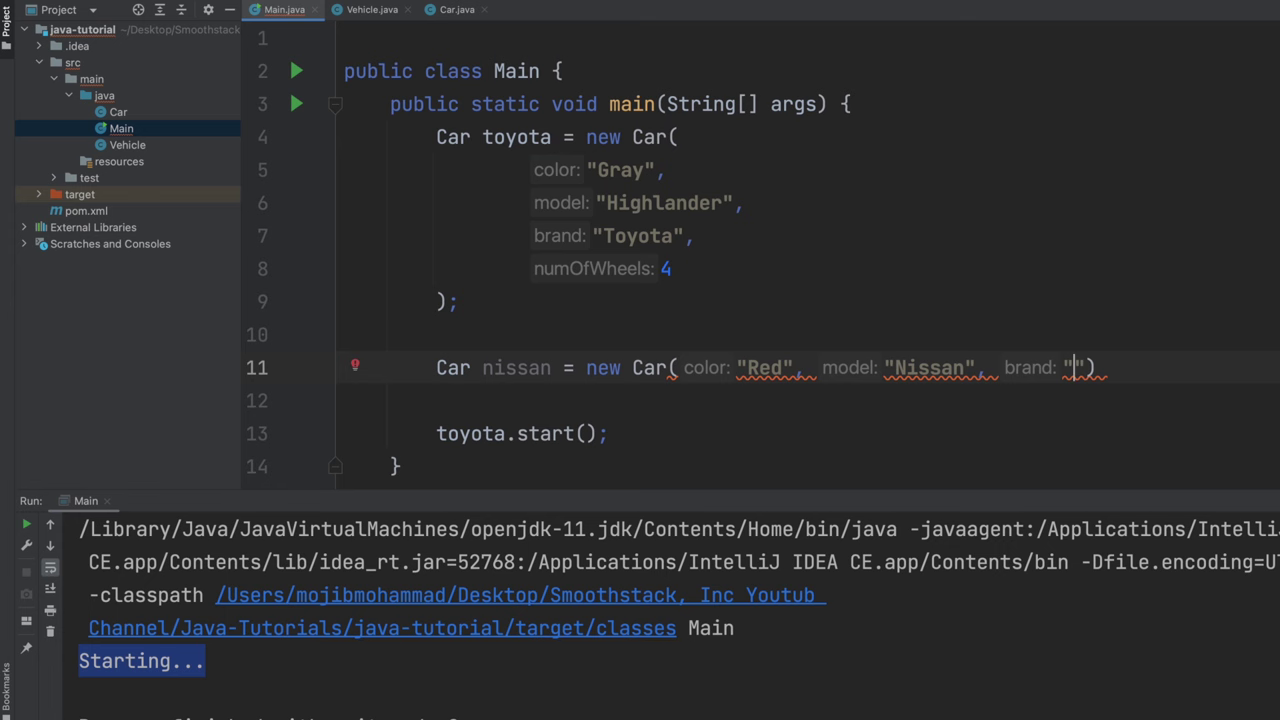
text(Nissan)
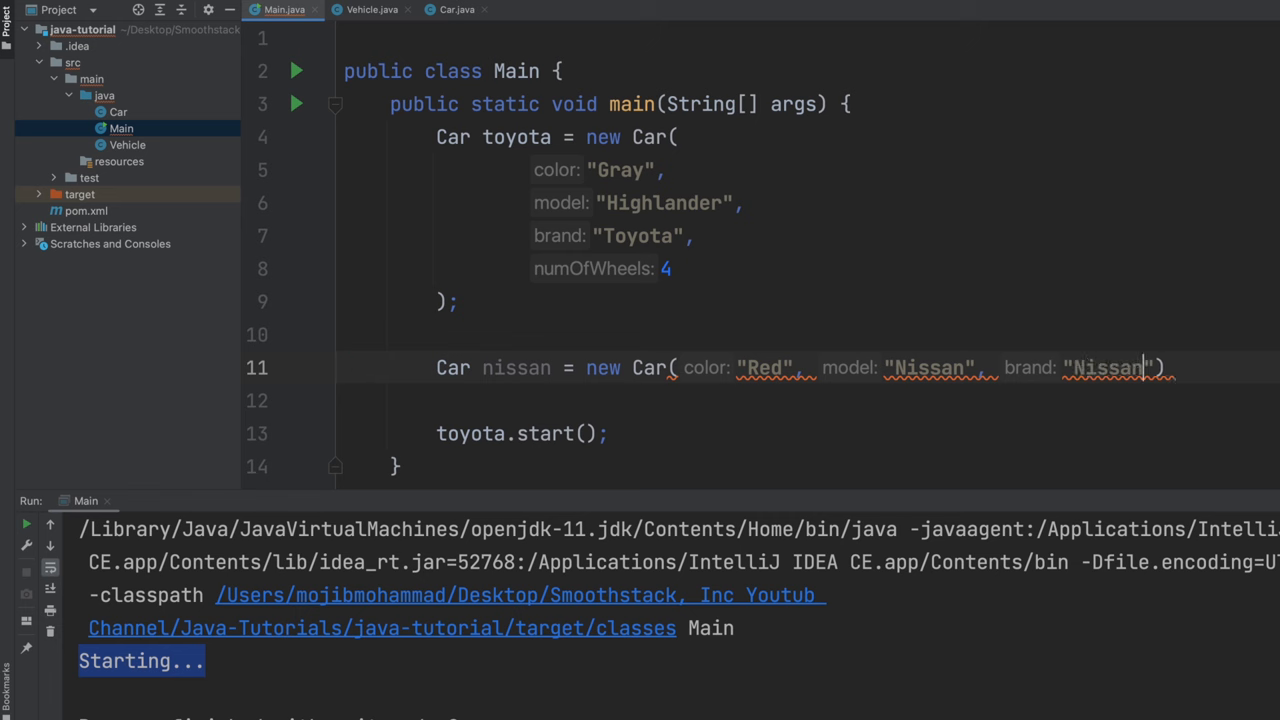
text(, 5)
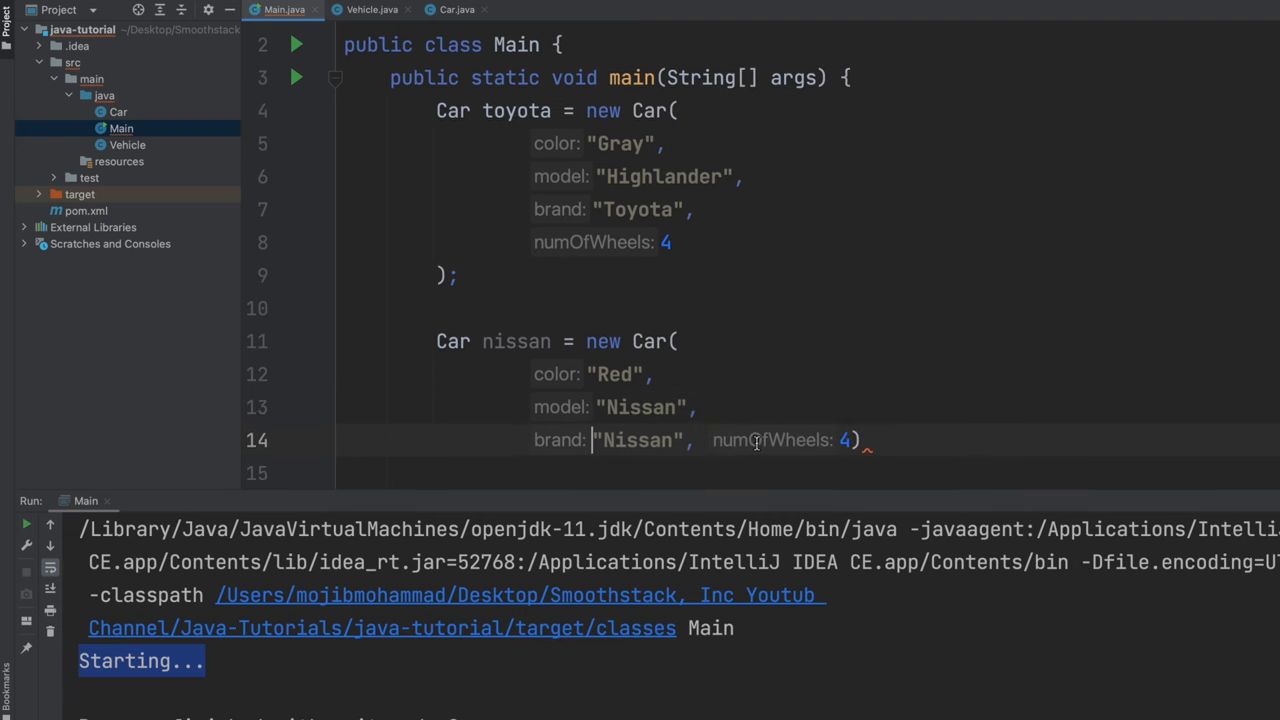
key(Enter)
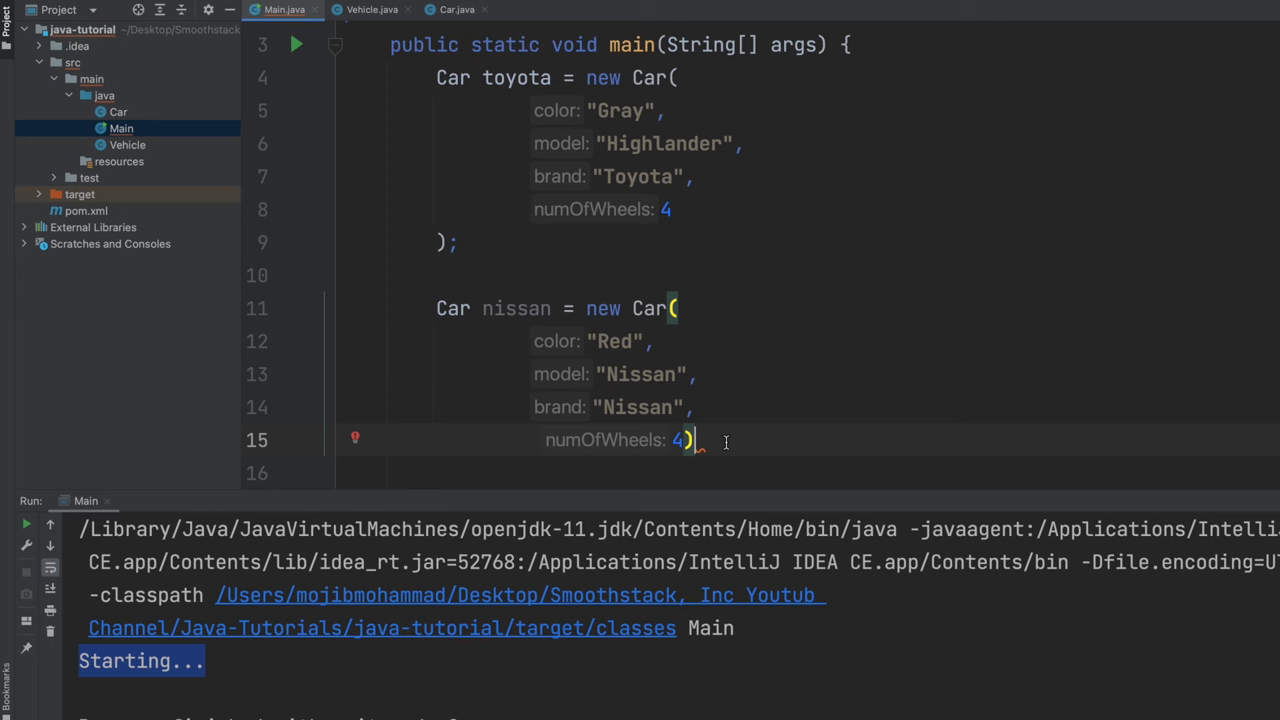
text(;)
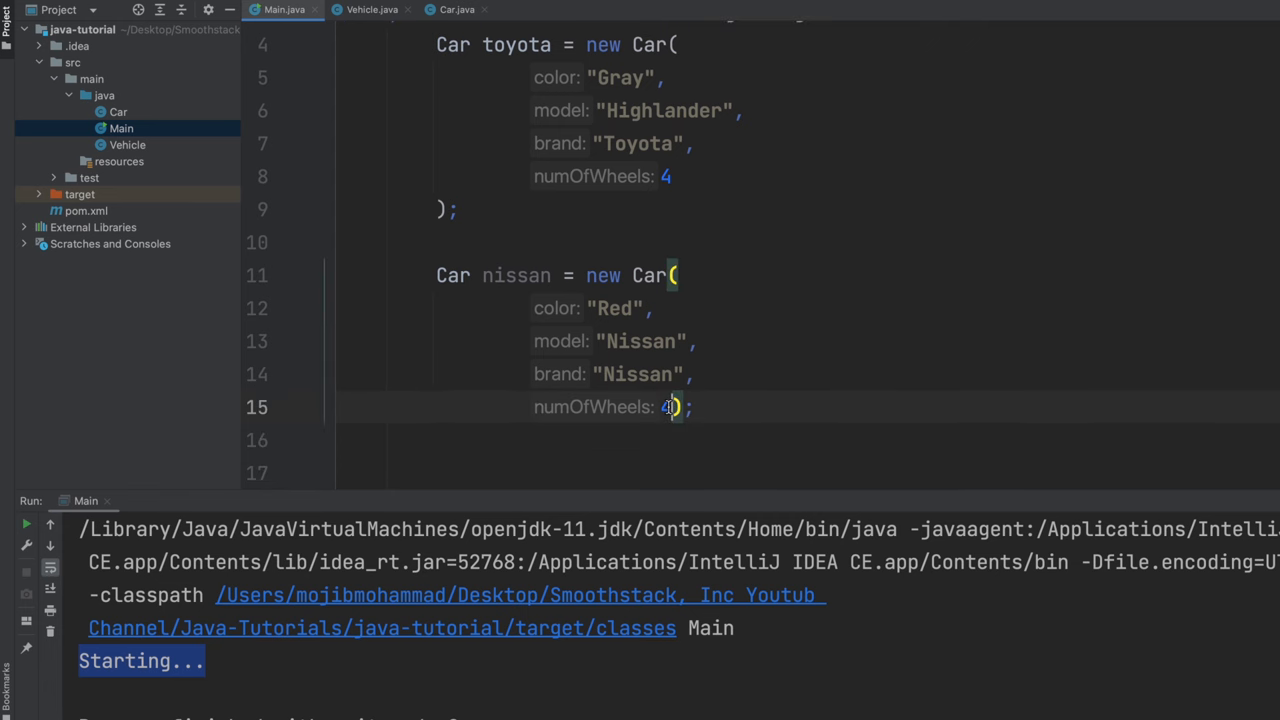
Add nissan.start(); right below toyota.start(); in main
scroll(down, 3)
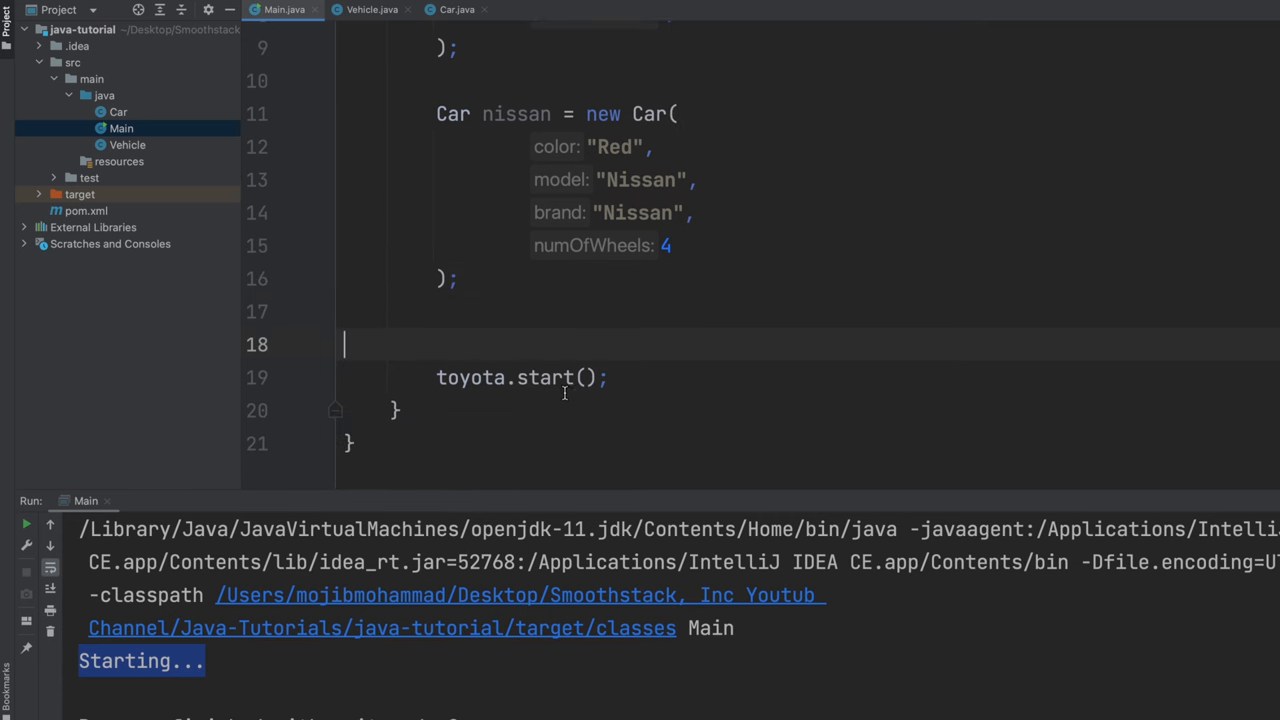
text(nissan.start();)
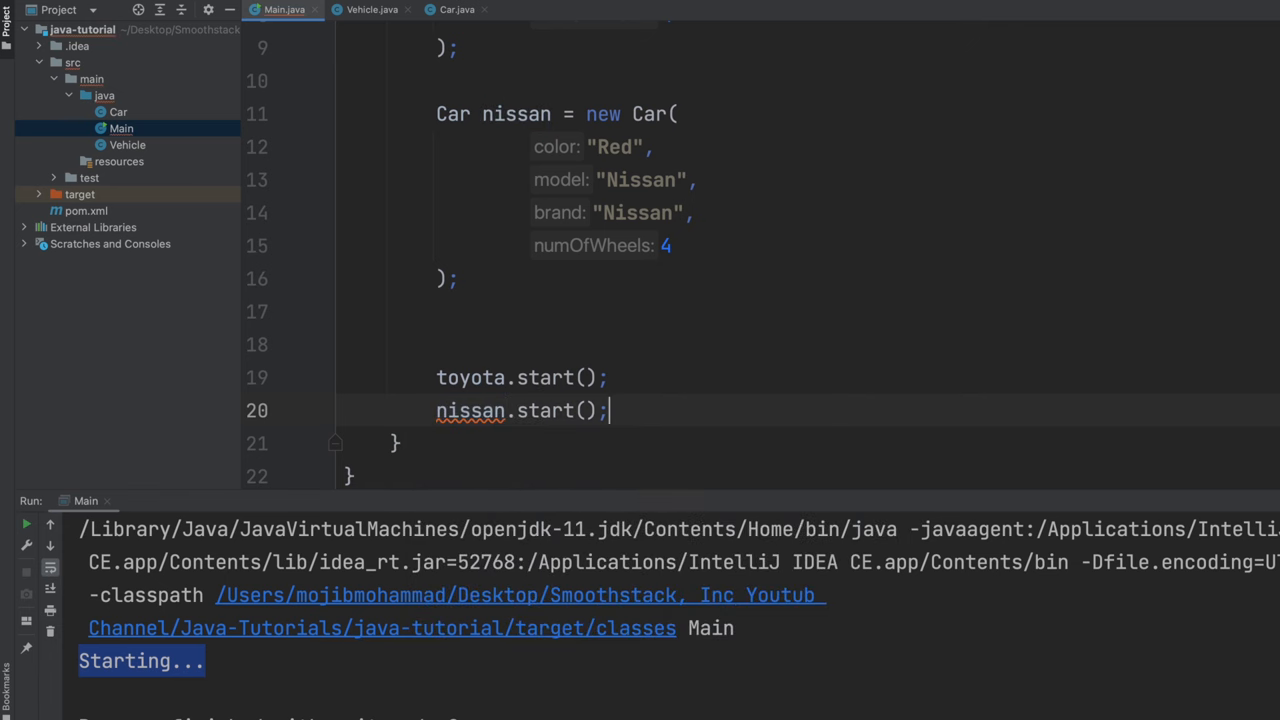
click(26, 524)
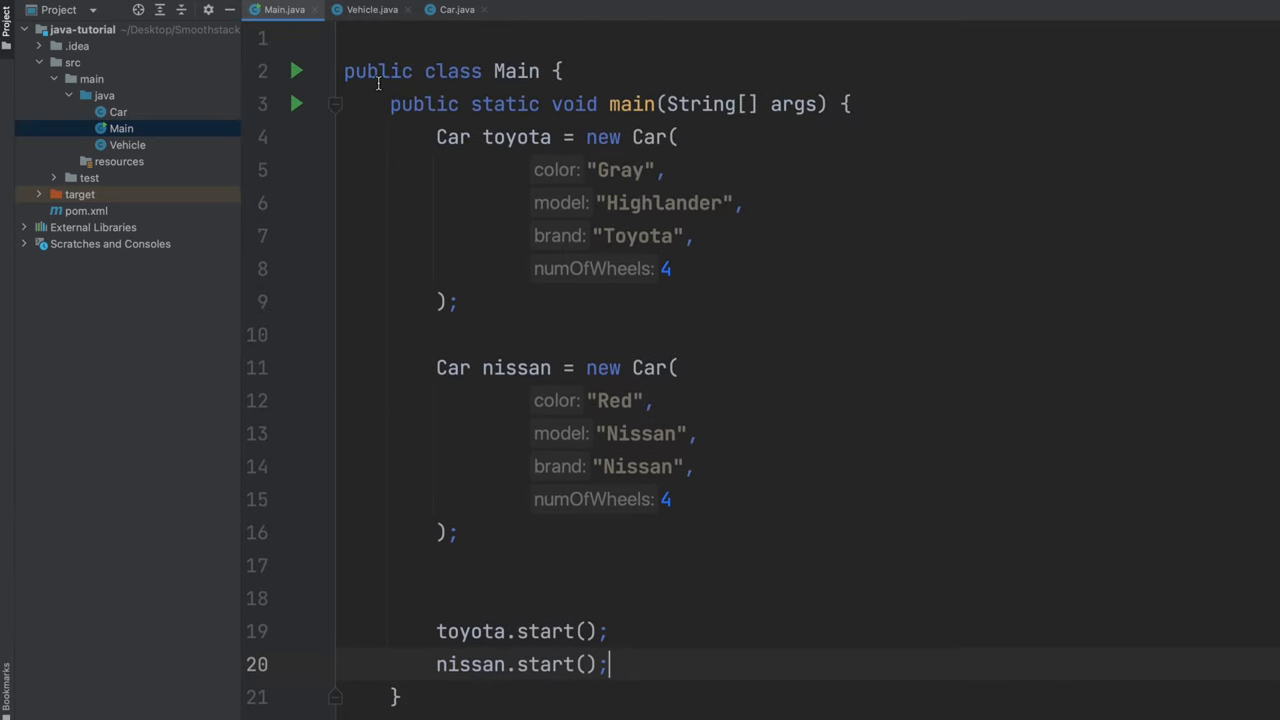
Switch to Vehicle and insert blank lines between its constructor and start()
click(372, 8)
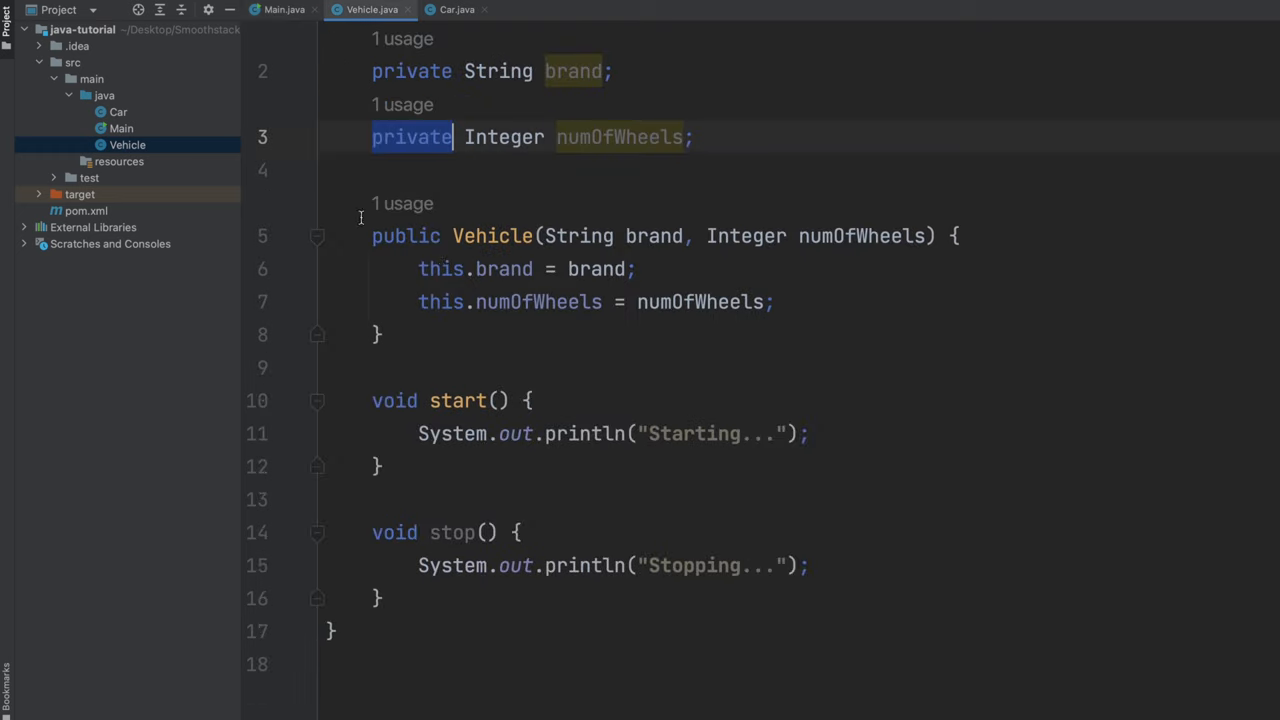
scroll(up, 3)
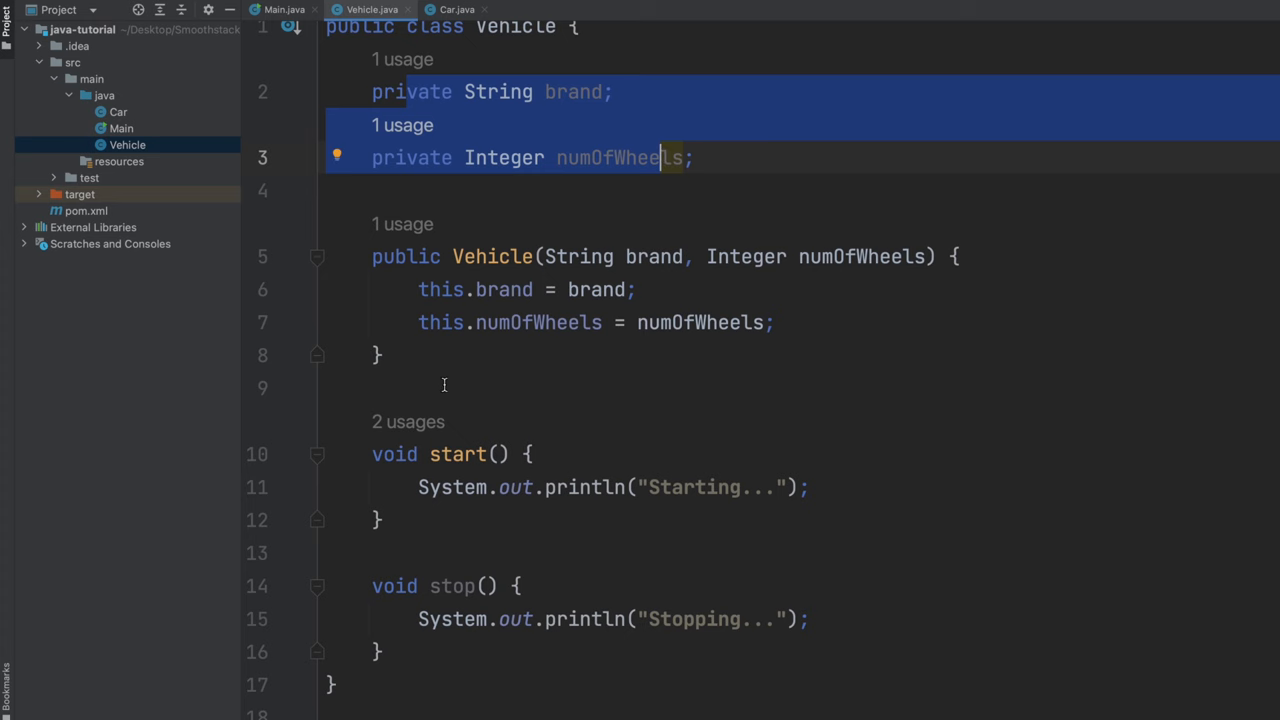
mouse_move(410, 340)
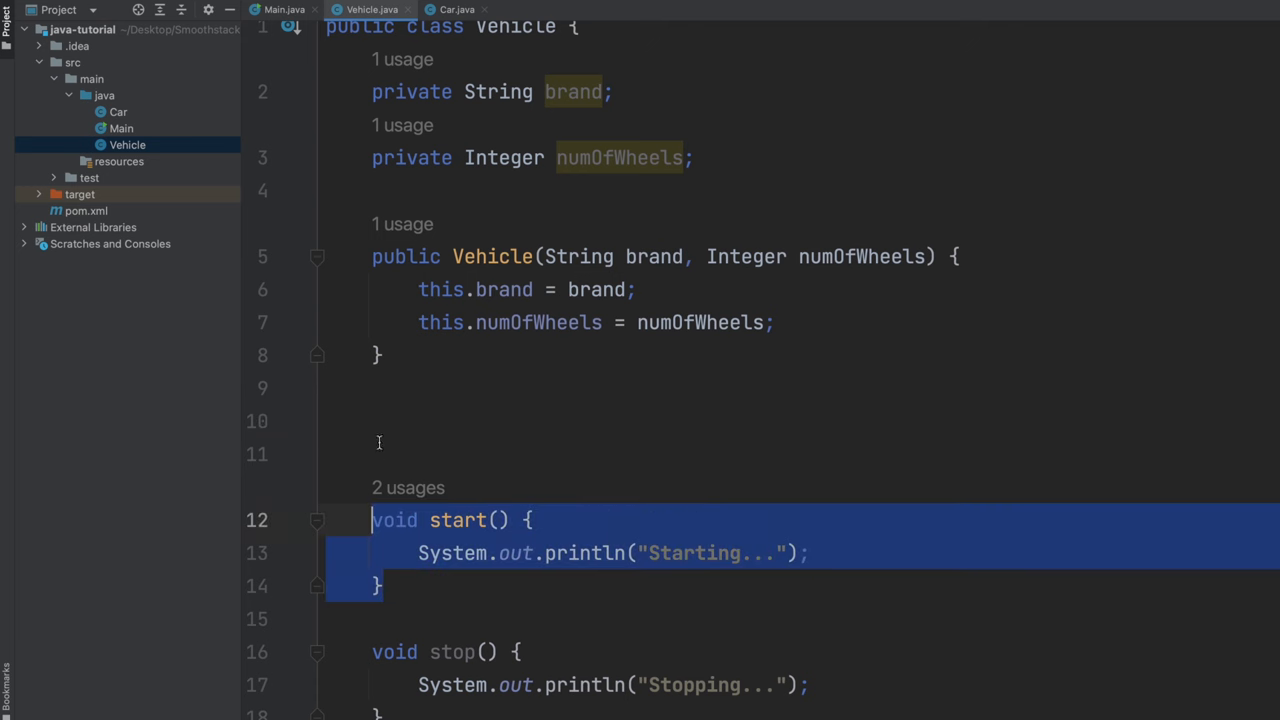
click(380, 420)
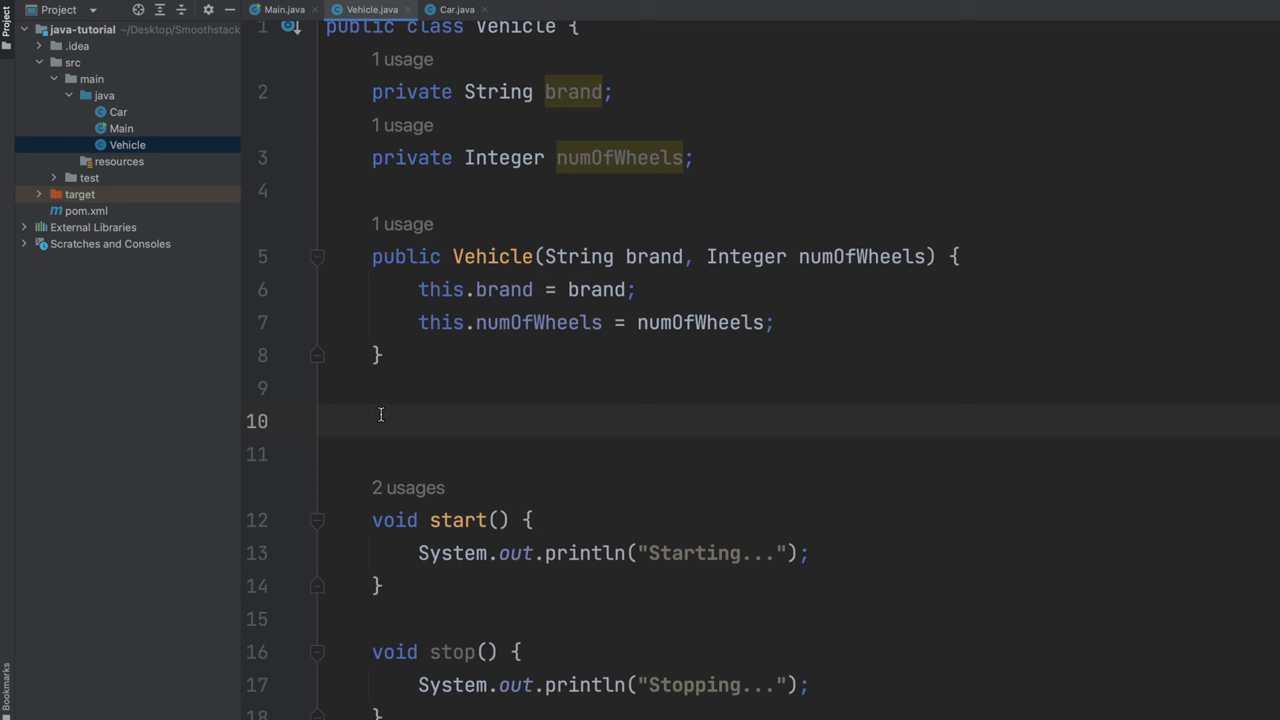
Write String getBrand() { return this.brand; } in Vehicle
text(Str)
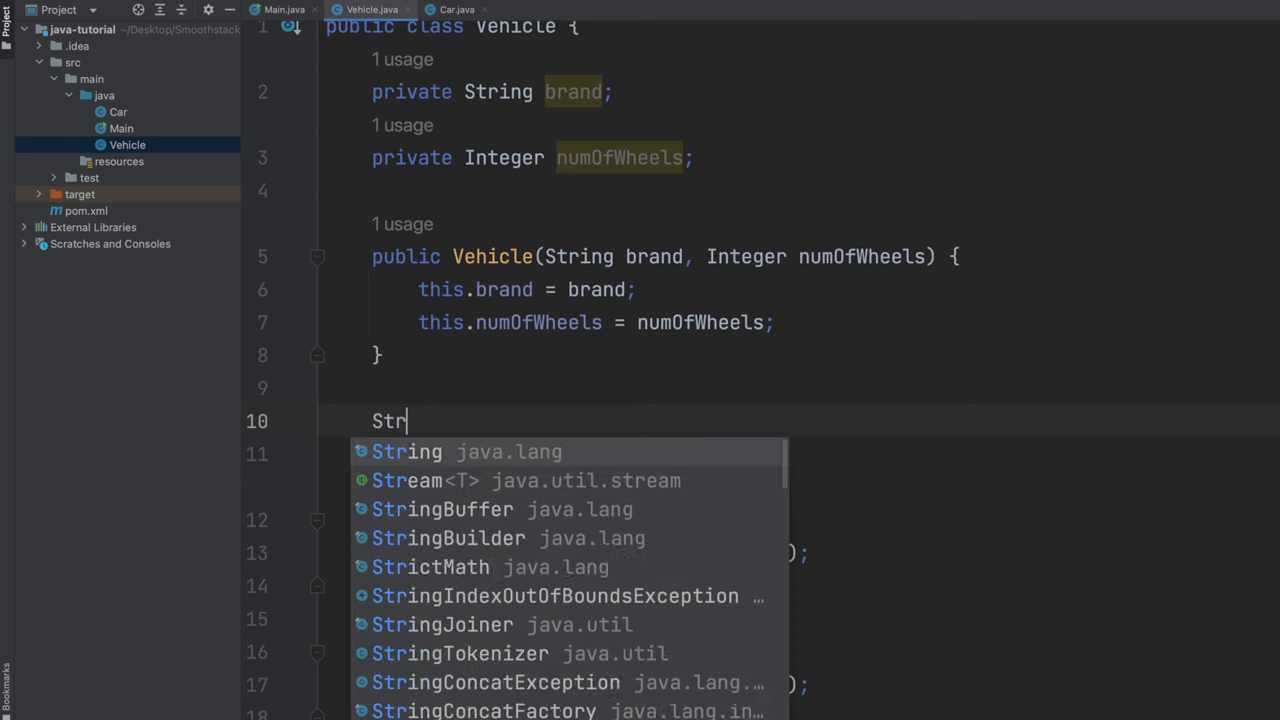
click(408, 452)
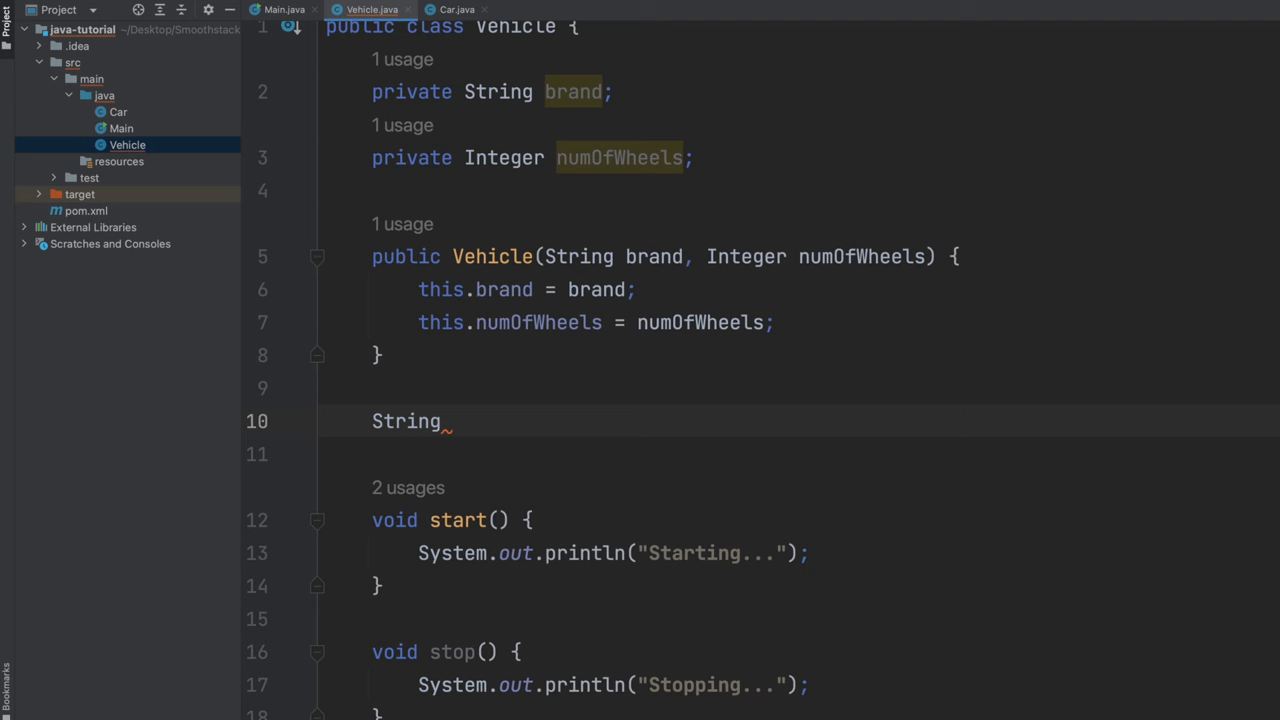
text(getBrand() {)
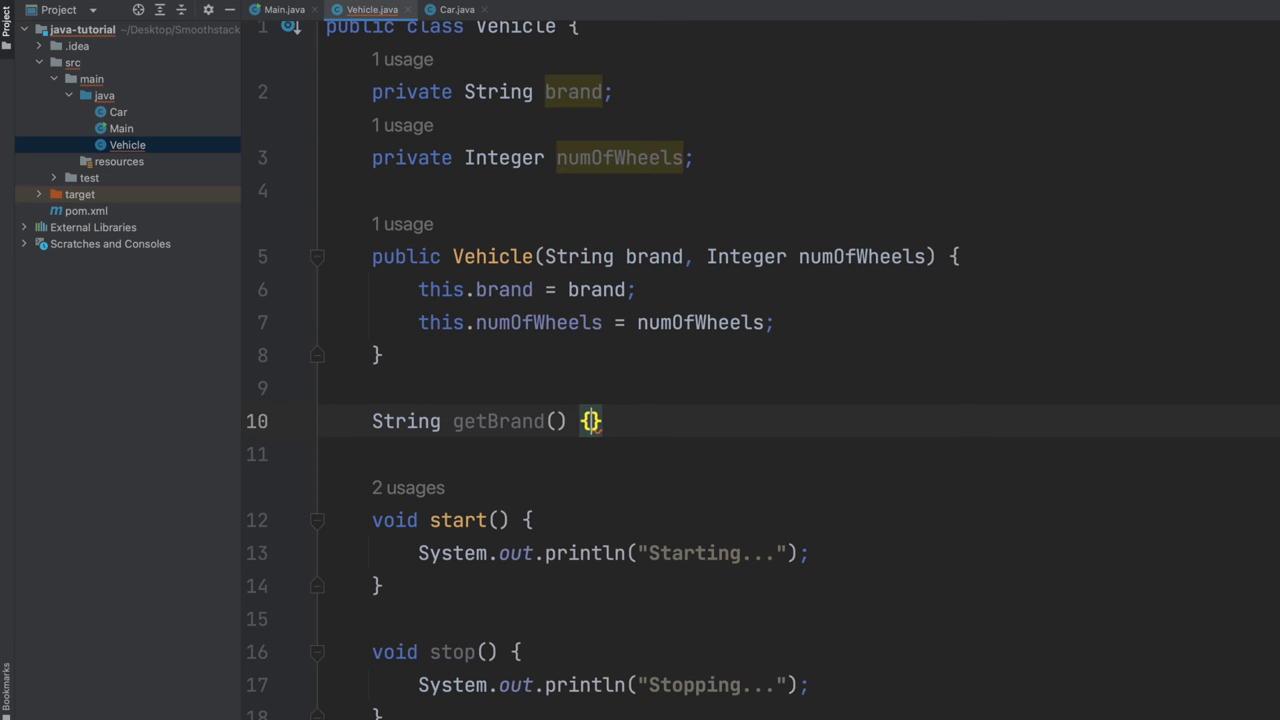
text(return)
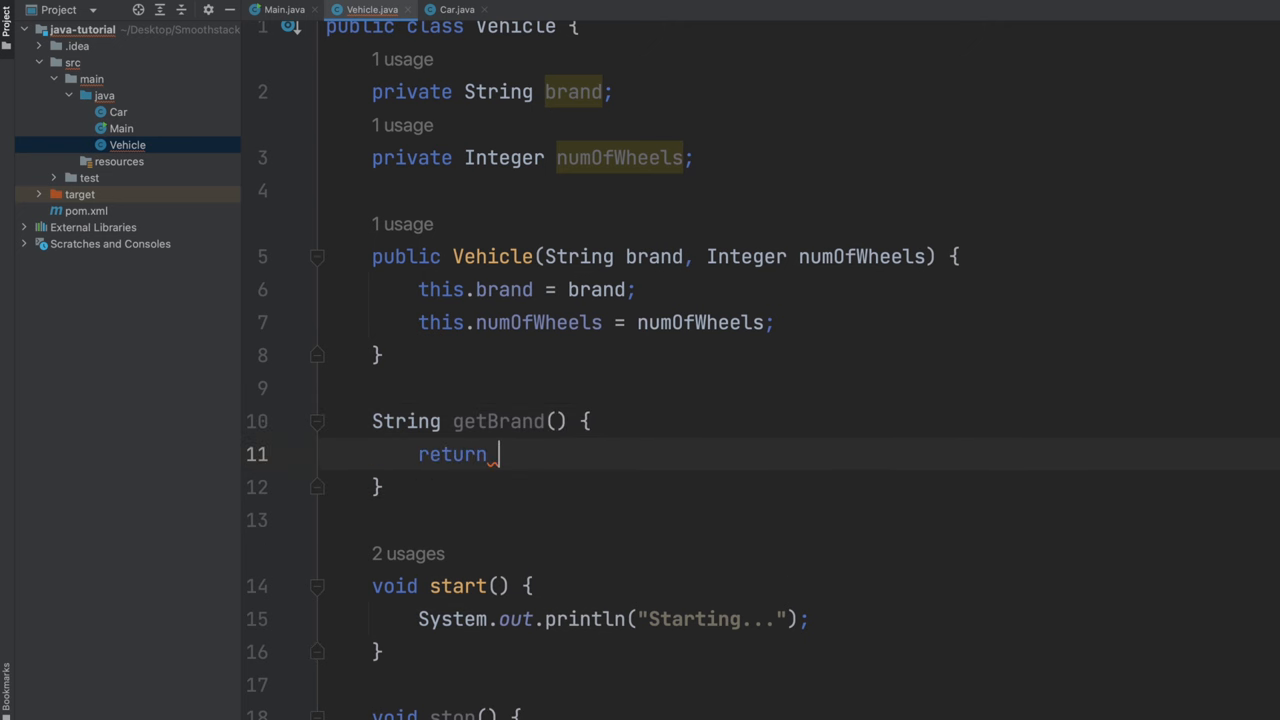
text(this.br)
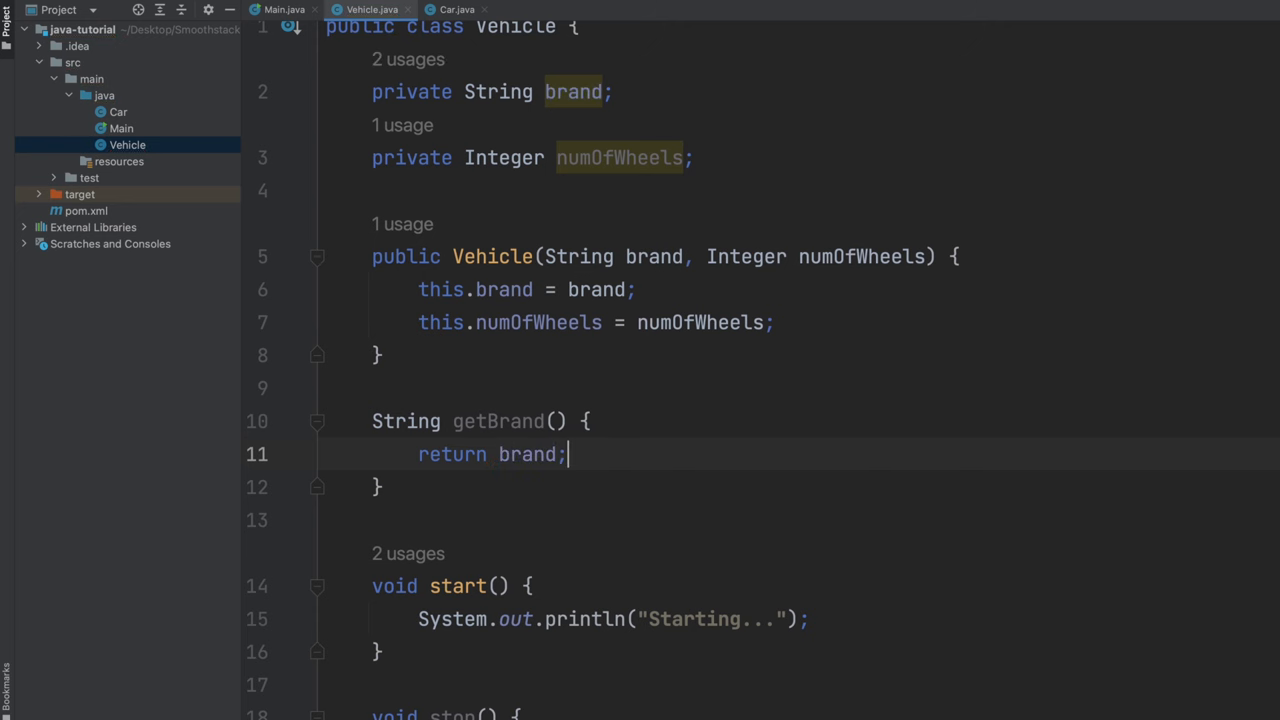
key(Enter)
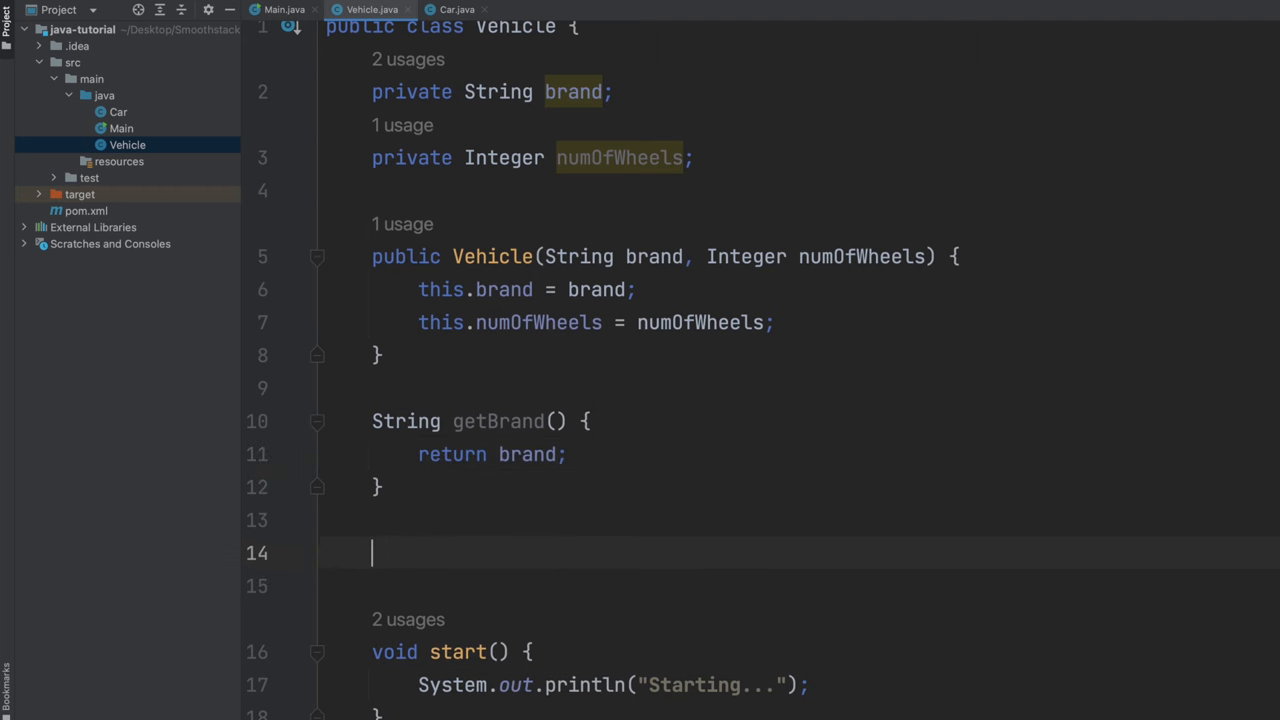
Write void setBrand(String brand) { this.brand = brand; } below getBrand()
text(void)
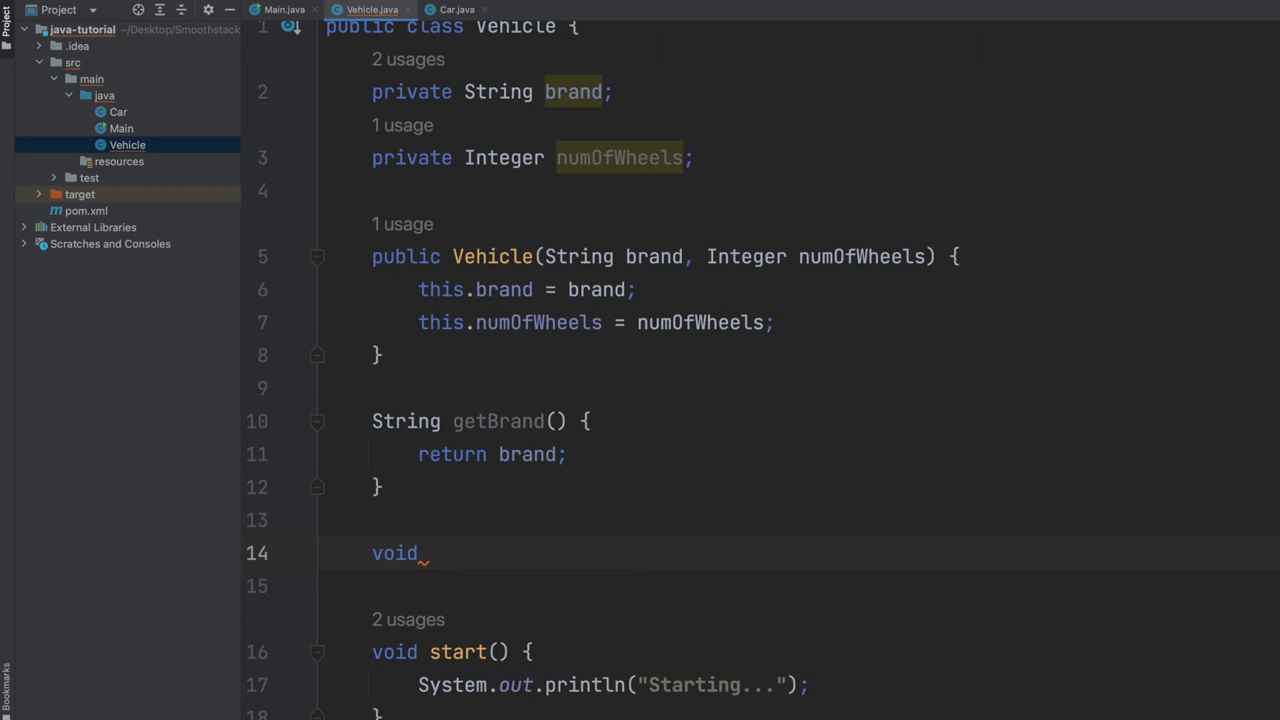
text(setBrand())
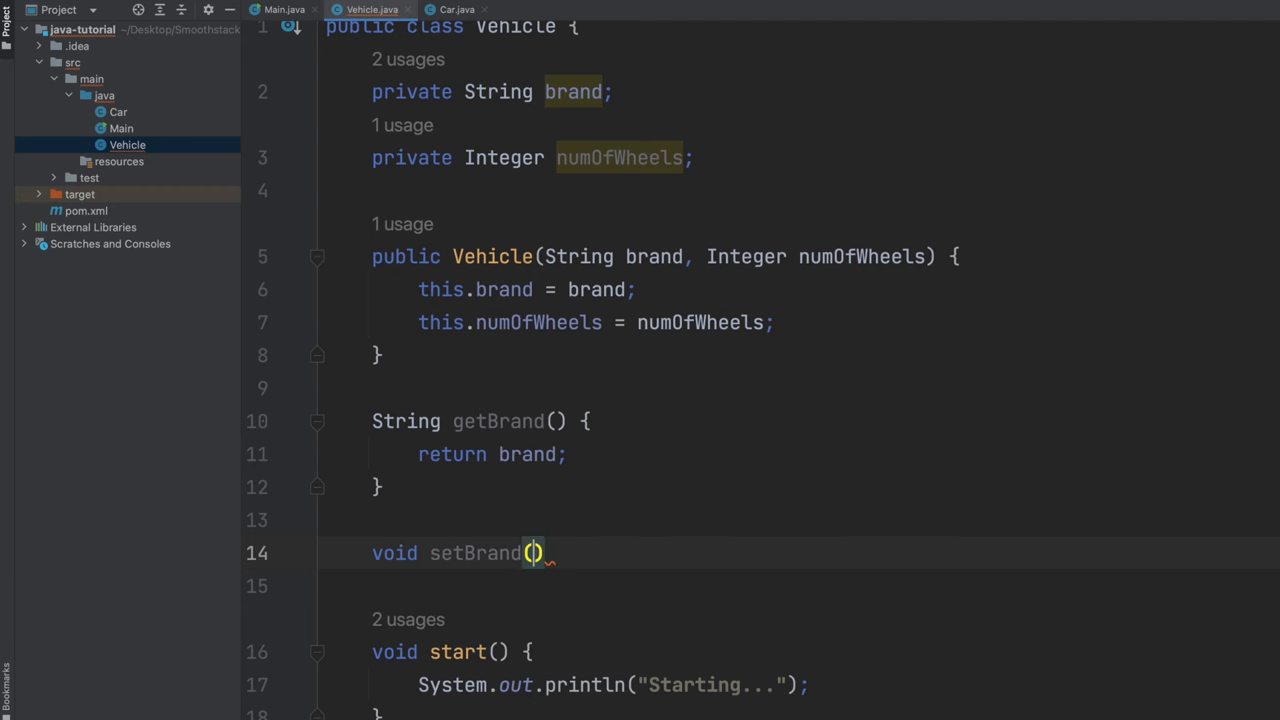
text(String)
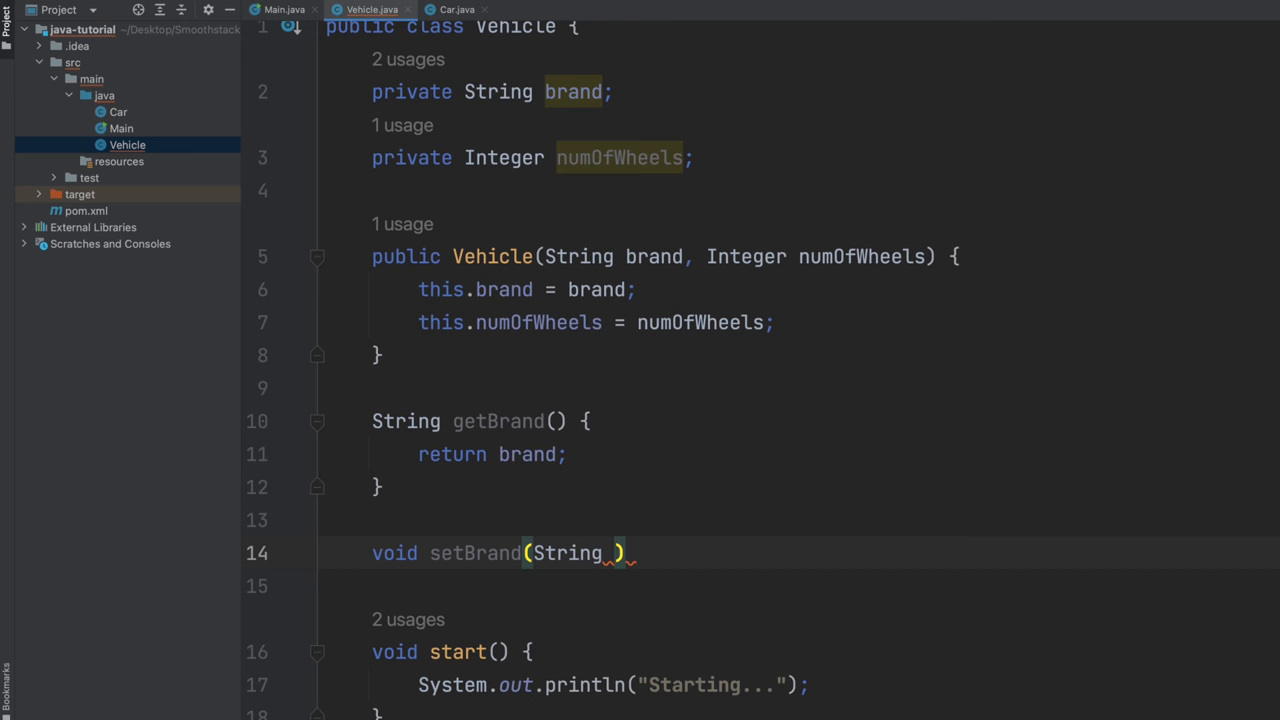
text(brand)
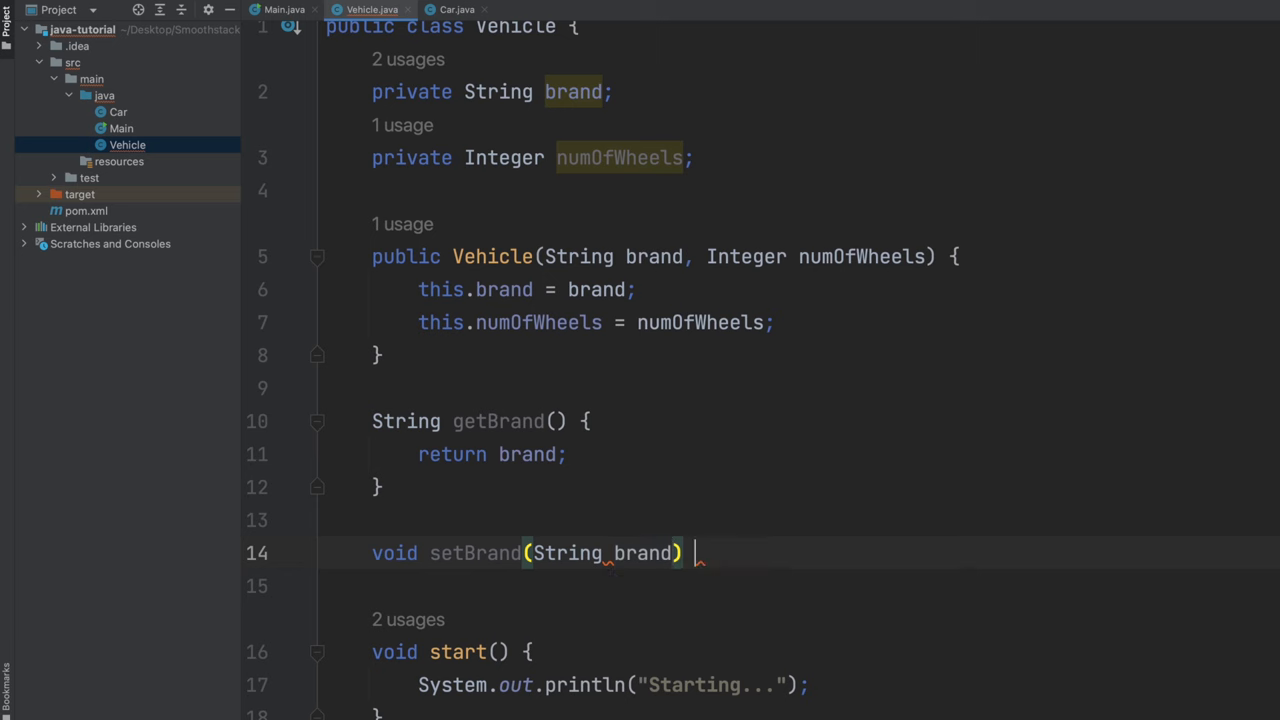
text(this.brand =)
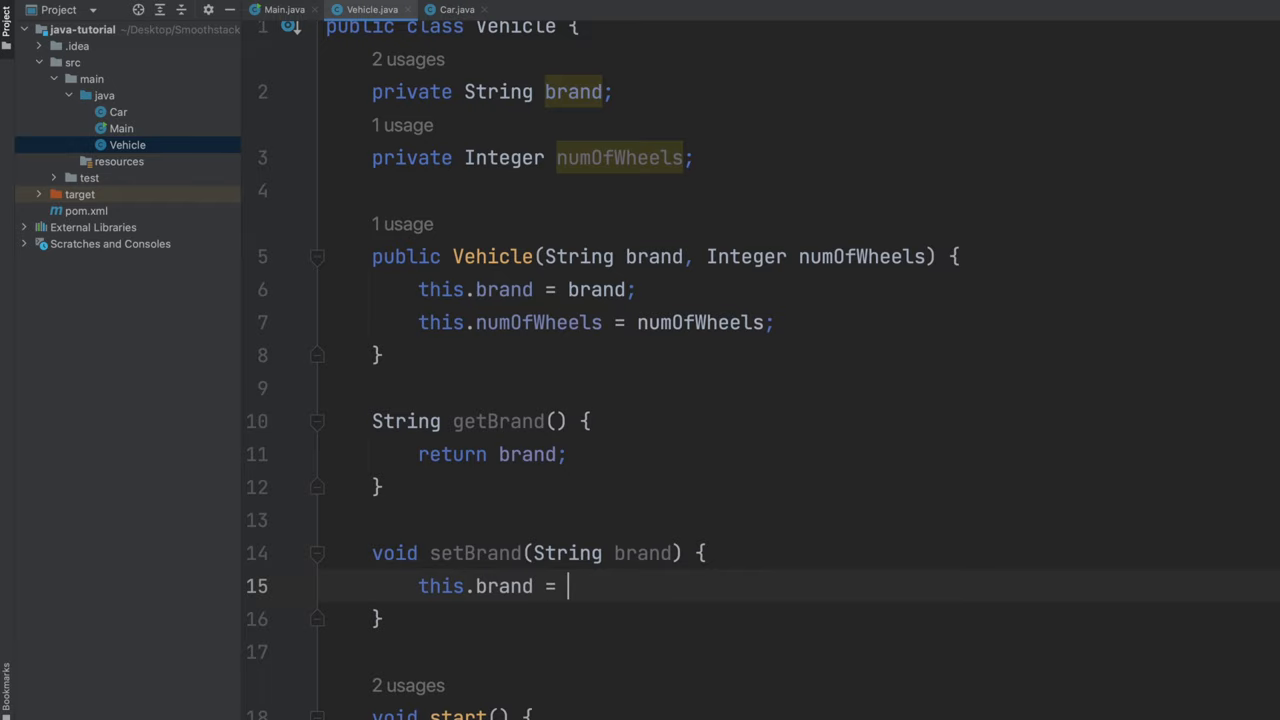
text(brand;)
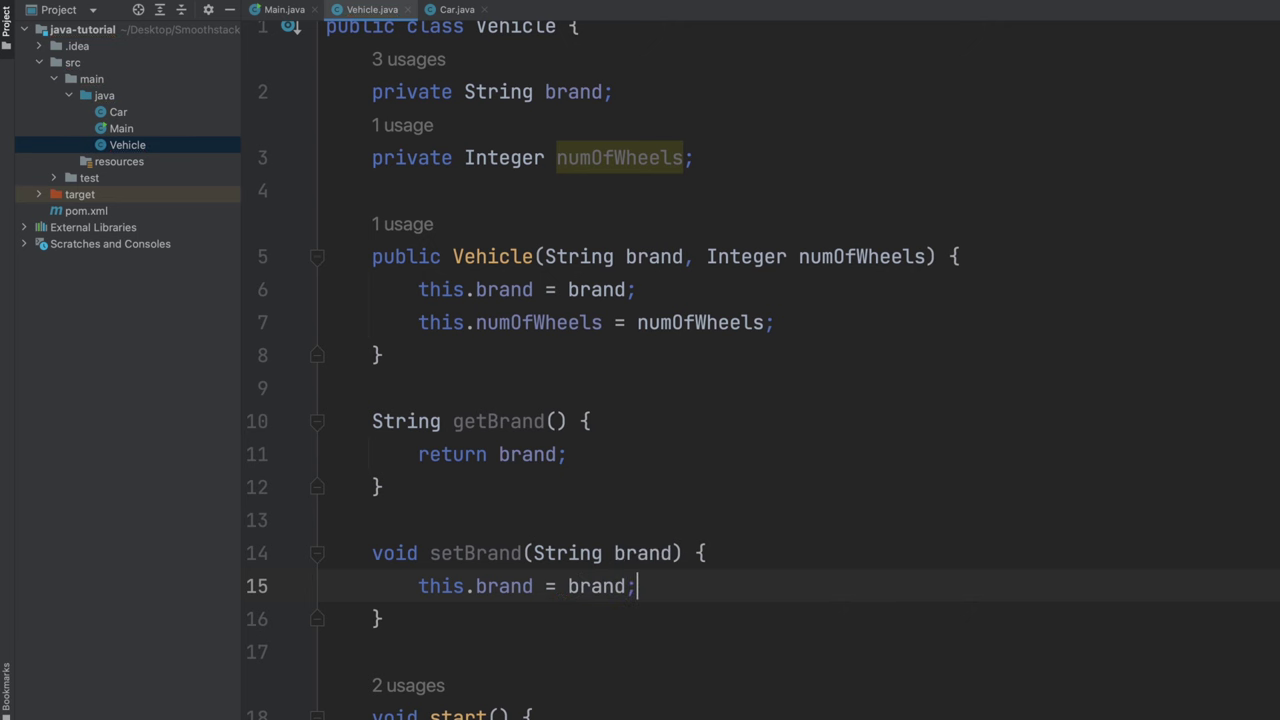
mouse_move(432, 600)
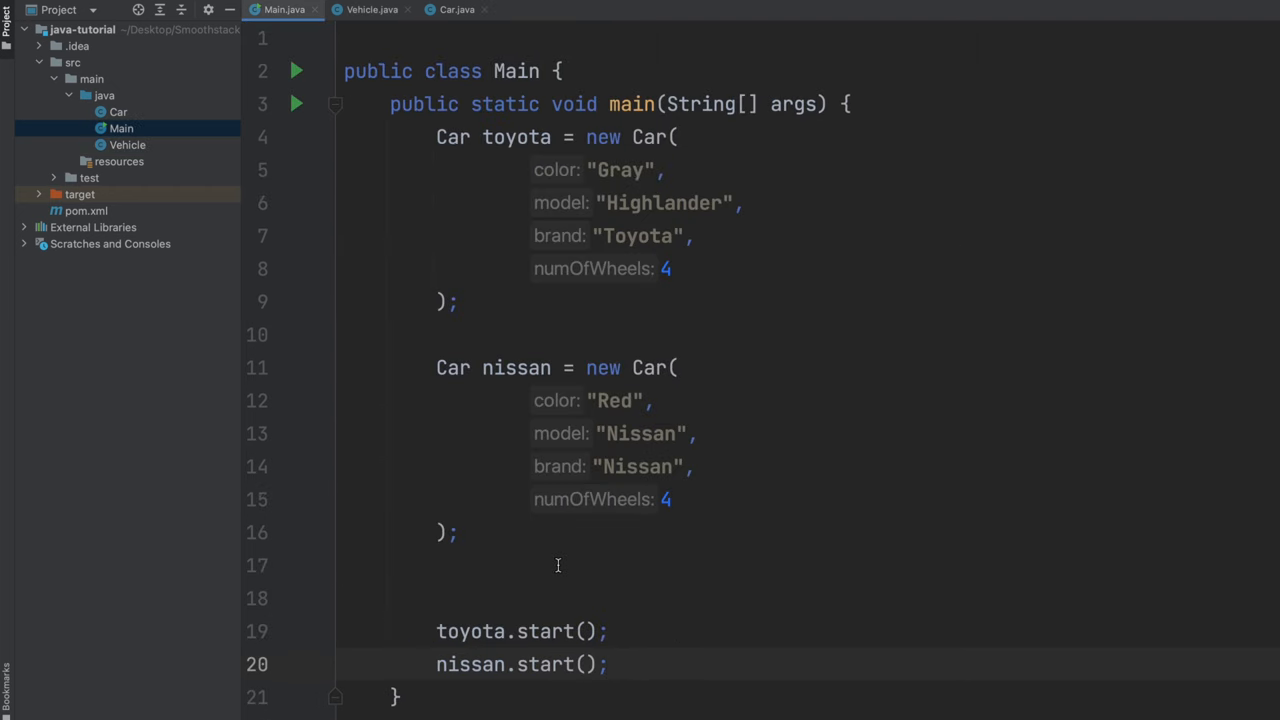
Add toyota.setBrand("Toyo"); in Main right after the toyota car is created
click(460, 300)
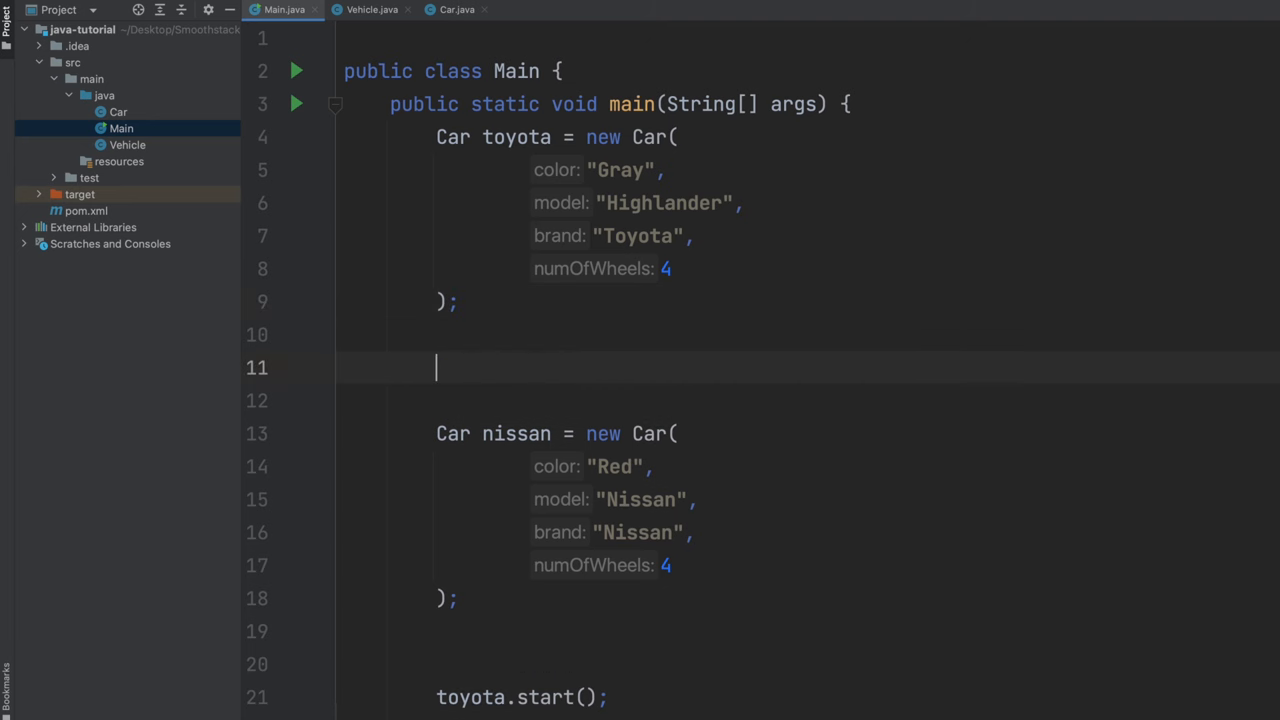
text(toyota)
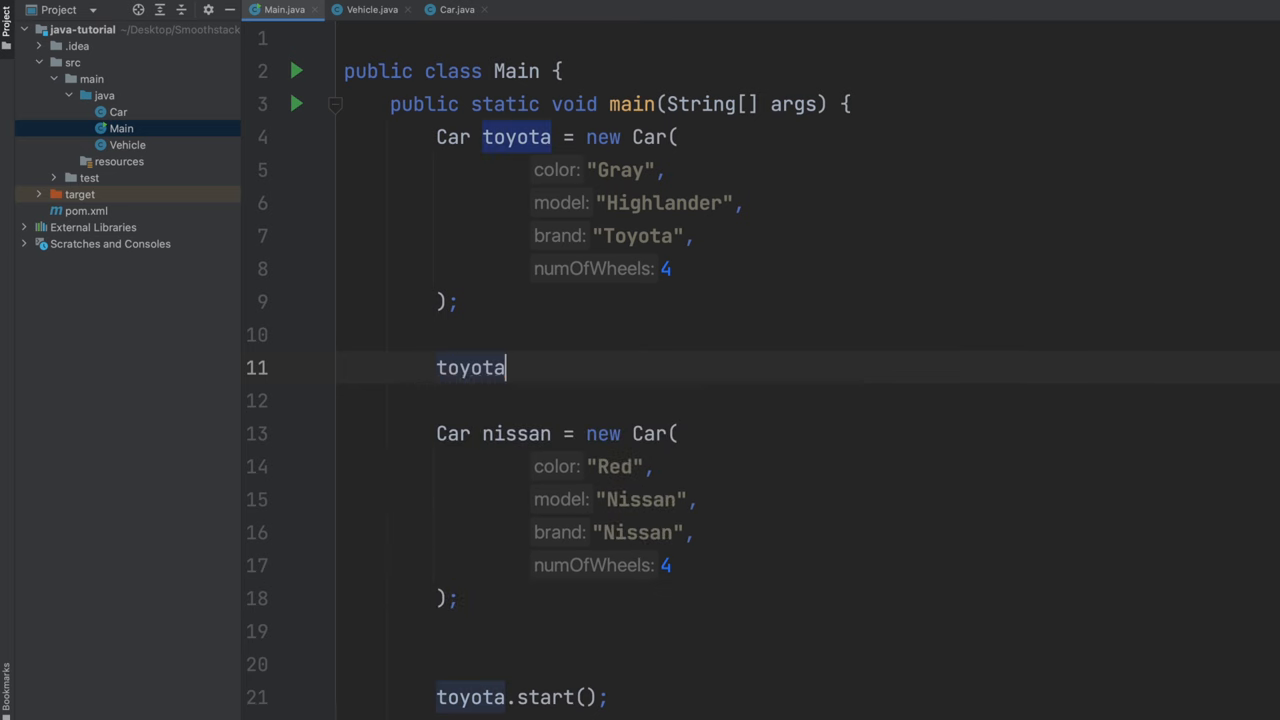
text(.setBrand();)
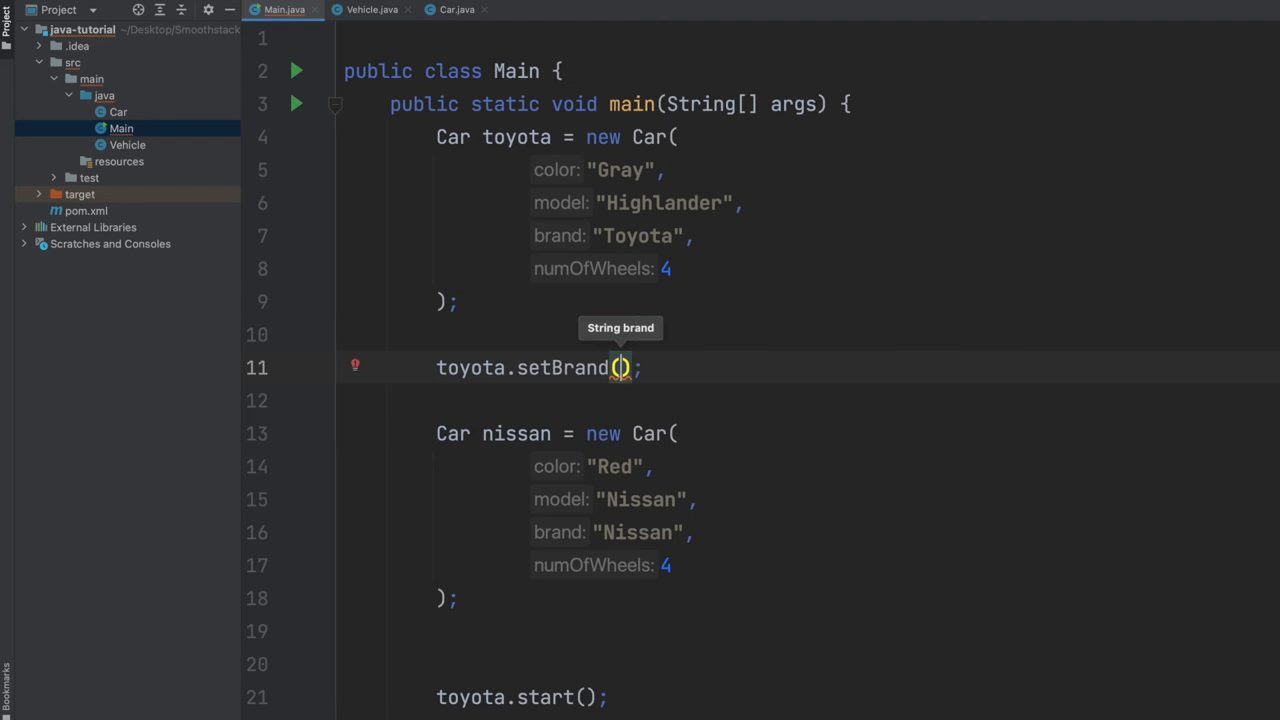
text("")
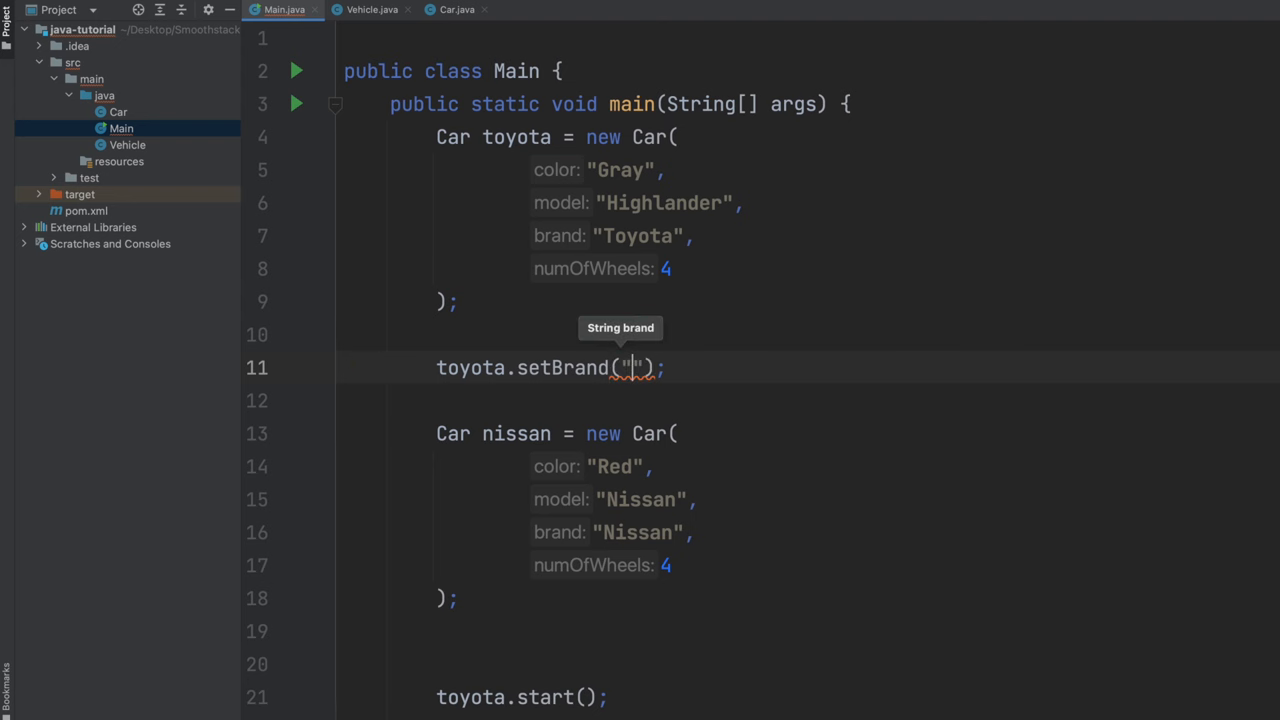
text(To)
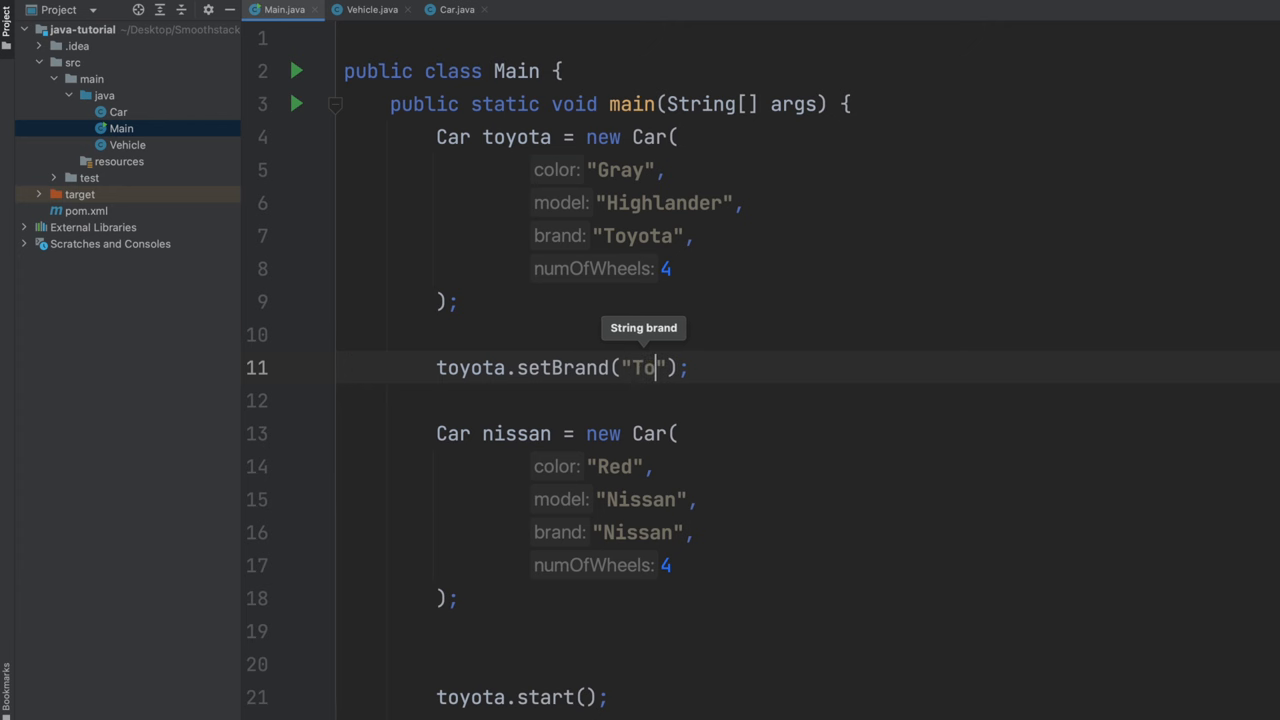
text(yo)
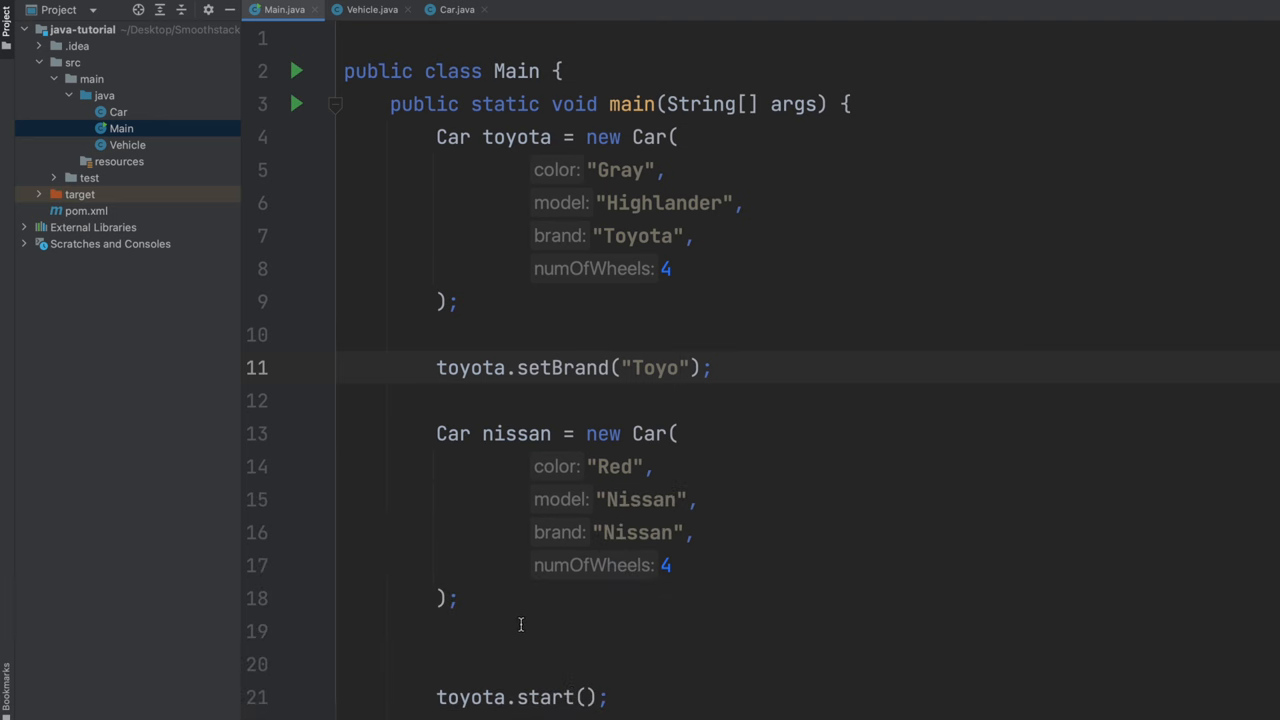
click(390, 632)
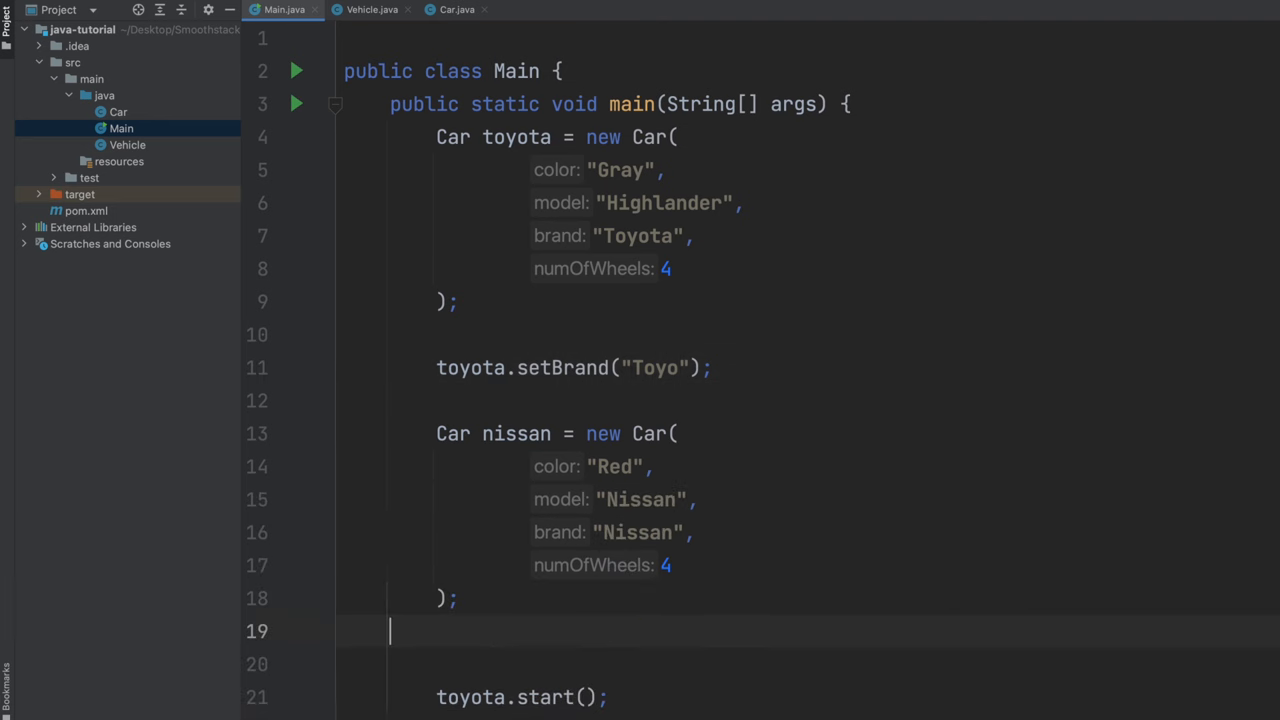
Add System.out.println(toyota.getBrand()); below the nissan car in Main
text(System.out.println();)
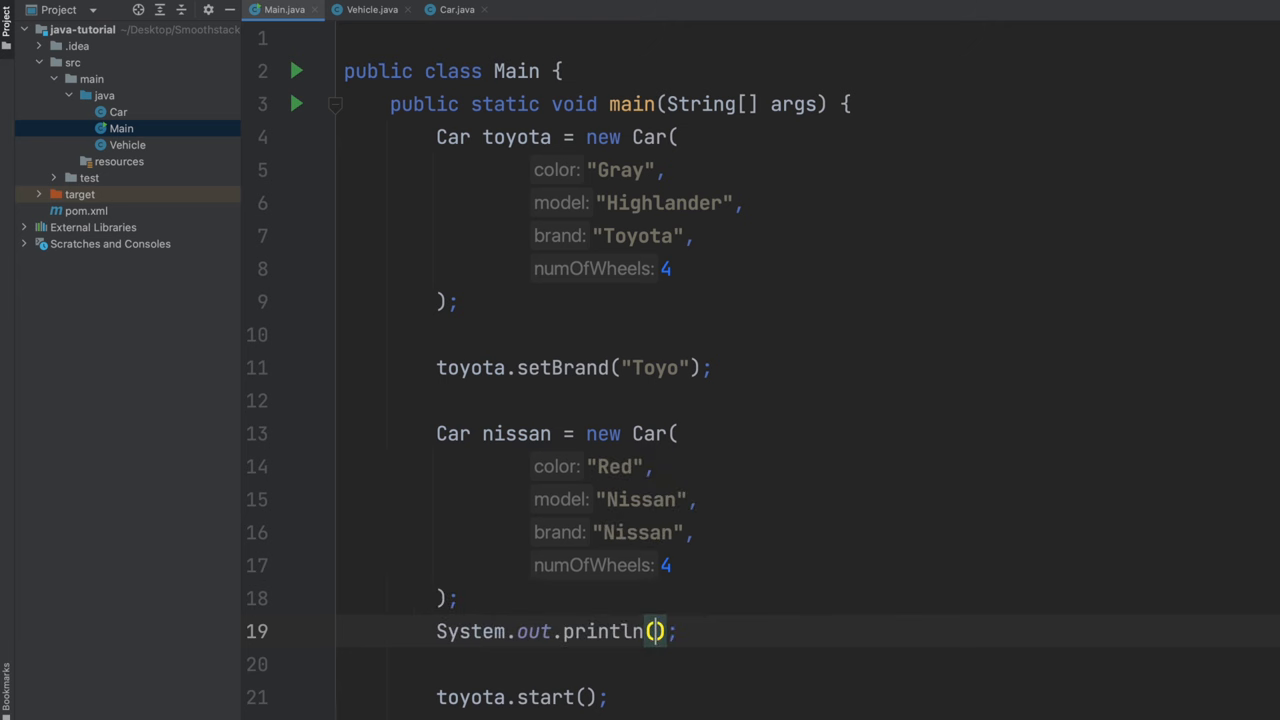
text(toyota)
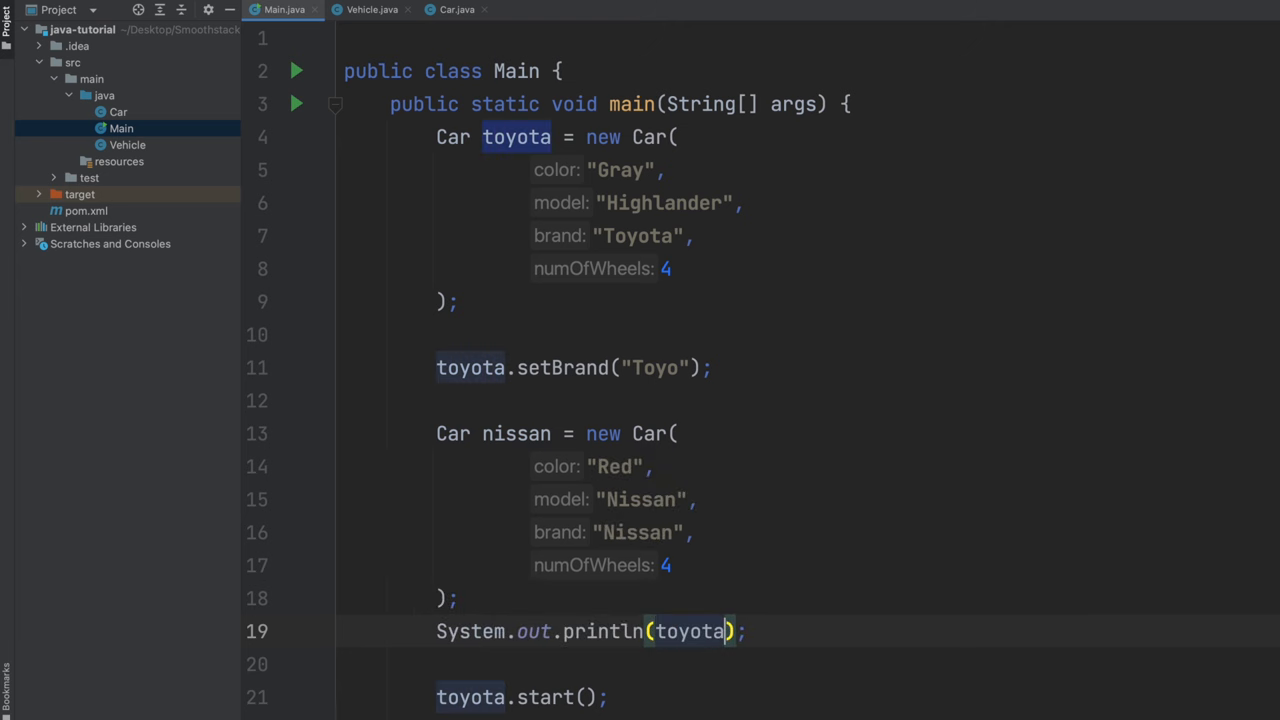
text(.getBrand())
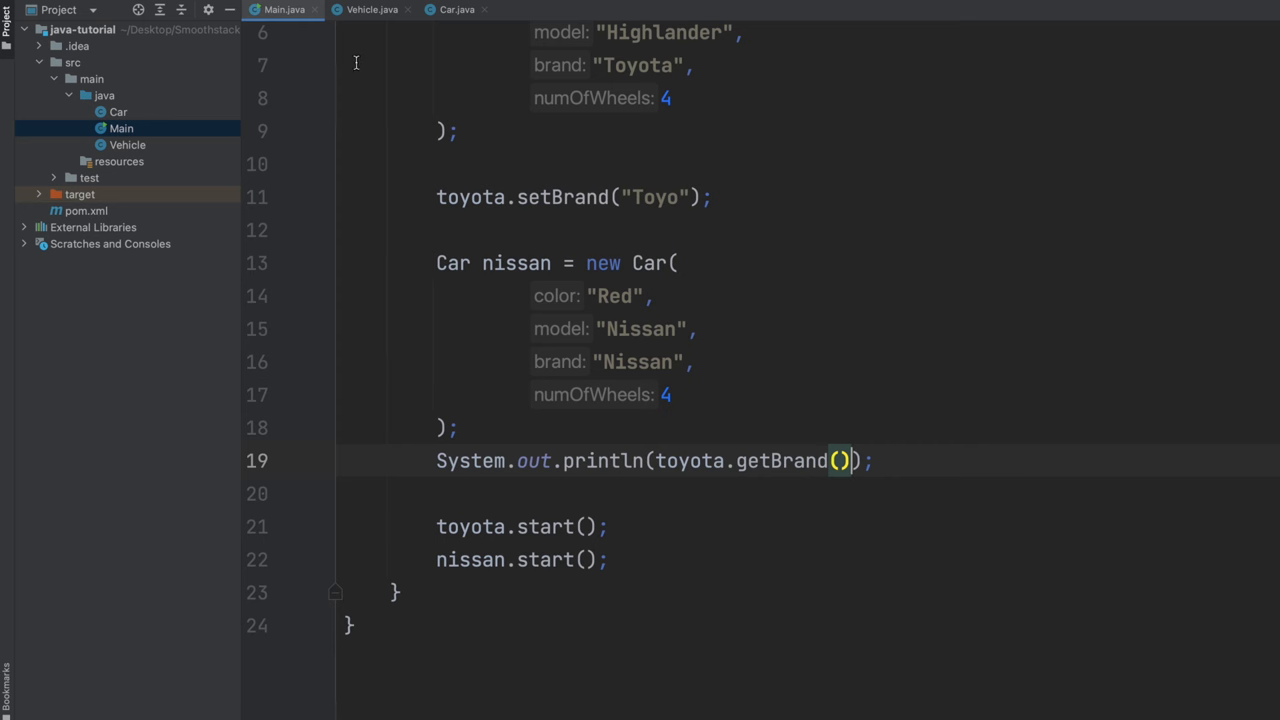
Delete Vehicle's hand-written getBrand and setBrand methods, leaving a blank line
click(372, 8)
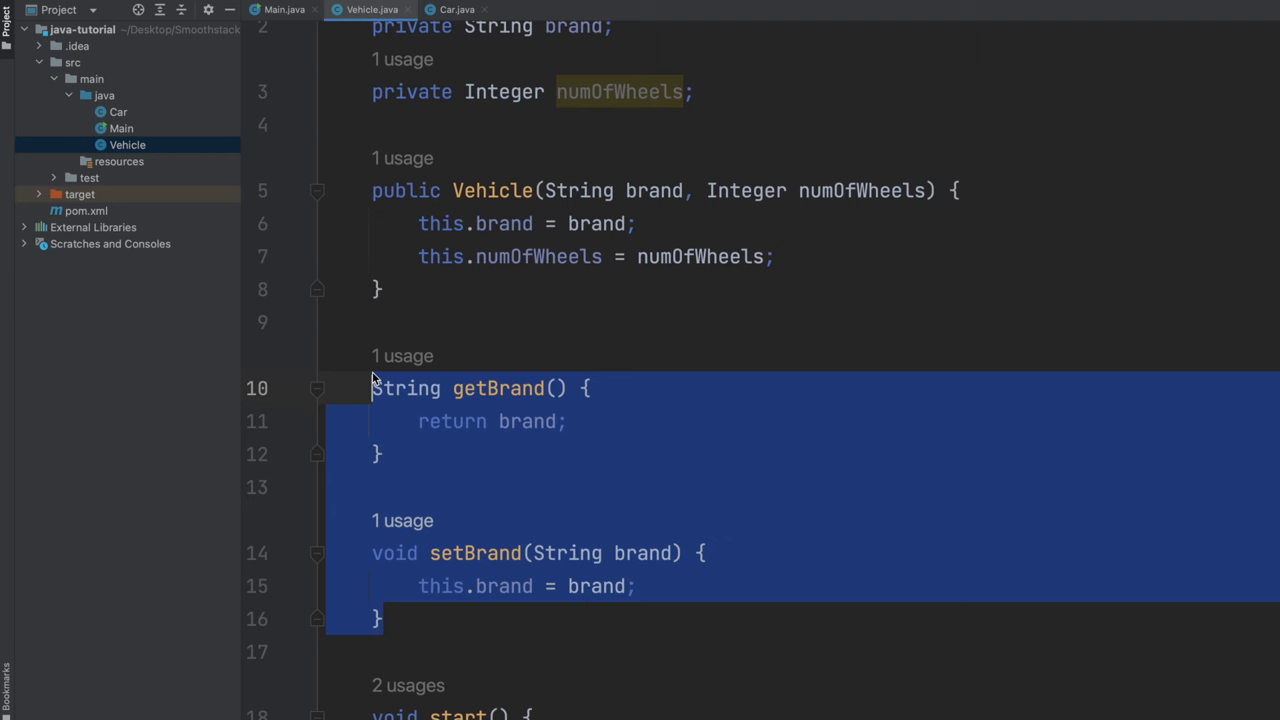
key(Delete)
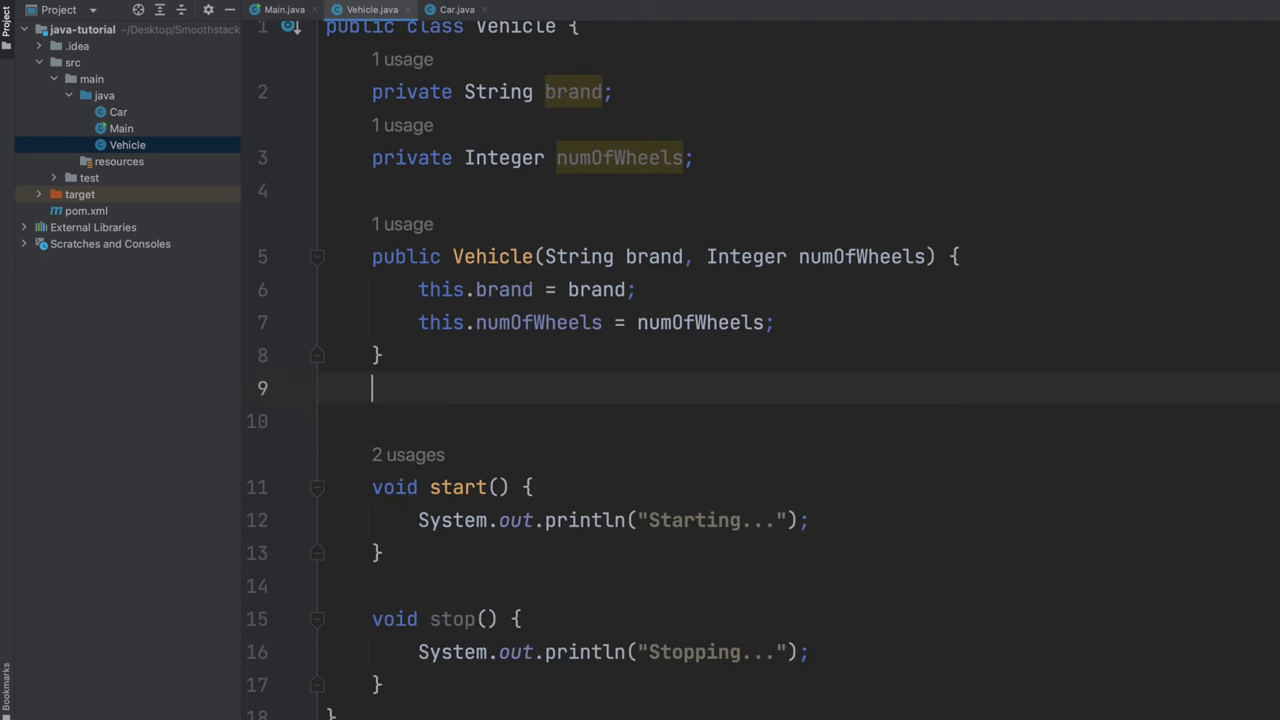
key(Enter)
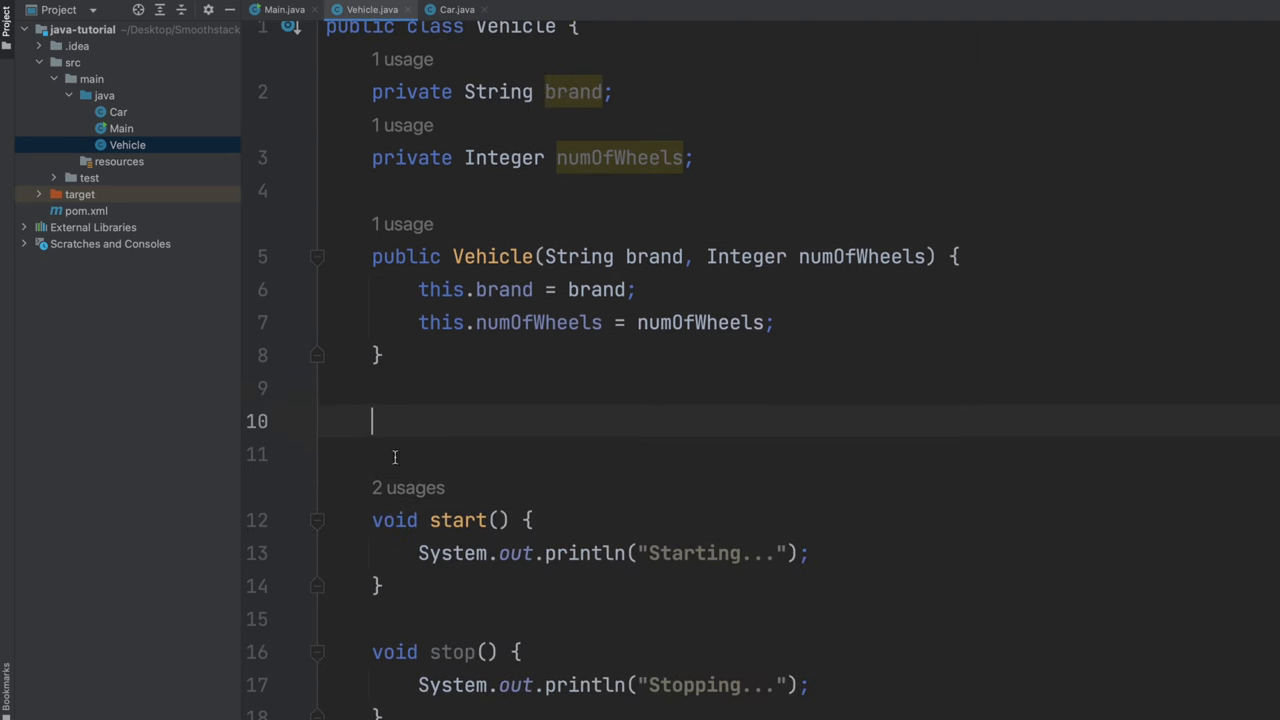
right_click(372, 420)
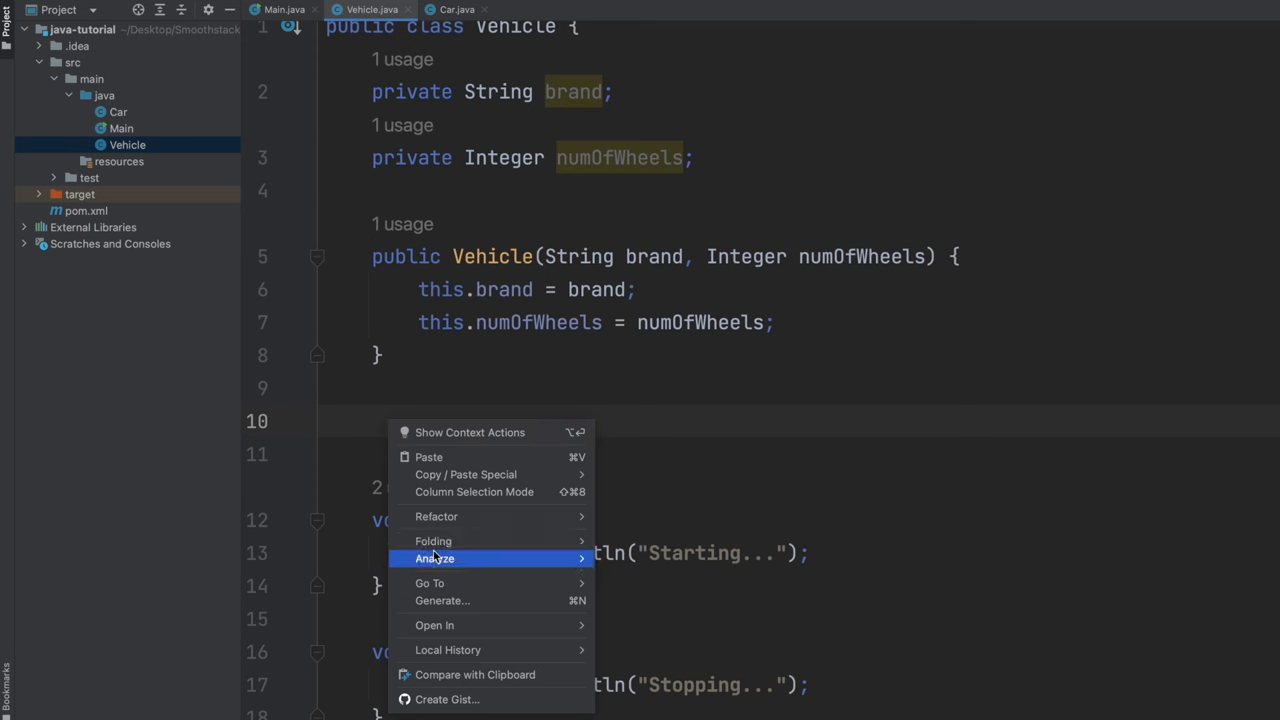
Generate getters and setters for brand and numOfWheels via Generate > Getter and Setter
click(442, 600)
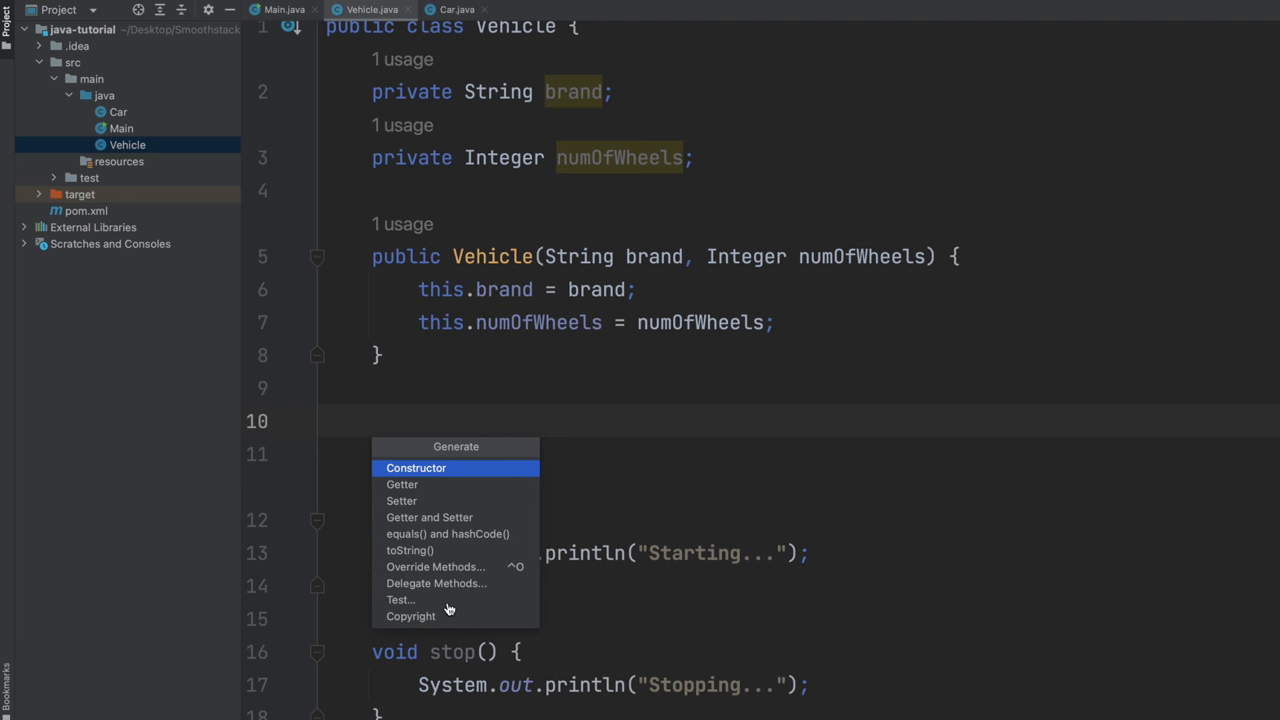
mouse_move(424, 528)
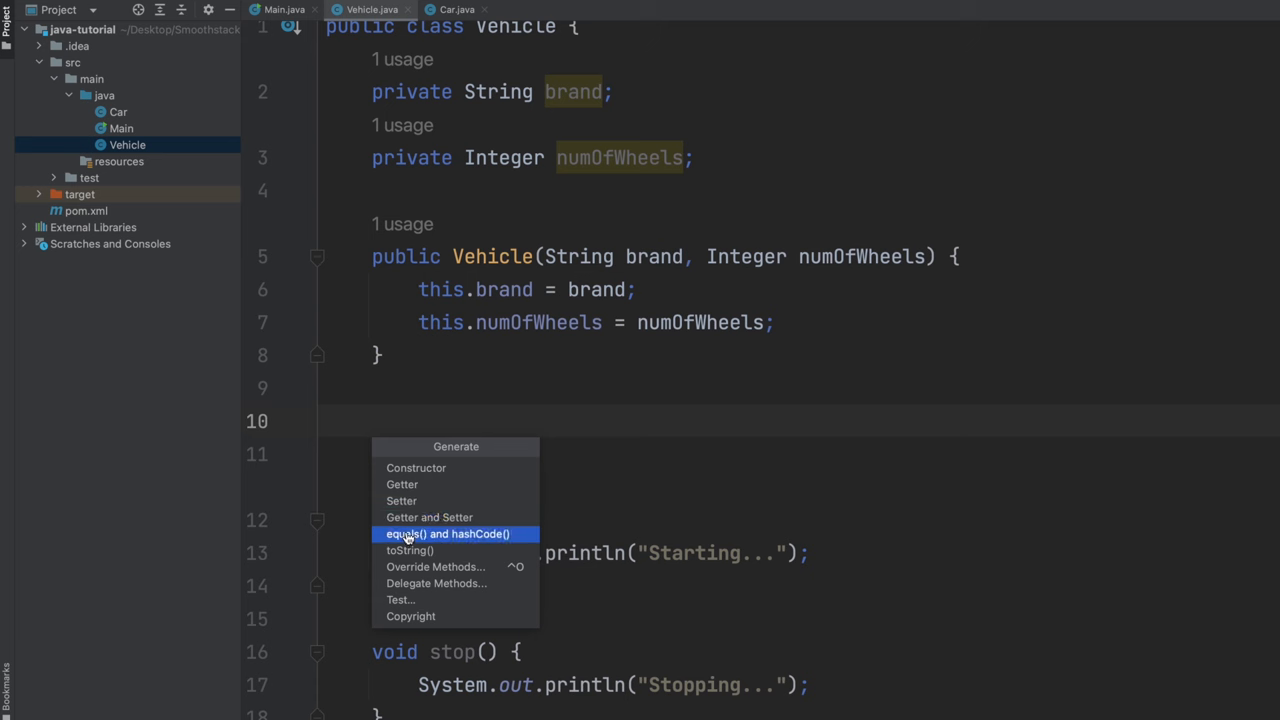
click(428, 516)
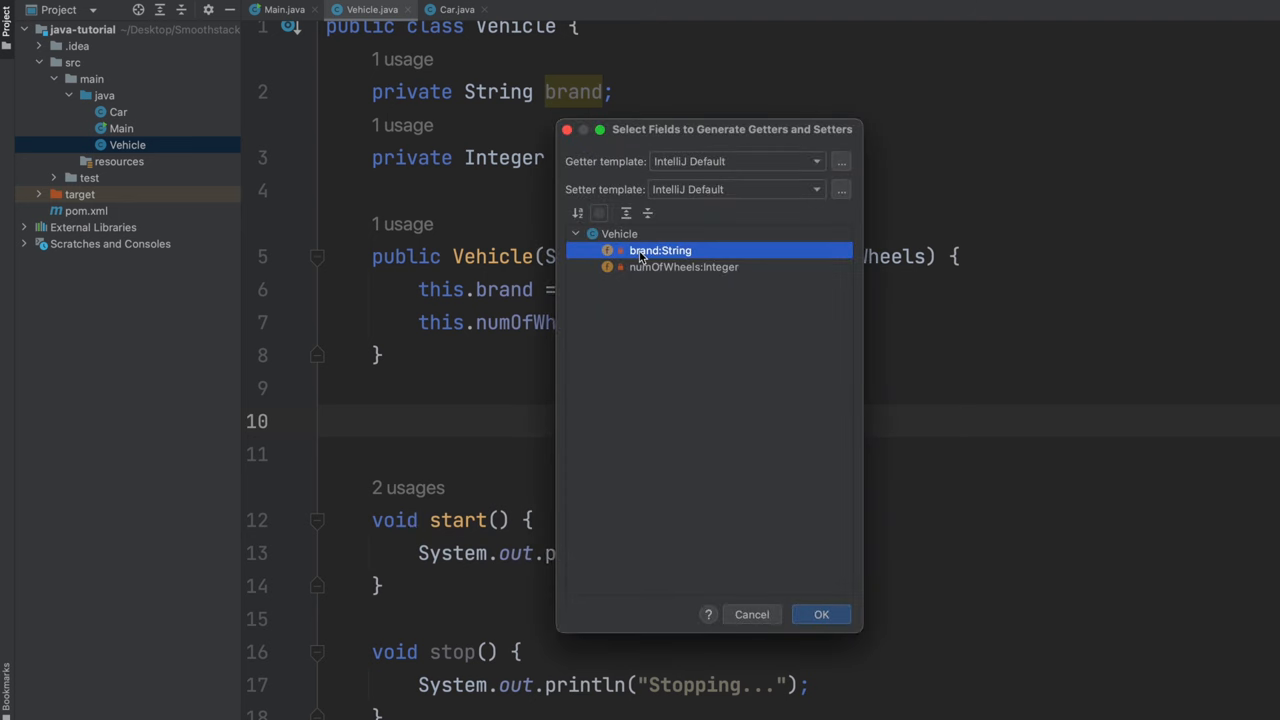
click(684, 266)
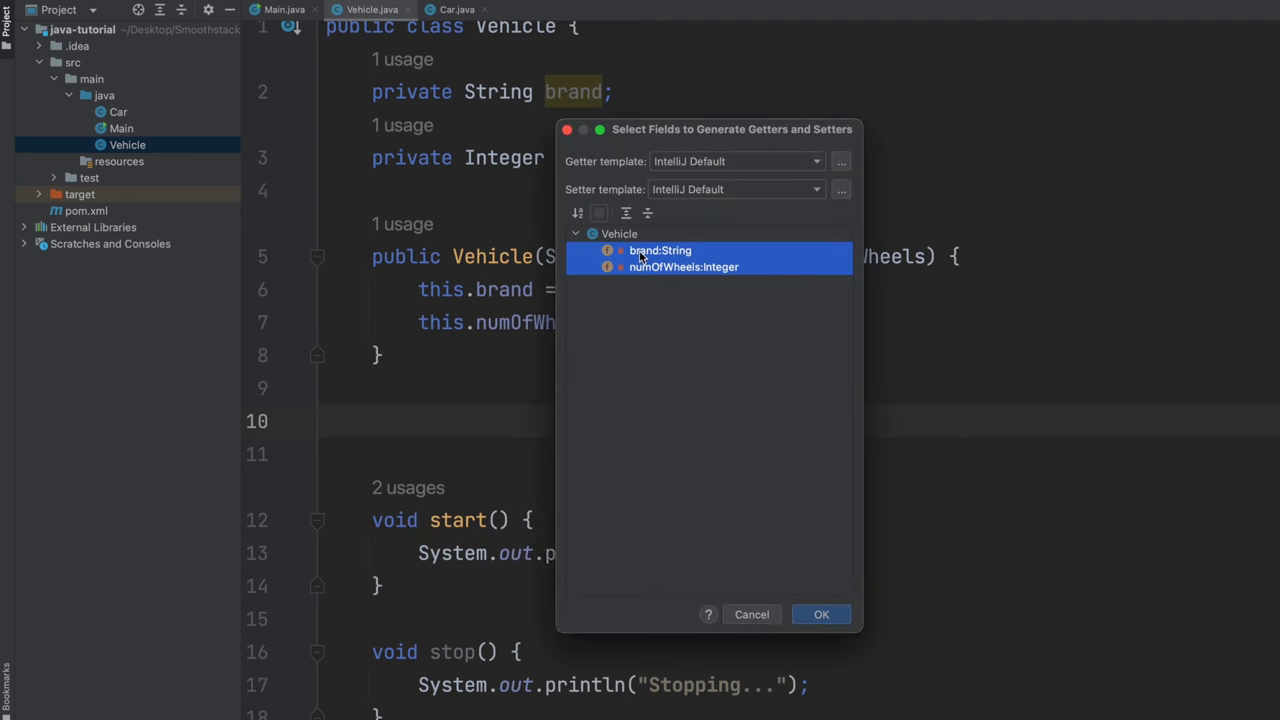
click(820, 614)
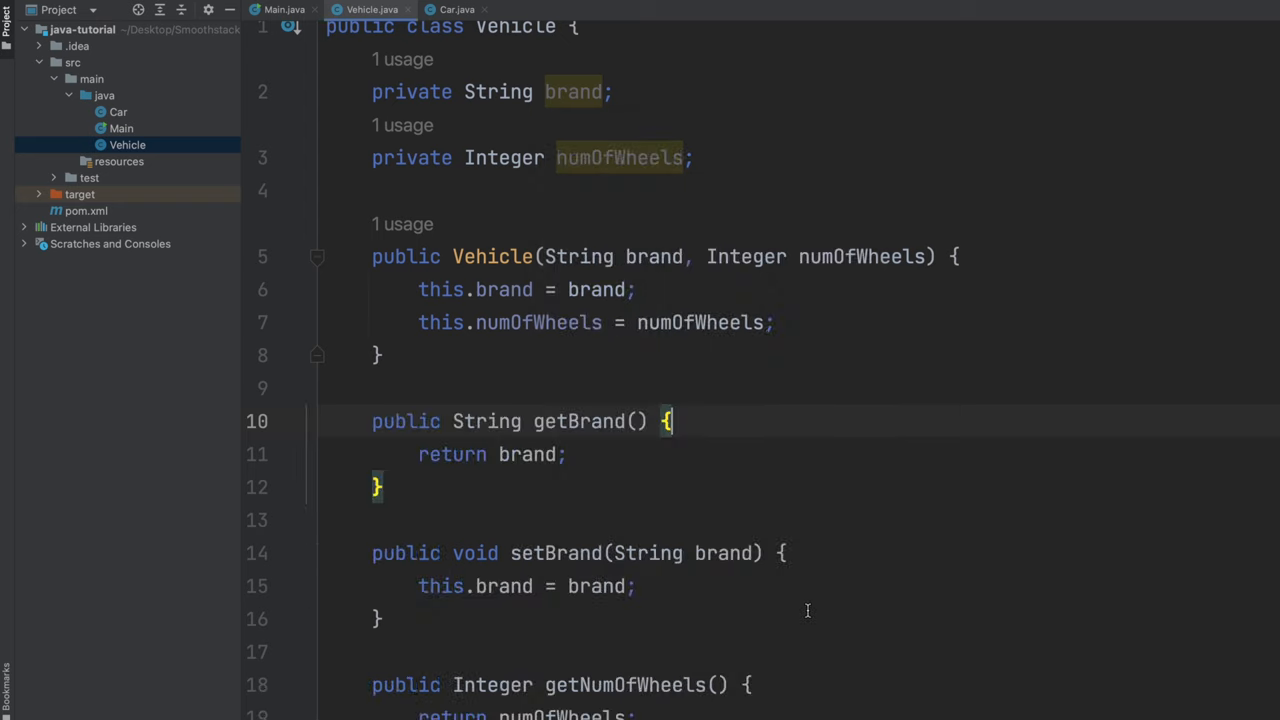
scroll(up, 3)
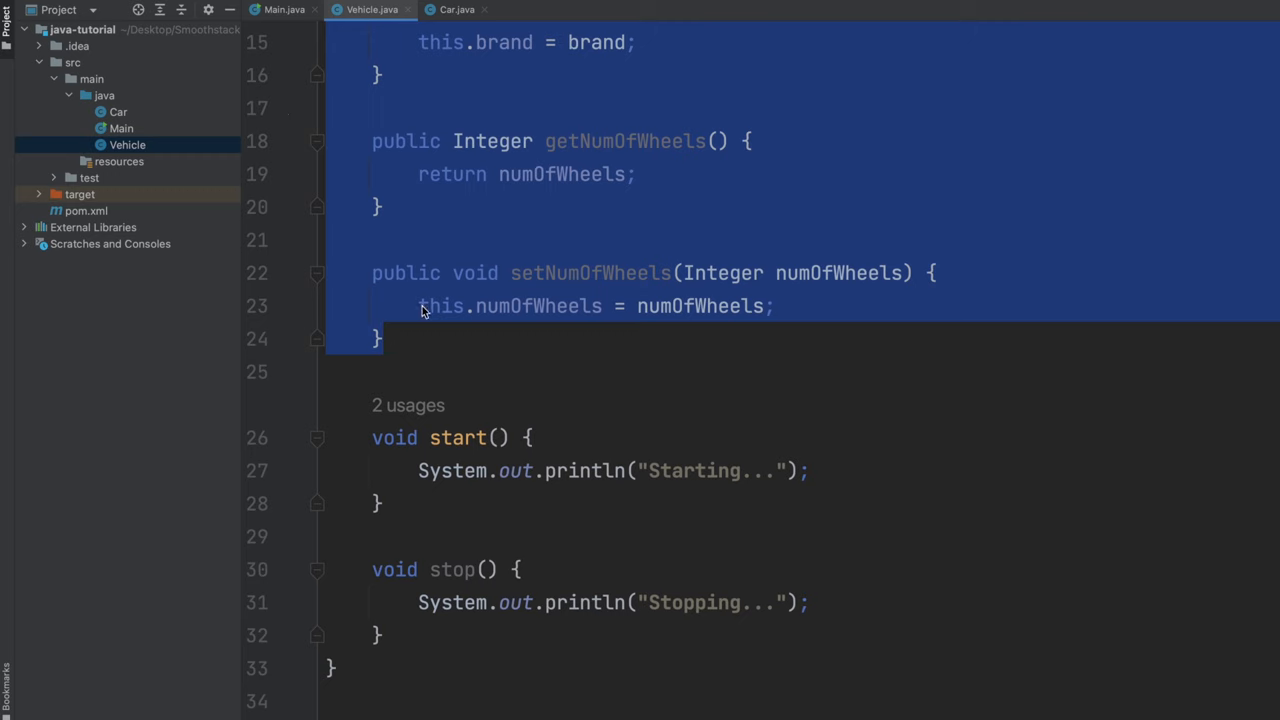
Peek at Car's constructor end, then return to Vehicle
scroll(up, 3)
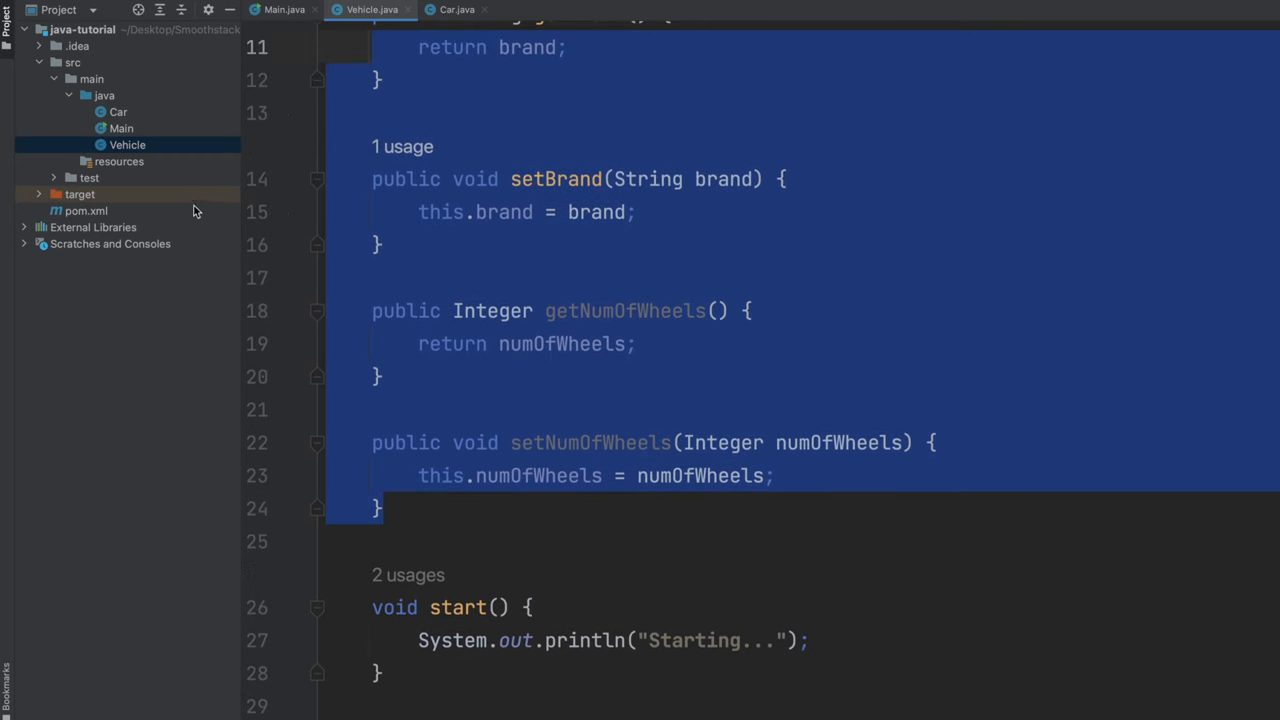
mouse_move(118, 136)
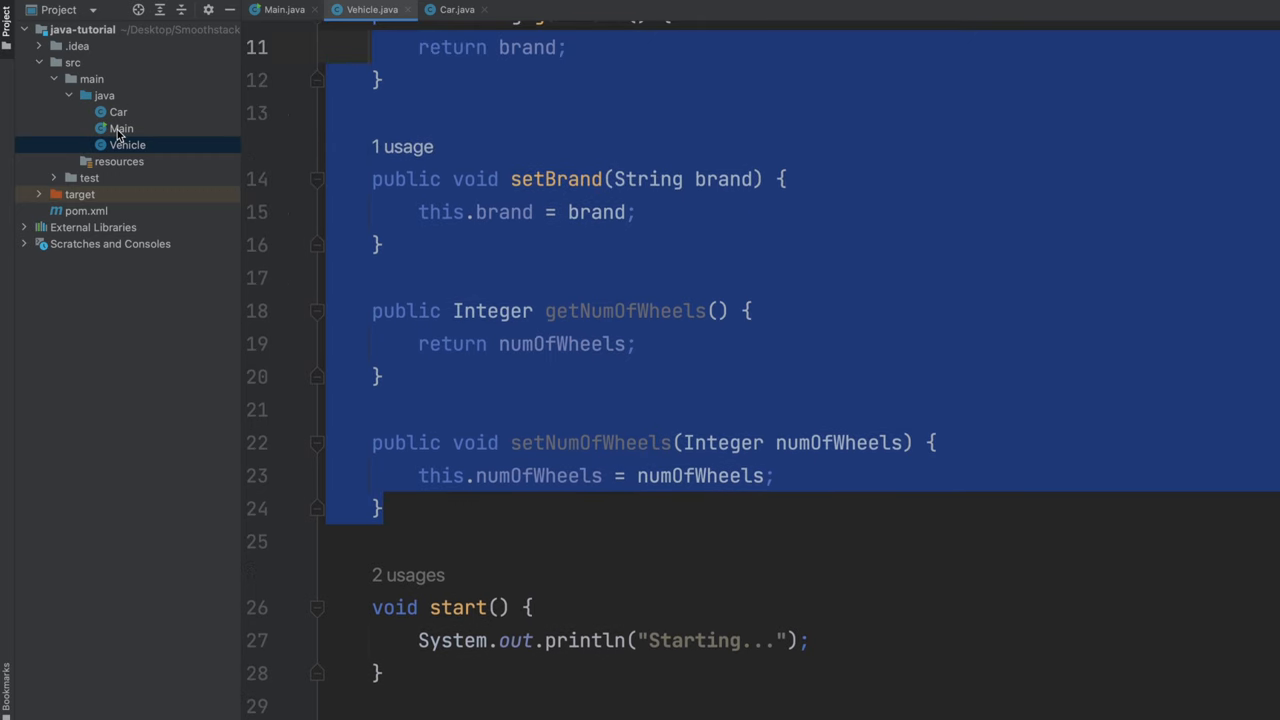
click(456, 8)
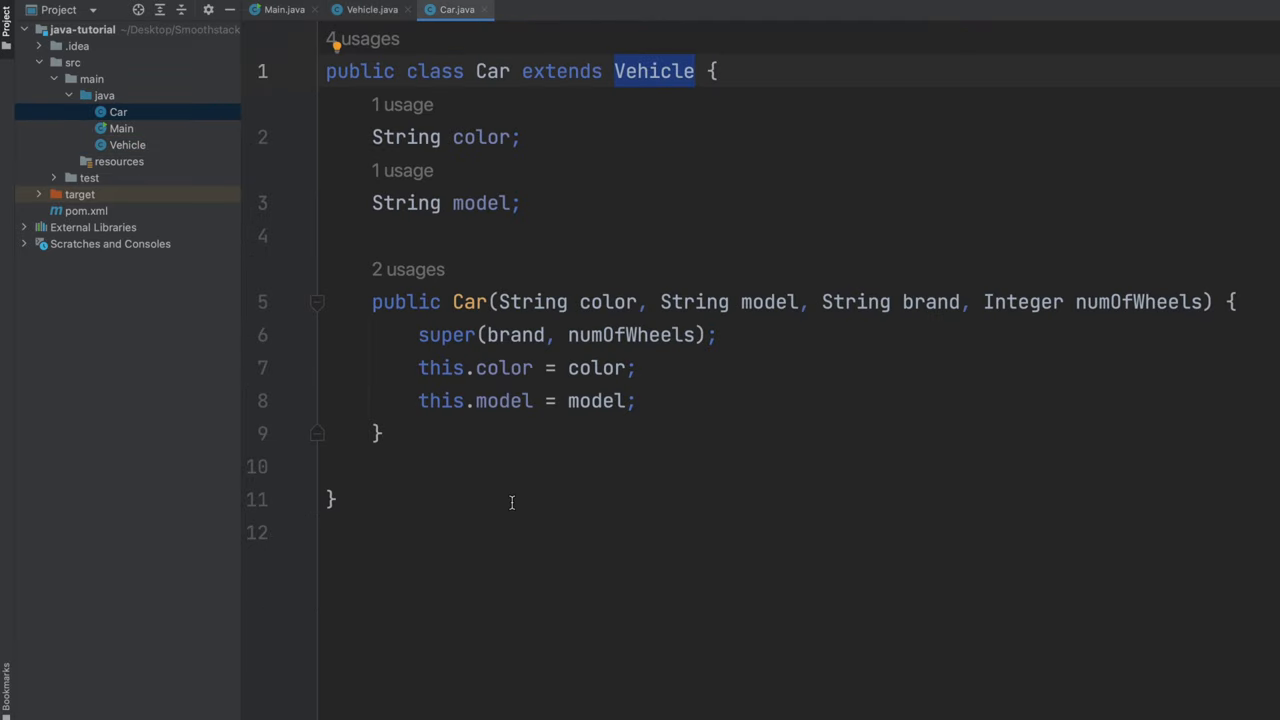
mouse_move(398, 458)
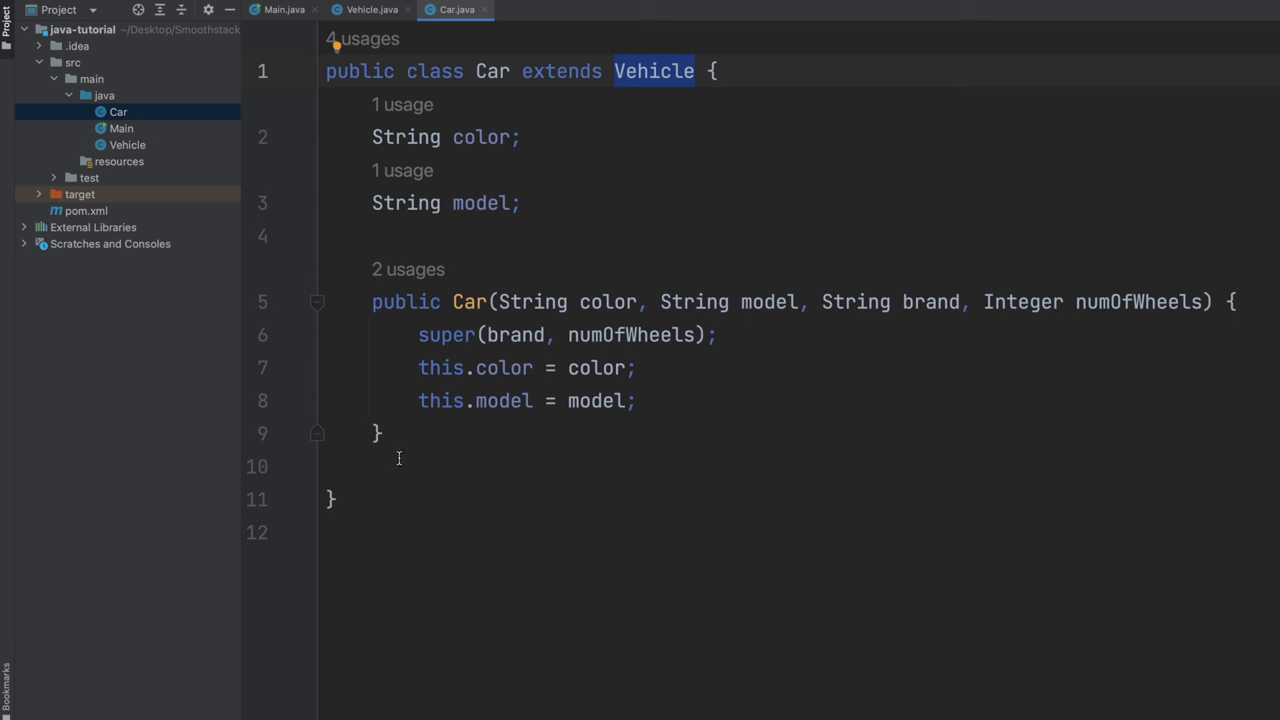
click(378, 432)
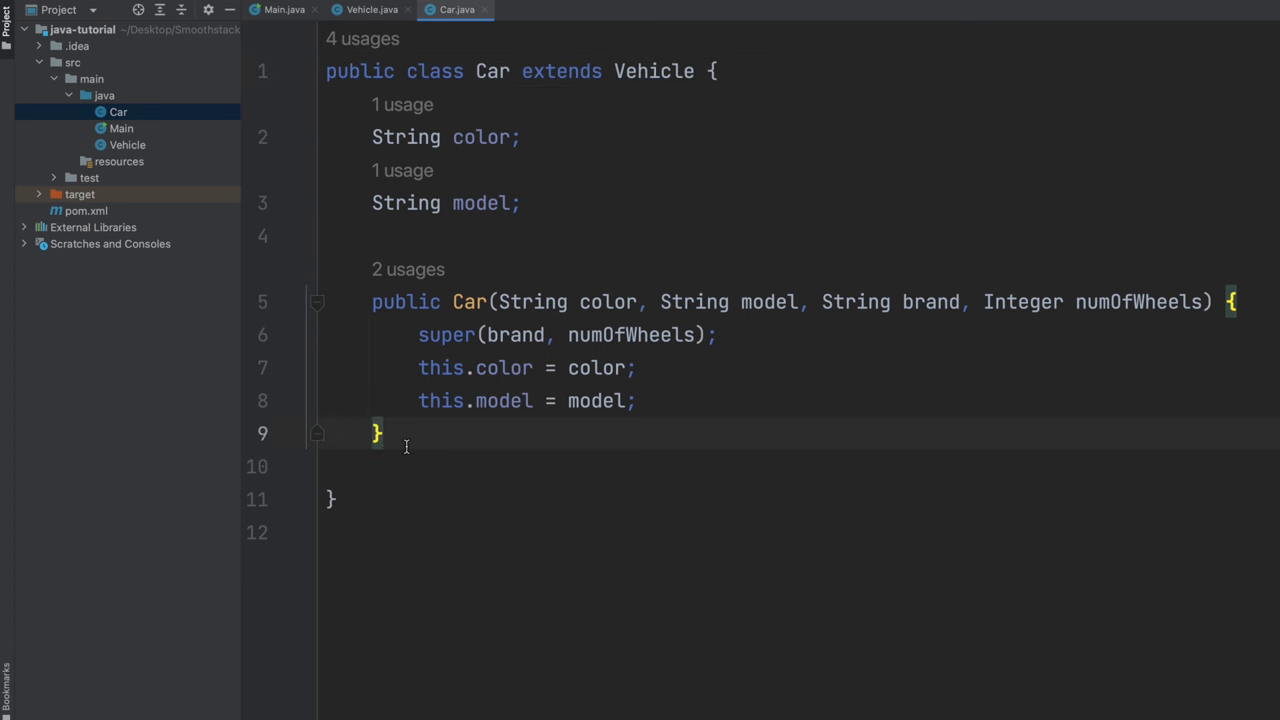
mouse_move(402, 104)
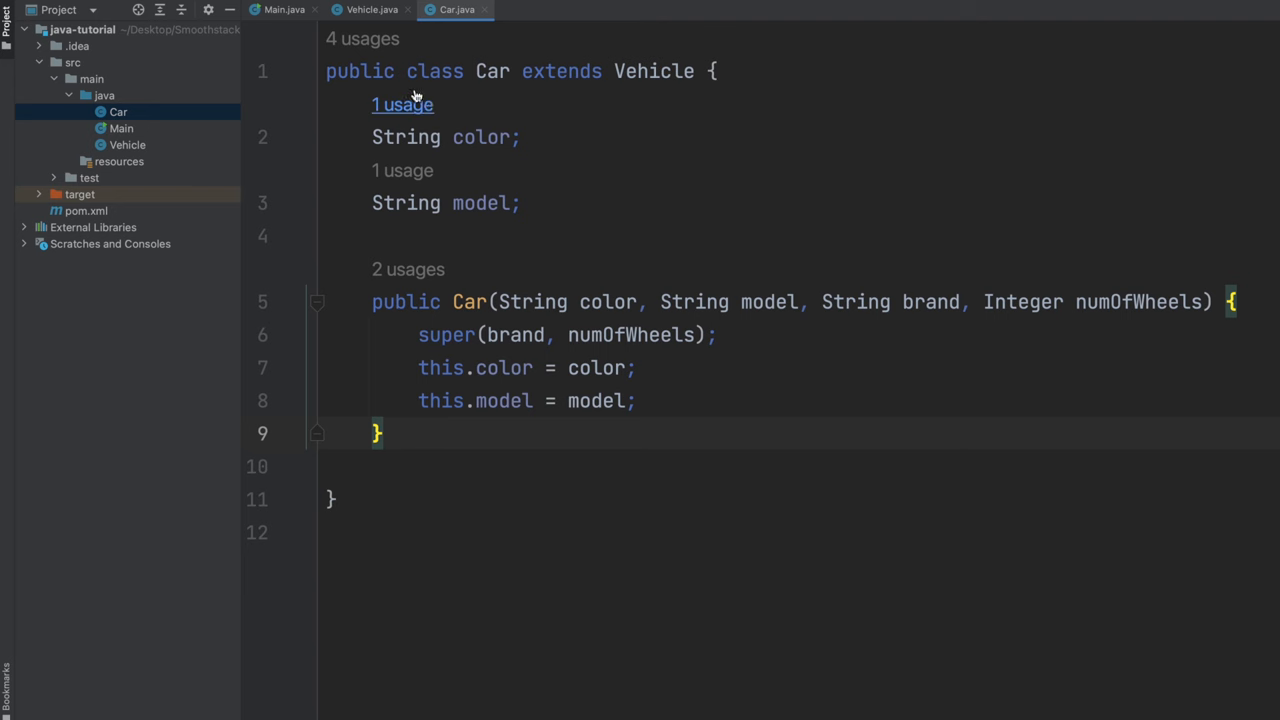
click(372, 8)
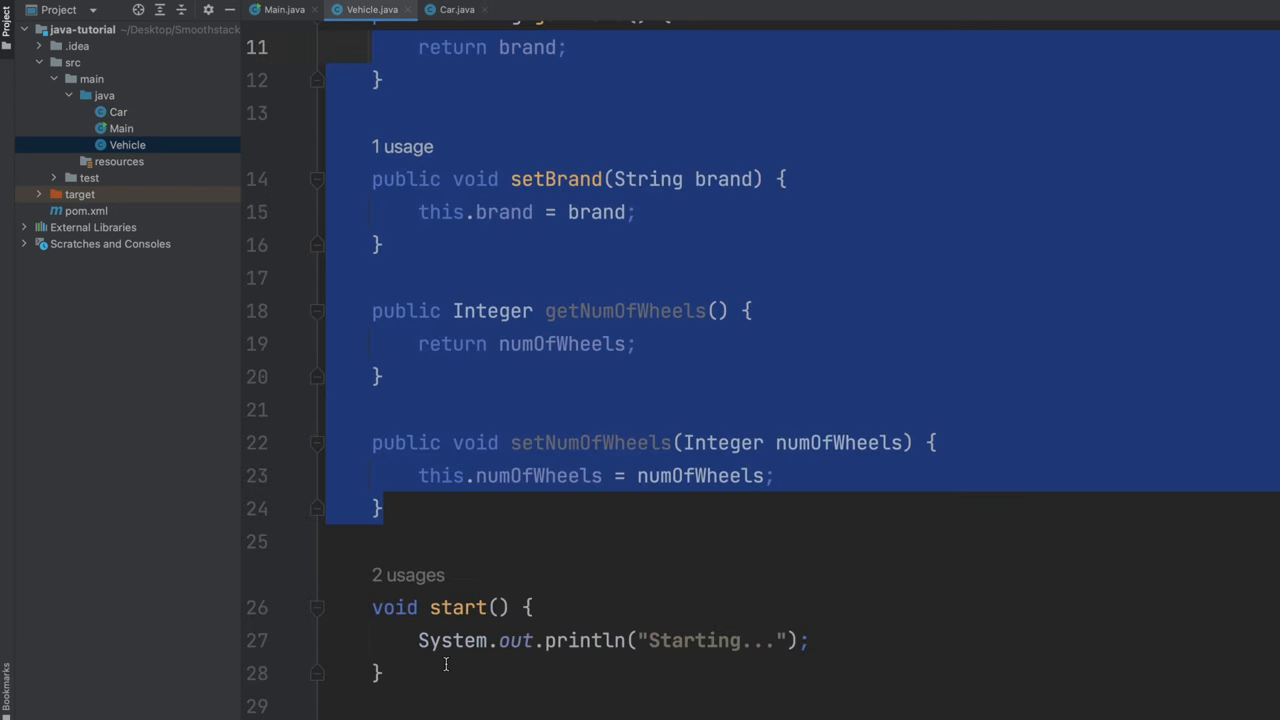
click(444, 664)
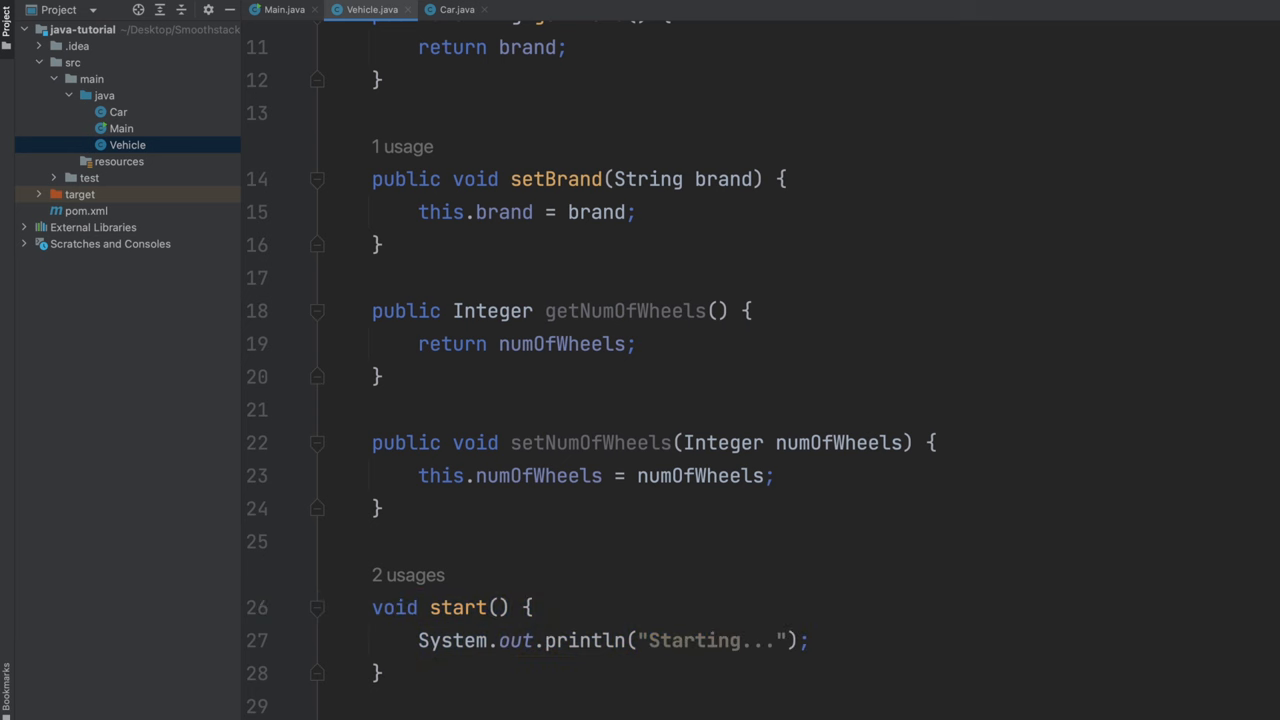
mouse_move(512, 132)
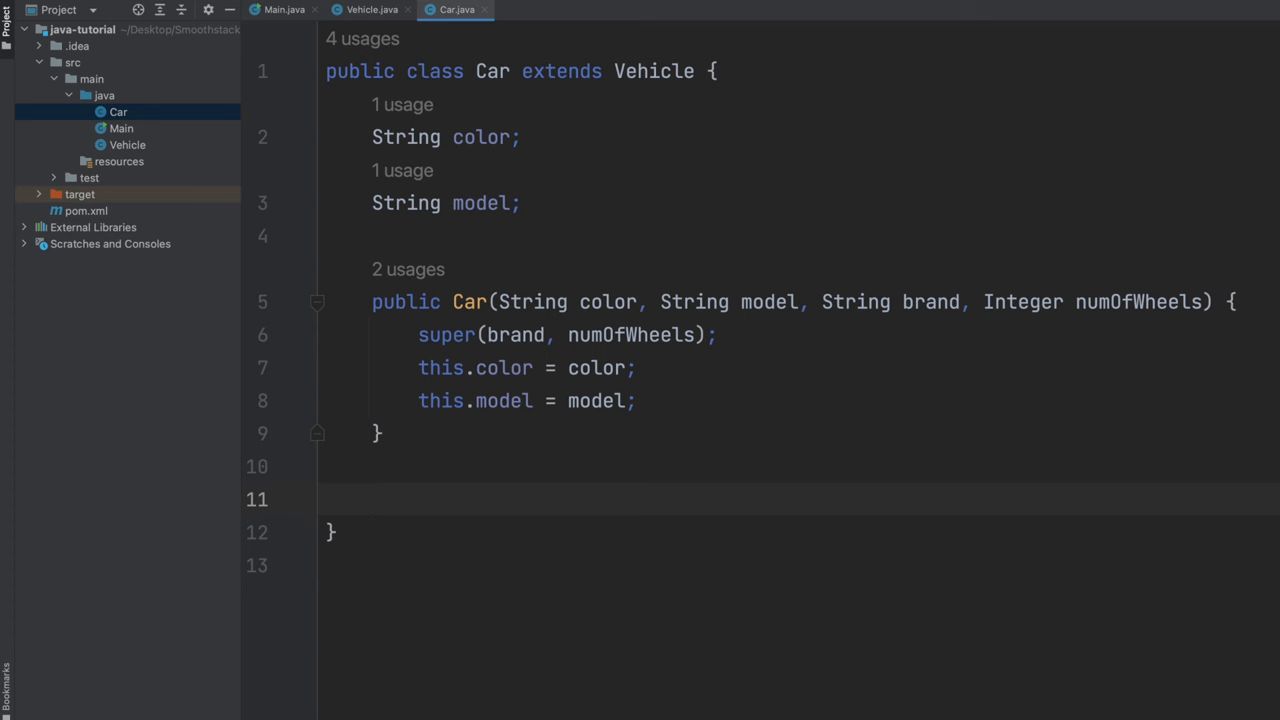
Add void start() to Car printing this.getBrand() + " Starting..." via the sout template
text(start)
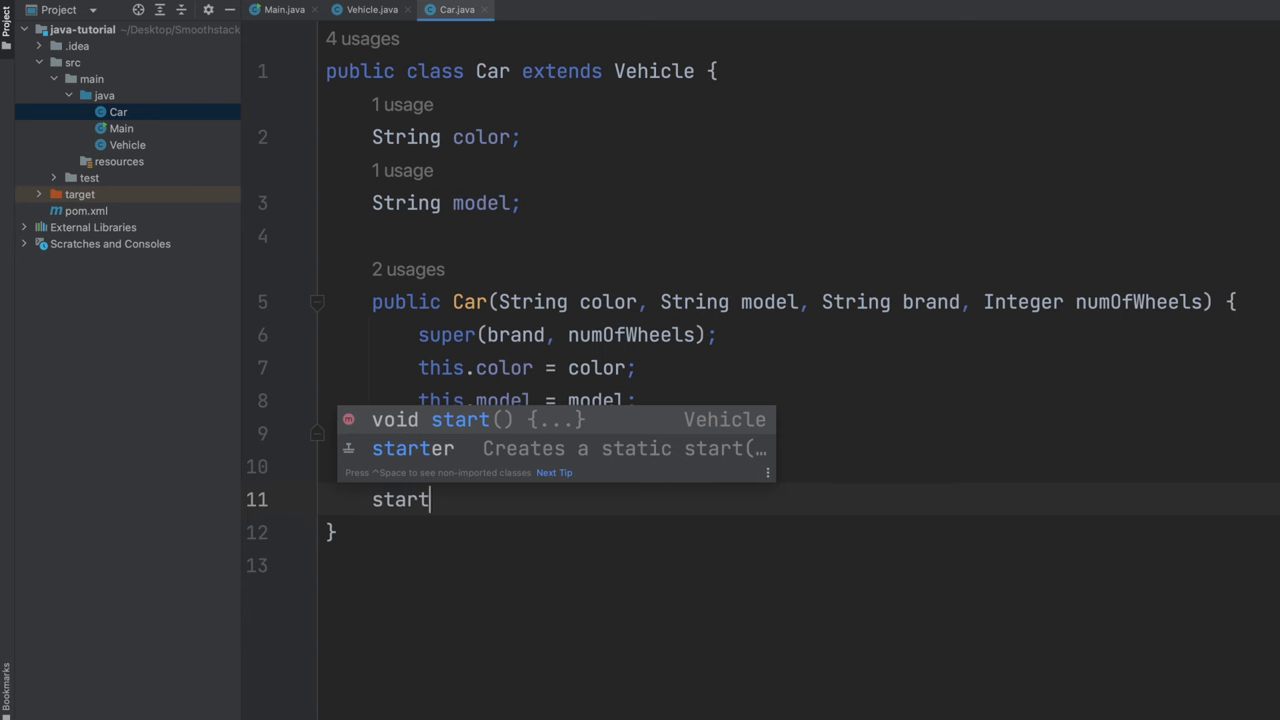
key(Escape)
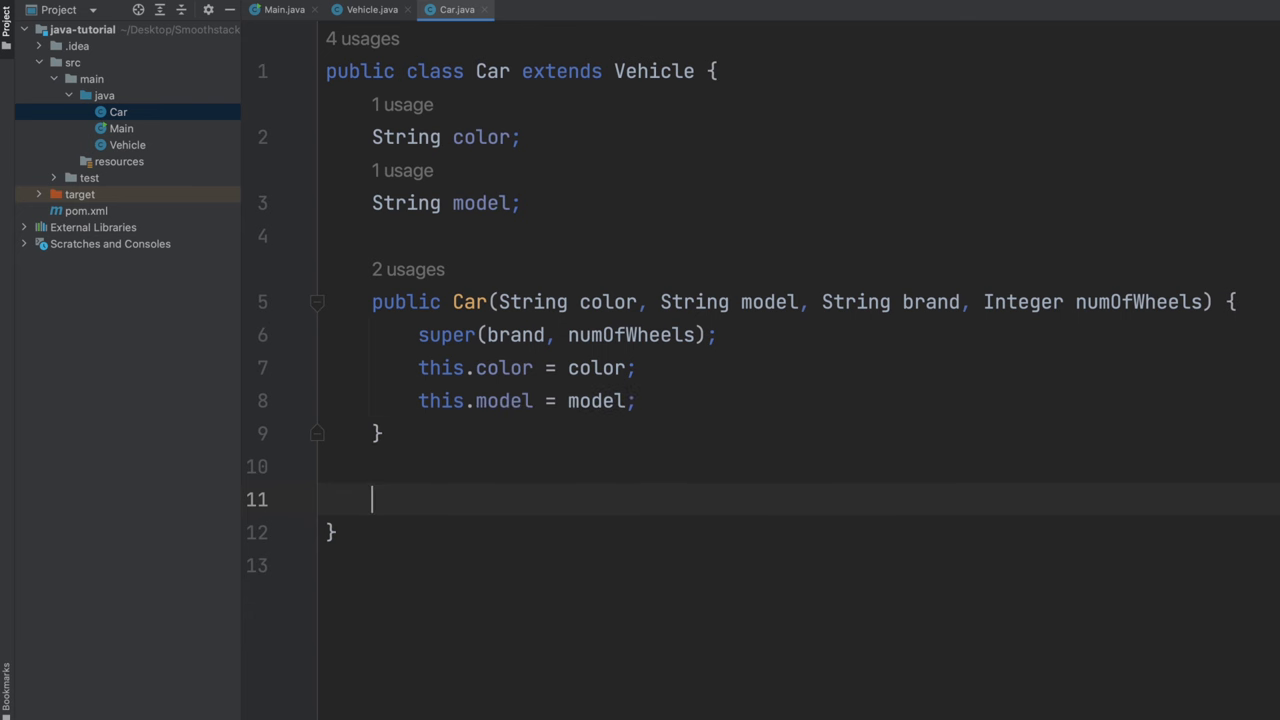
text(void)
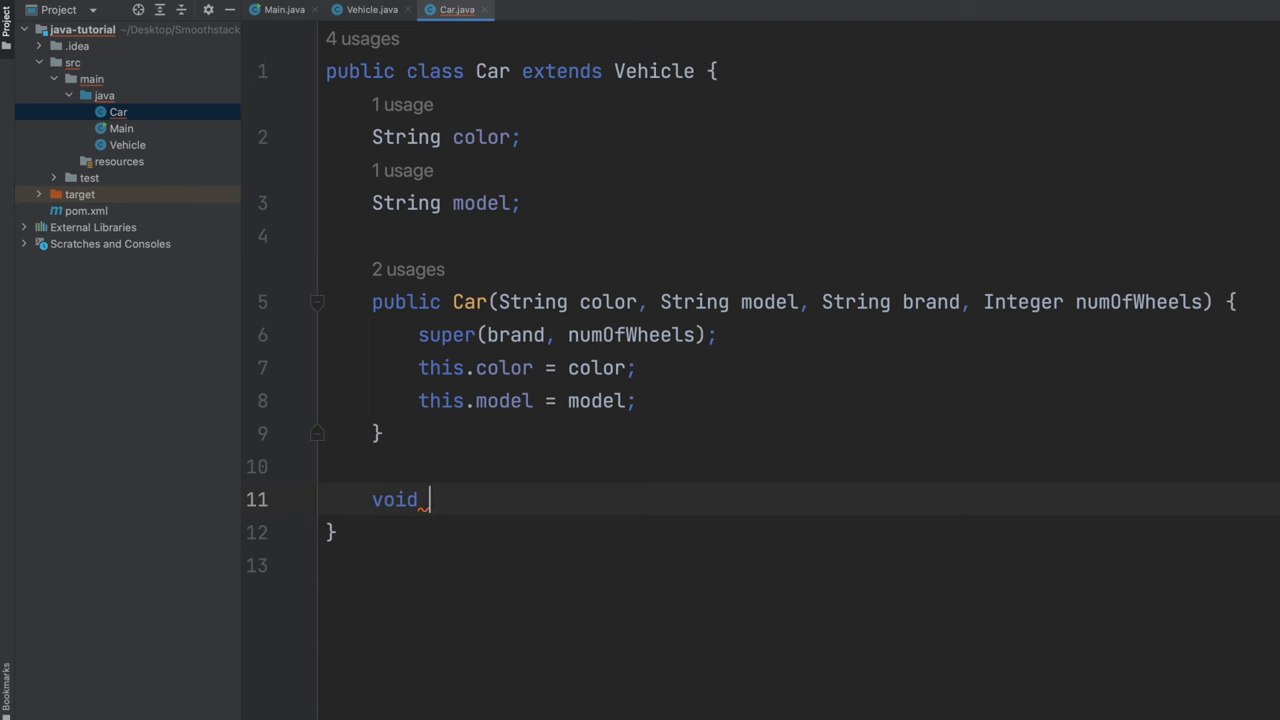
text(start() {)
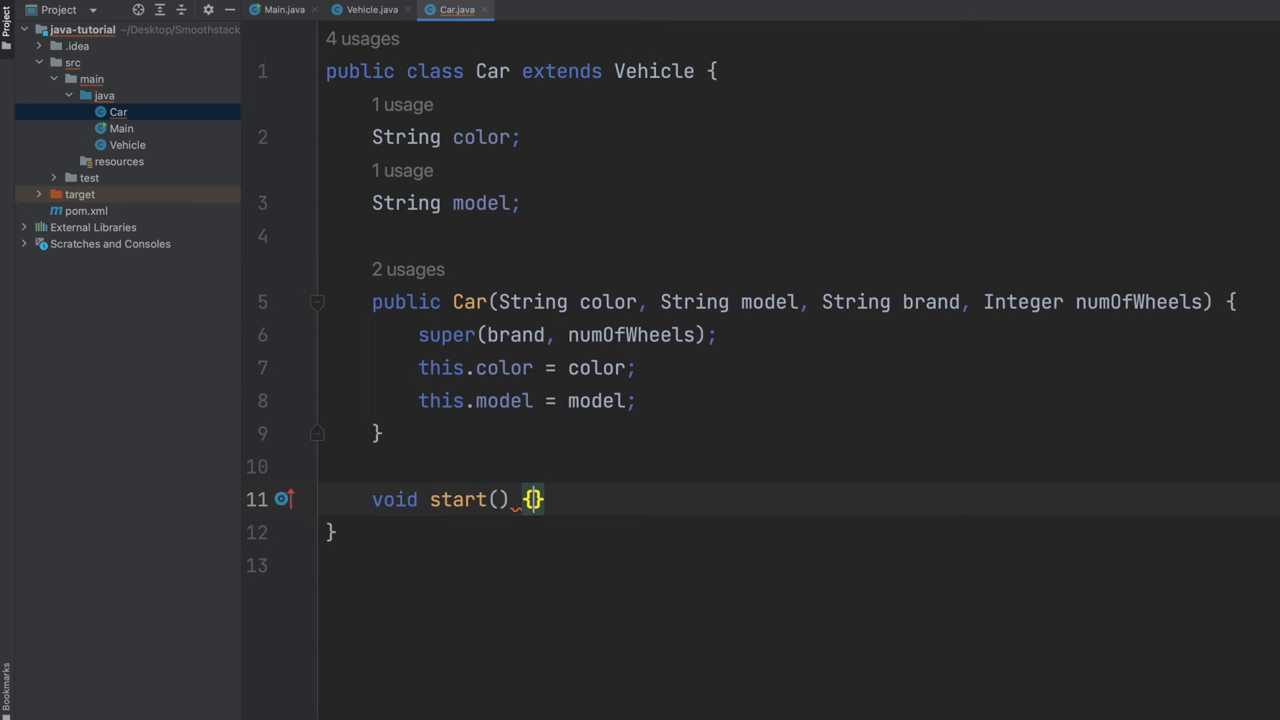
text(sout)
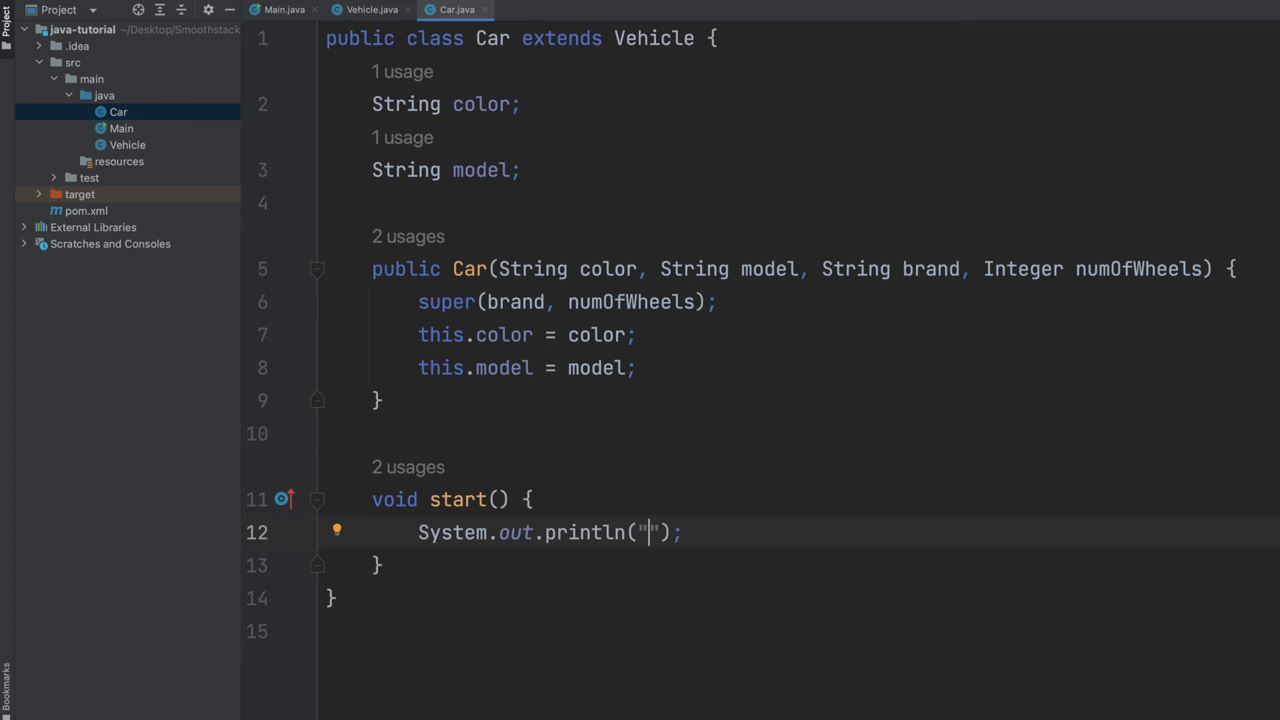
text(this.getBrand() +)
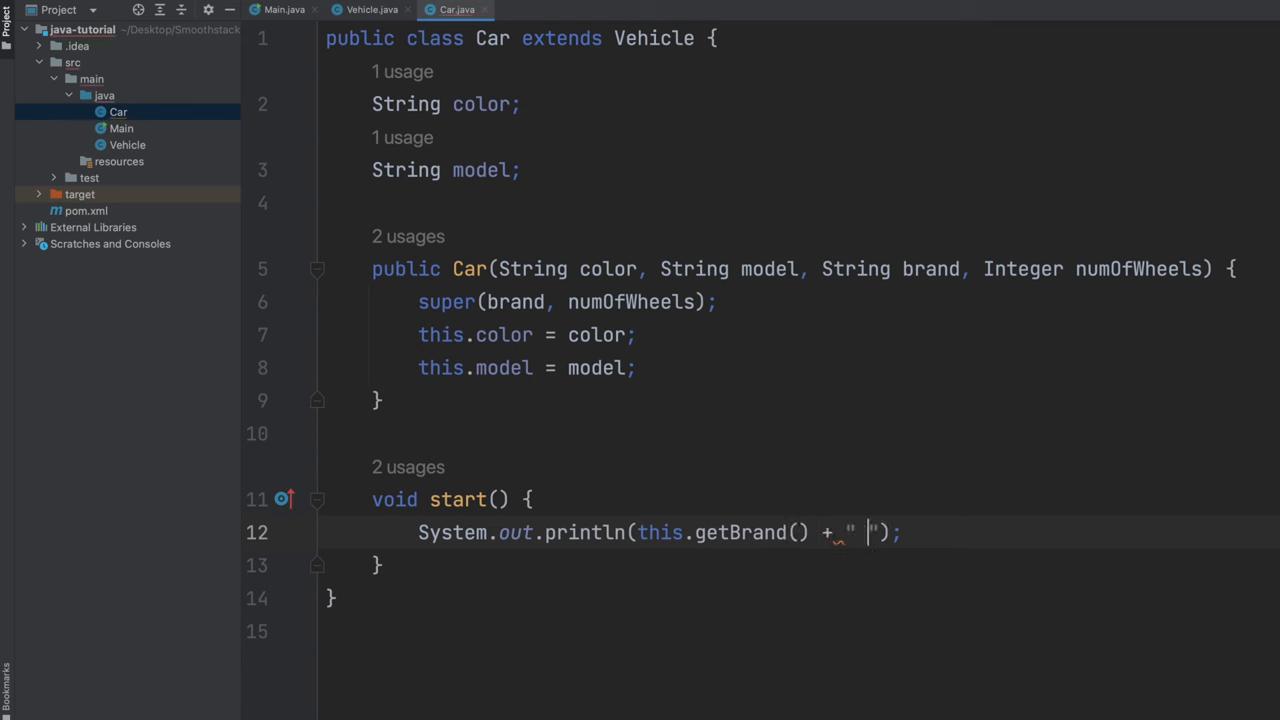
text(Starting)
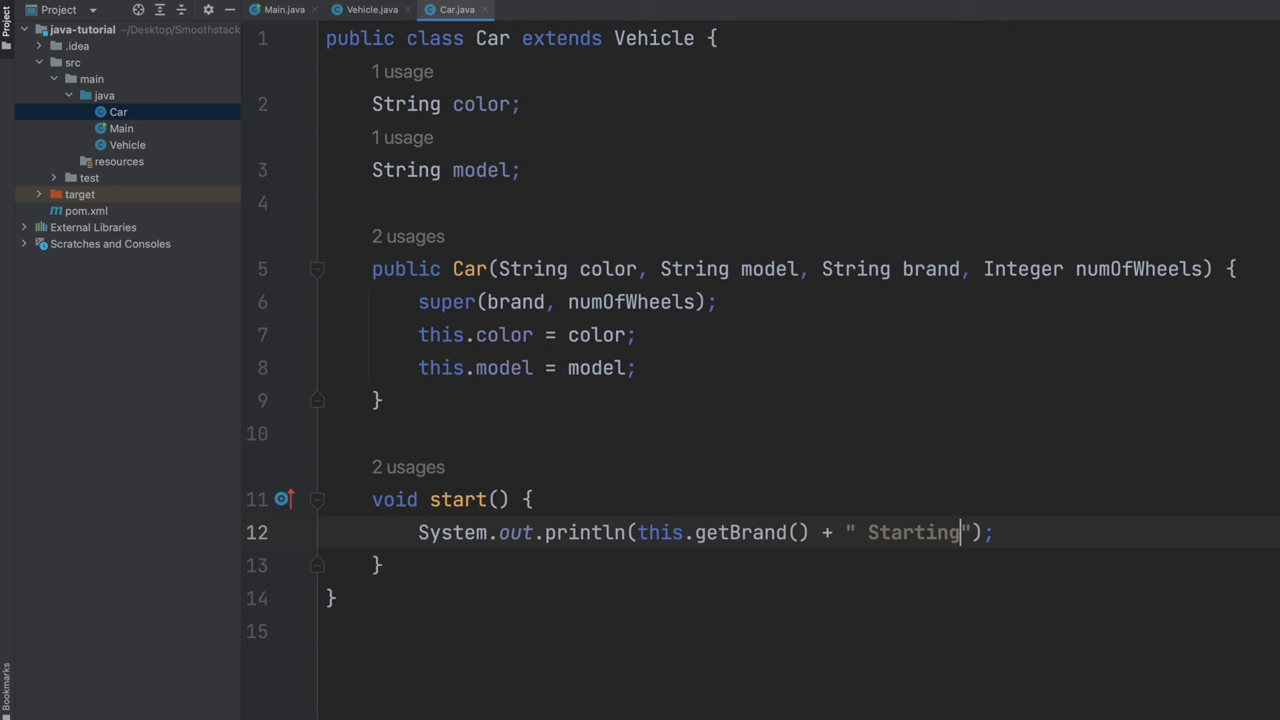
text(...)
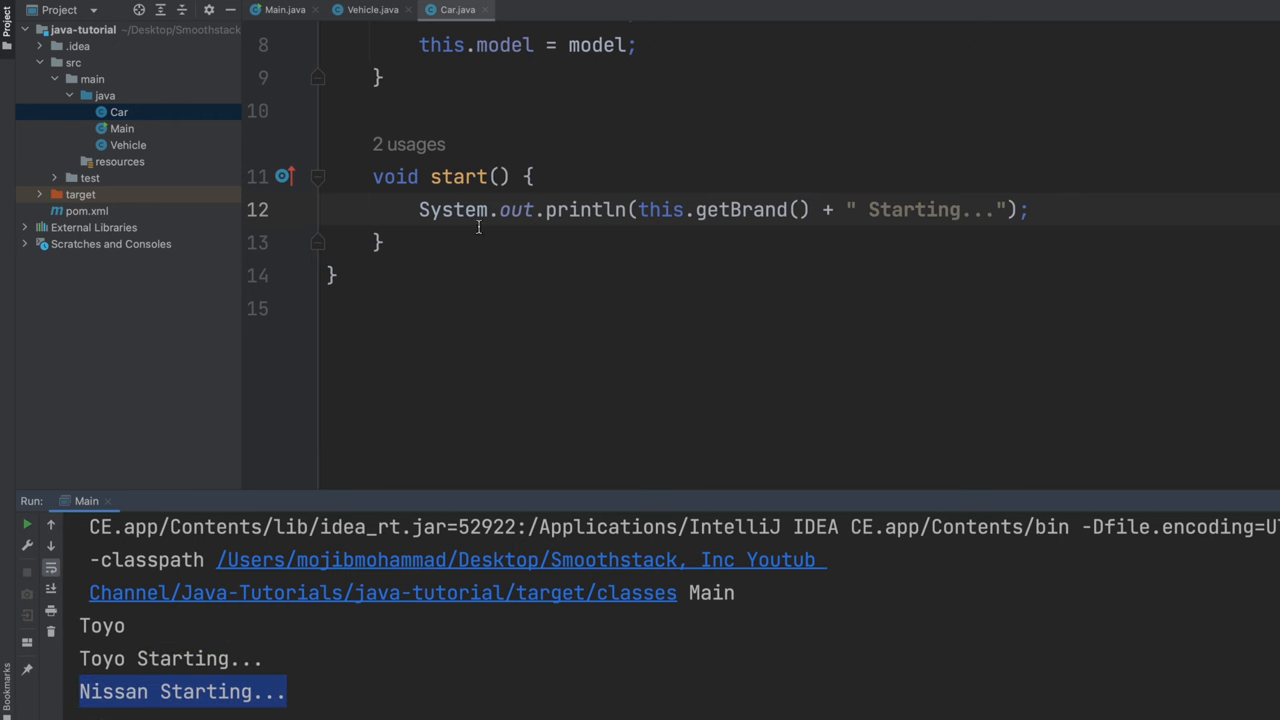
click(120, 128)
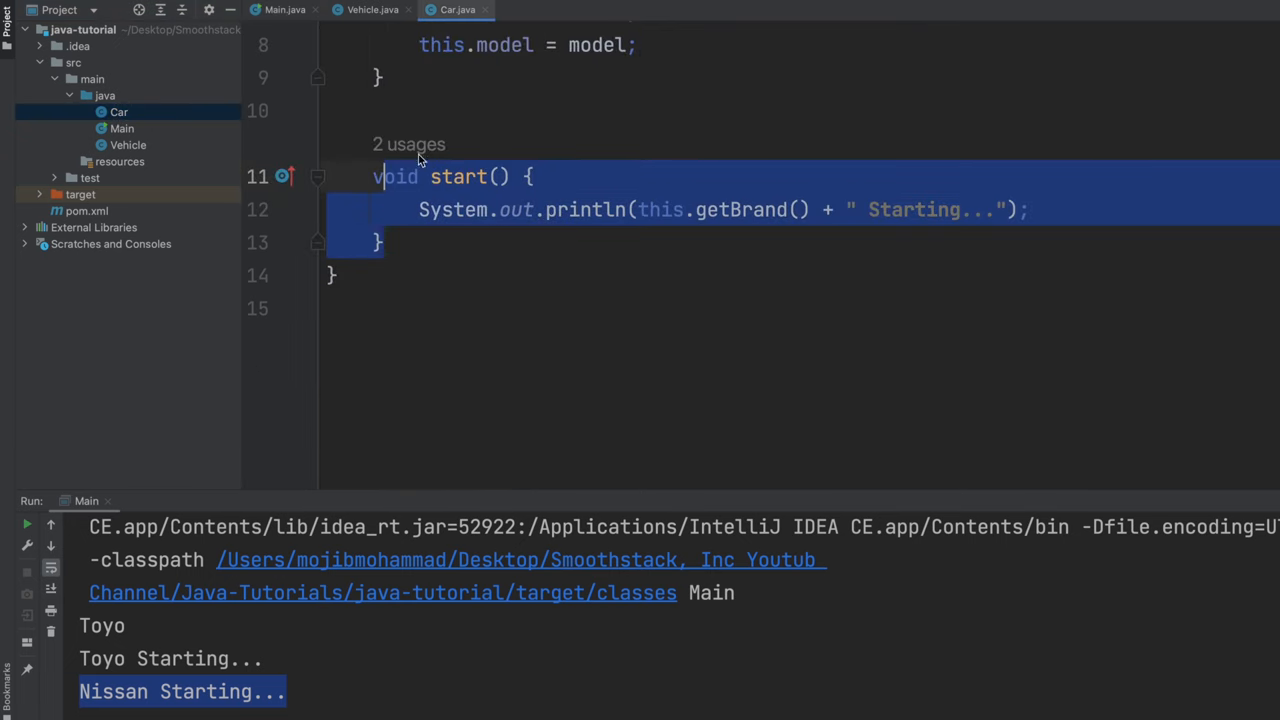
click(410, 112)
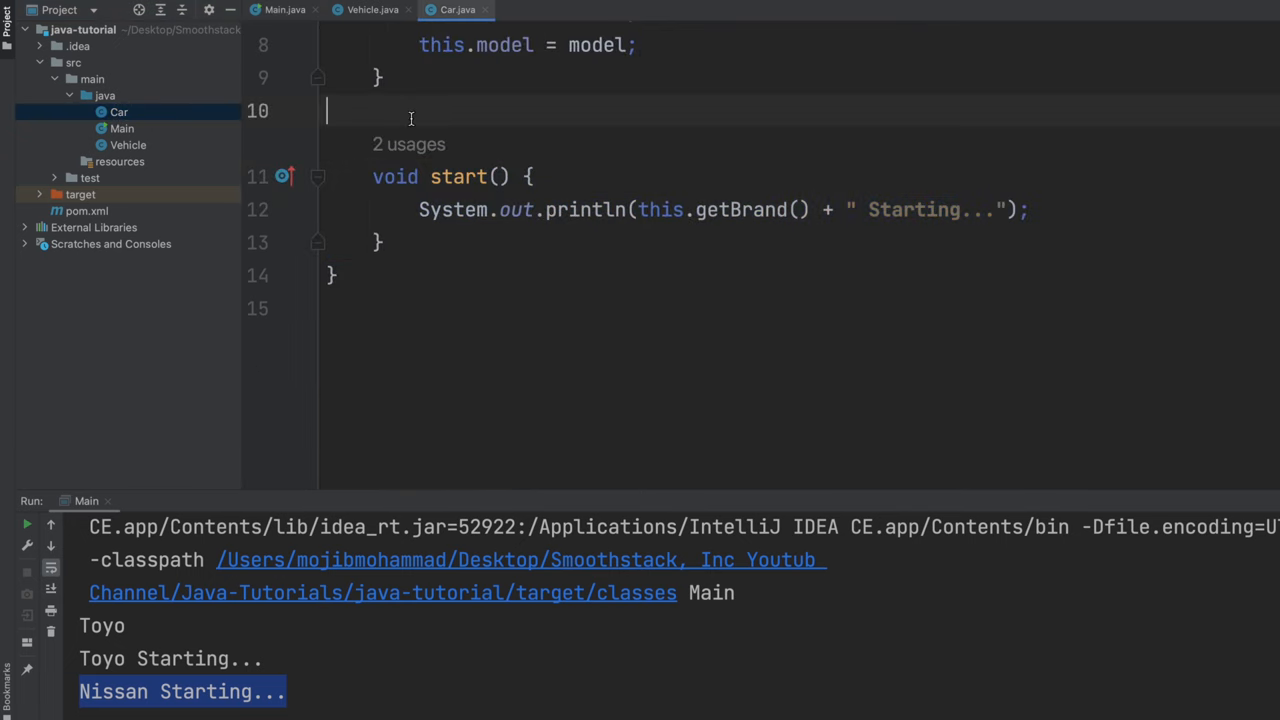
text(@)
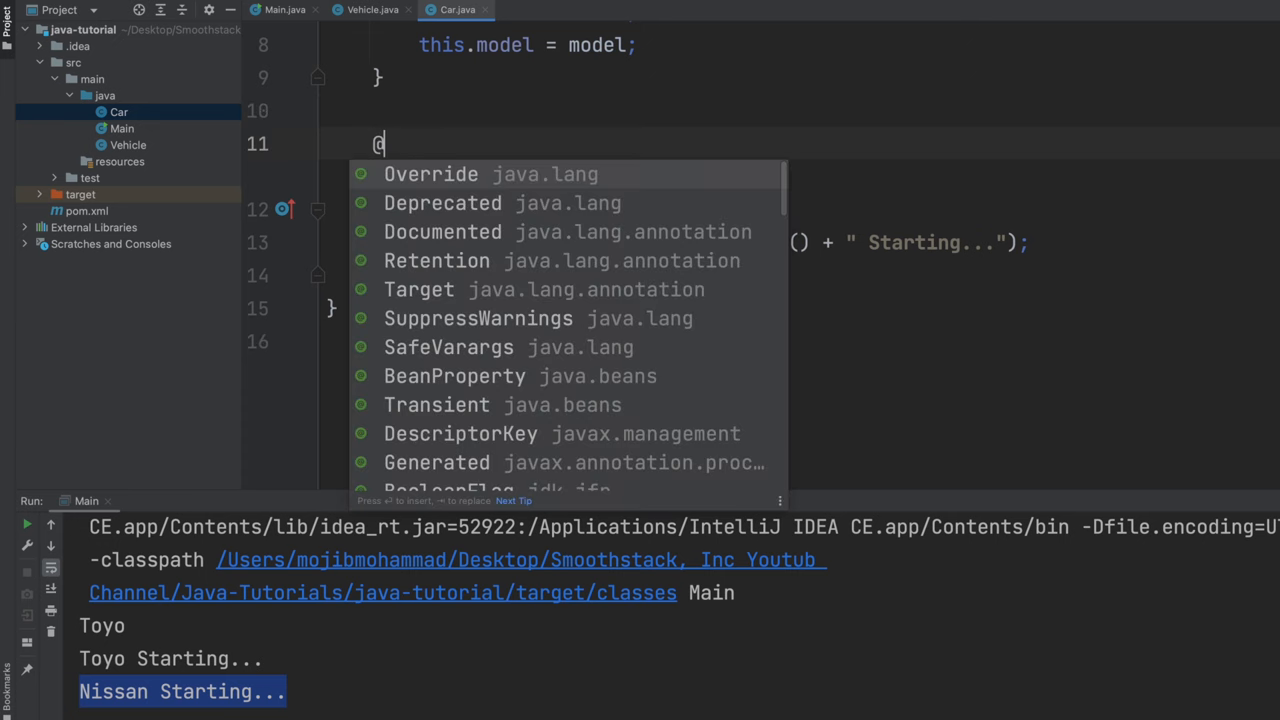
click(430, 172)
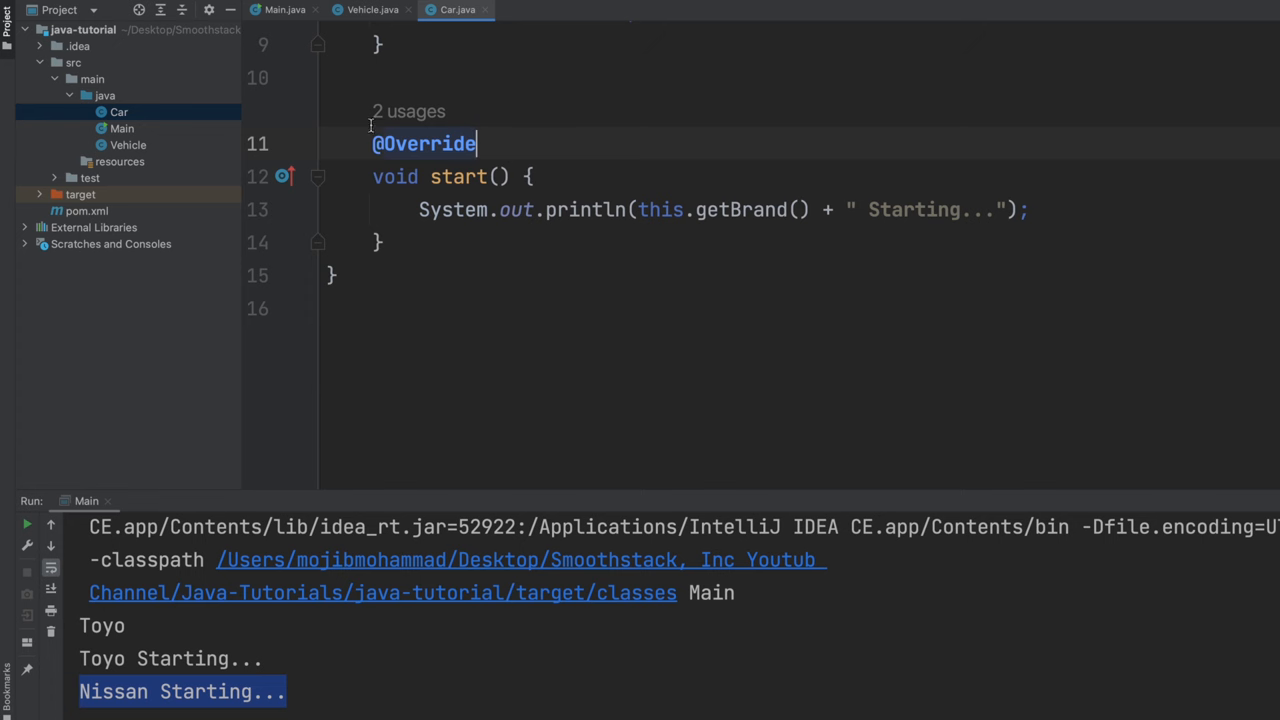
mouse_move(284, 28)
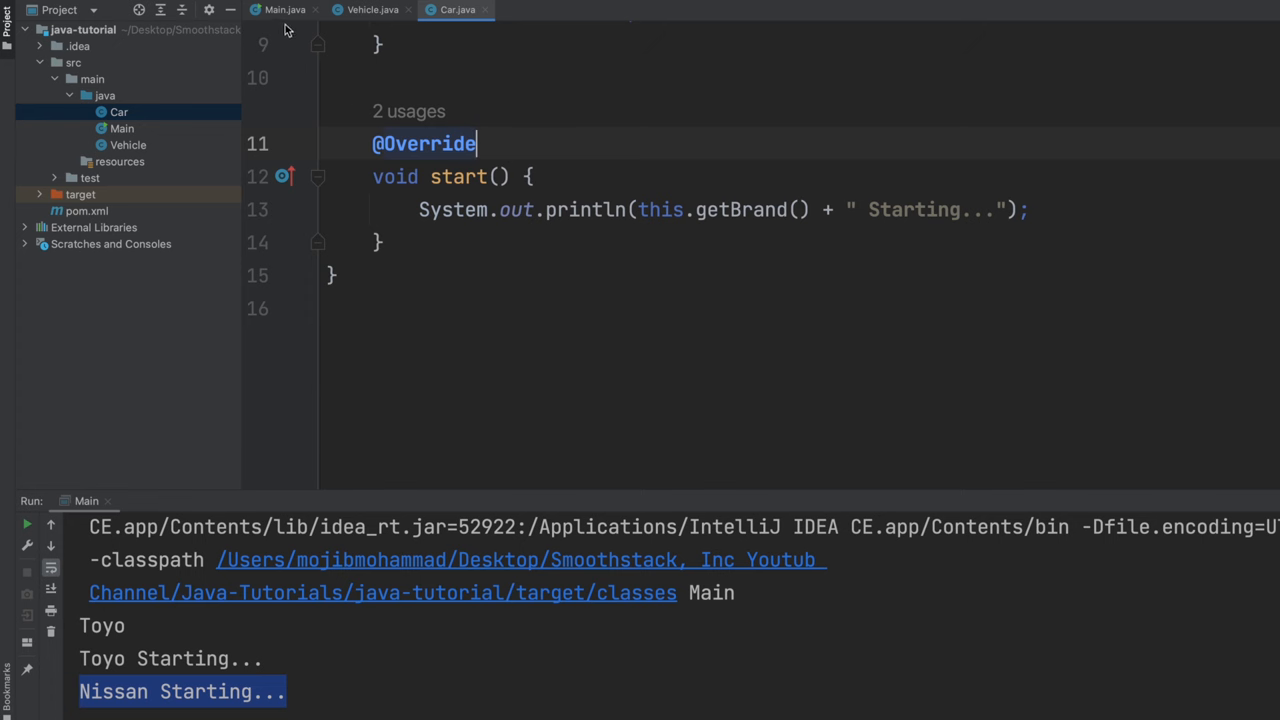
Check Main.java's calls, then return to Vehicle.java with the caret after setBrand's opening brace
click(372, 8)
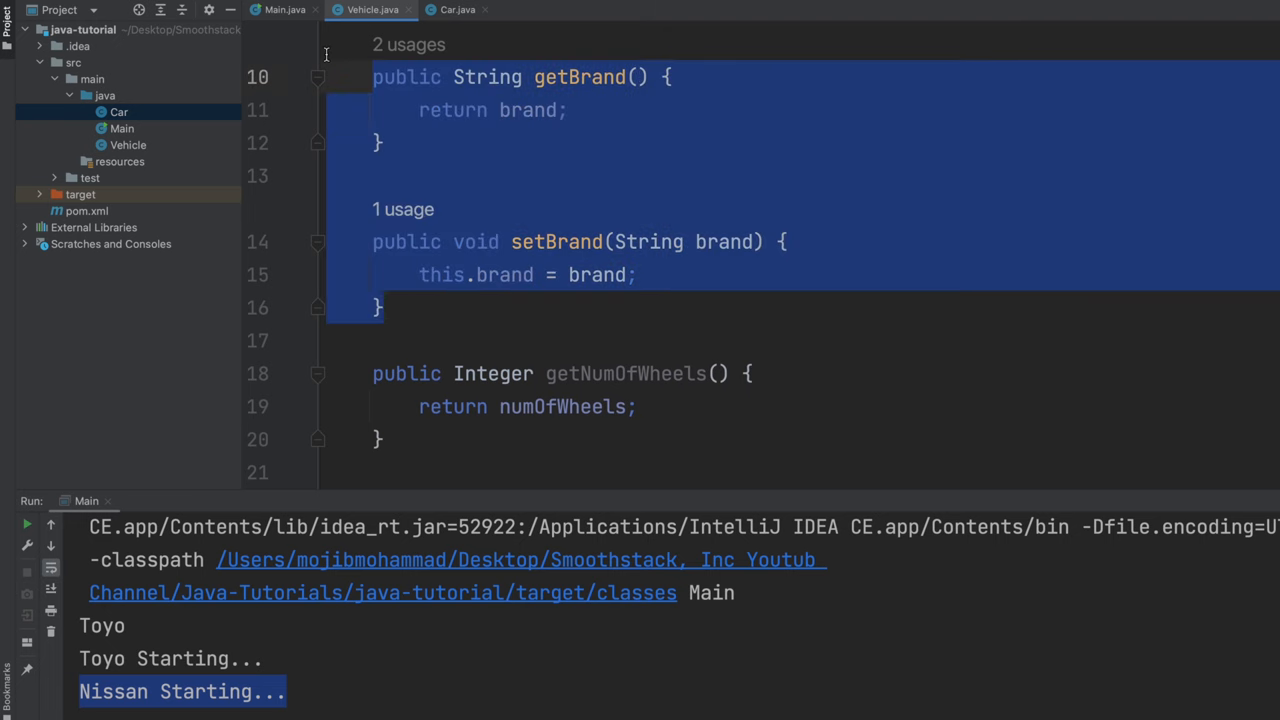
click(284, 8)
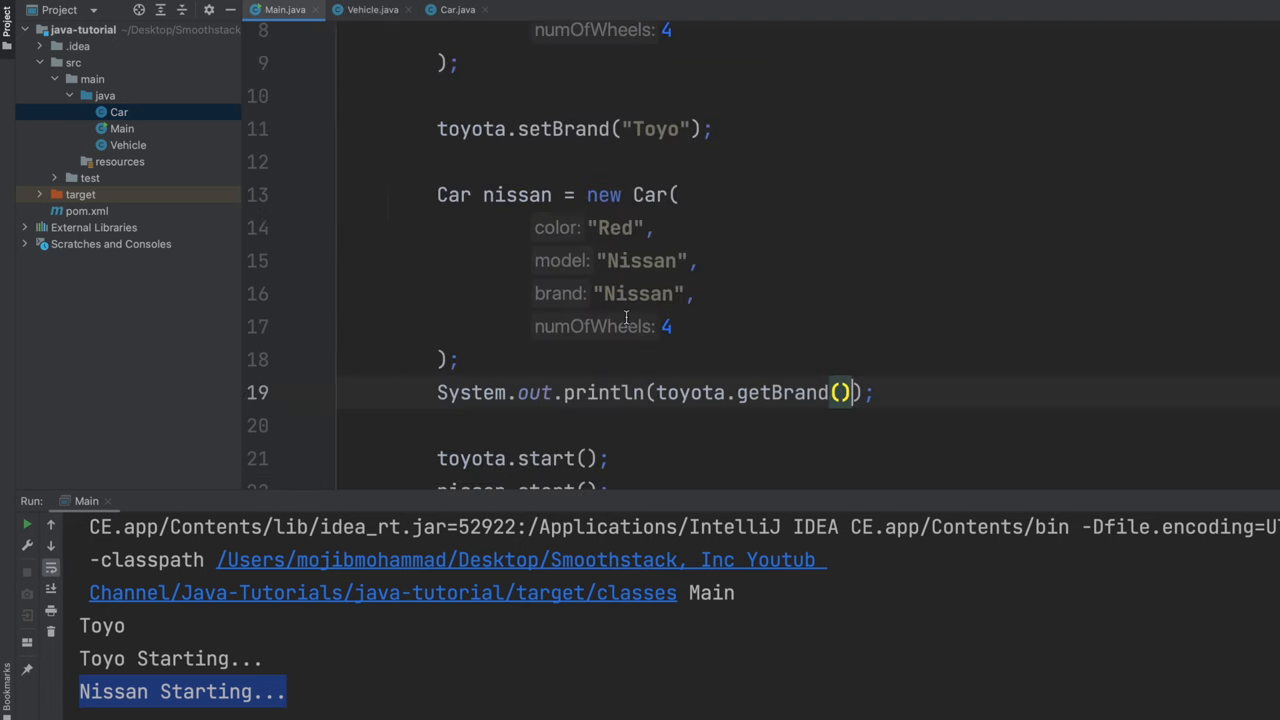
scroll(up, 3)
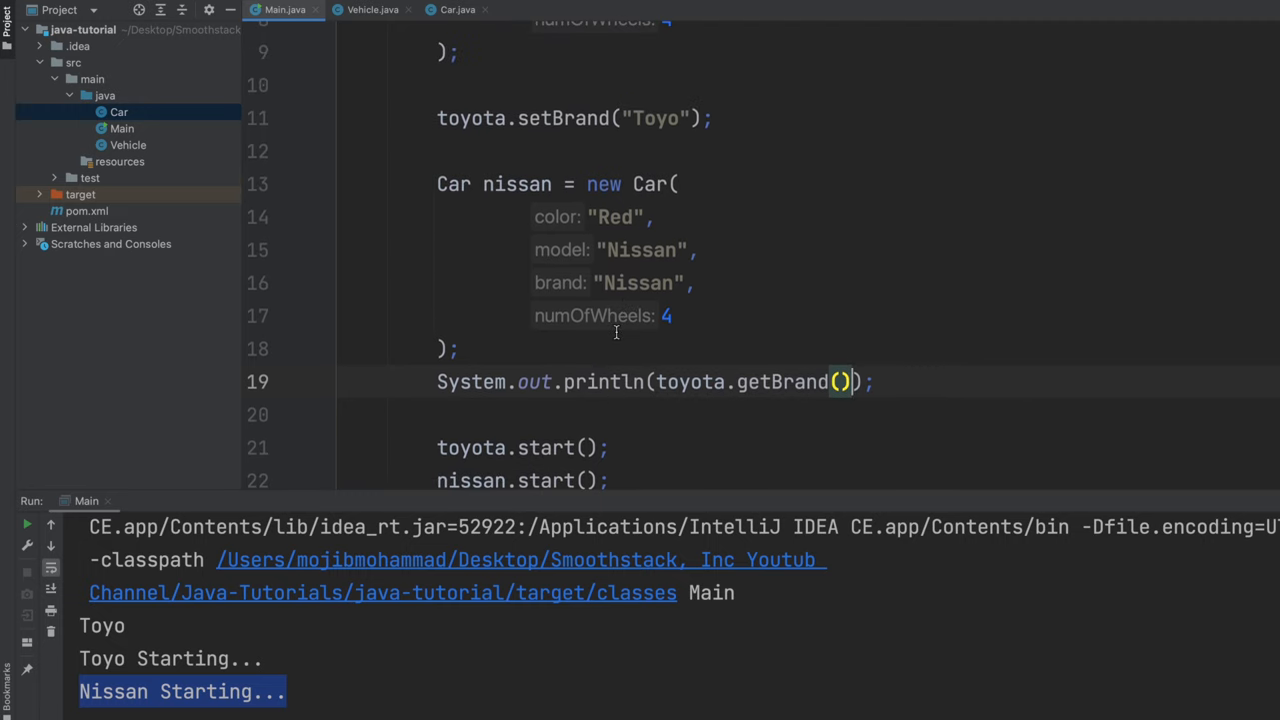
scroll(up, 3)
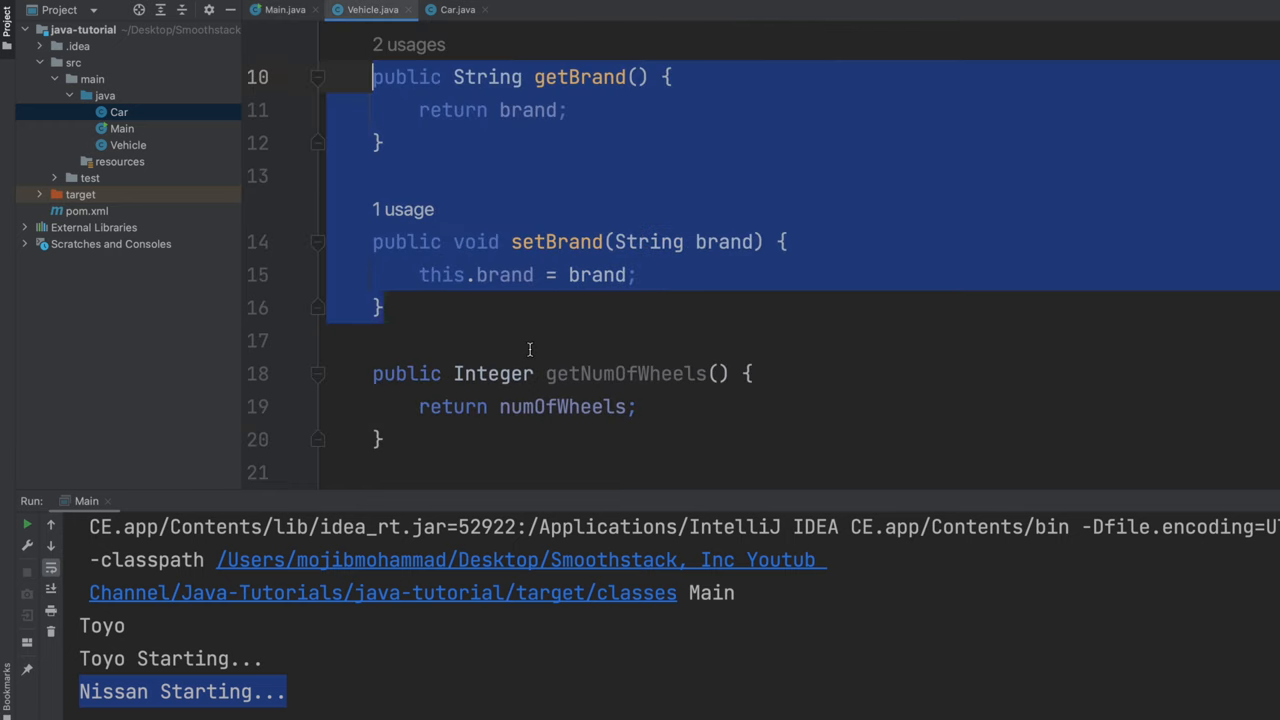
scroll(up, 3)
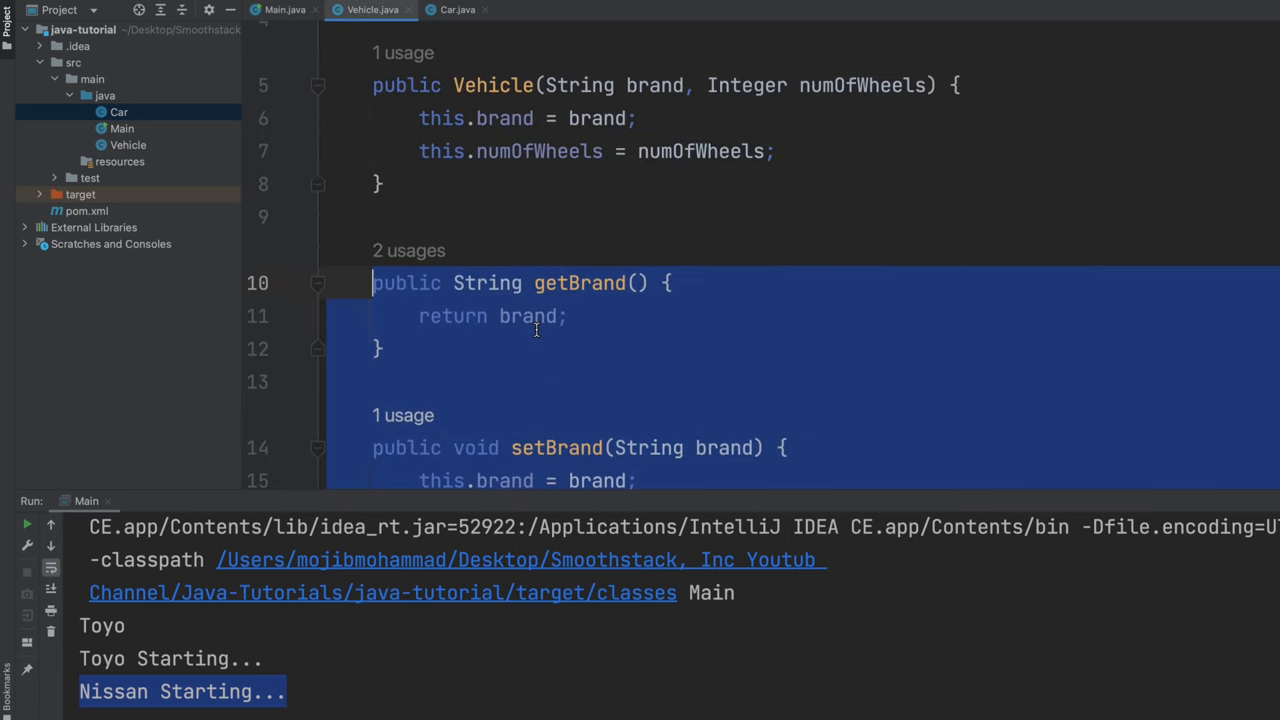
click(382, 260)
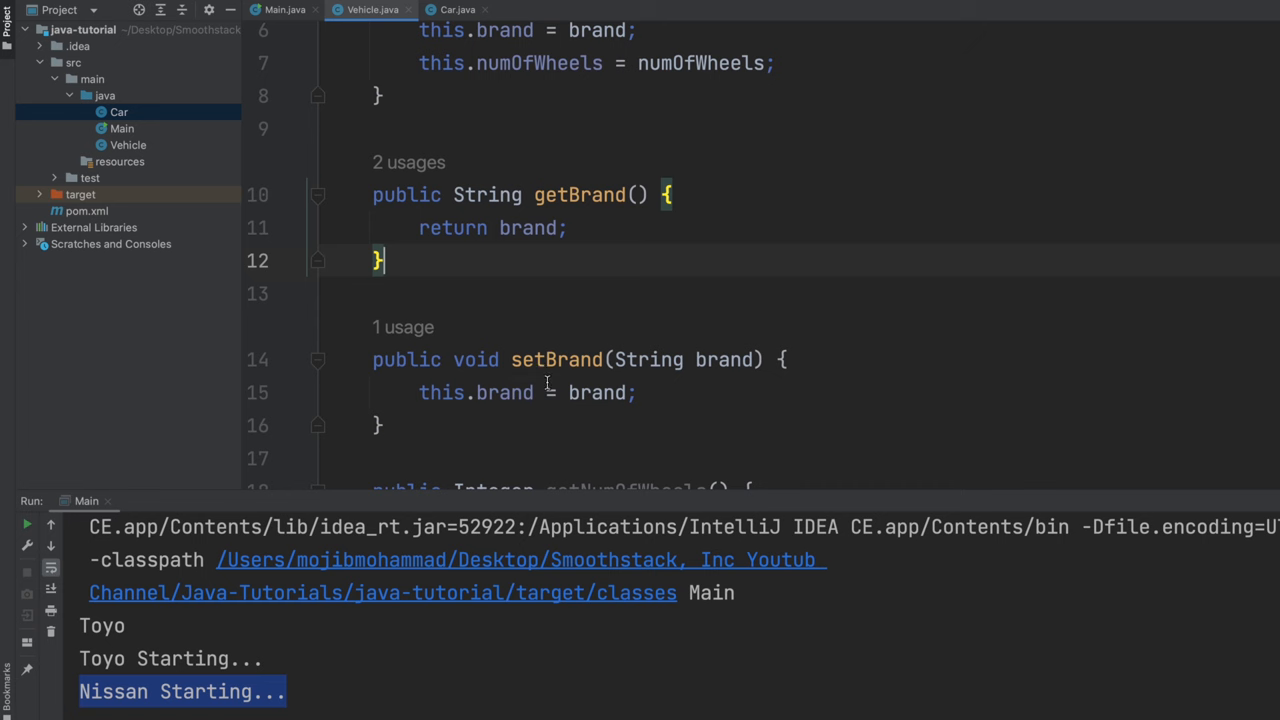
click(788, 360)
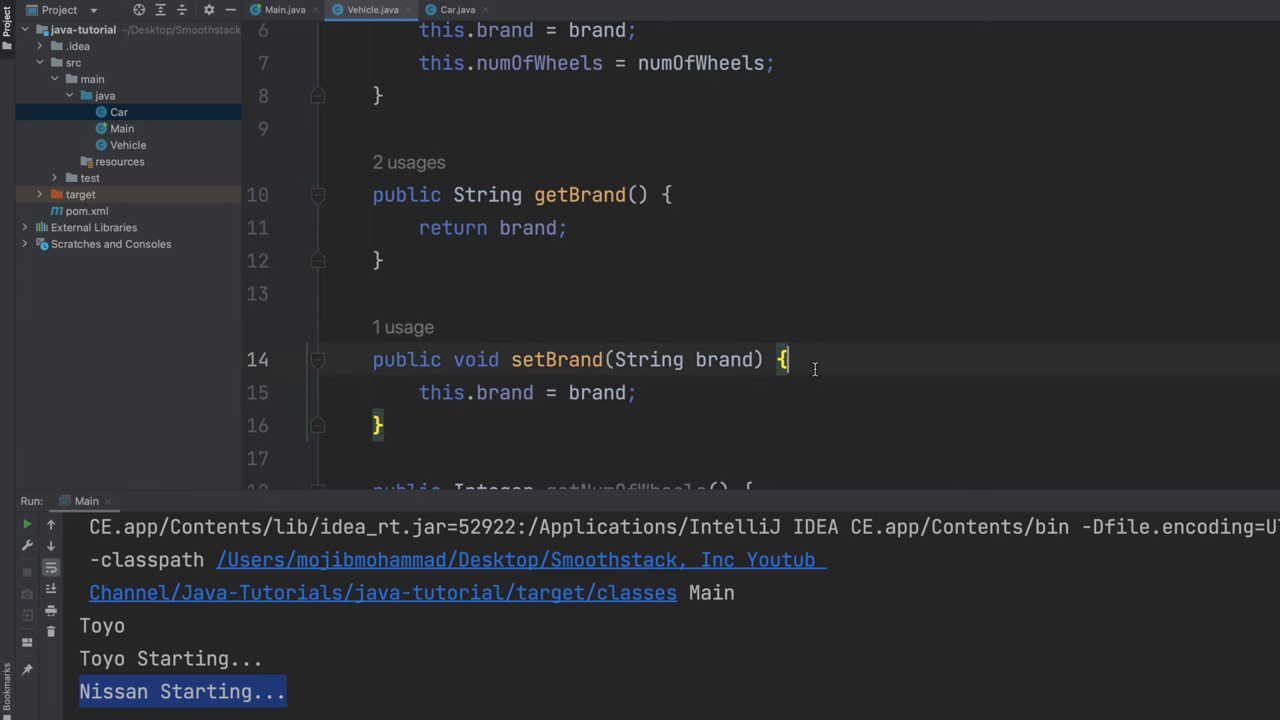
Guard setBrand's assignment with if(brand != null), then select Main in the Project panel
key(Return)
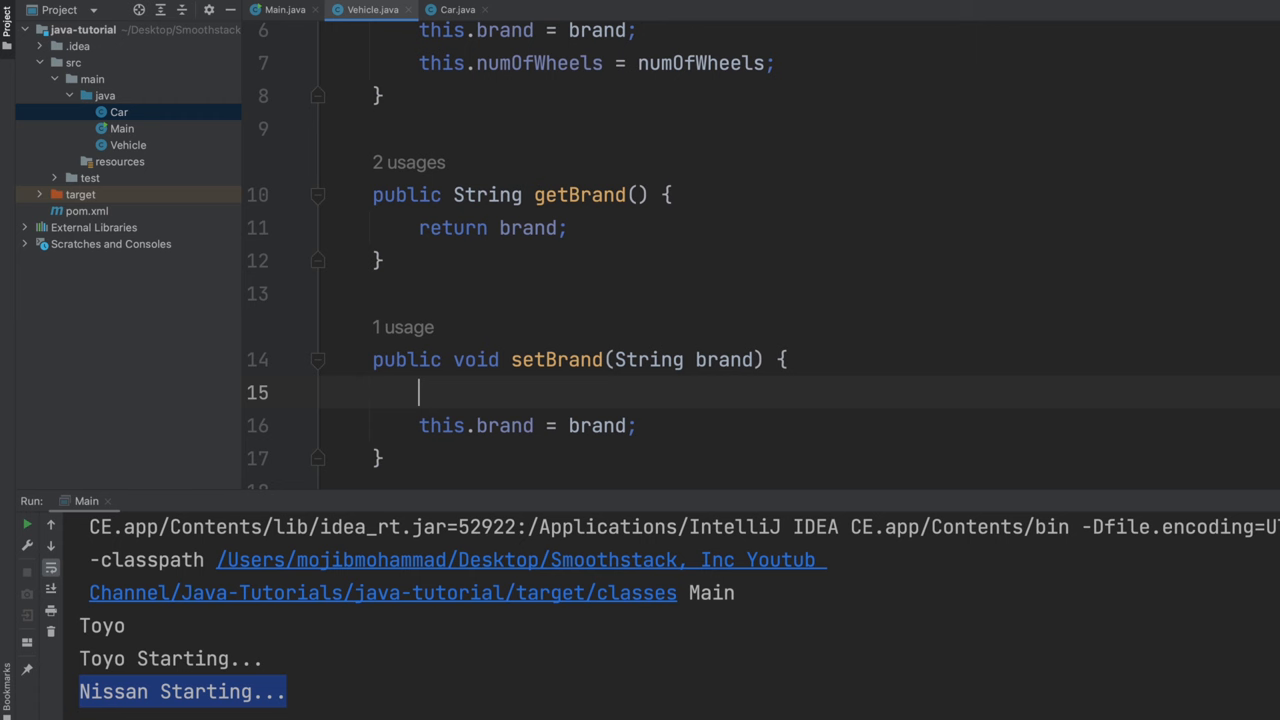
text(if(brand)
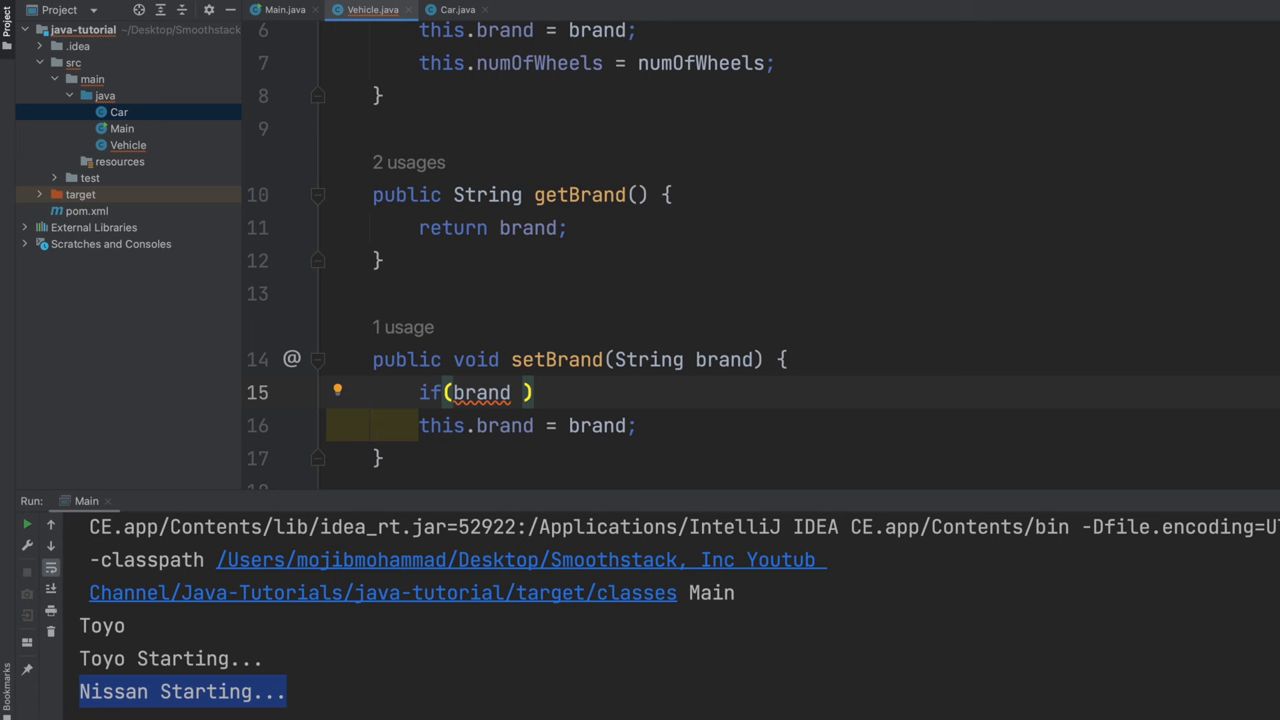
text(!)
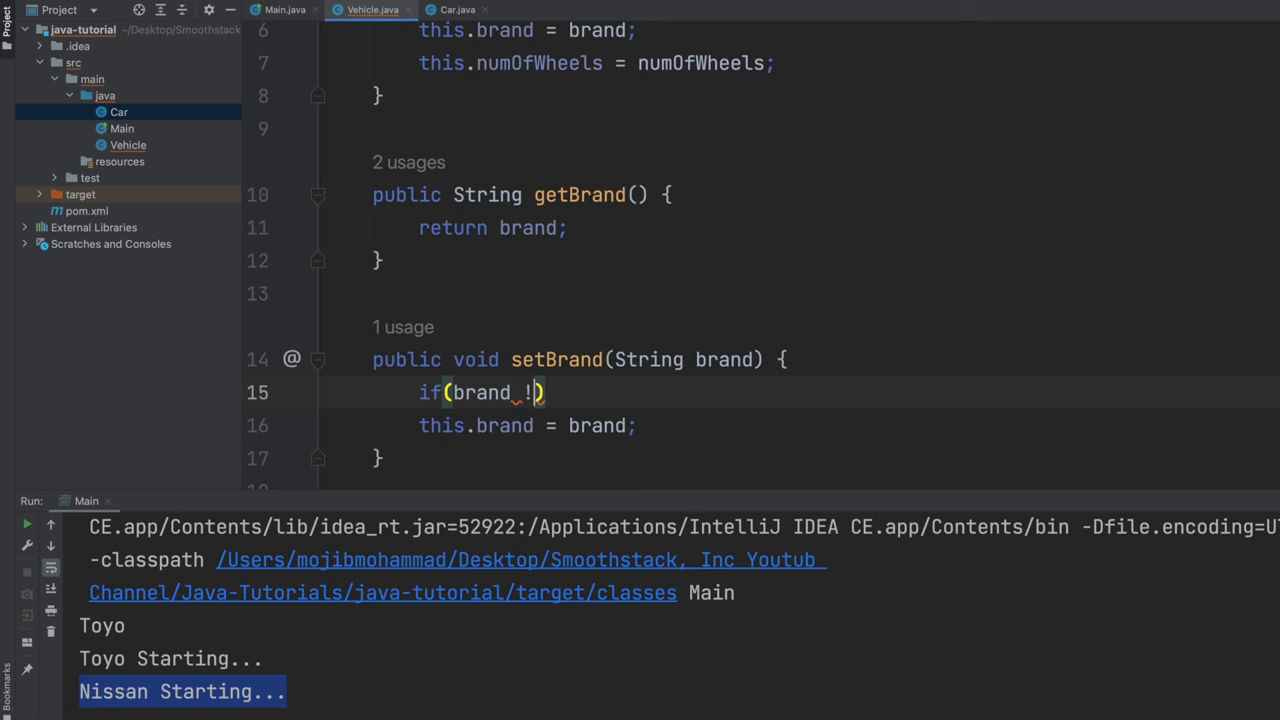
text(= null)
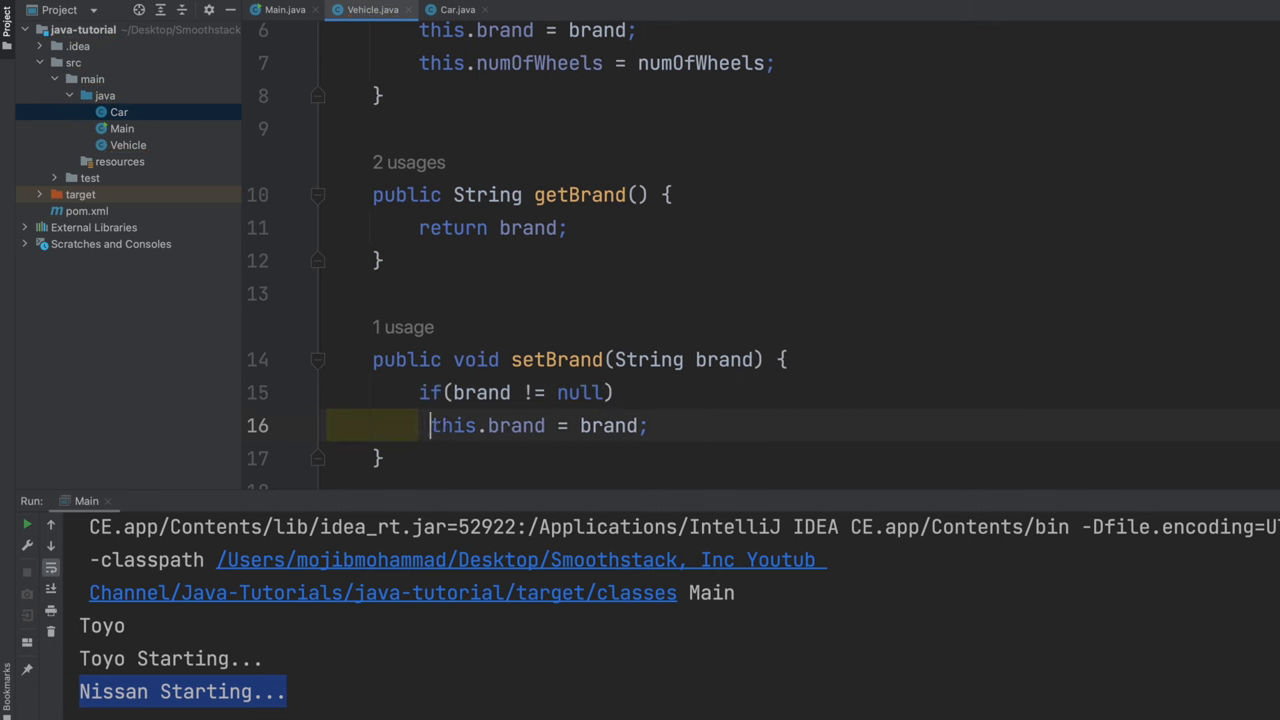
click(650, 424)
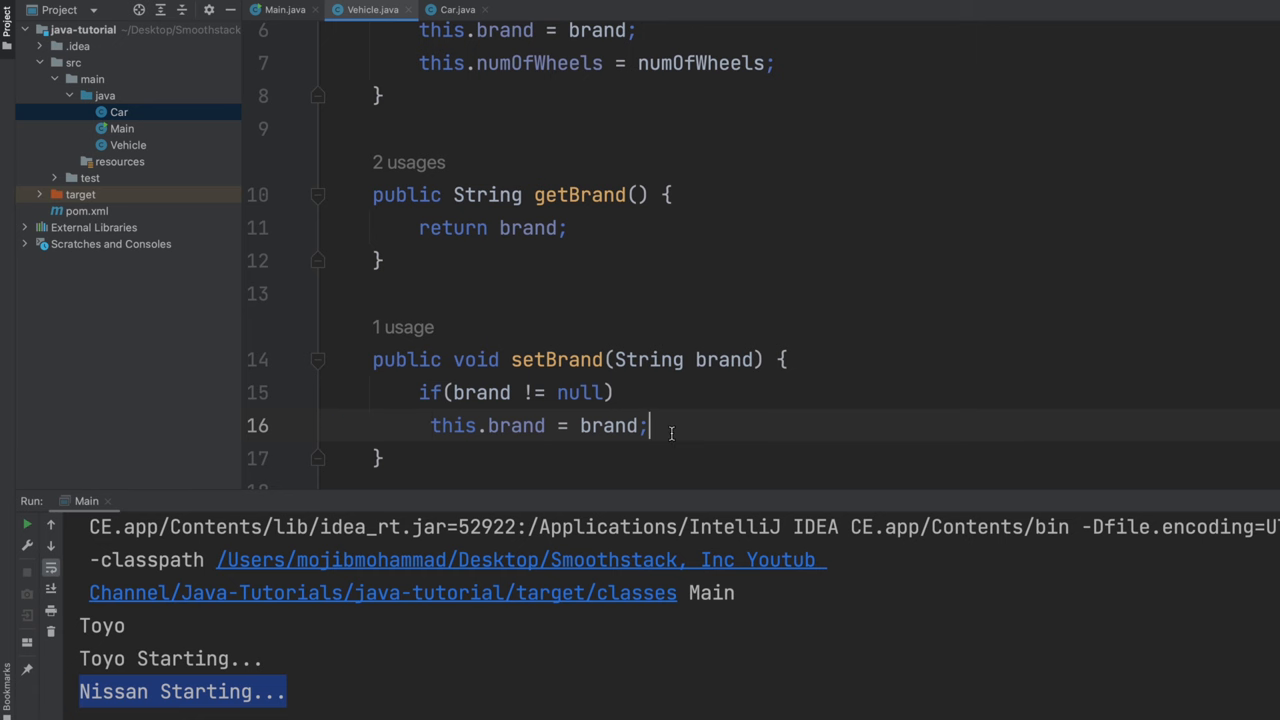
scroll(down, 3)
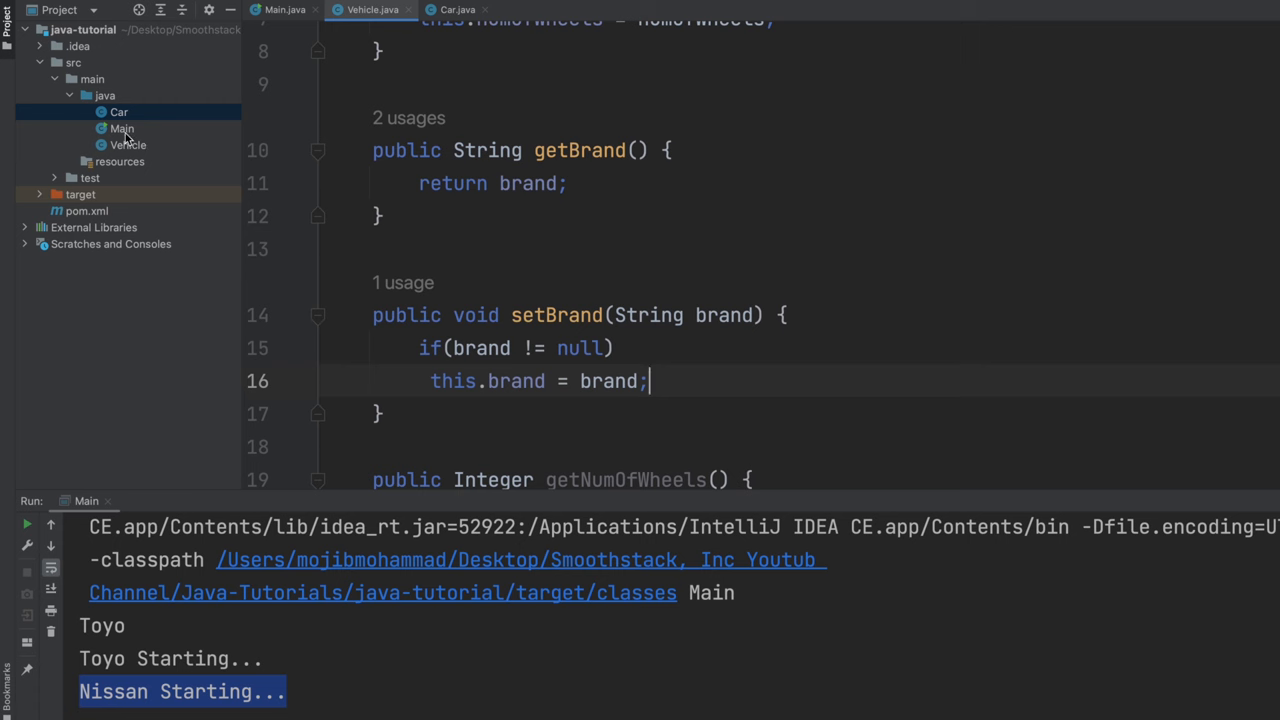
click(120, 128)
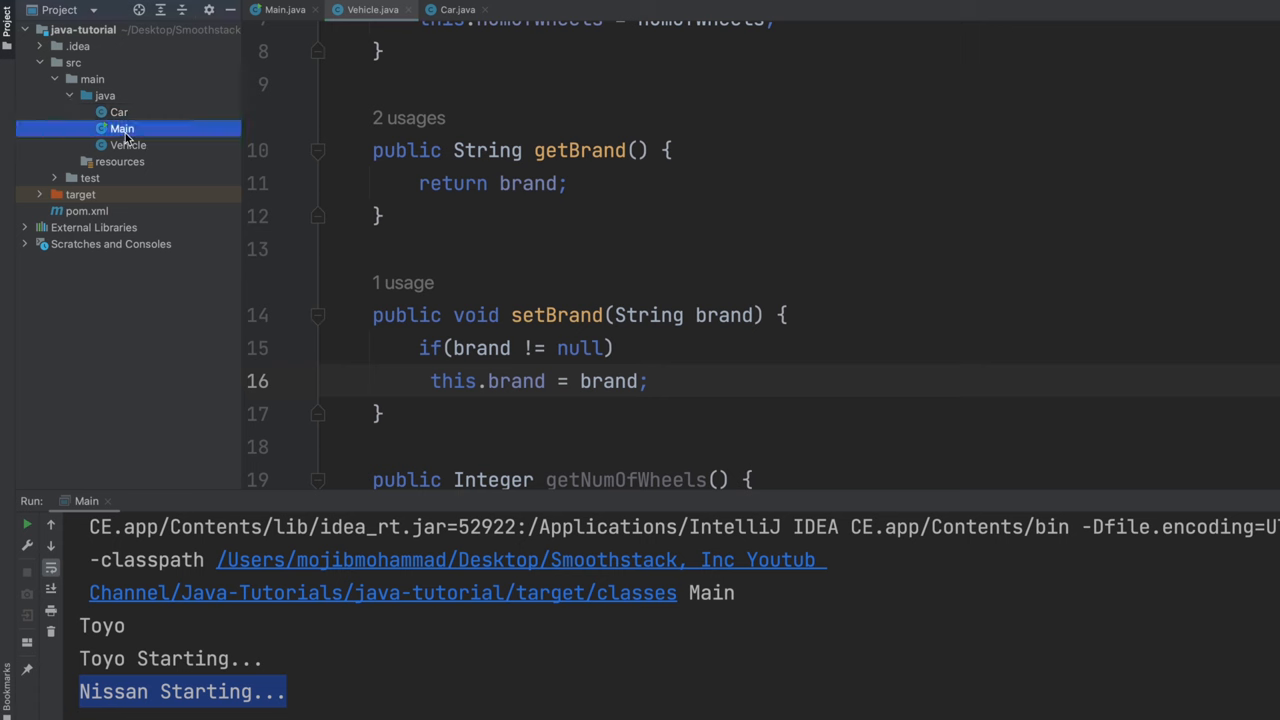
mouse_move(488, 280)
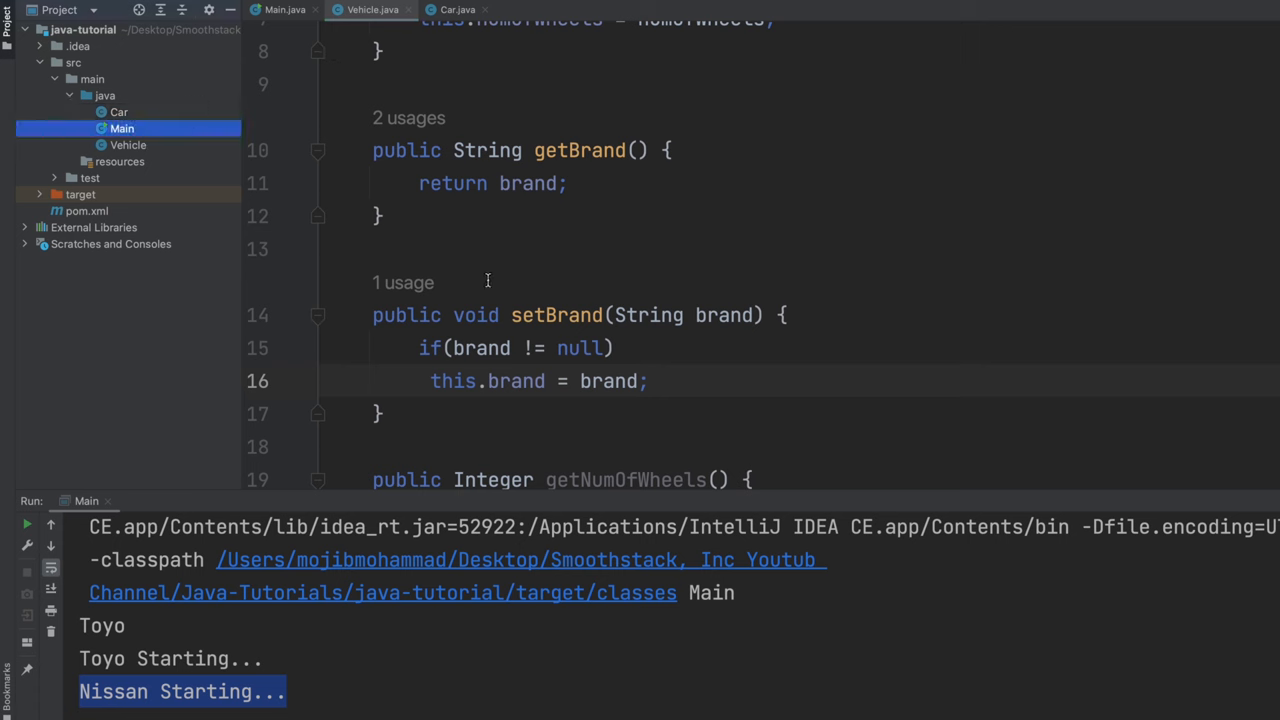